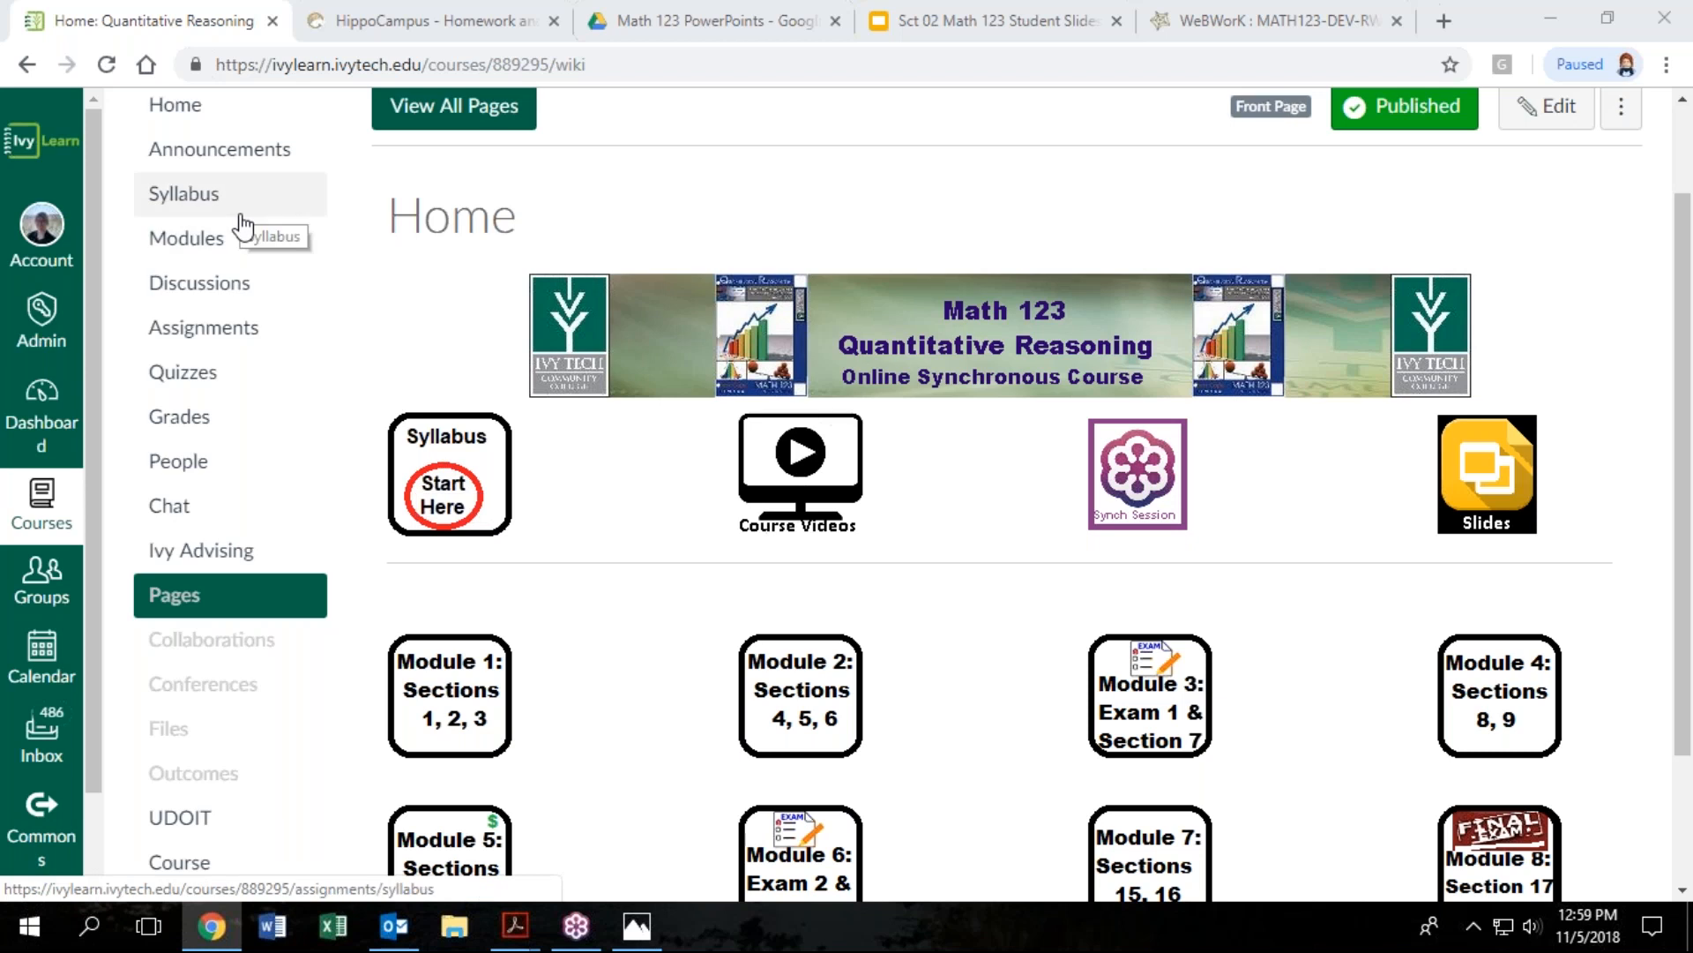
mouse_move(442, 497)
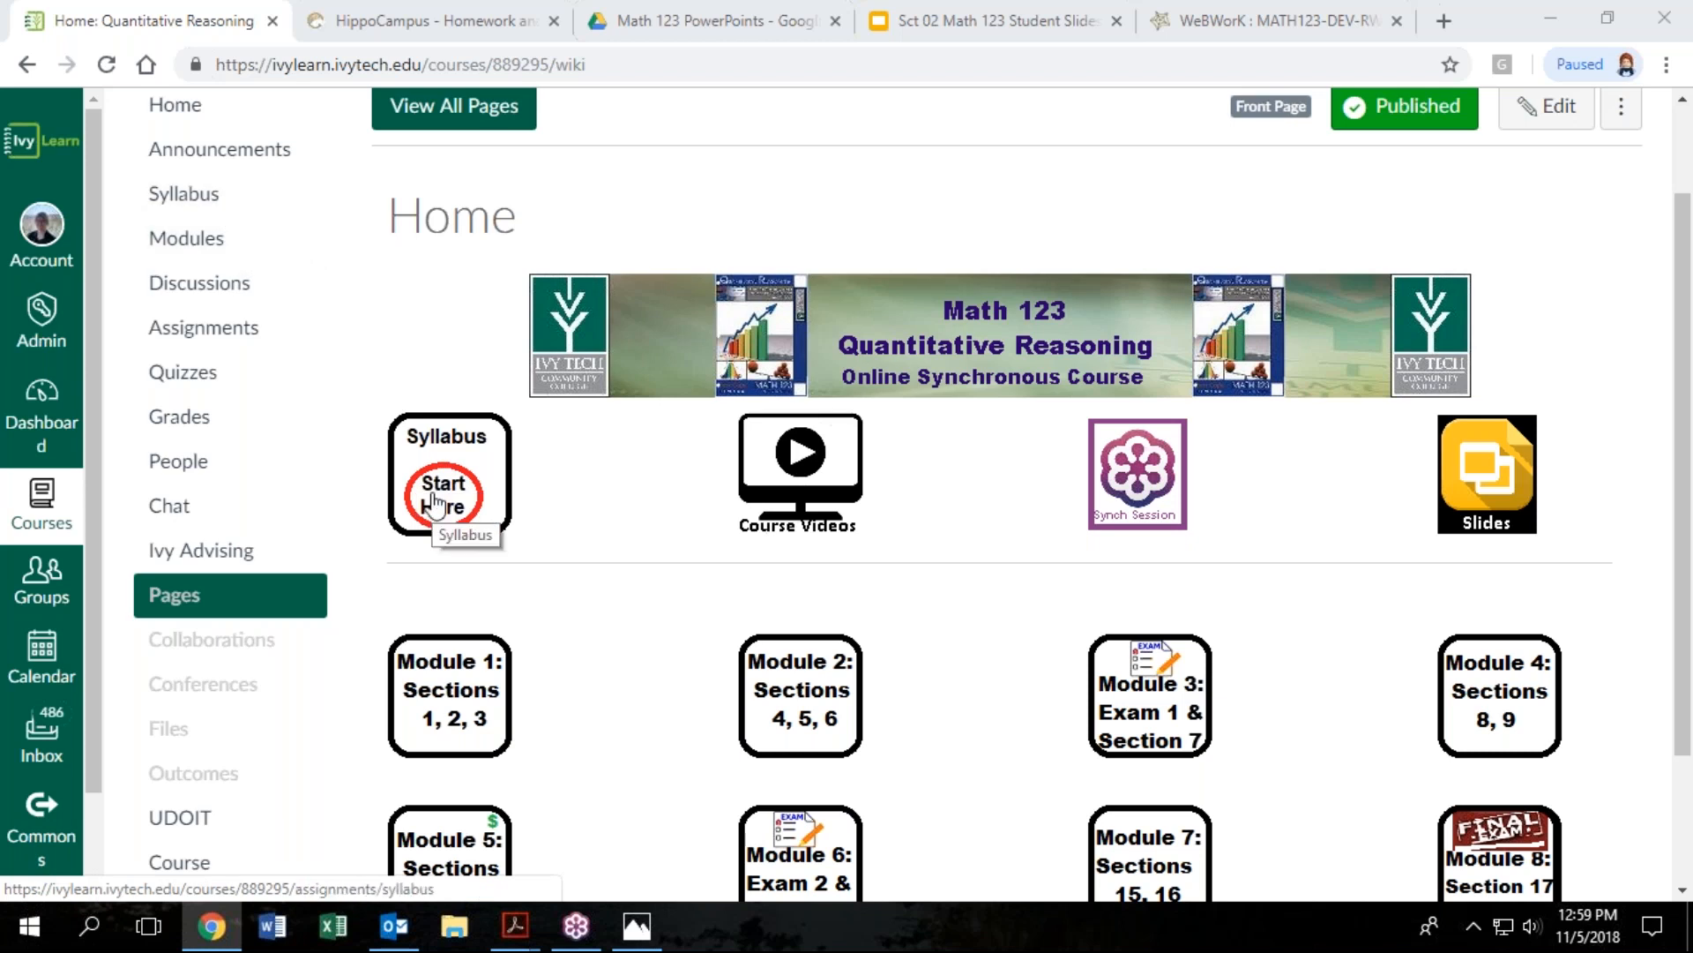
Open the Course Syllabus page from the 'Syllabus Start Here' image on the Home page
click(443, 494)
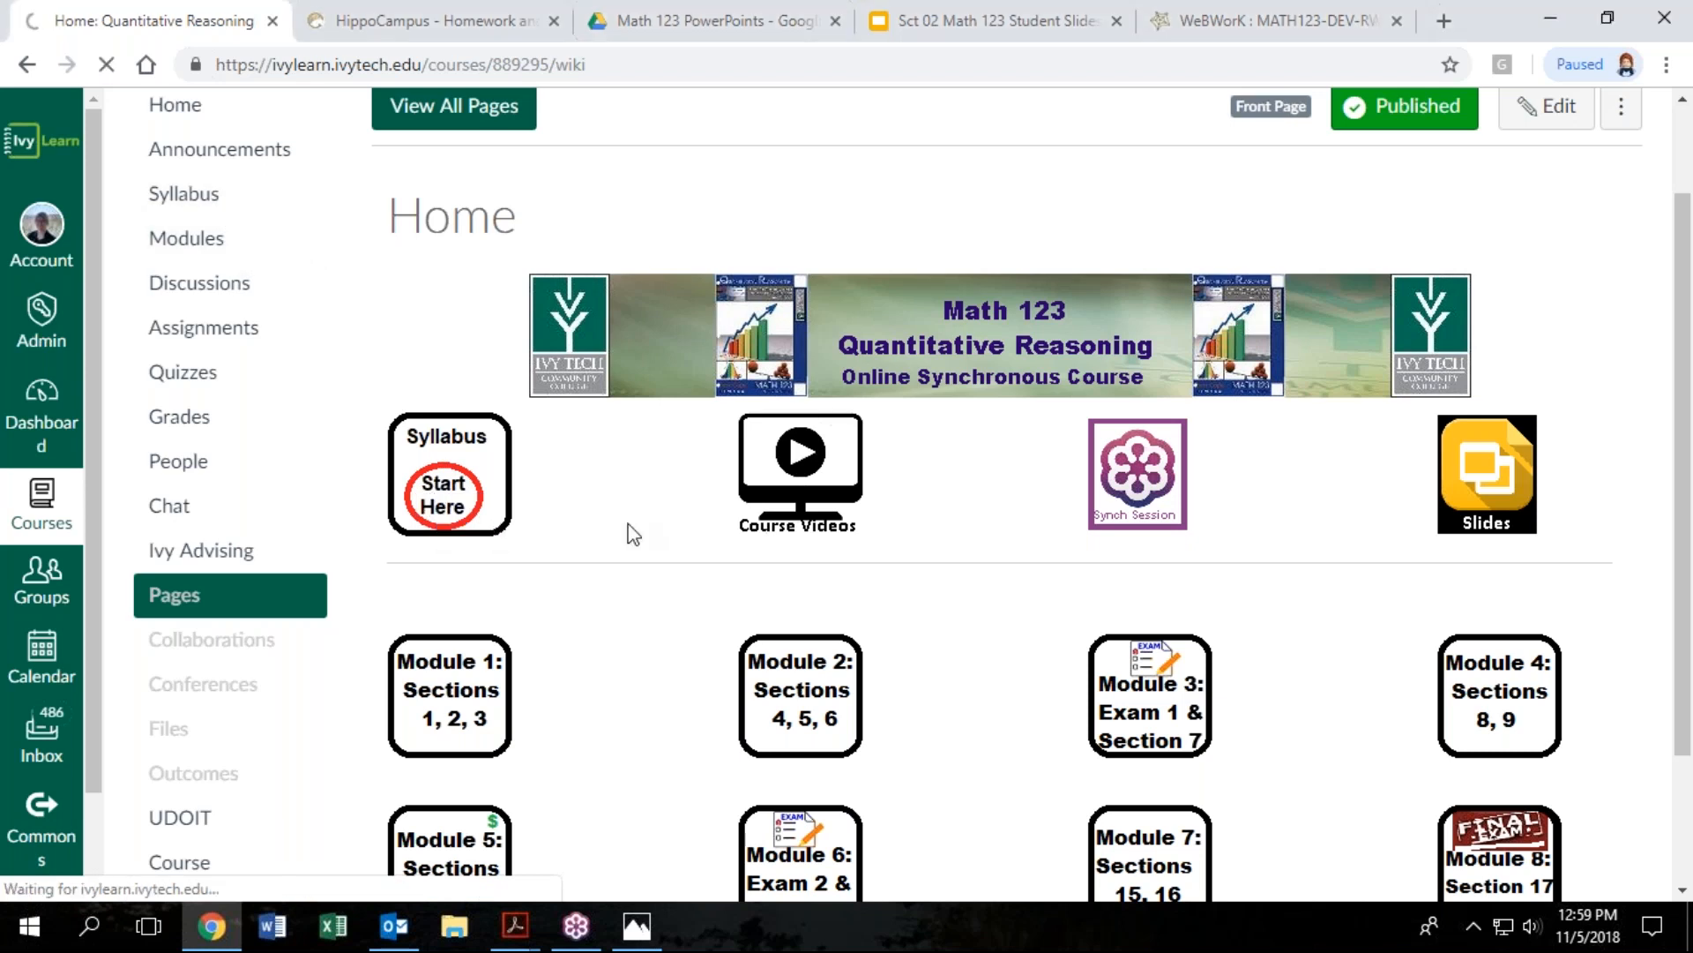
click(183, 194)
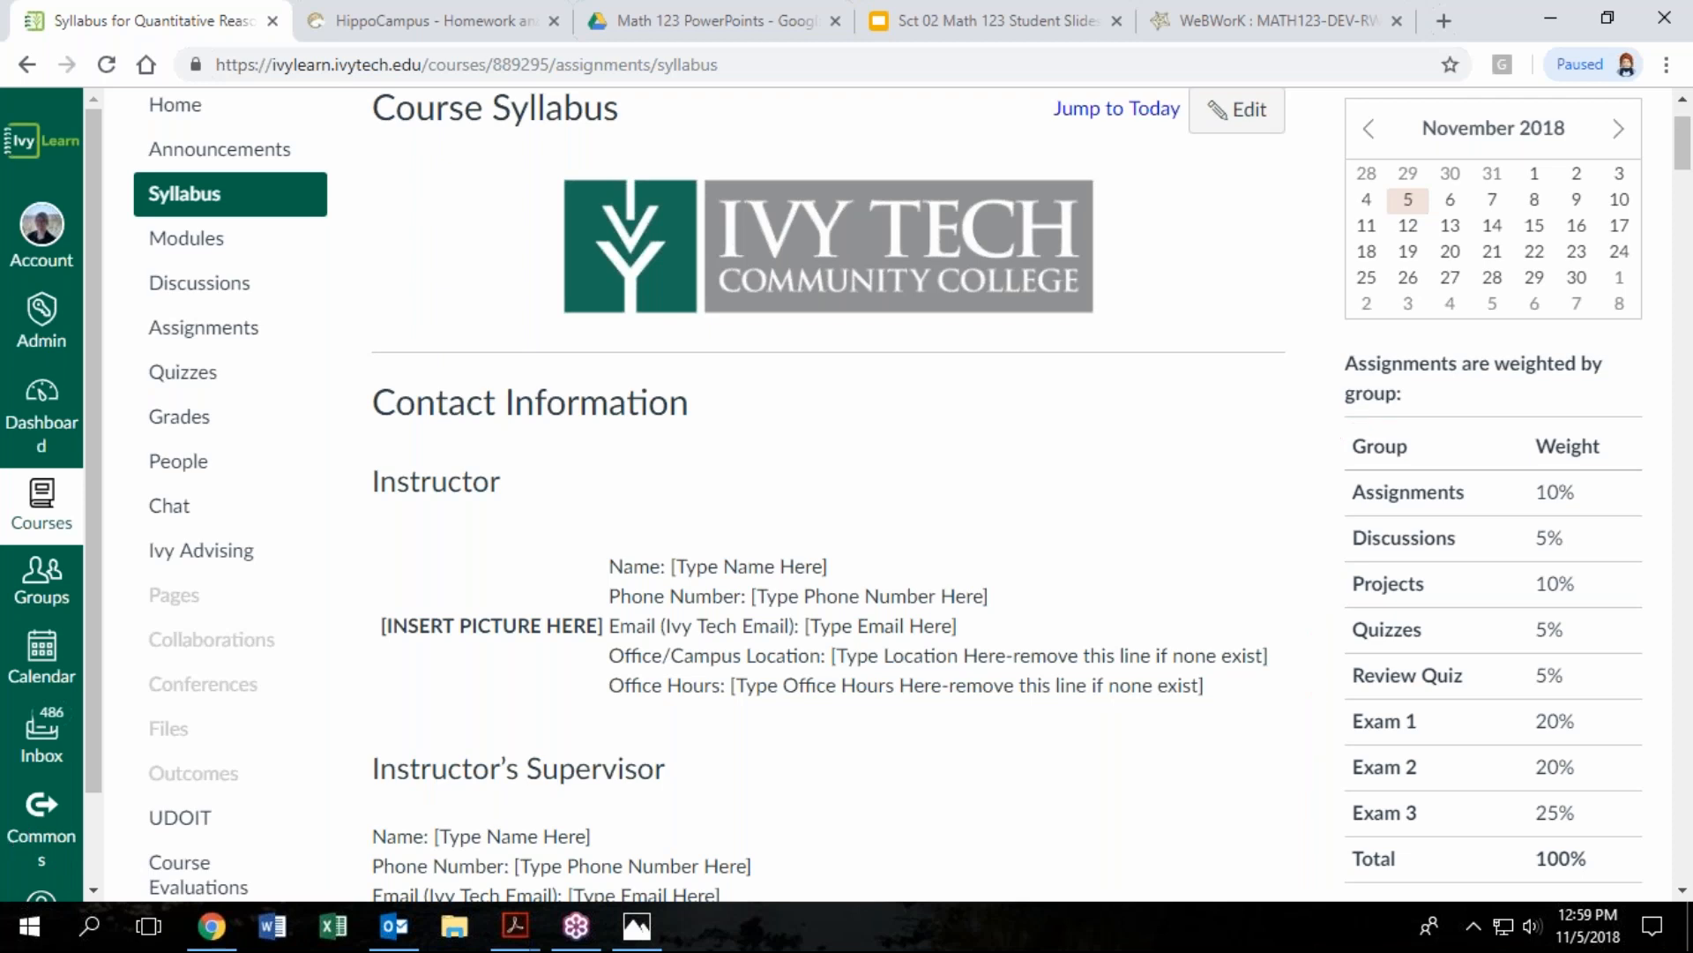
mouse_move(205, 682)
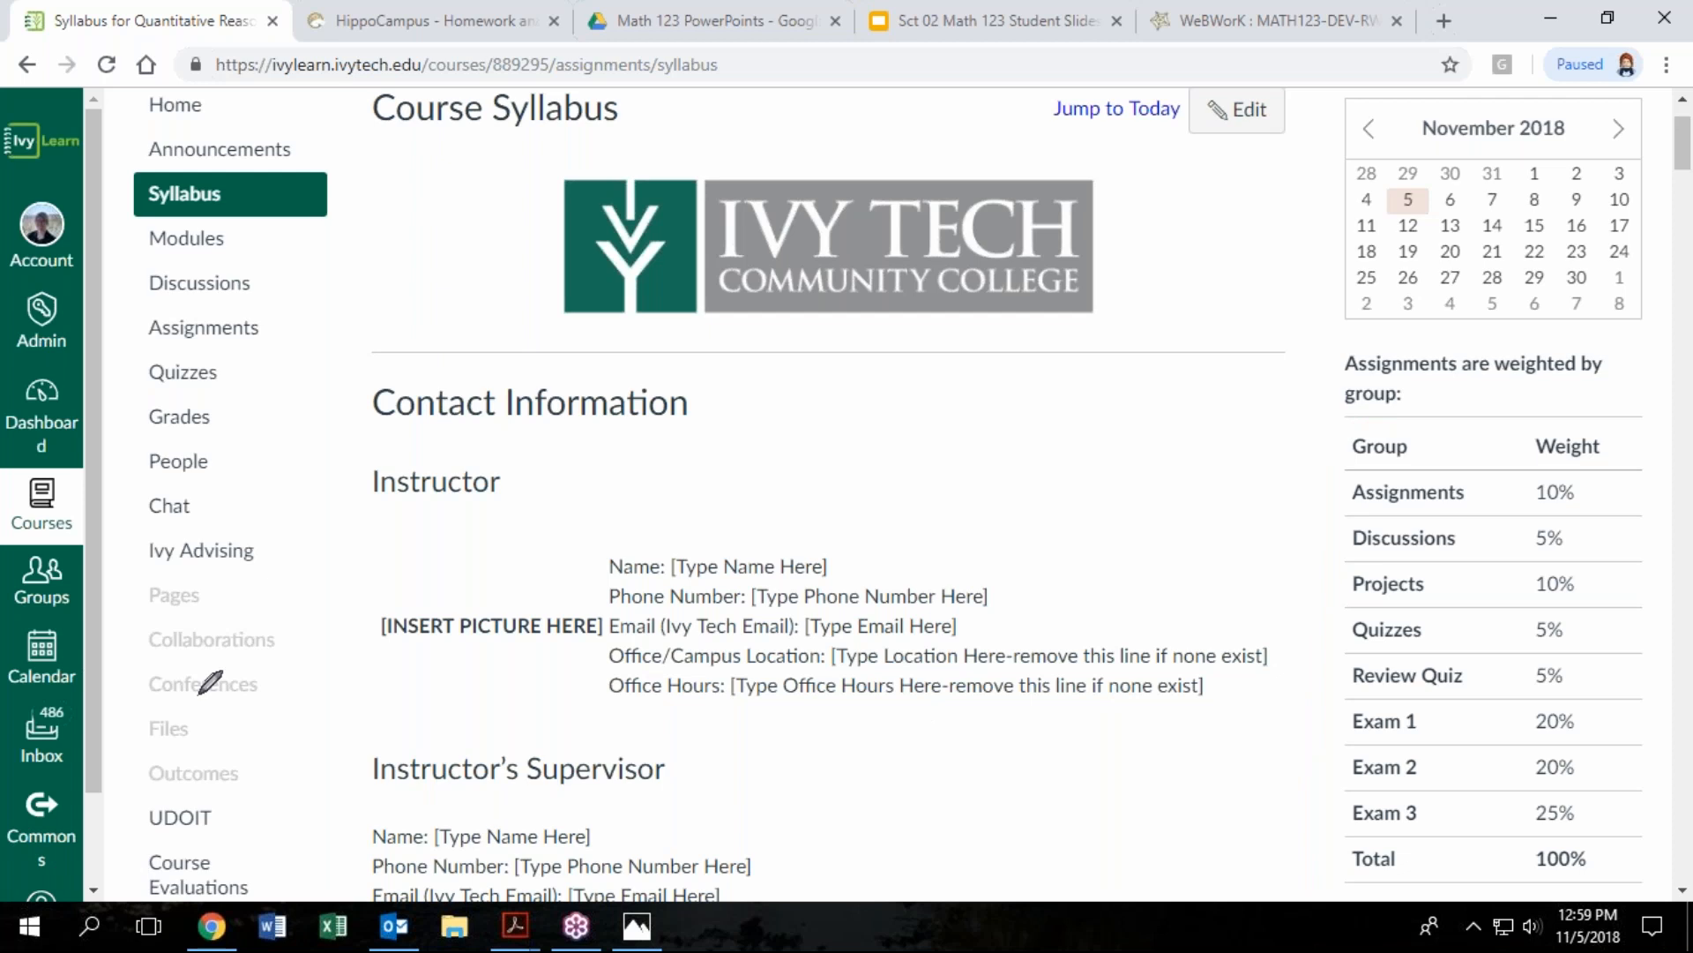
Scroll the syllabus past the contact sections to Required Text & Materials
scroll(down, 3)
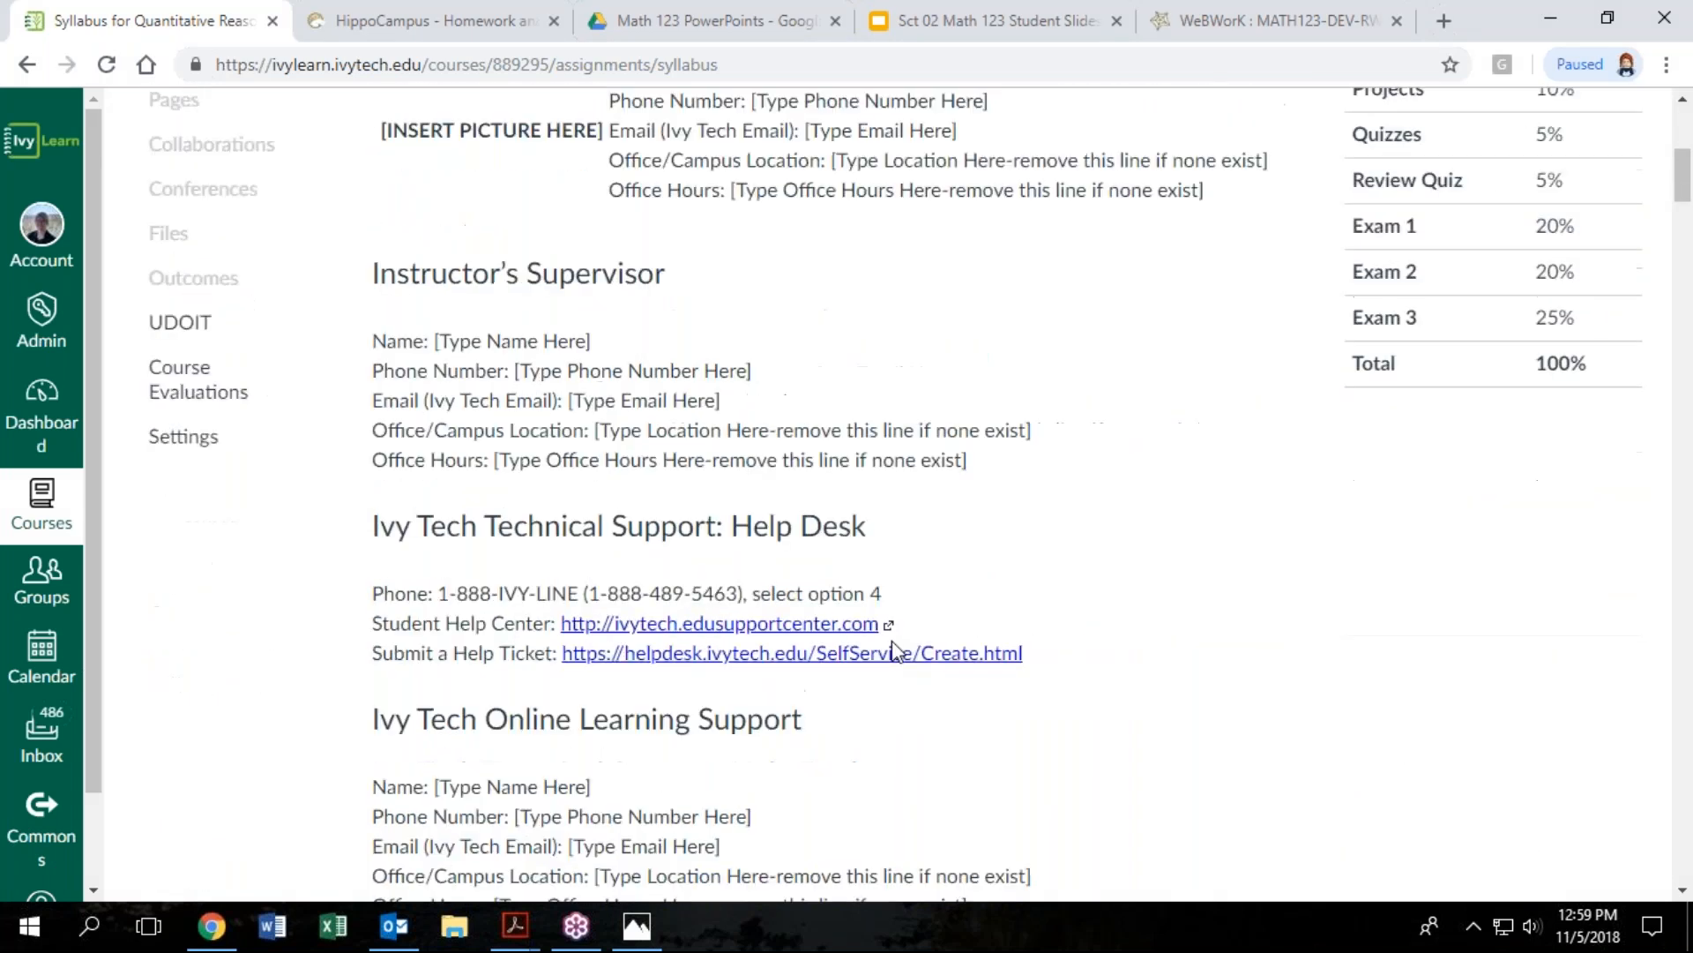
scroll(down, 3)
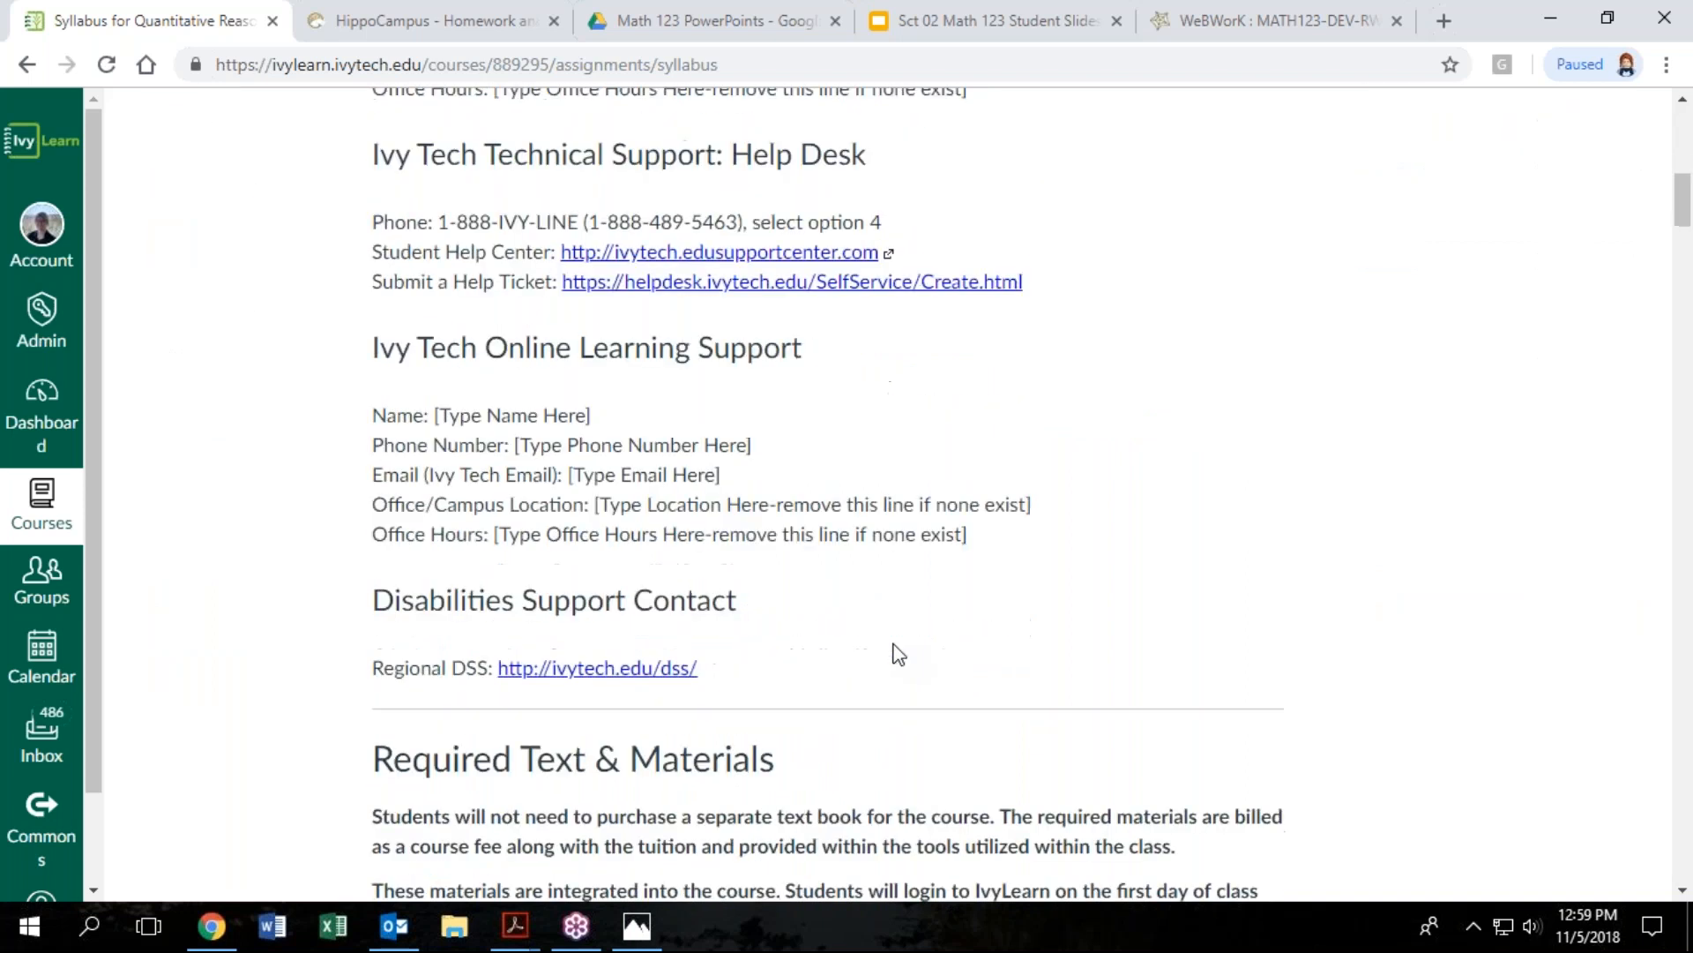
scroll(down, 3)
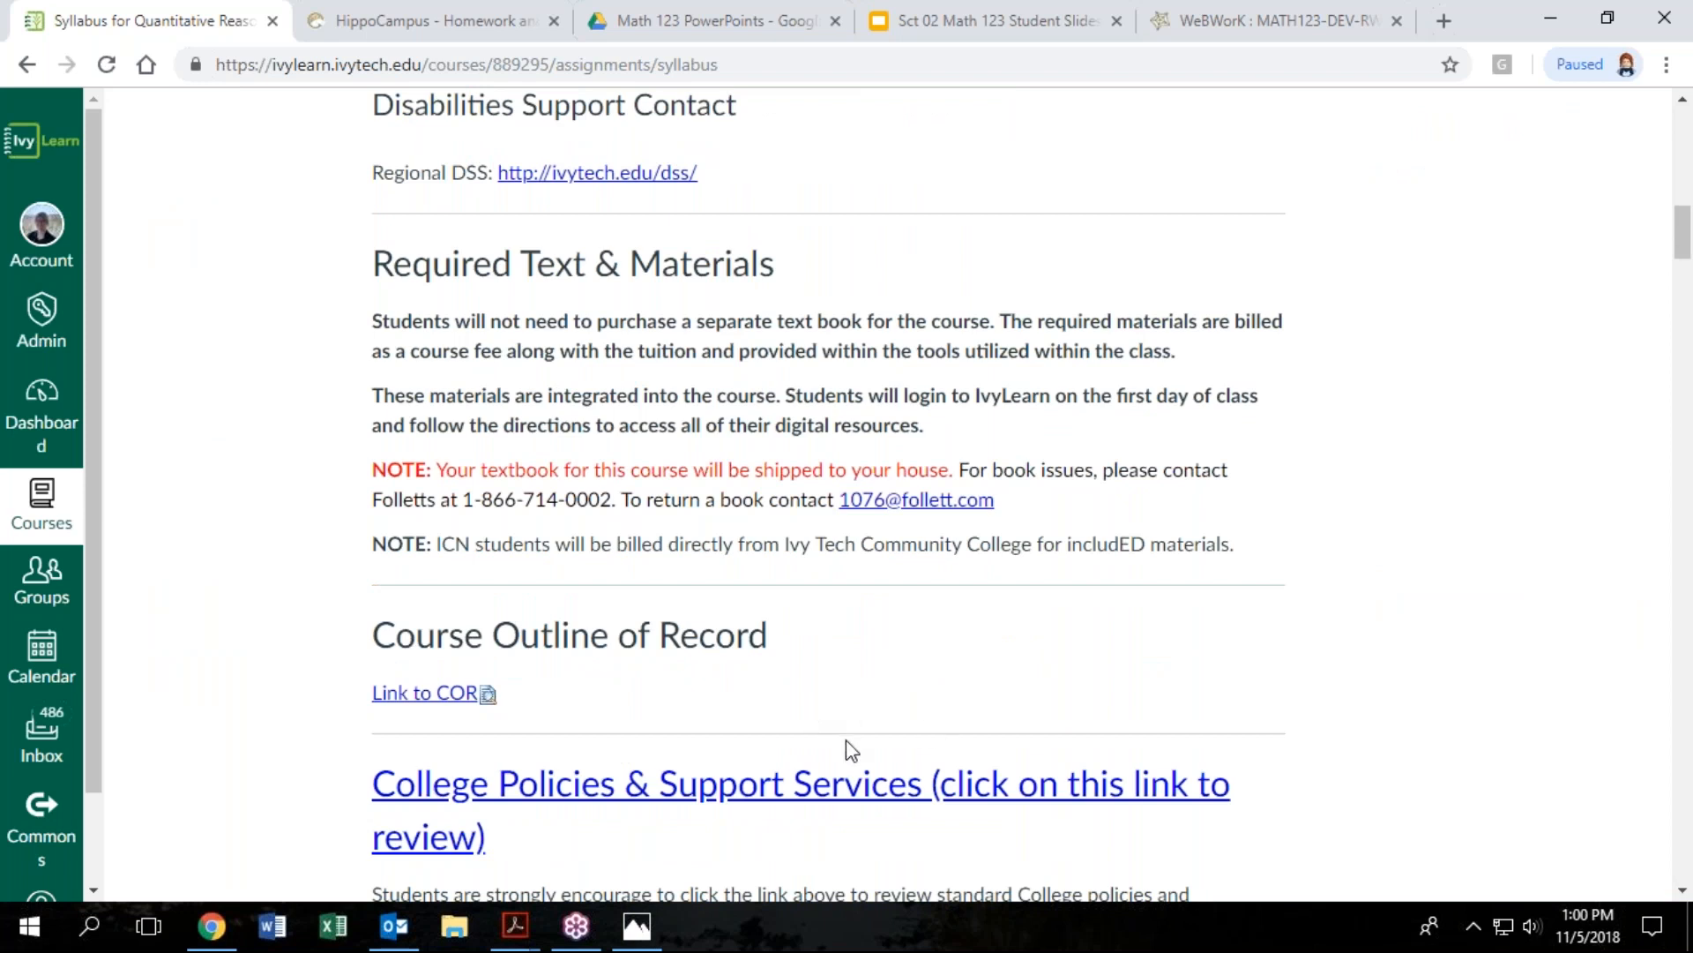
mouse_move(839, 741)
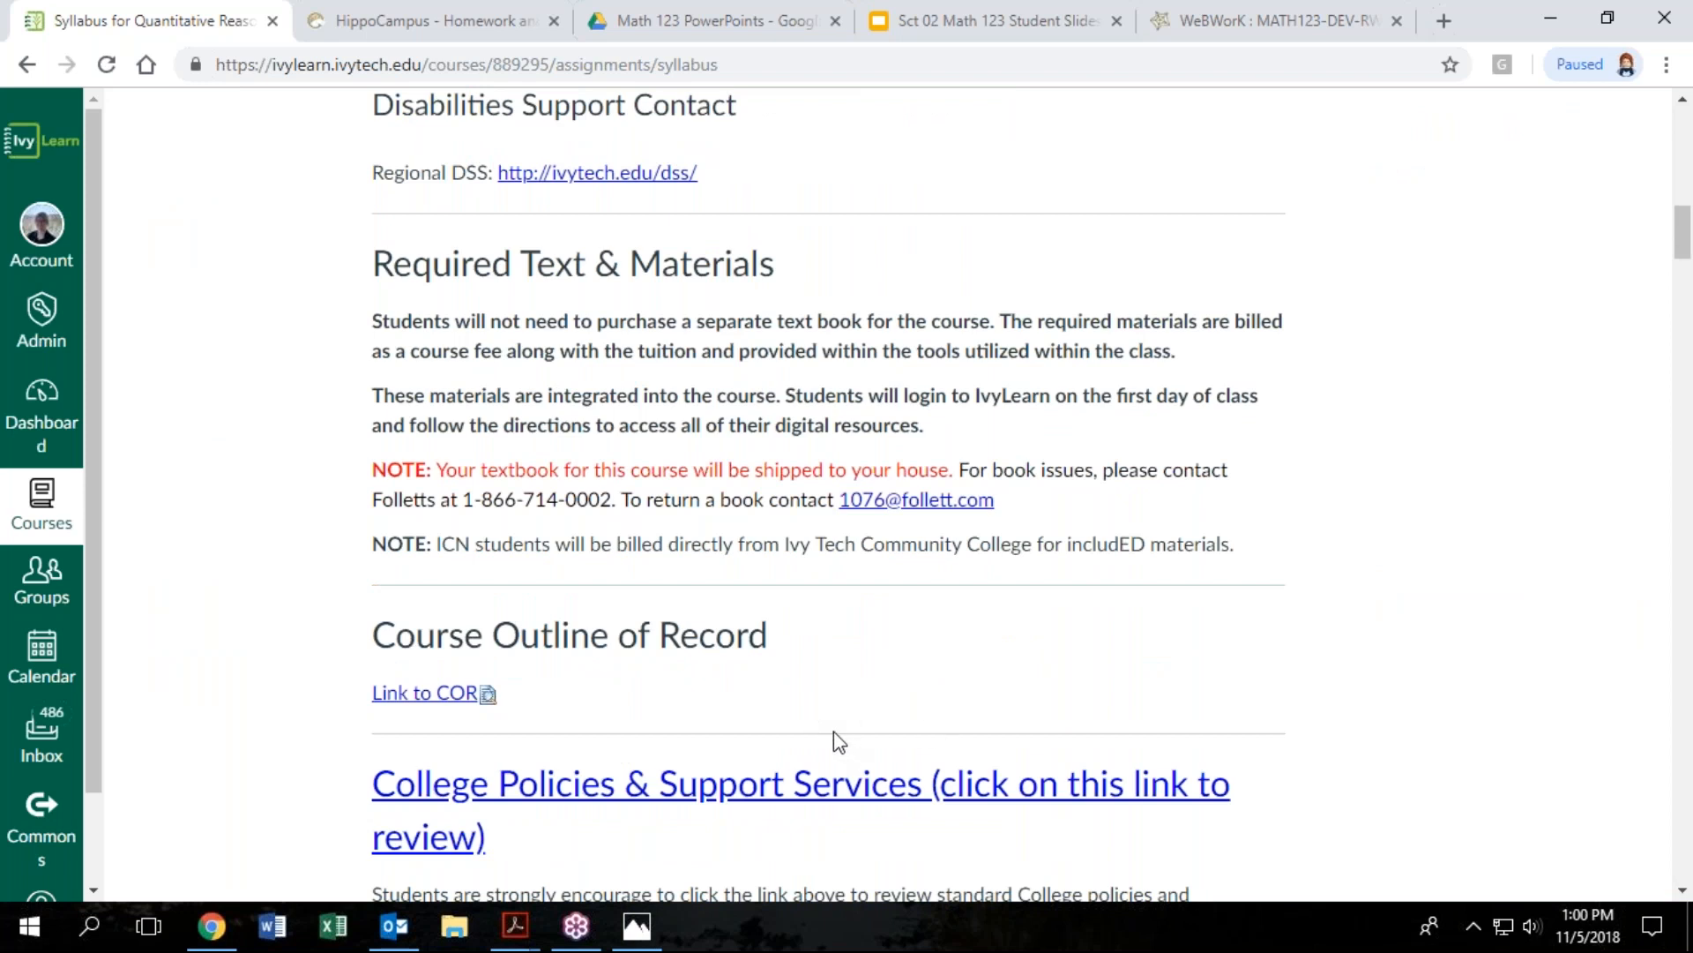
mouse_move(836, 739)
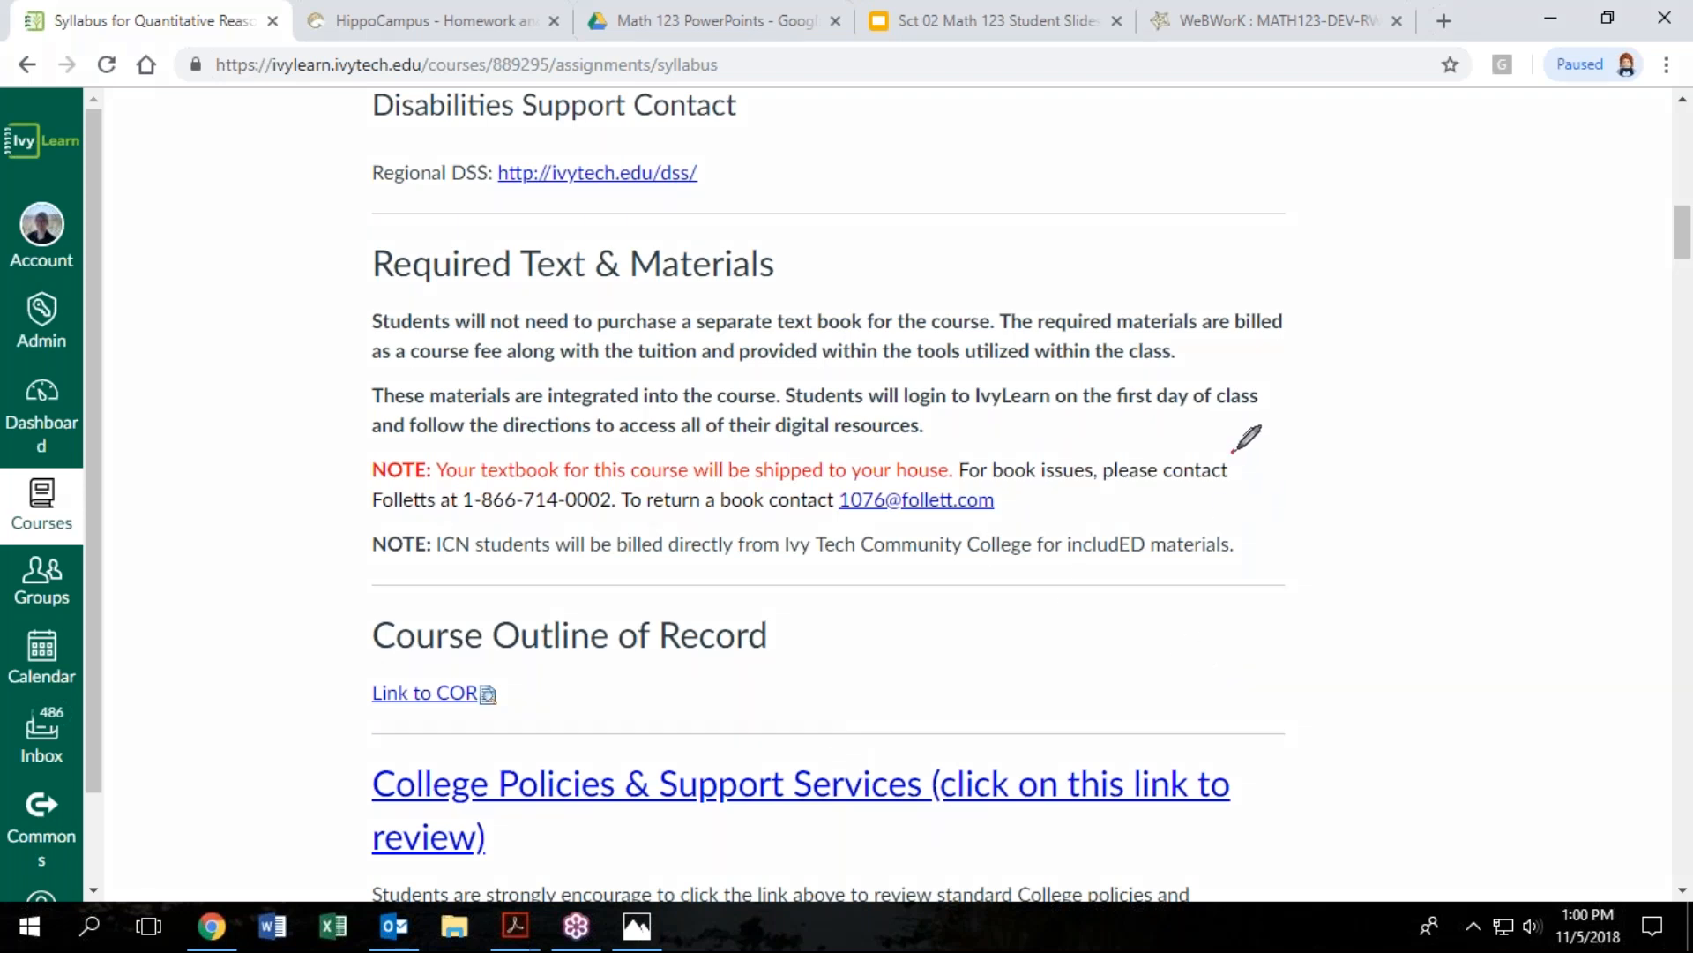
Mark the textbook shipping note and Follett book contact in Required Text & Materials
drag(1252, 448, 1242, 513)
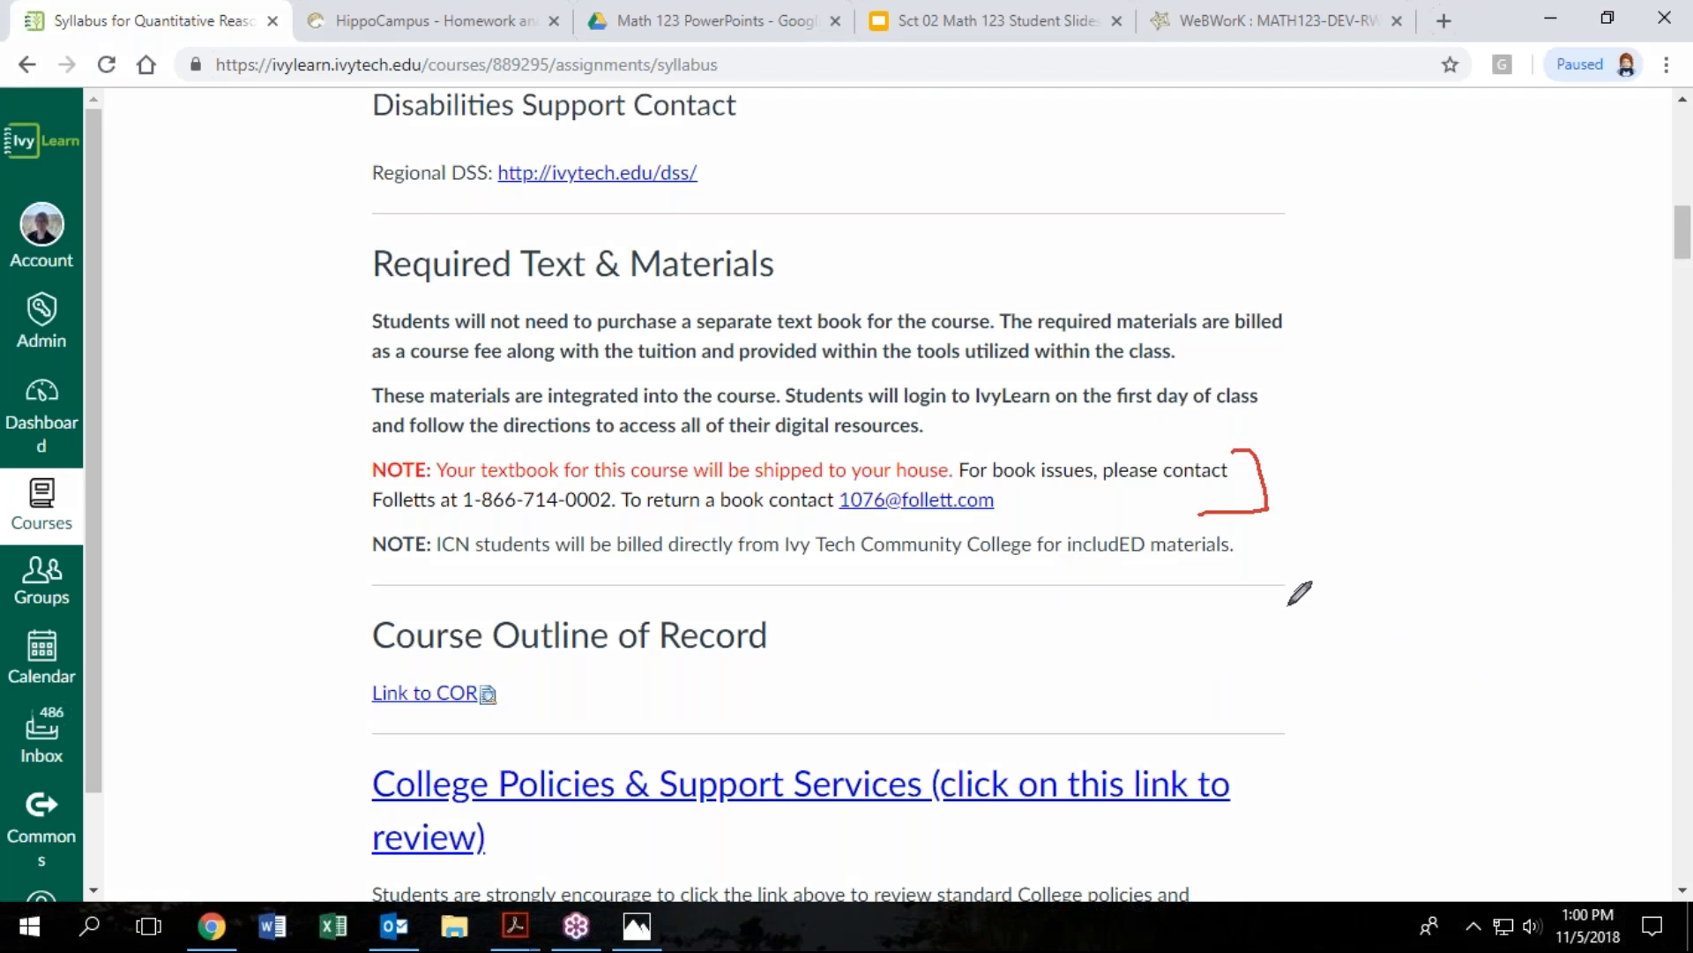
mouse_move(823, 678)
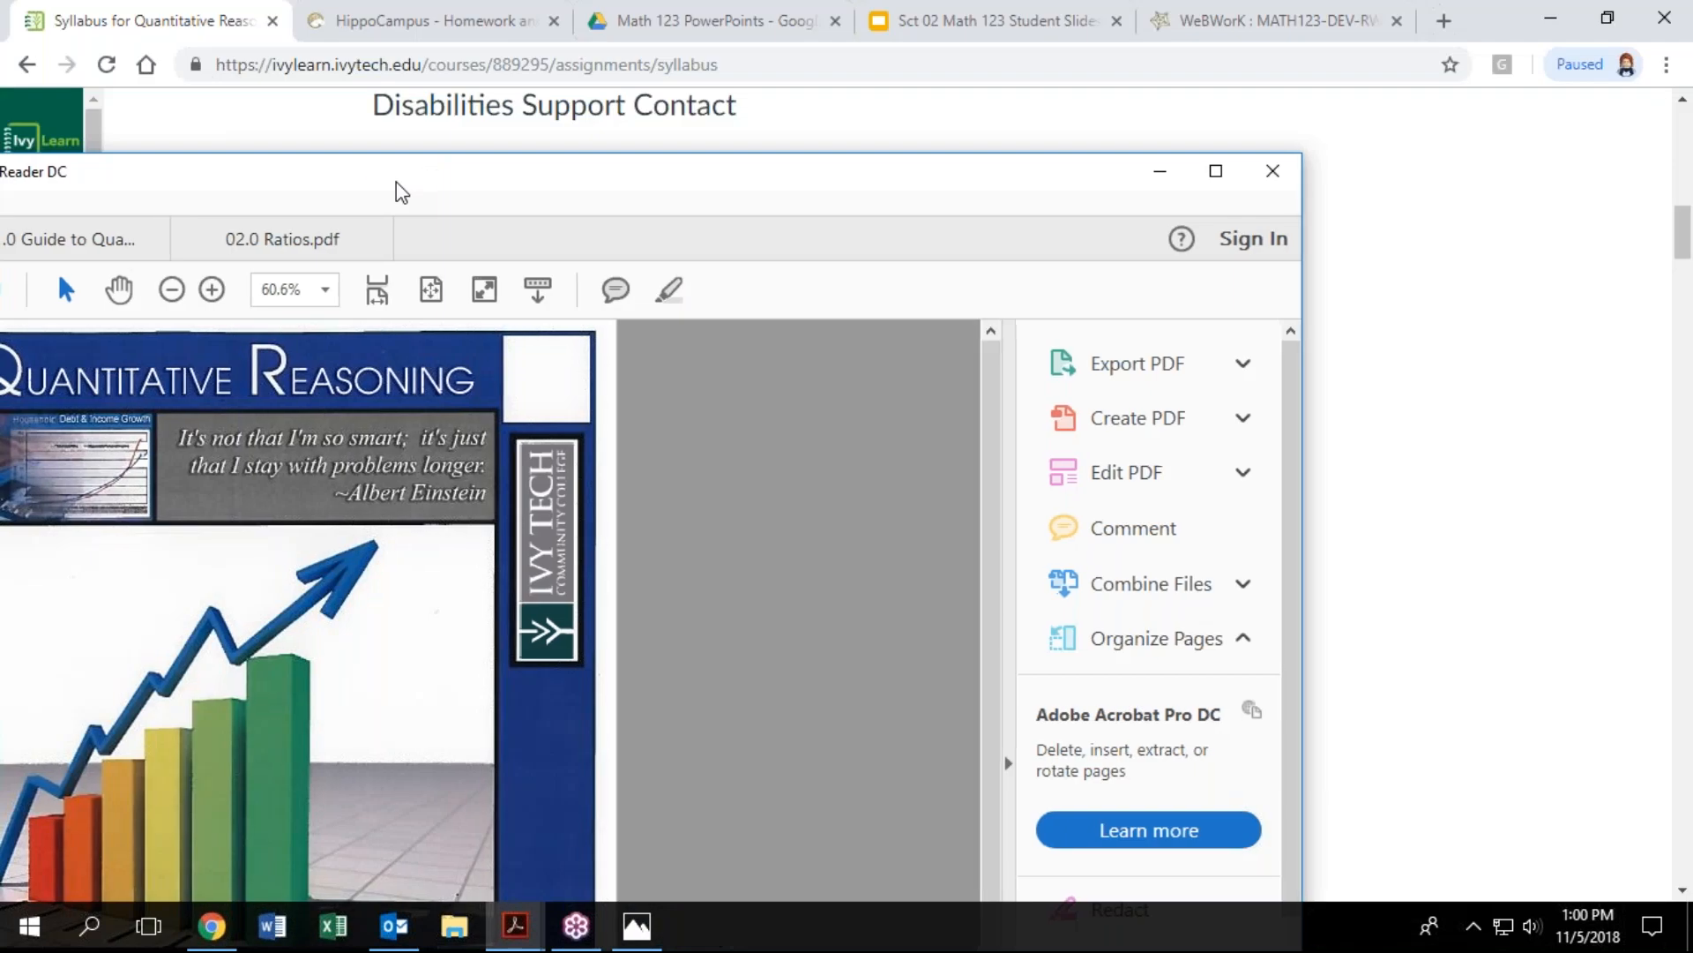
Maximize Acrobat and view the 01.0 Guide and 02.0 Ratios packets down to the unit price examples
click(1214, 171)
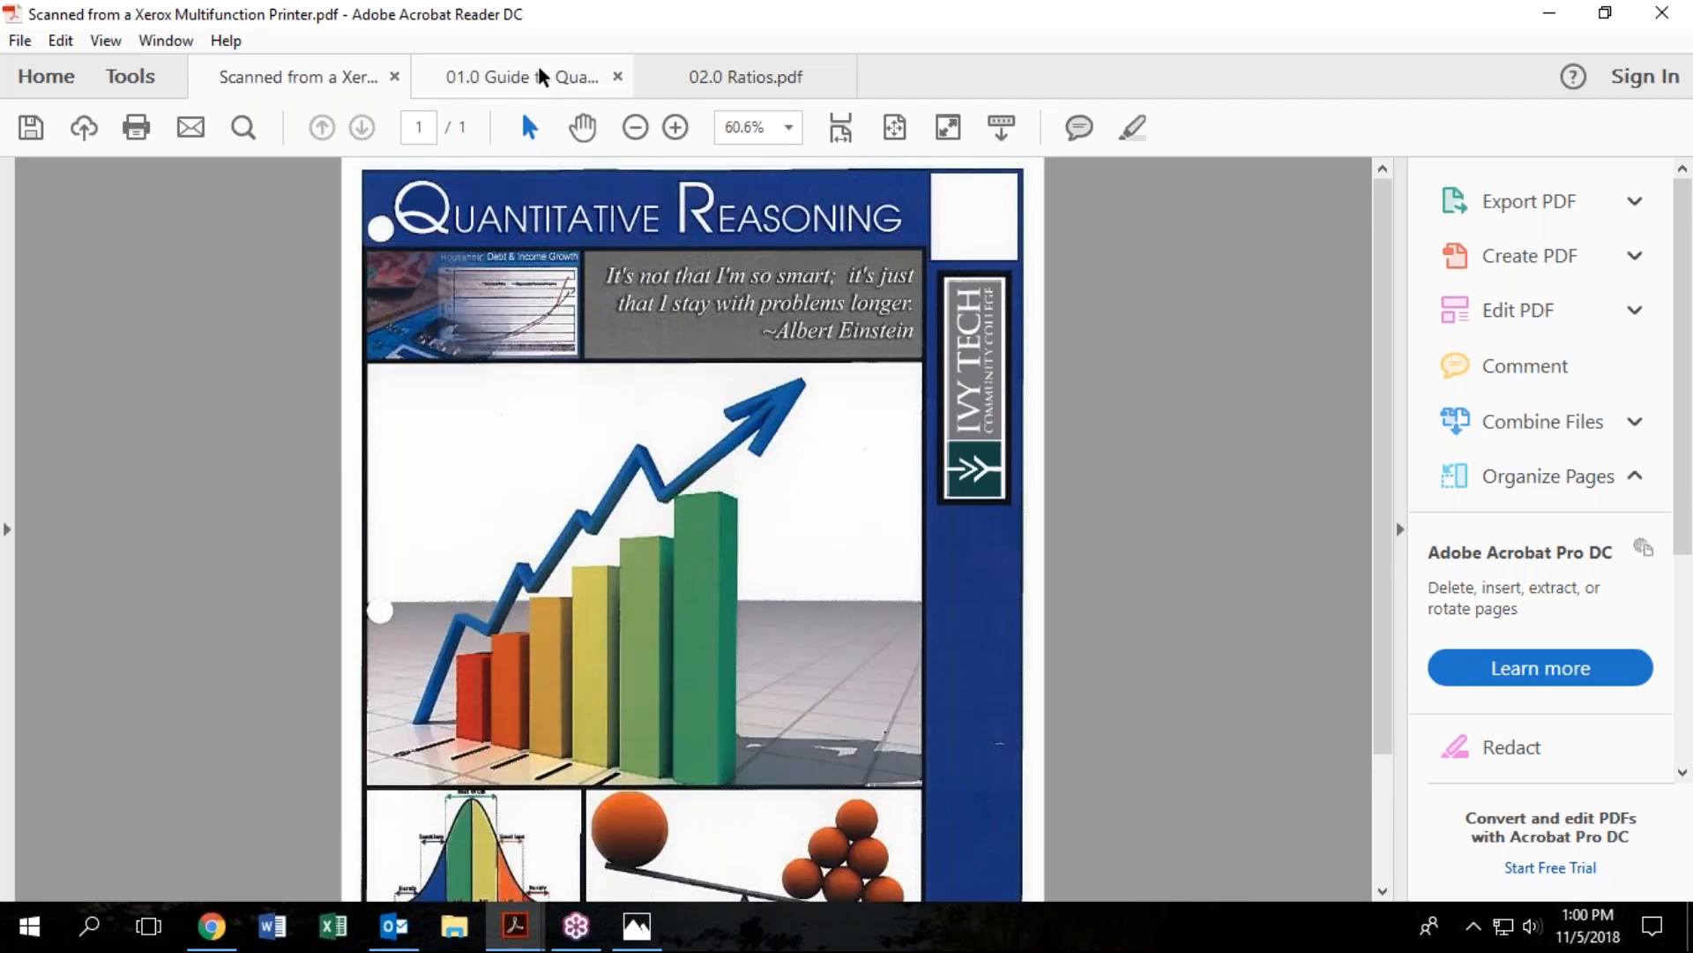
click(508, 76)
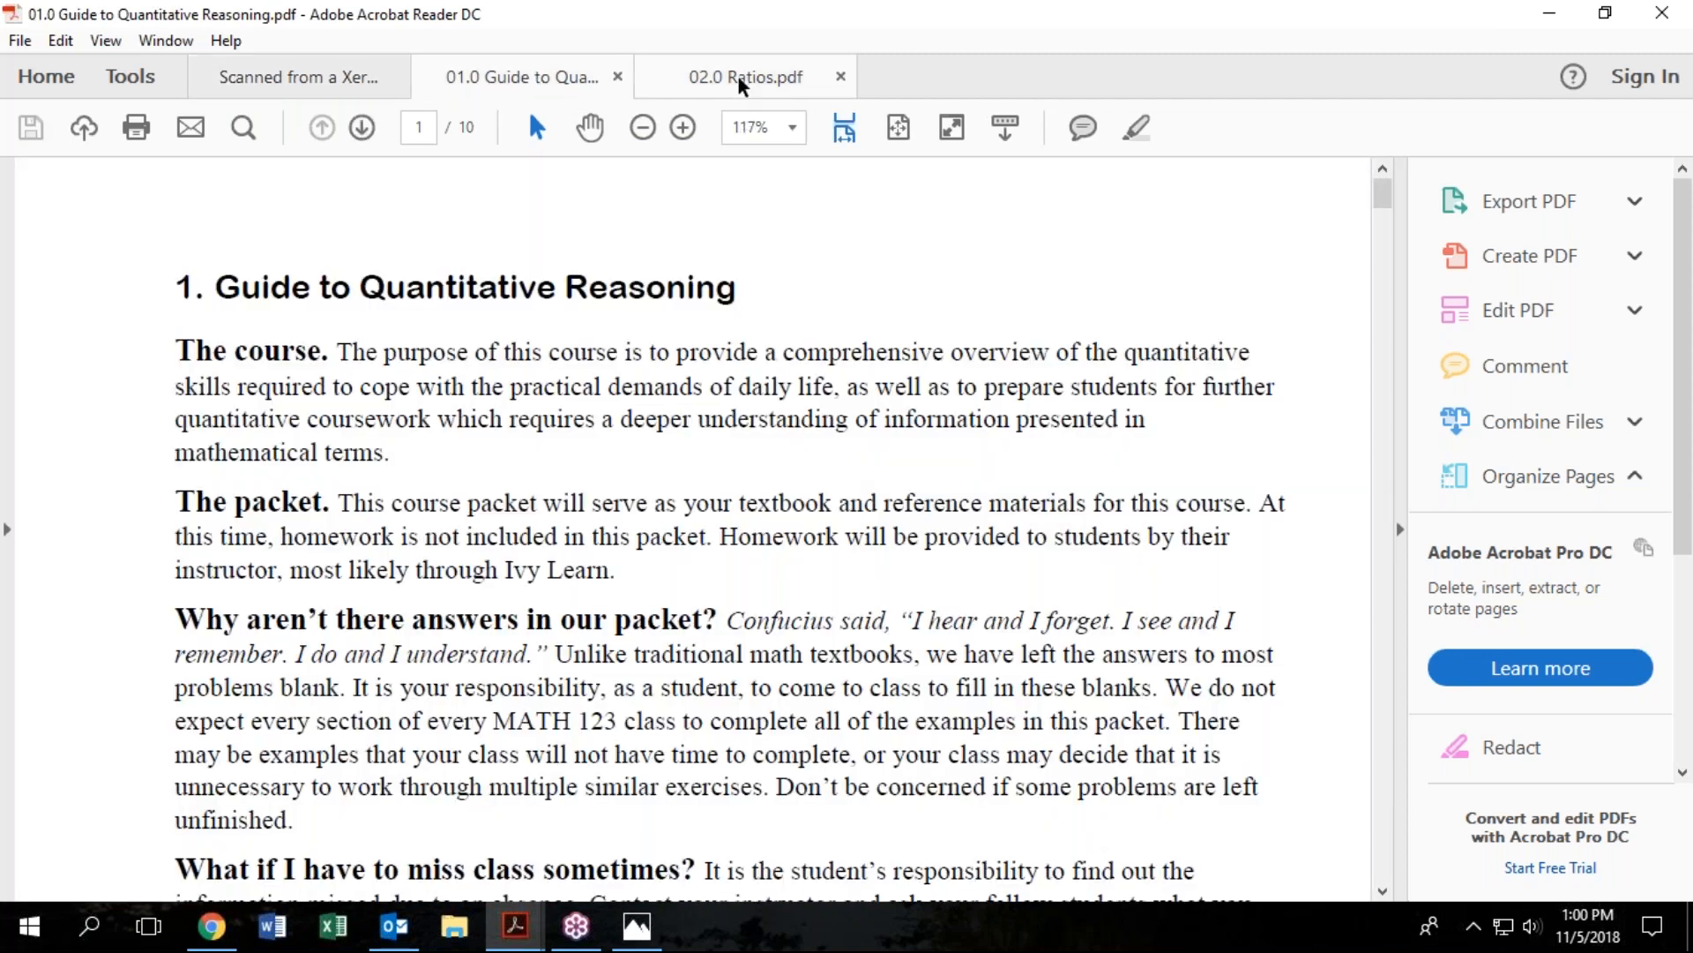
click(743, 76)
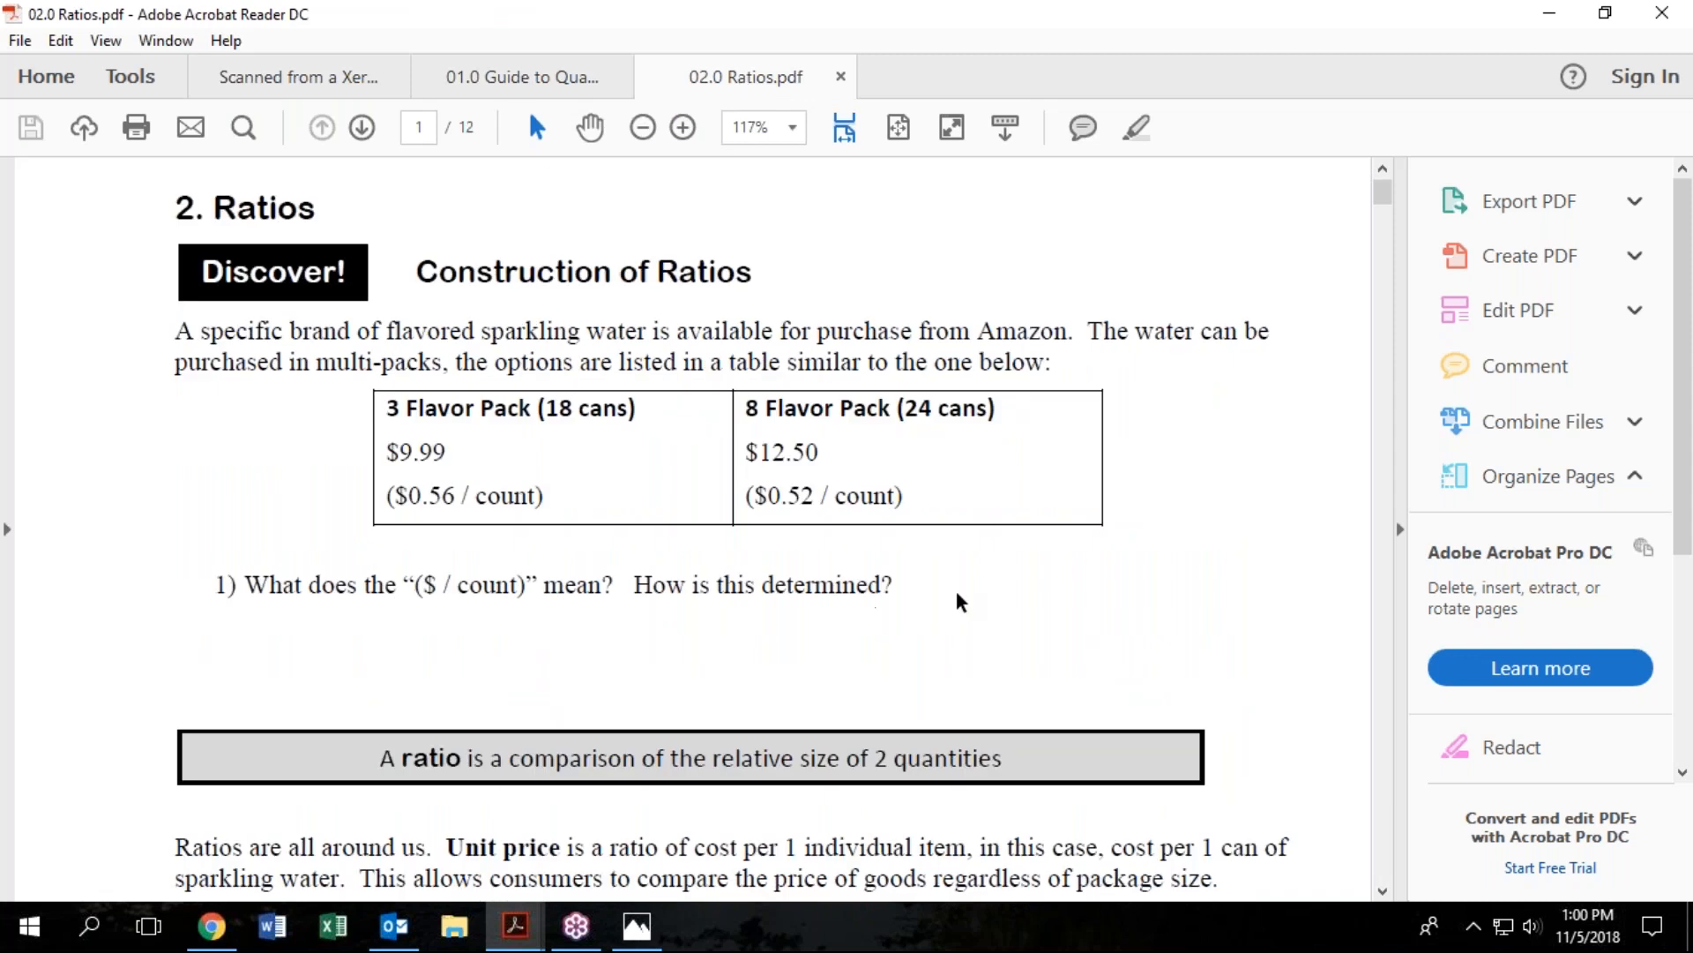
mouse_move(963, 612)
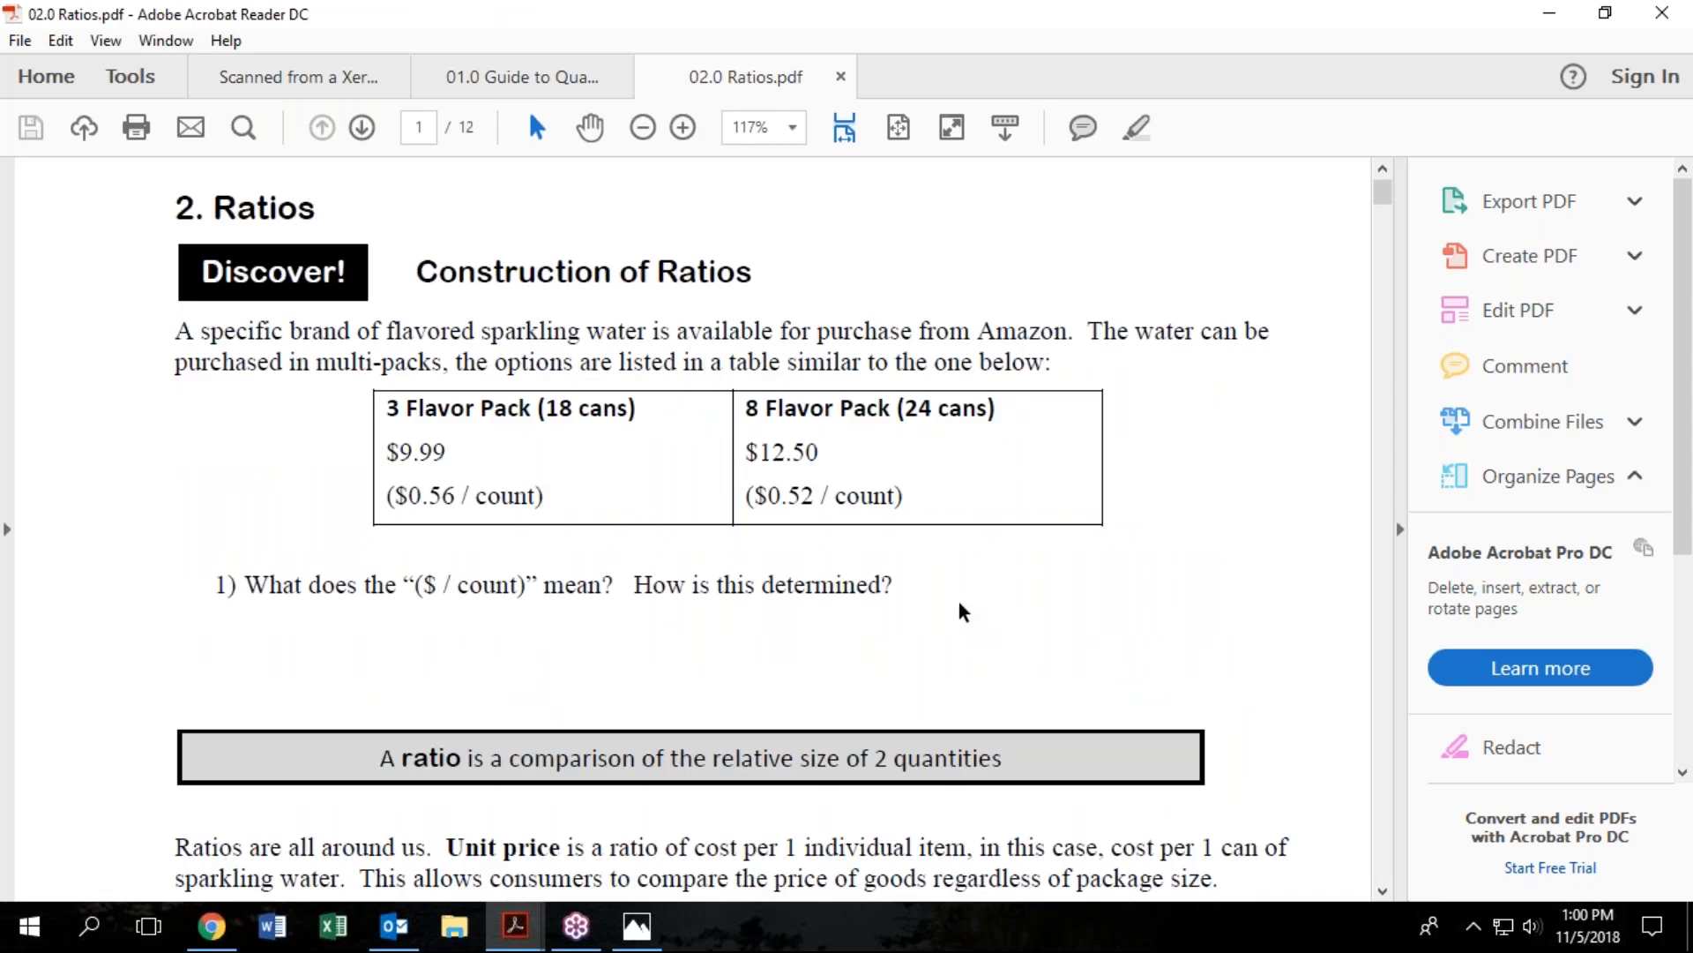
mouse_move(958, 620)
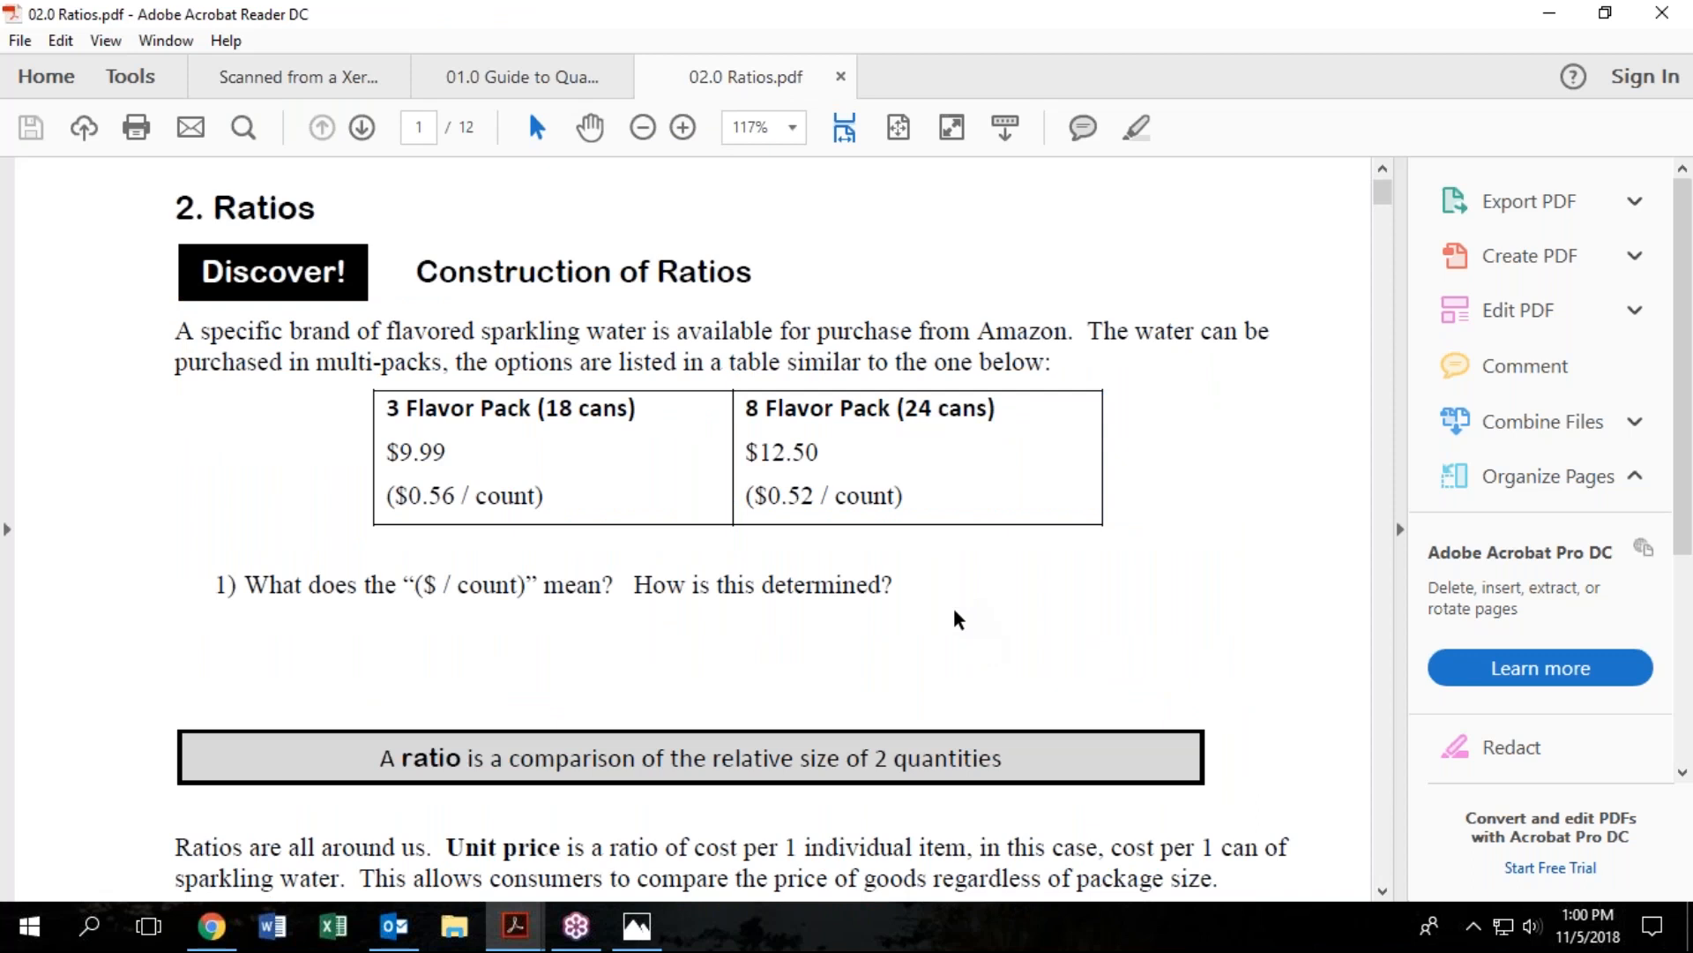
mouse_move(965, 608)
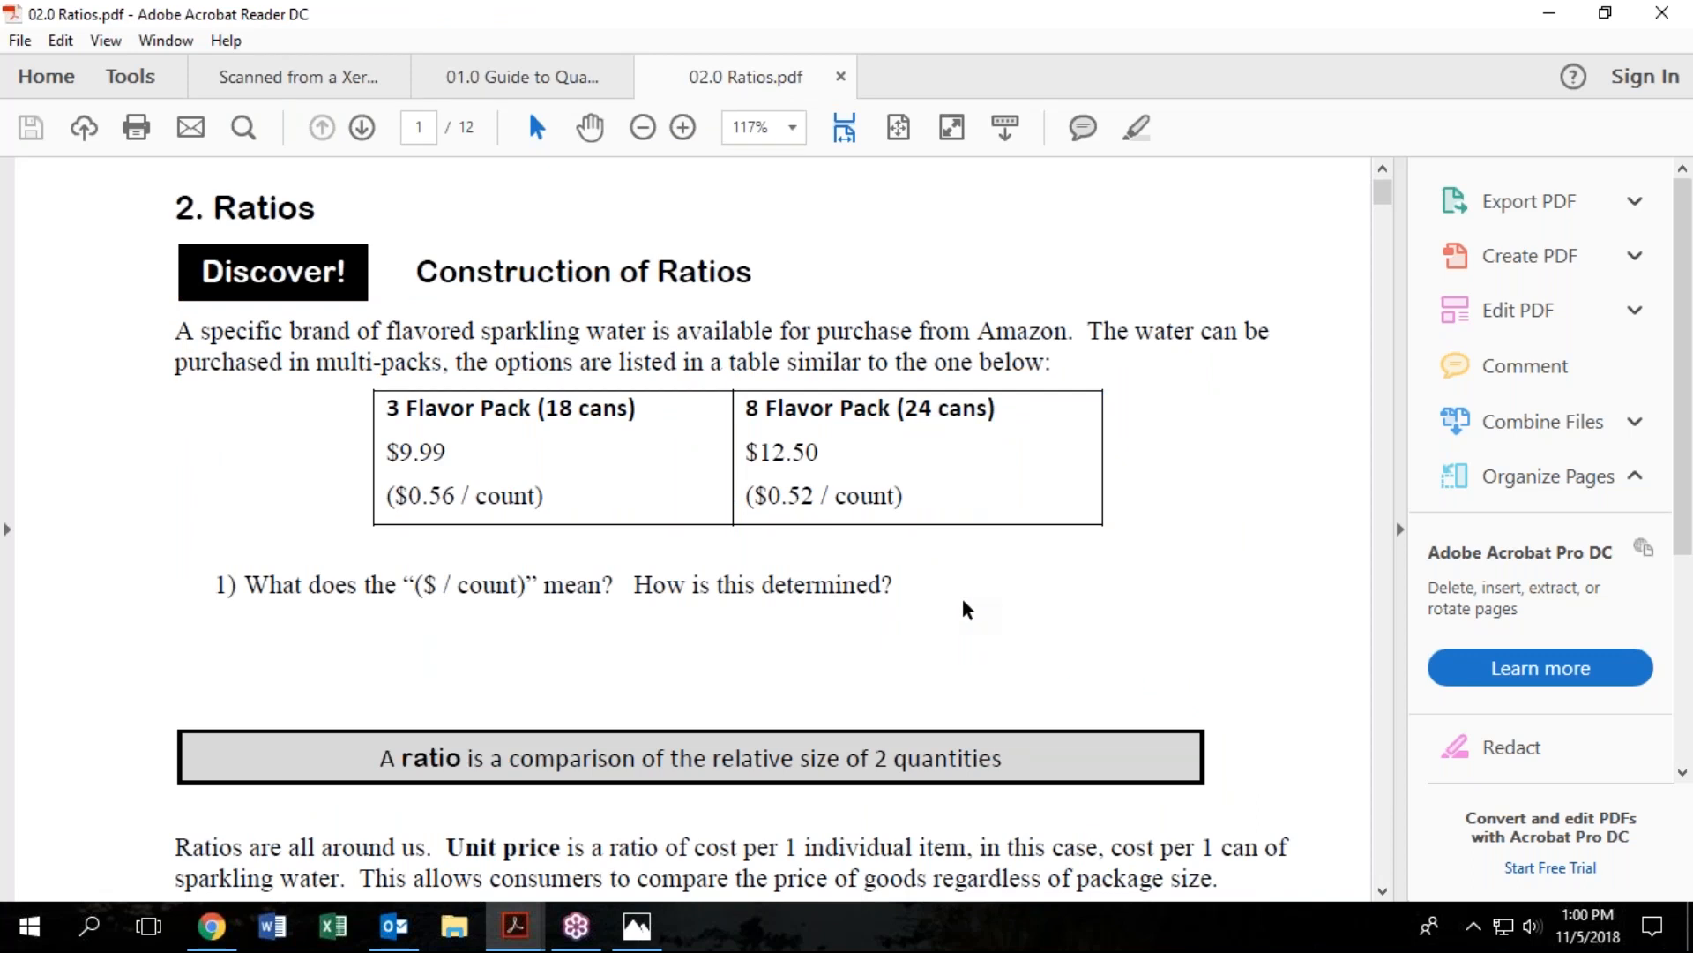
scroll(down, 3)
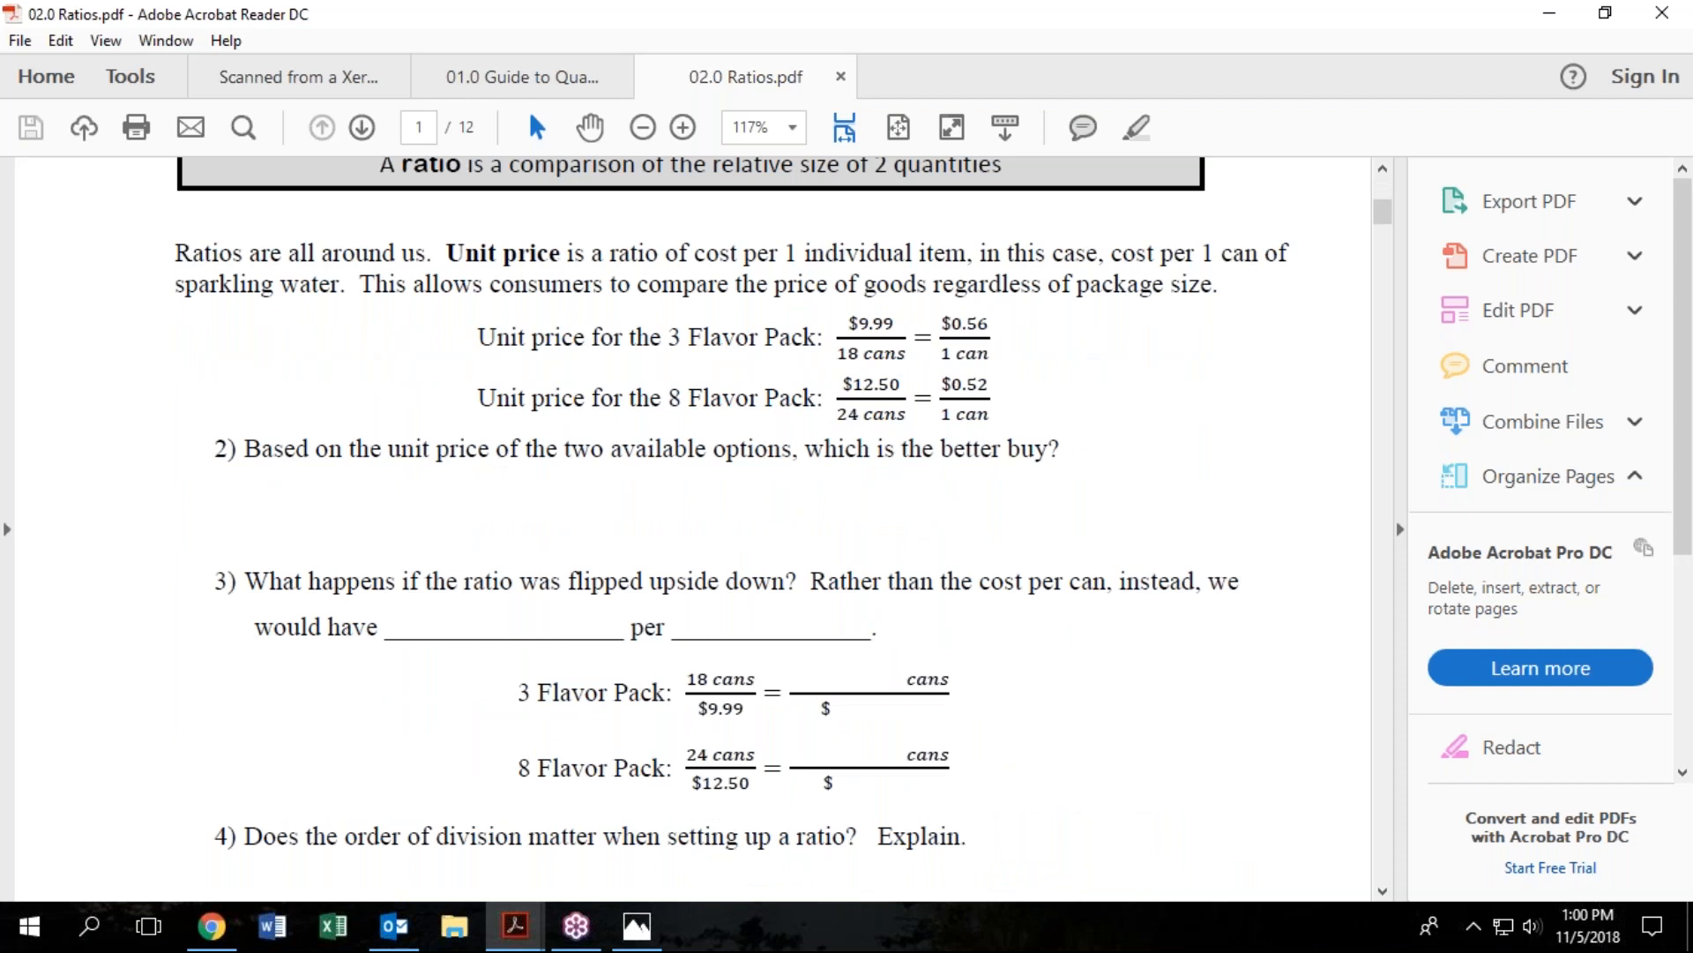
mouse_move(1414, 25)
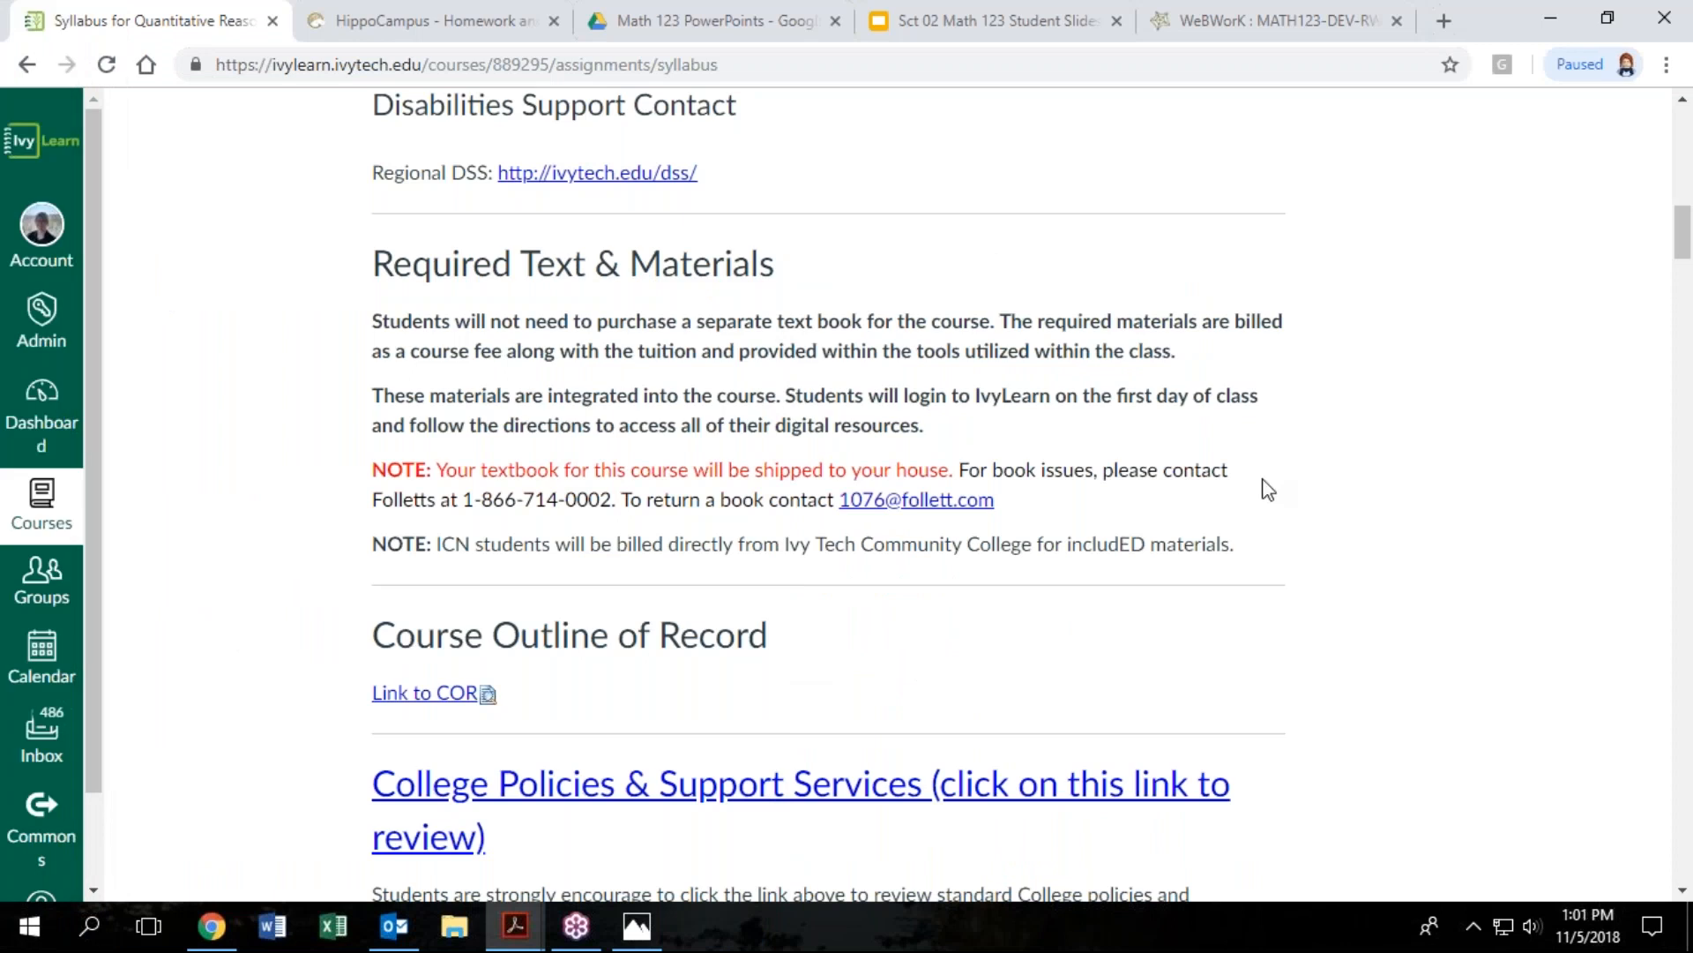
mouse_move(1415, 392)
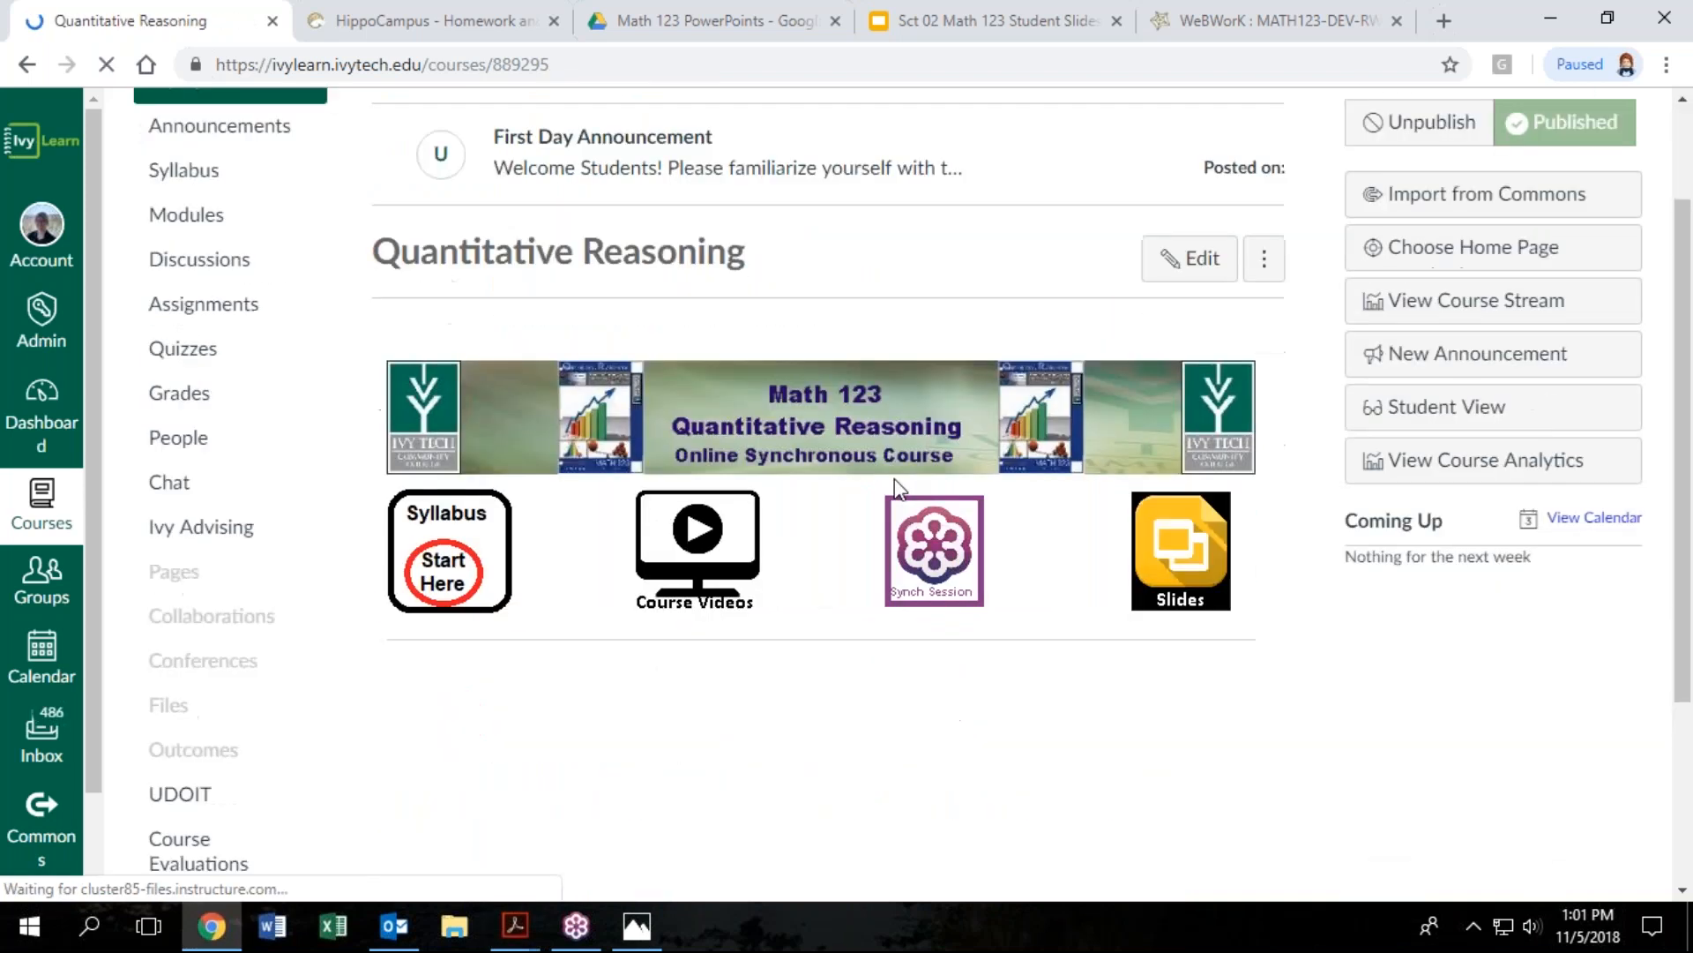
Scroll the Math 123 Home page to review the banner links and eight module tiles
scroll(down, 3)
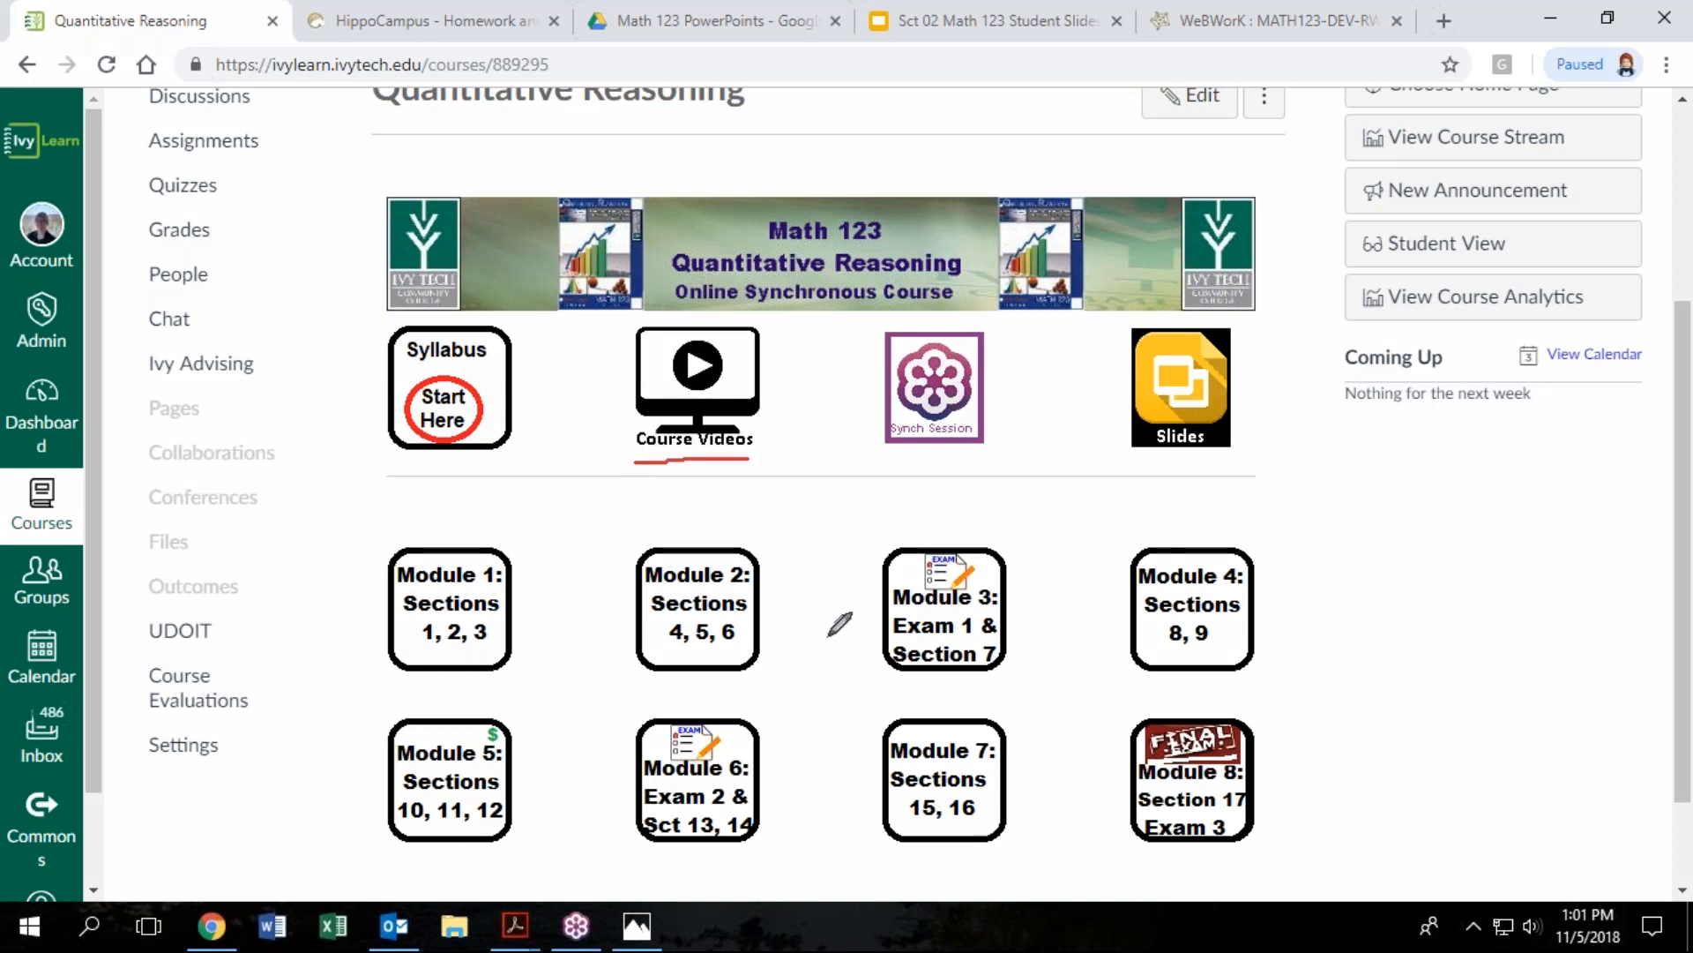
mouse_move(1134, 446)
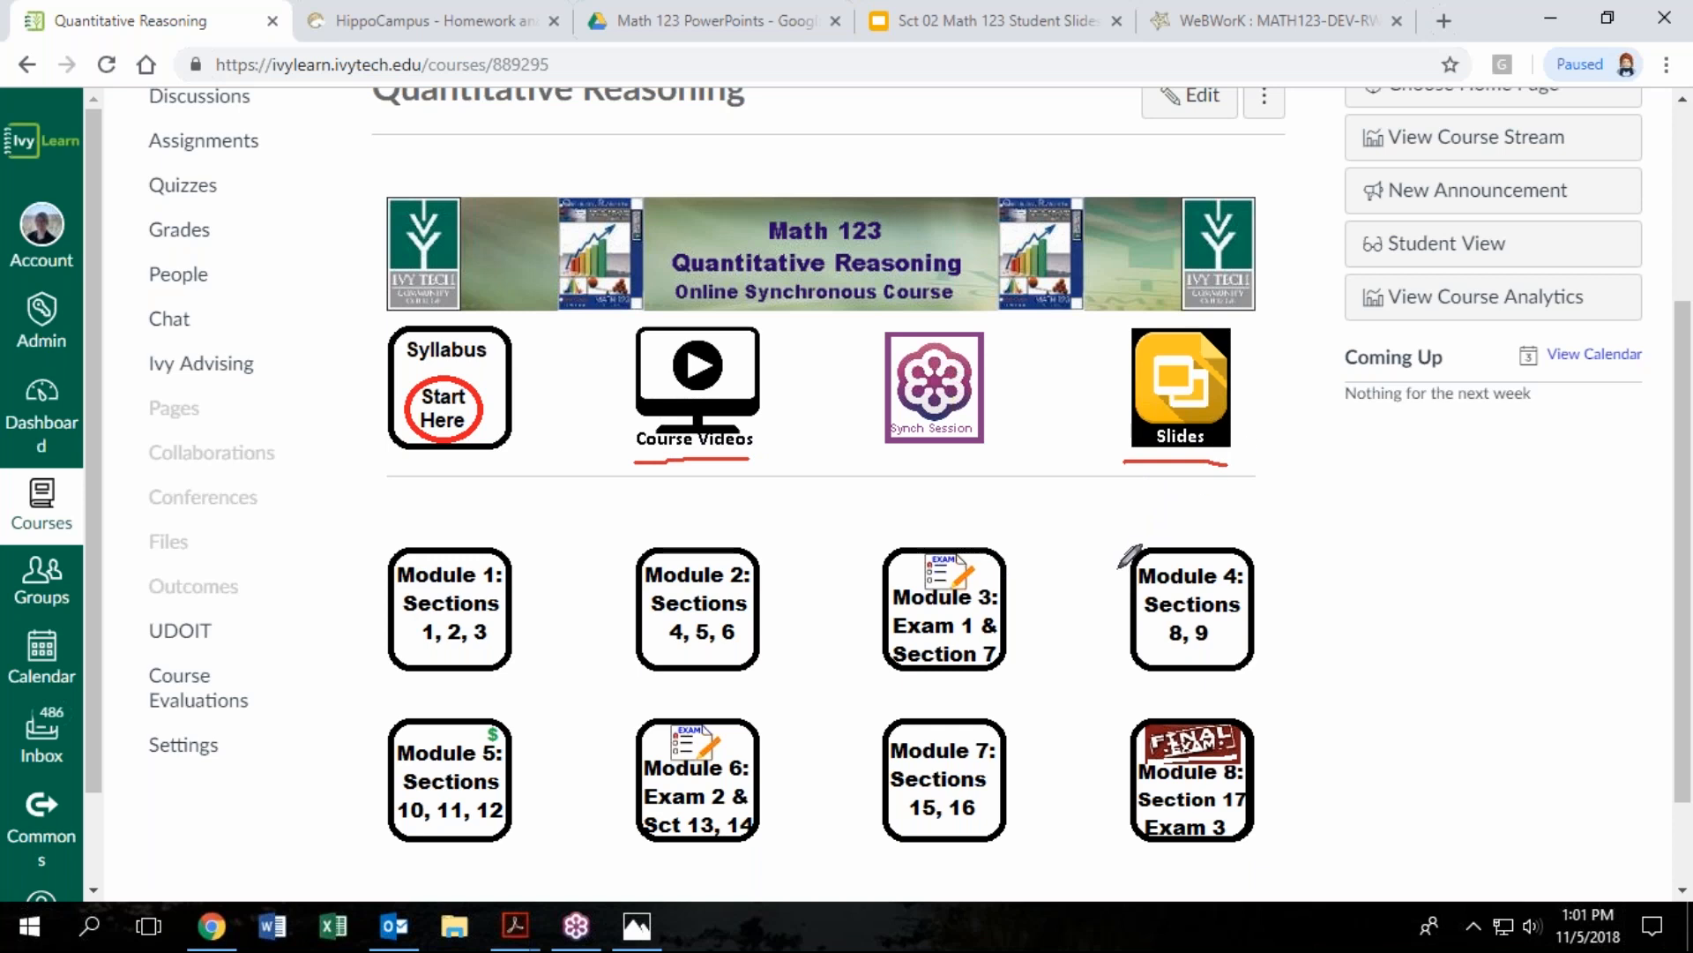
mouse_move(889, 459)
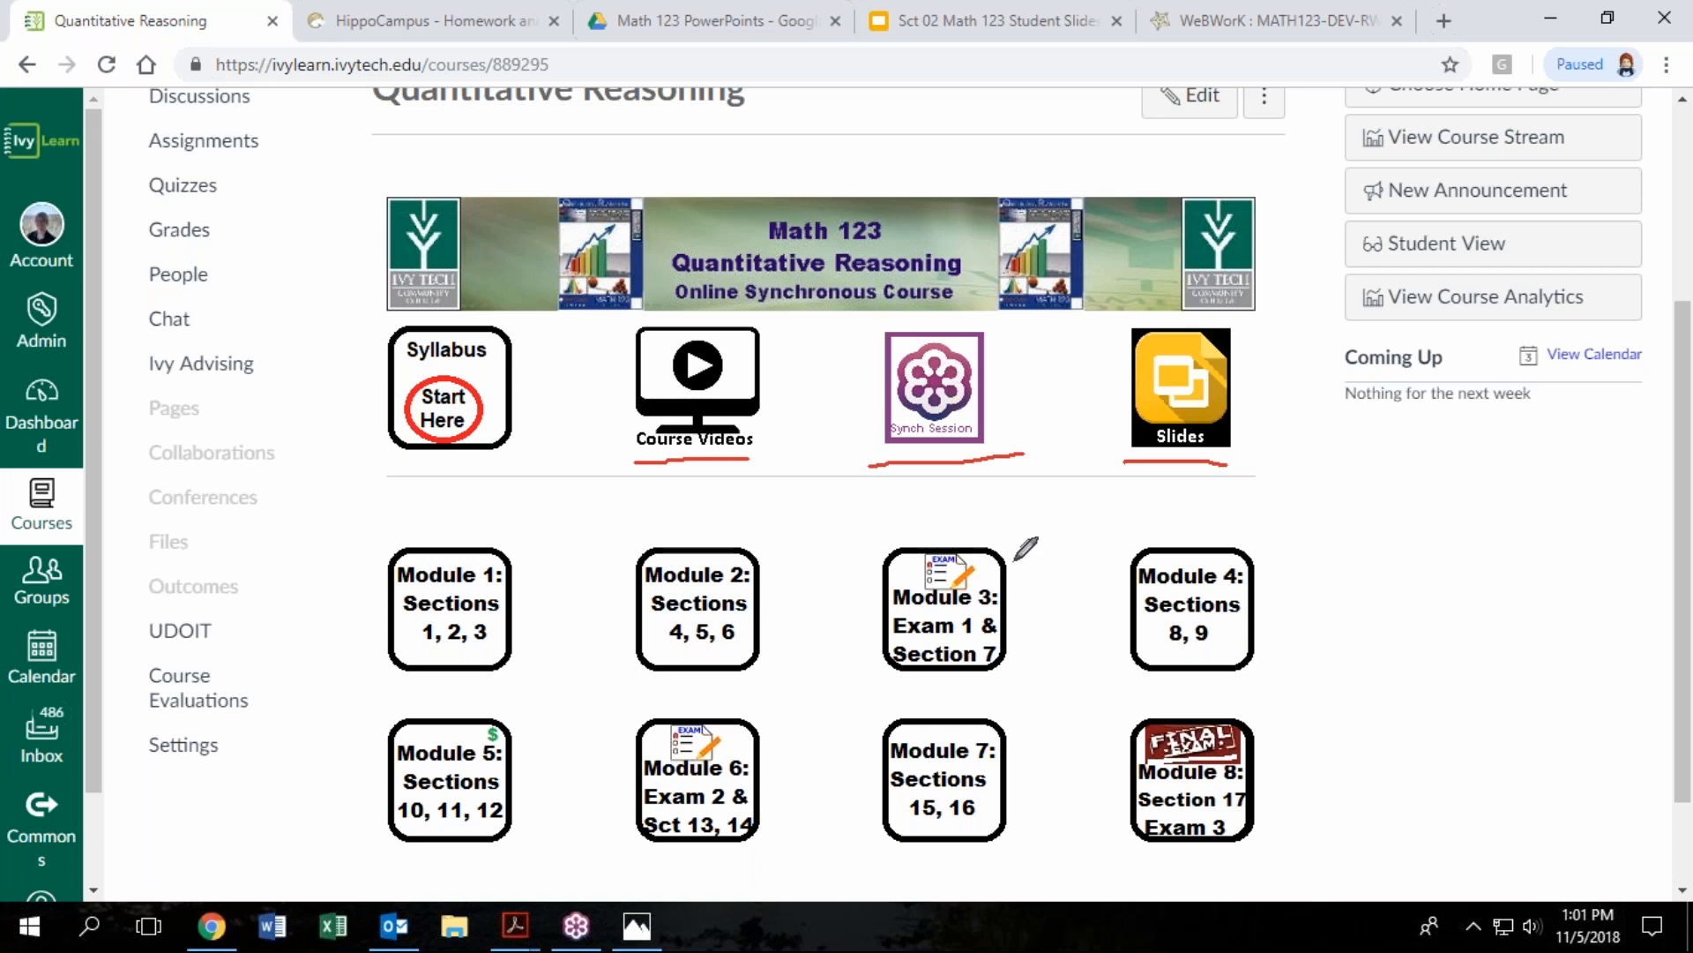
mouse_move(1009, 538)
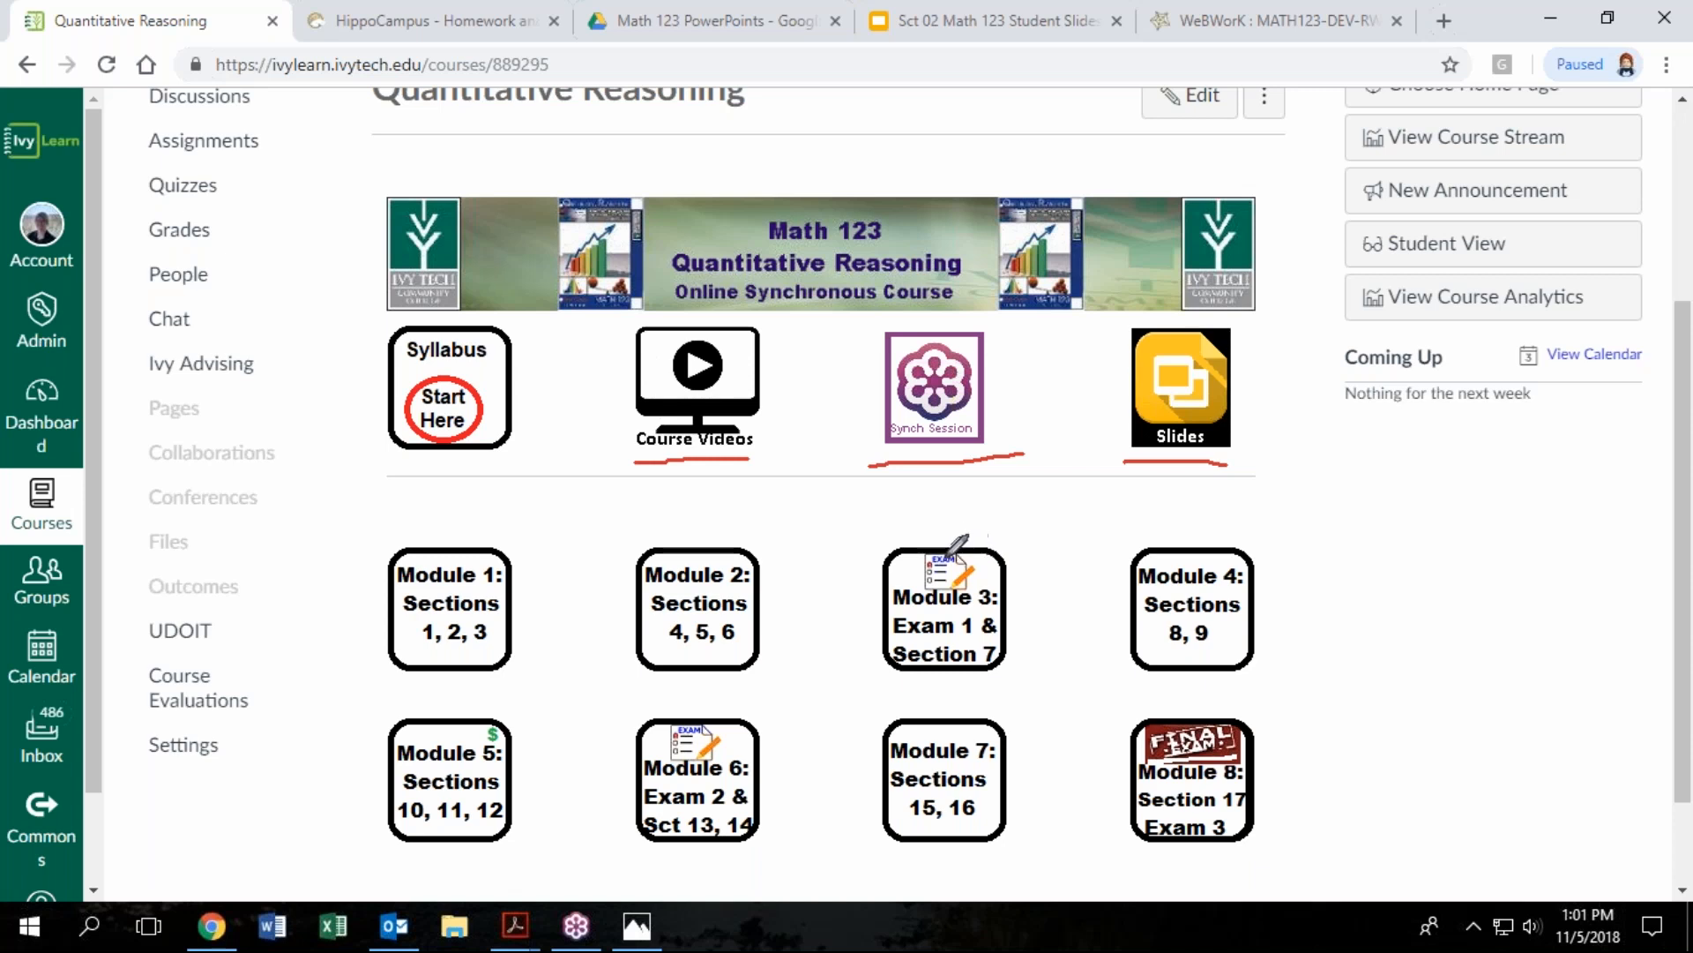
mouse_move(942, 531)
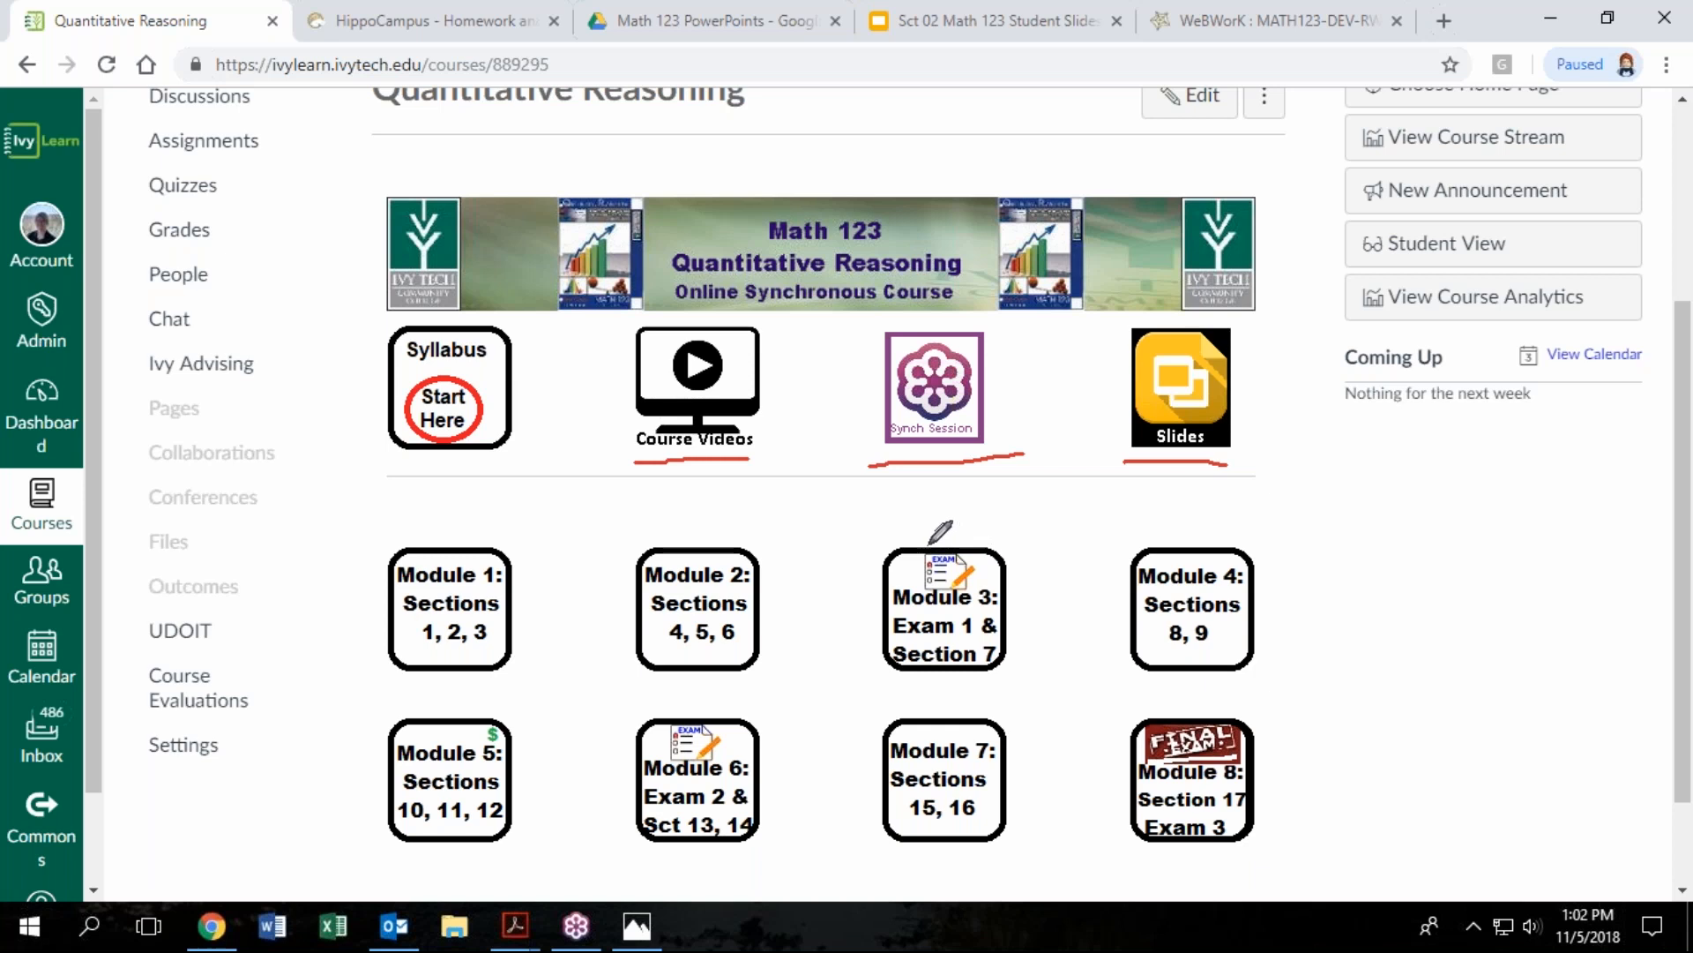
mouse_move(931, 527)
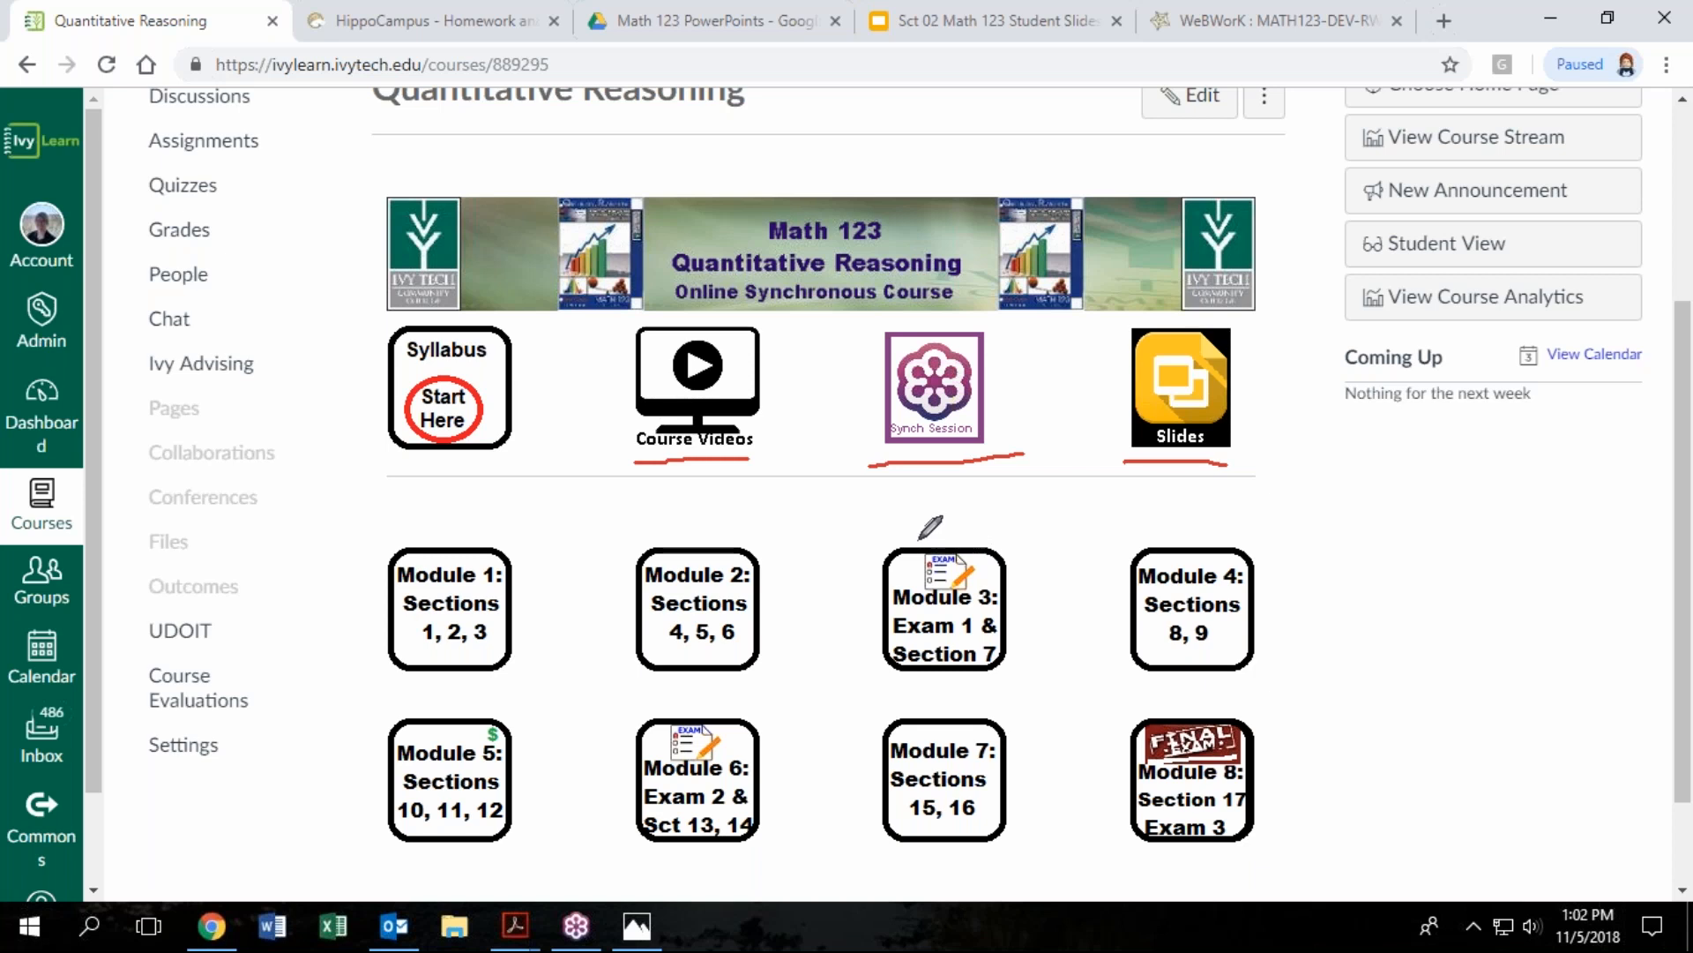
mouse_move(565, 631)
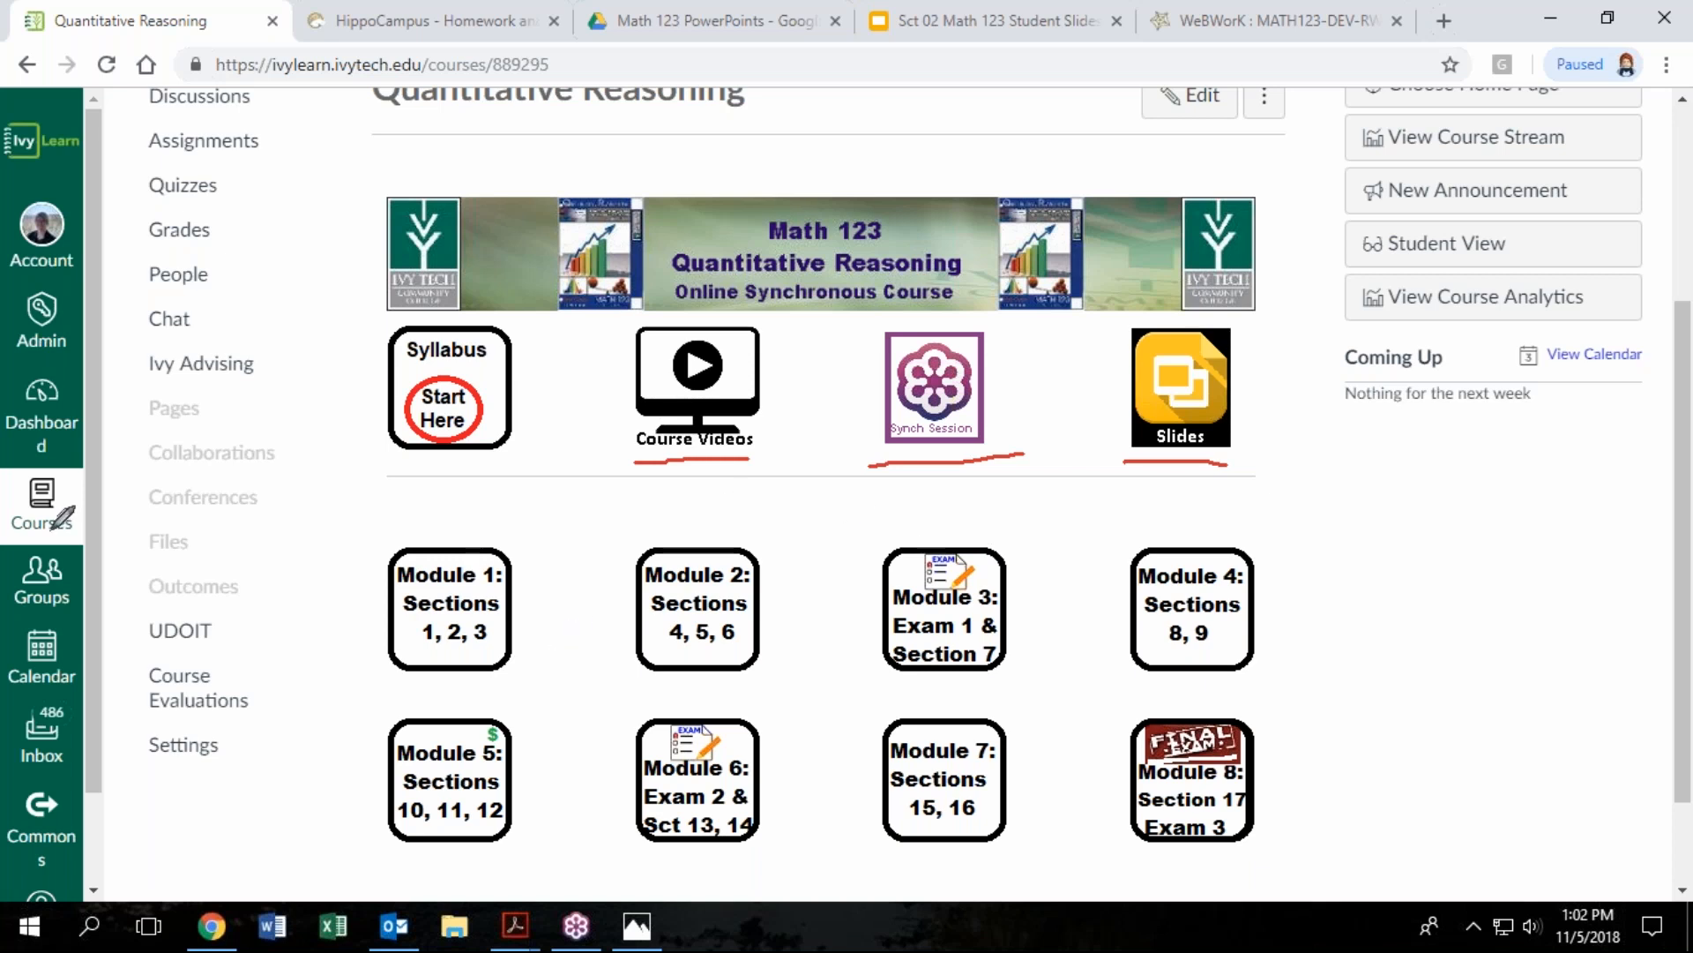
mouse_move(319, 464)
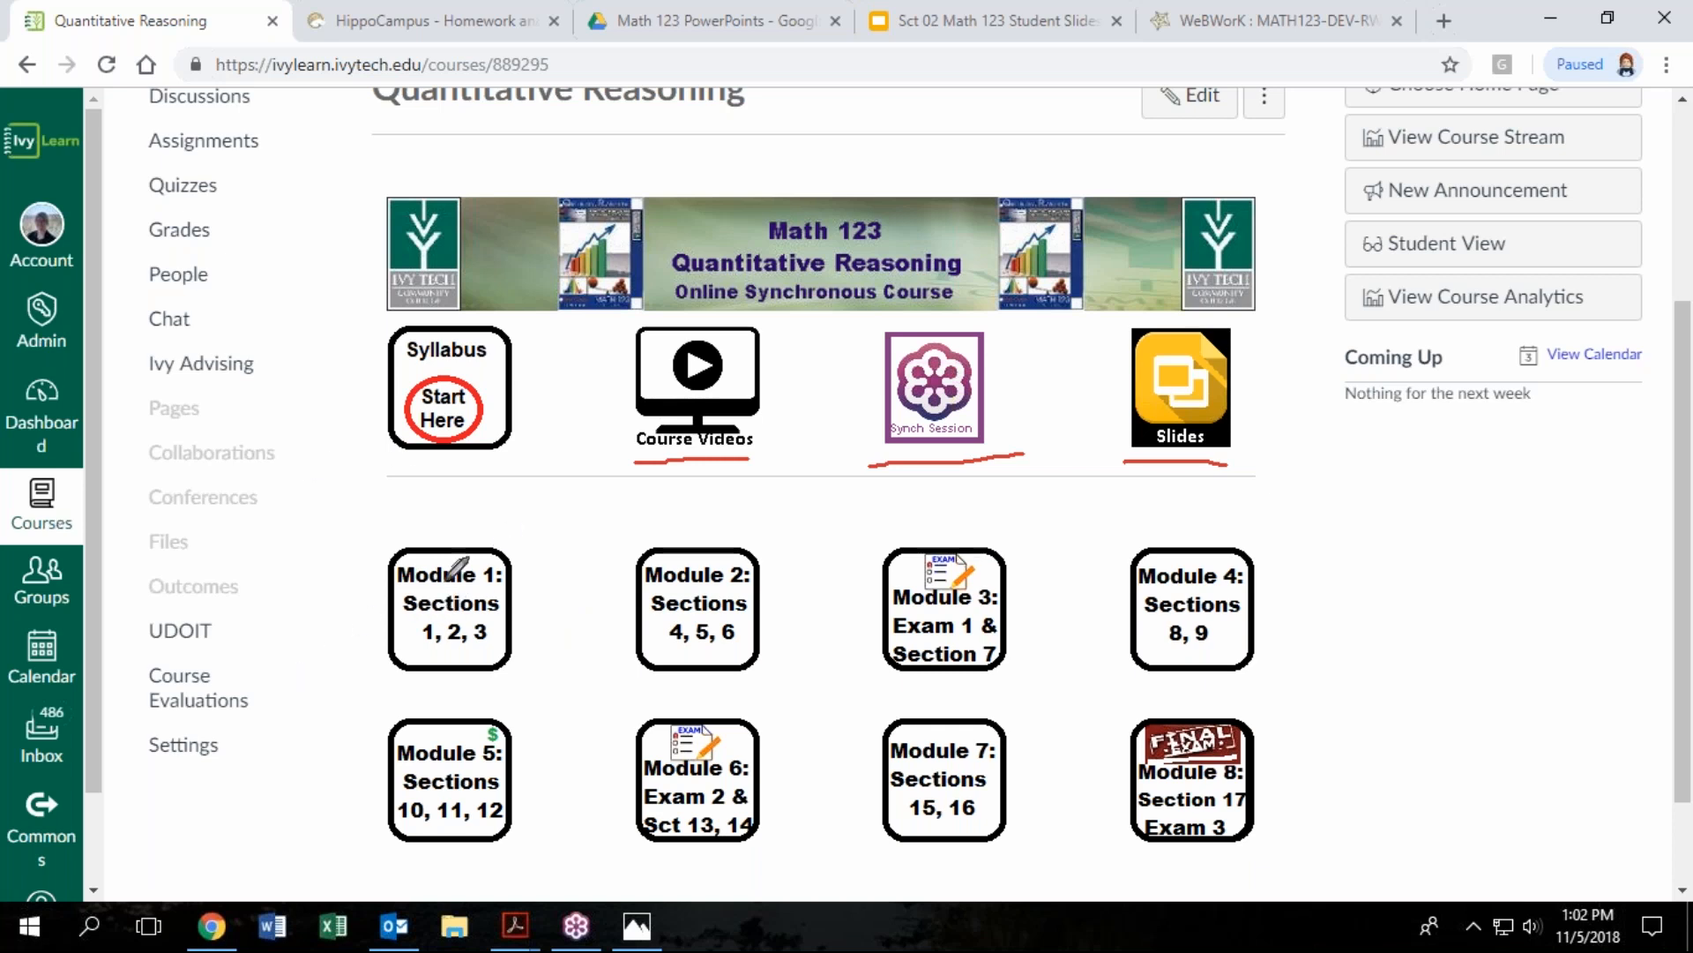
Jump from the Module 1: Sections 1, 2, 3 tile to Module 01 on the Modules page
drag(407, 523, 386, 864)
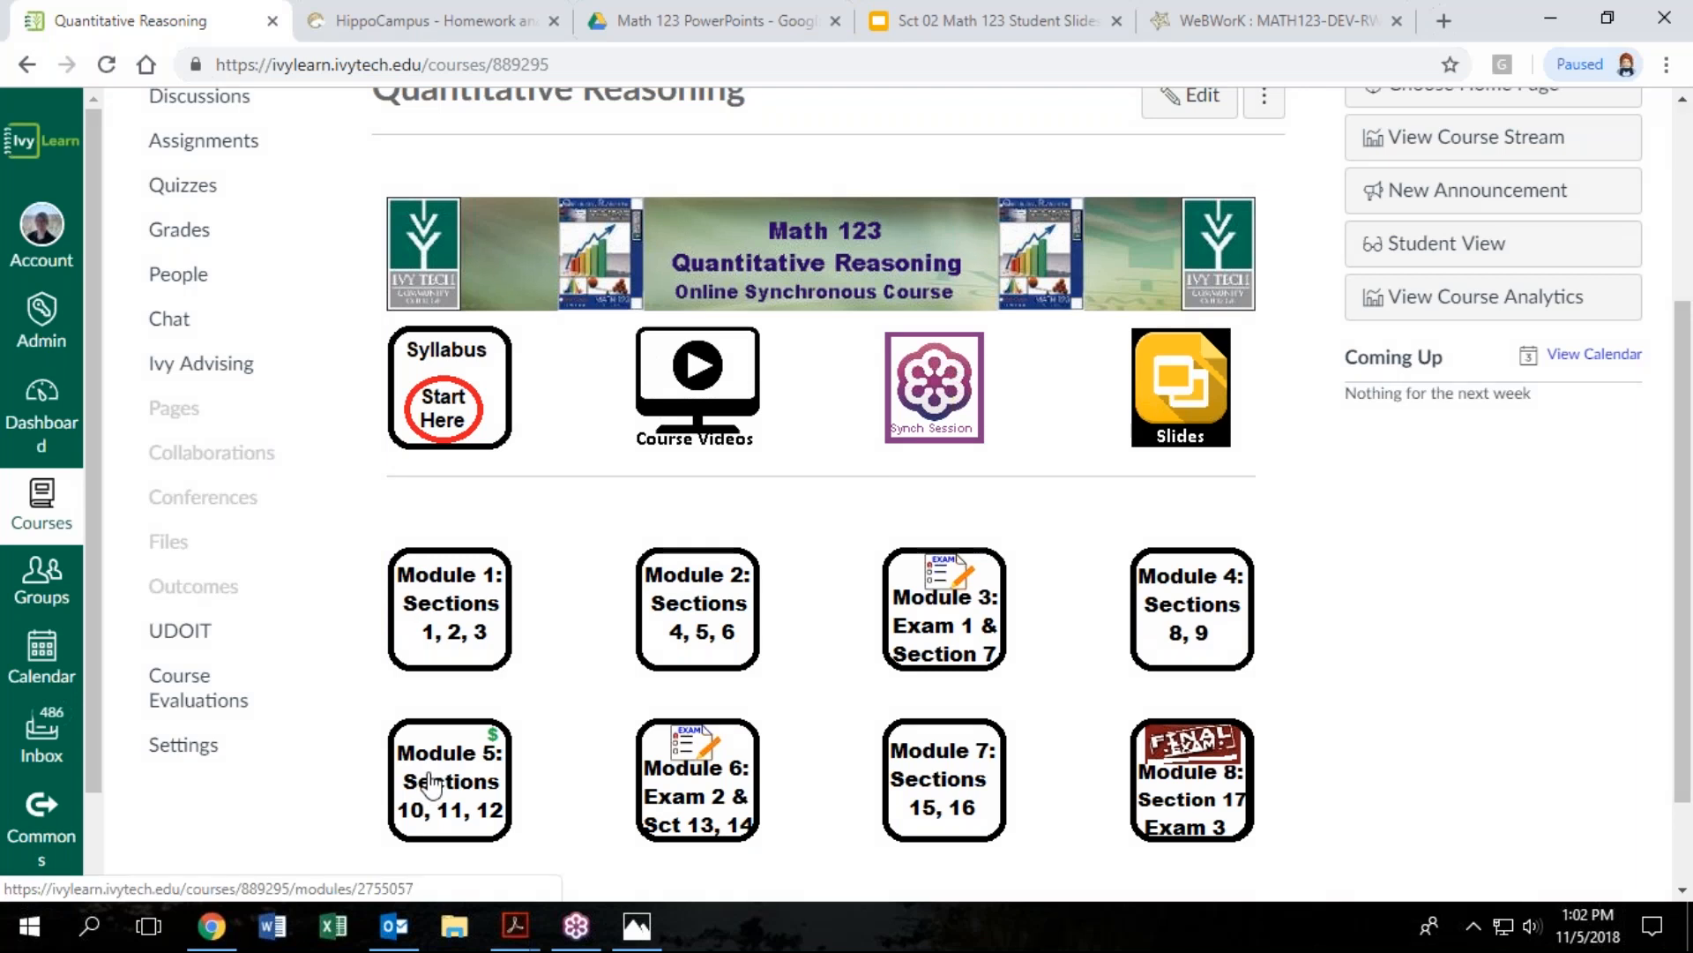
mouse_move(433, 780)
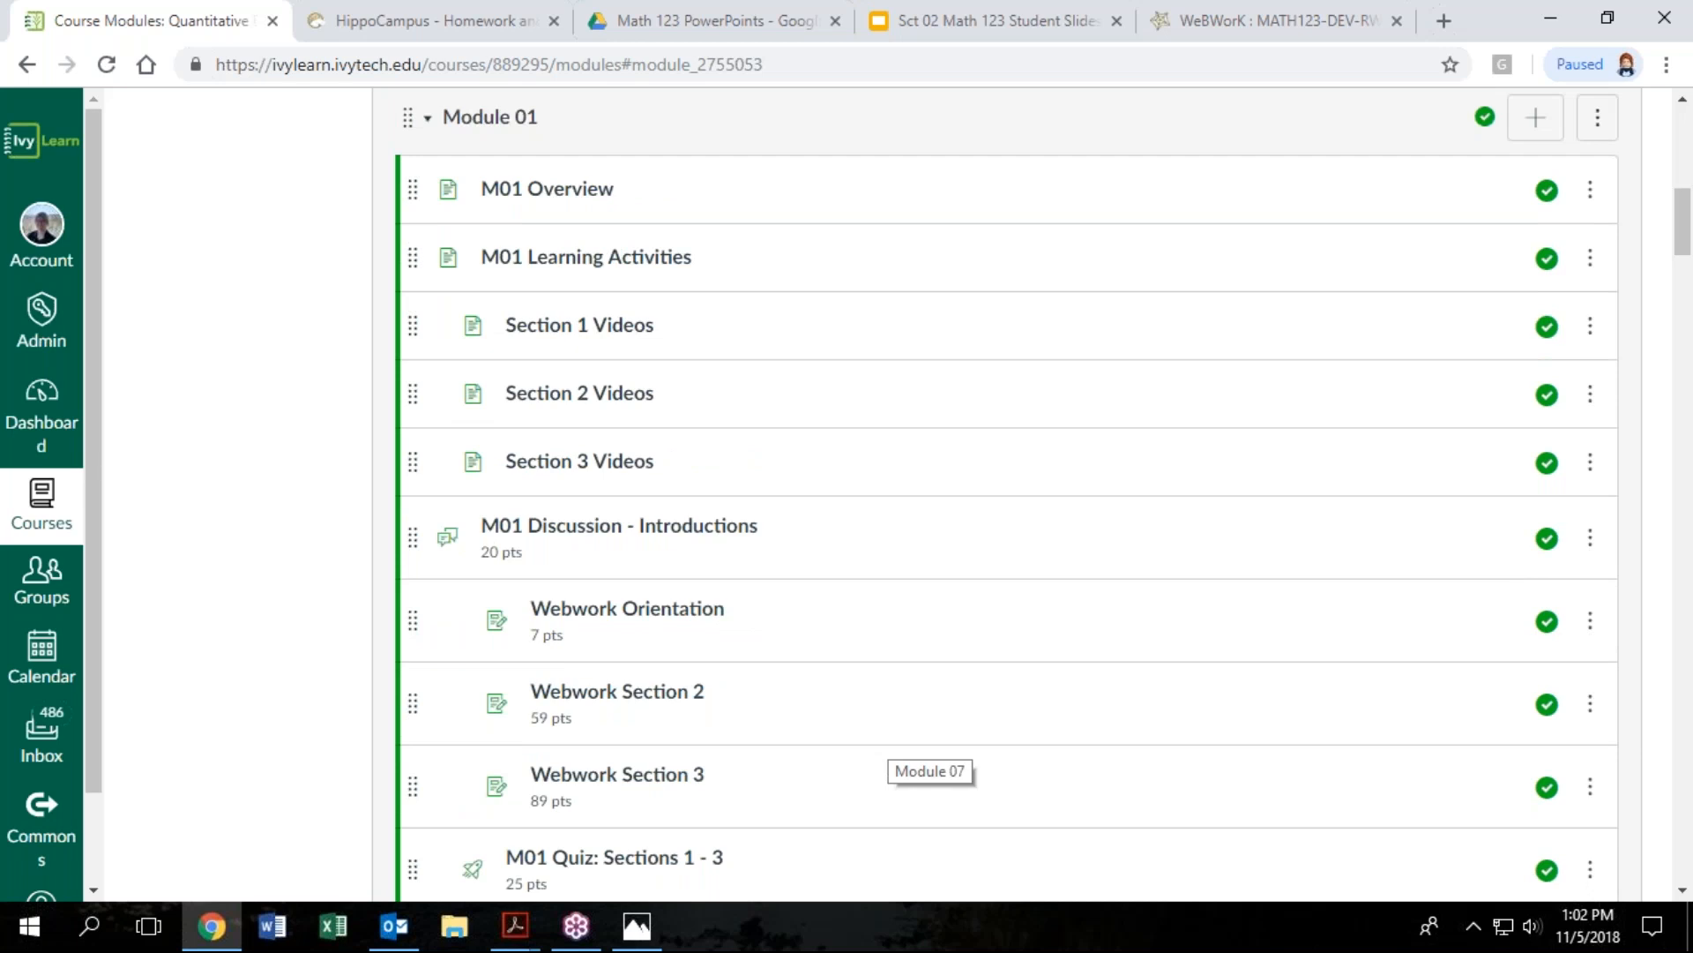
mouse_move(886, 787)
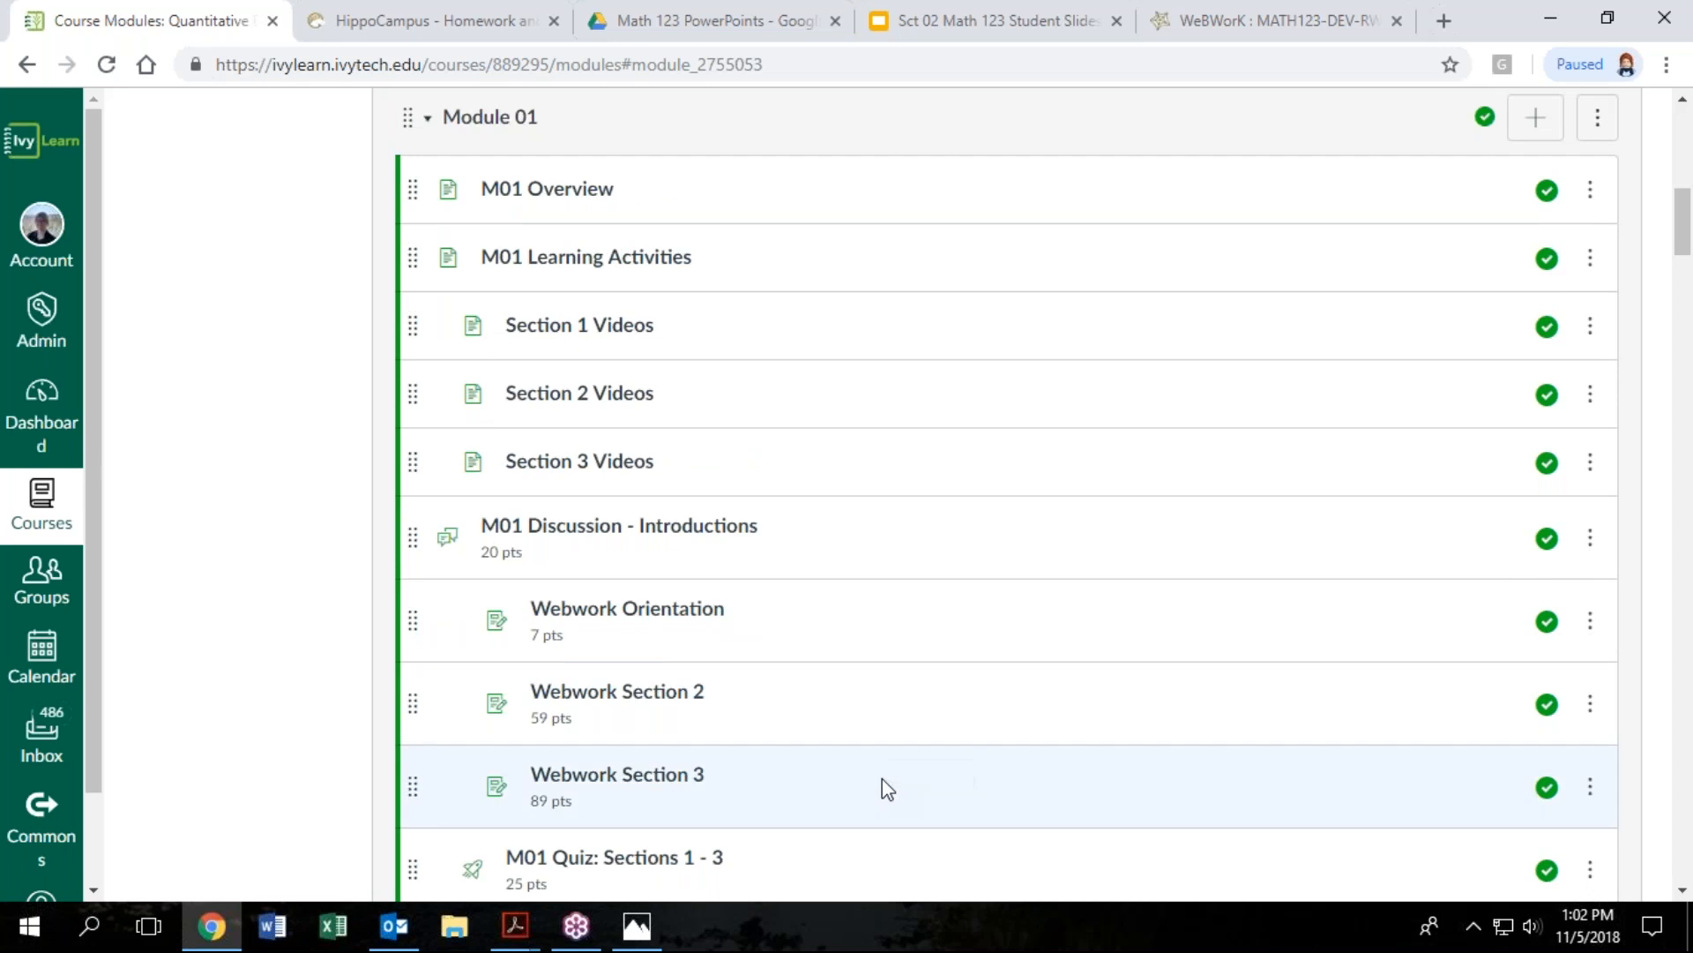
mouse_move(603, 192)
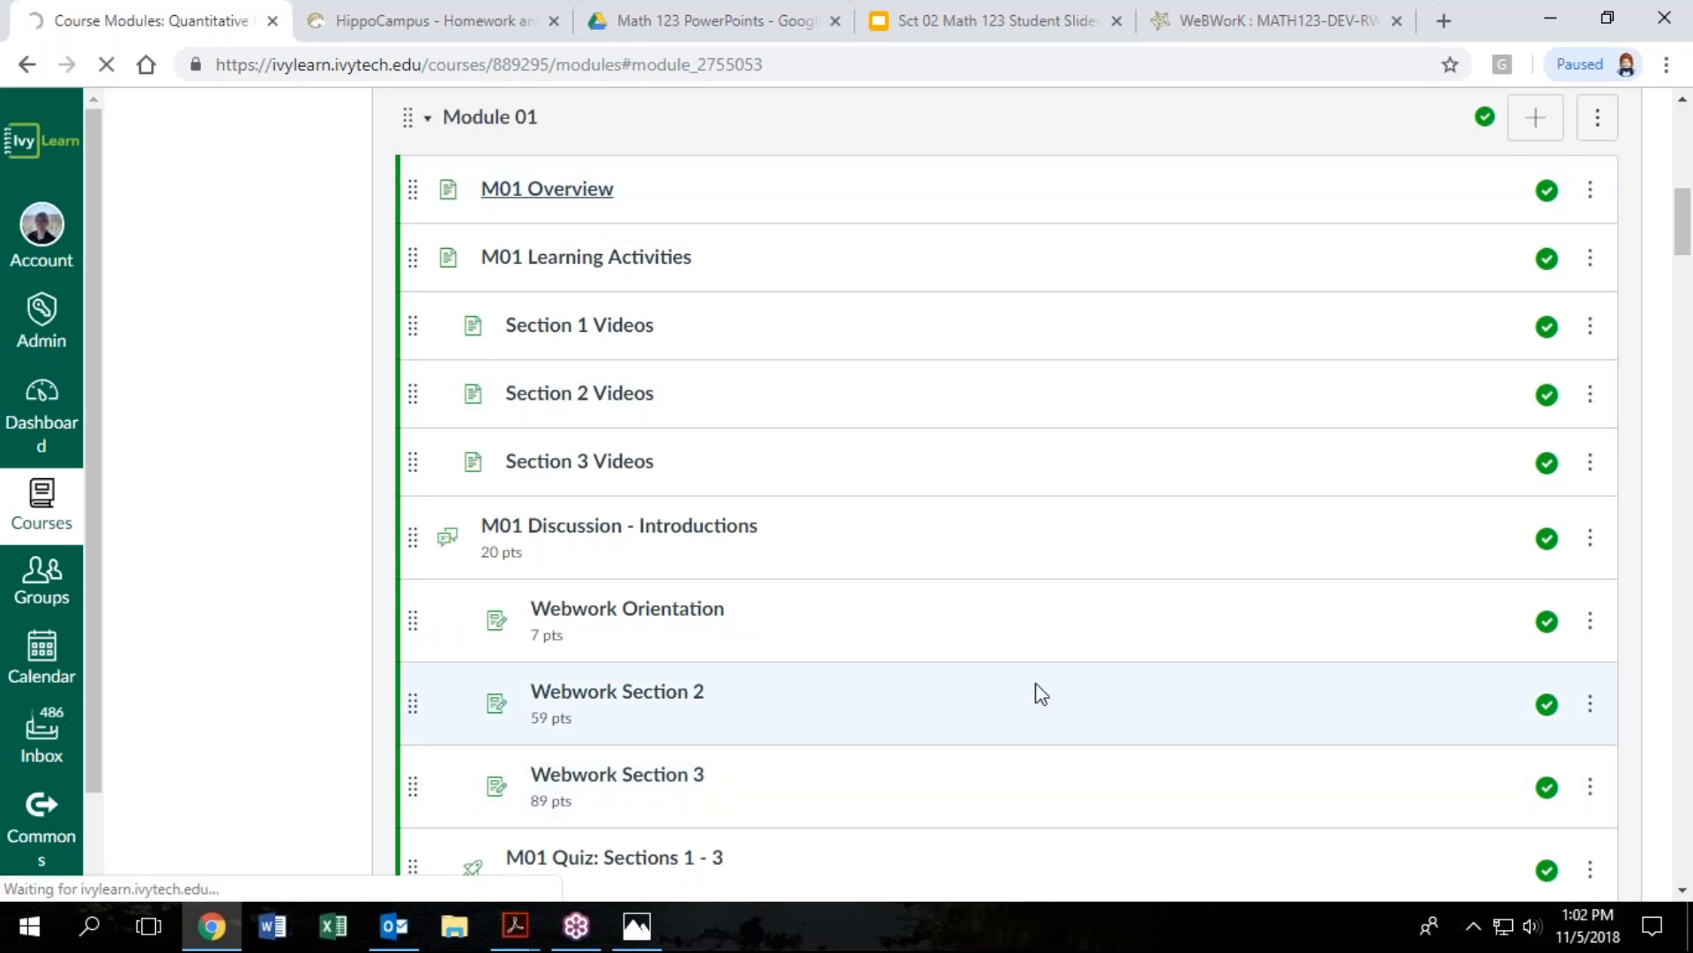
Read the M01 Overview page from its objectives down to the content list and Next button
click(547, 189)
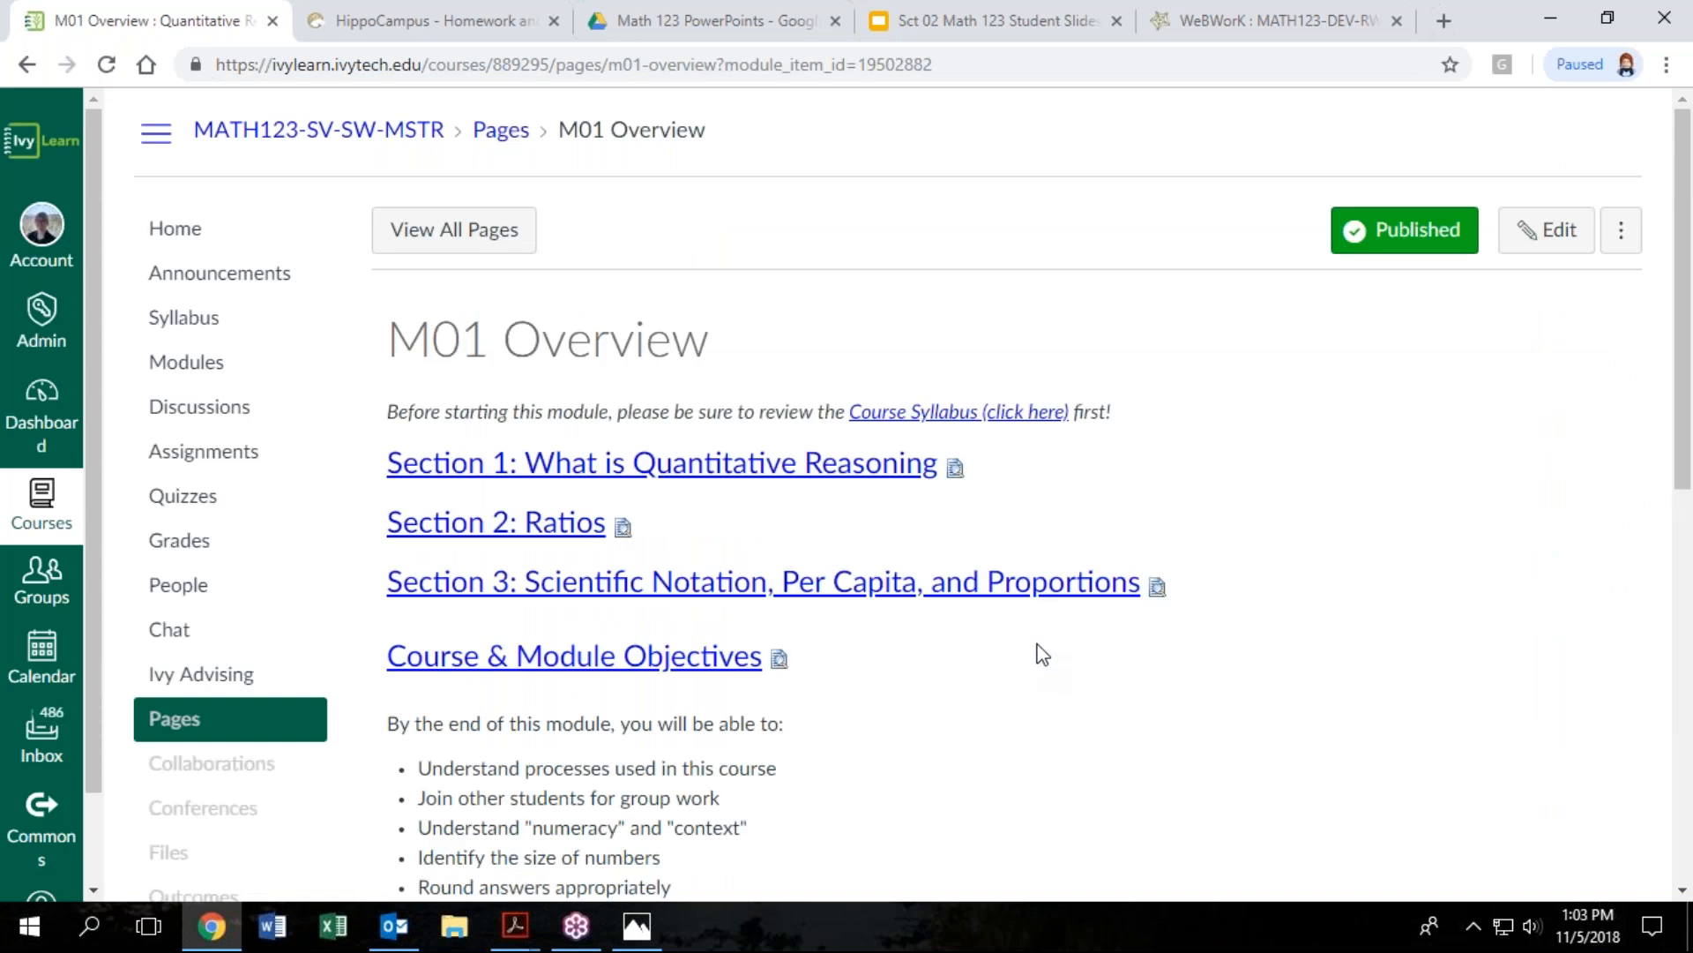
scroll(down, 3)
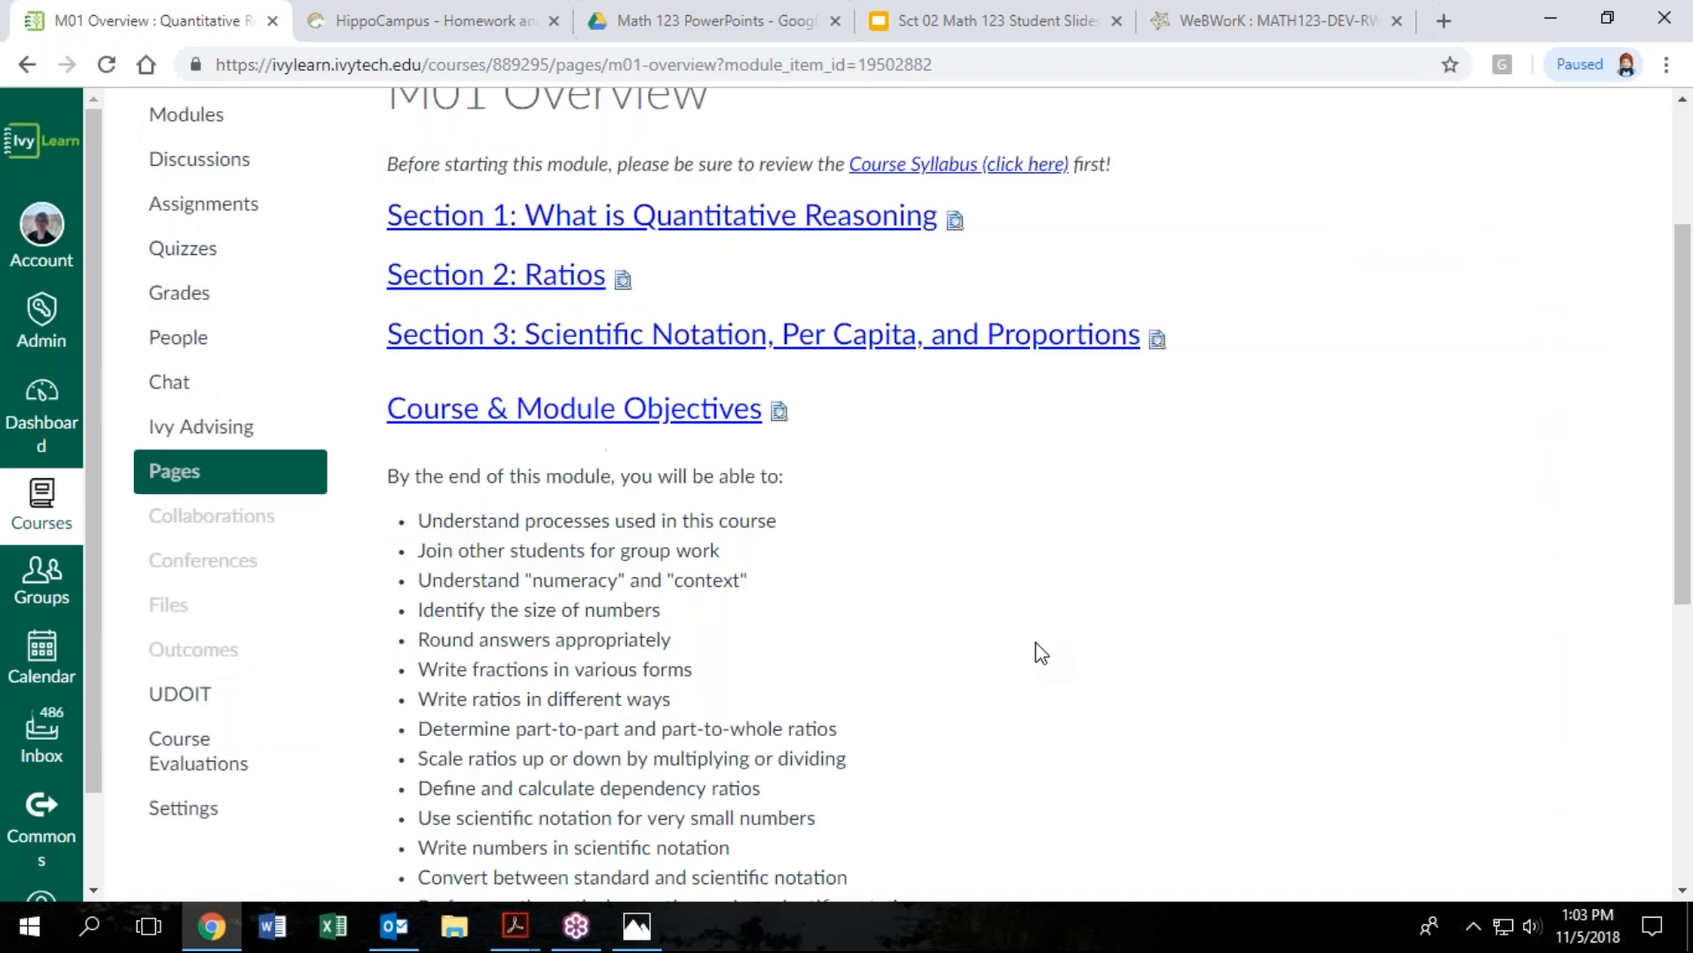
scroll(down, 3)
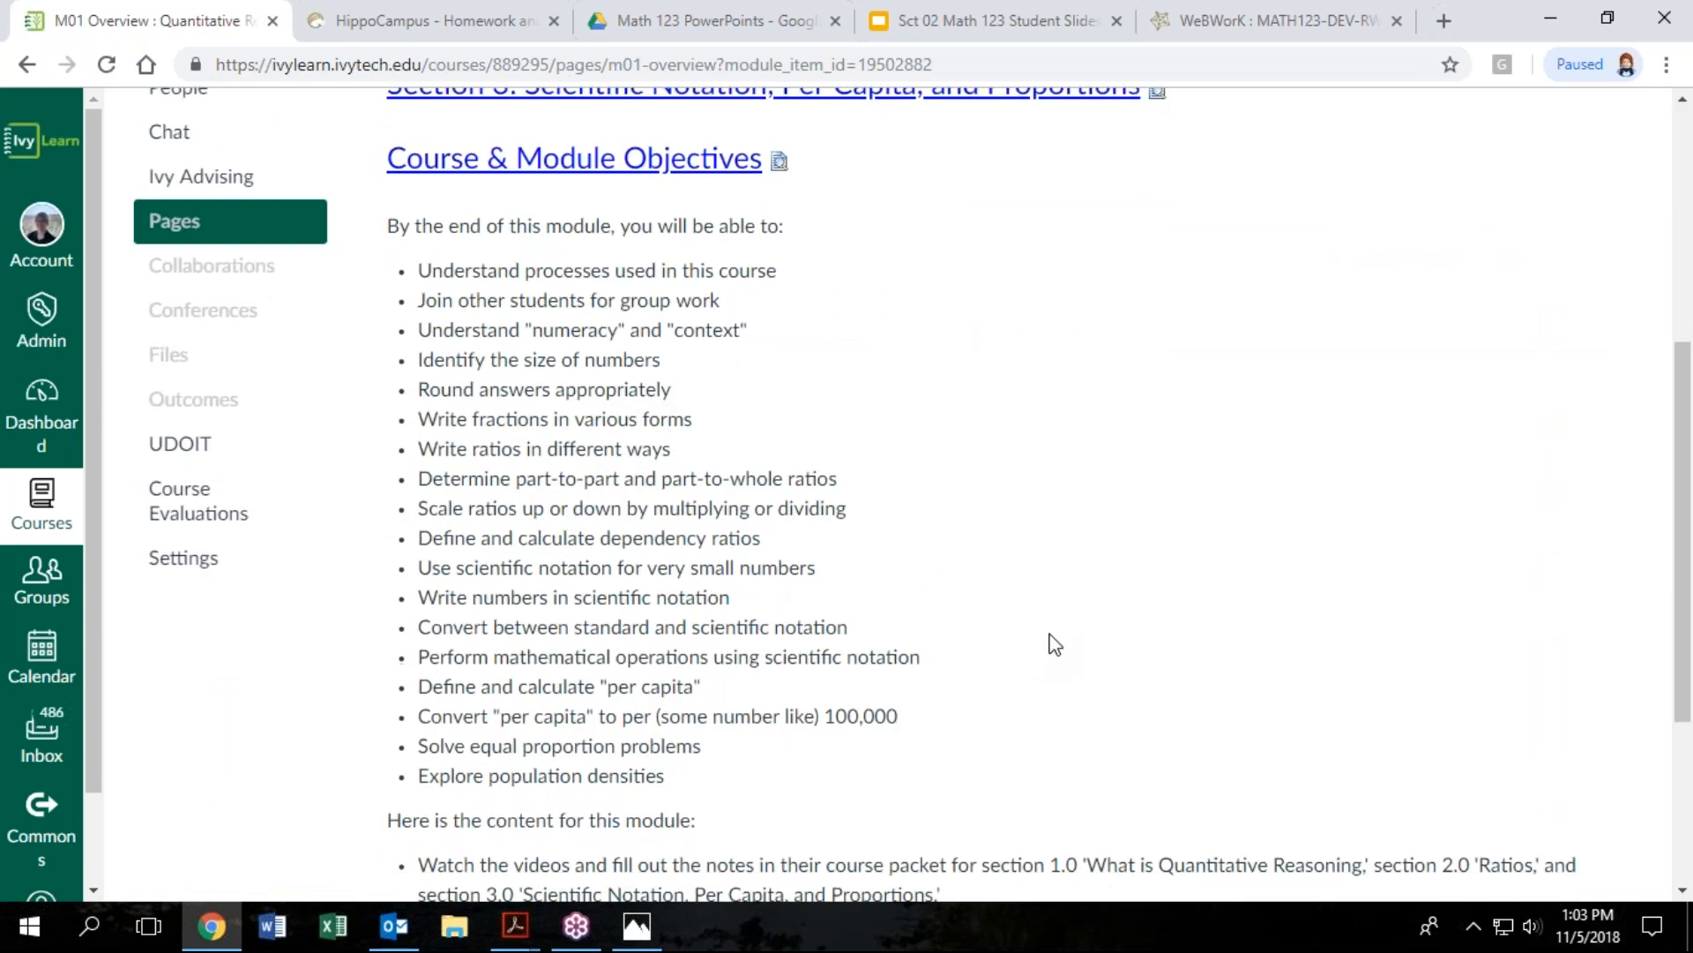
scroll(down, 3)
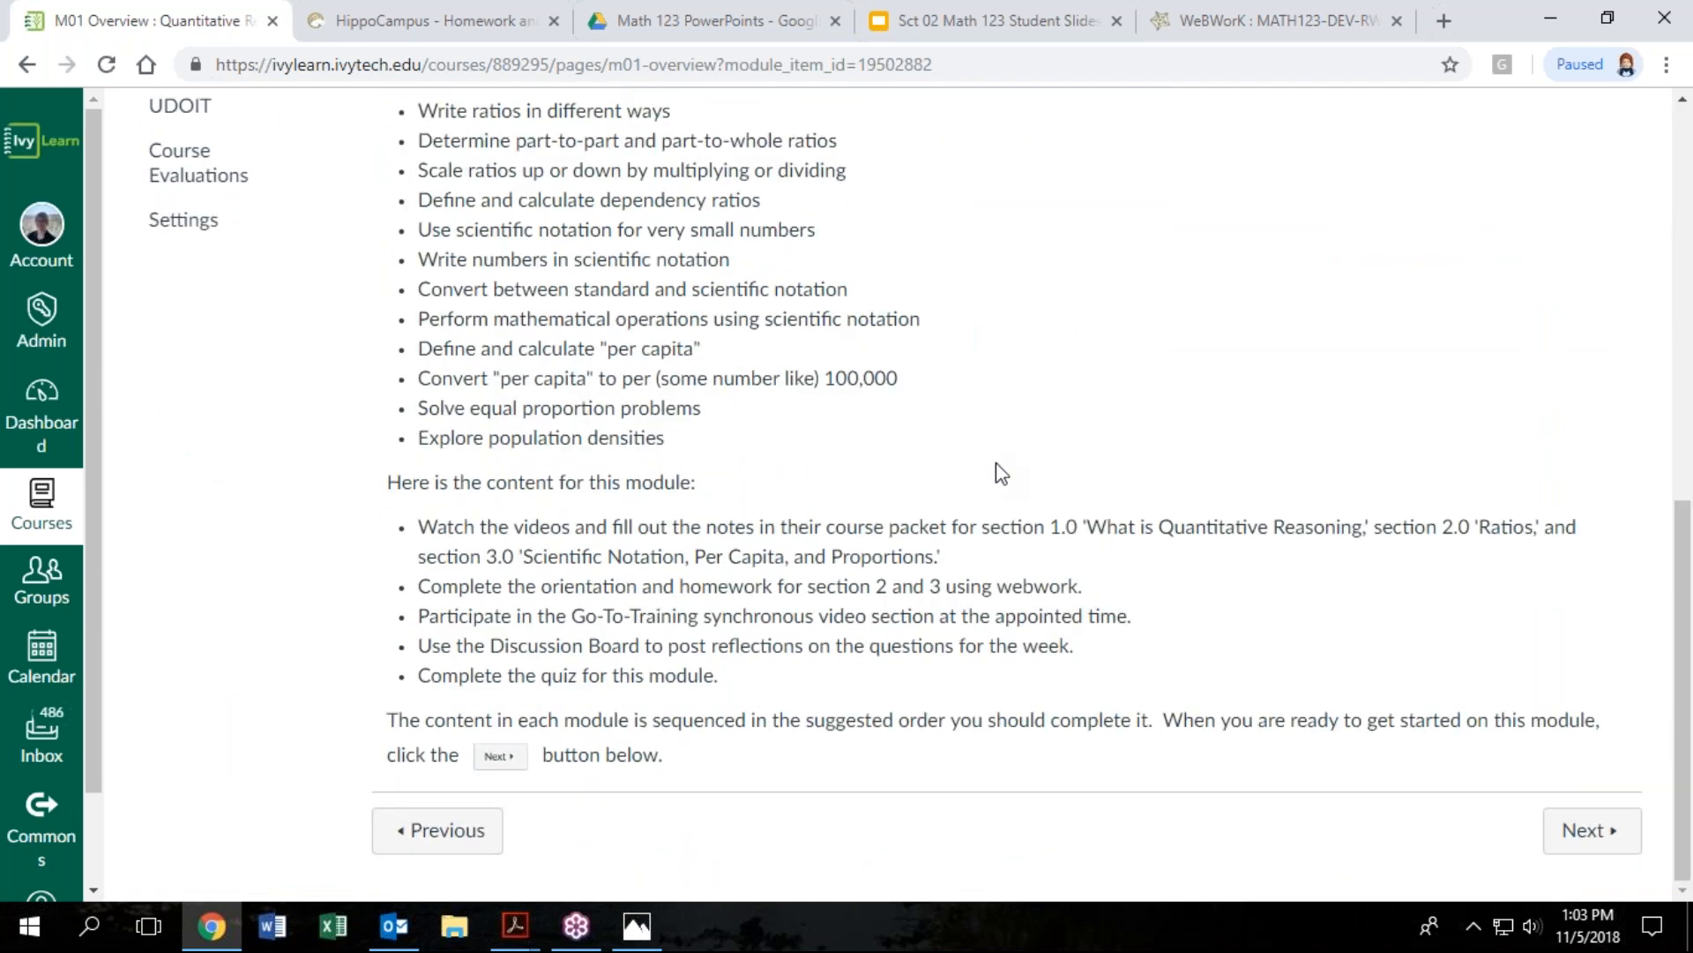
mouse_move(1591, 829)
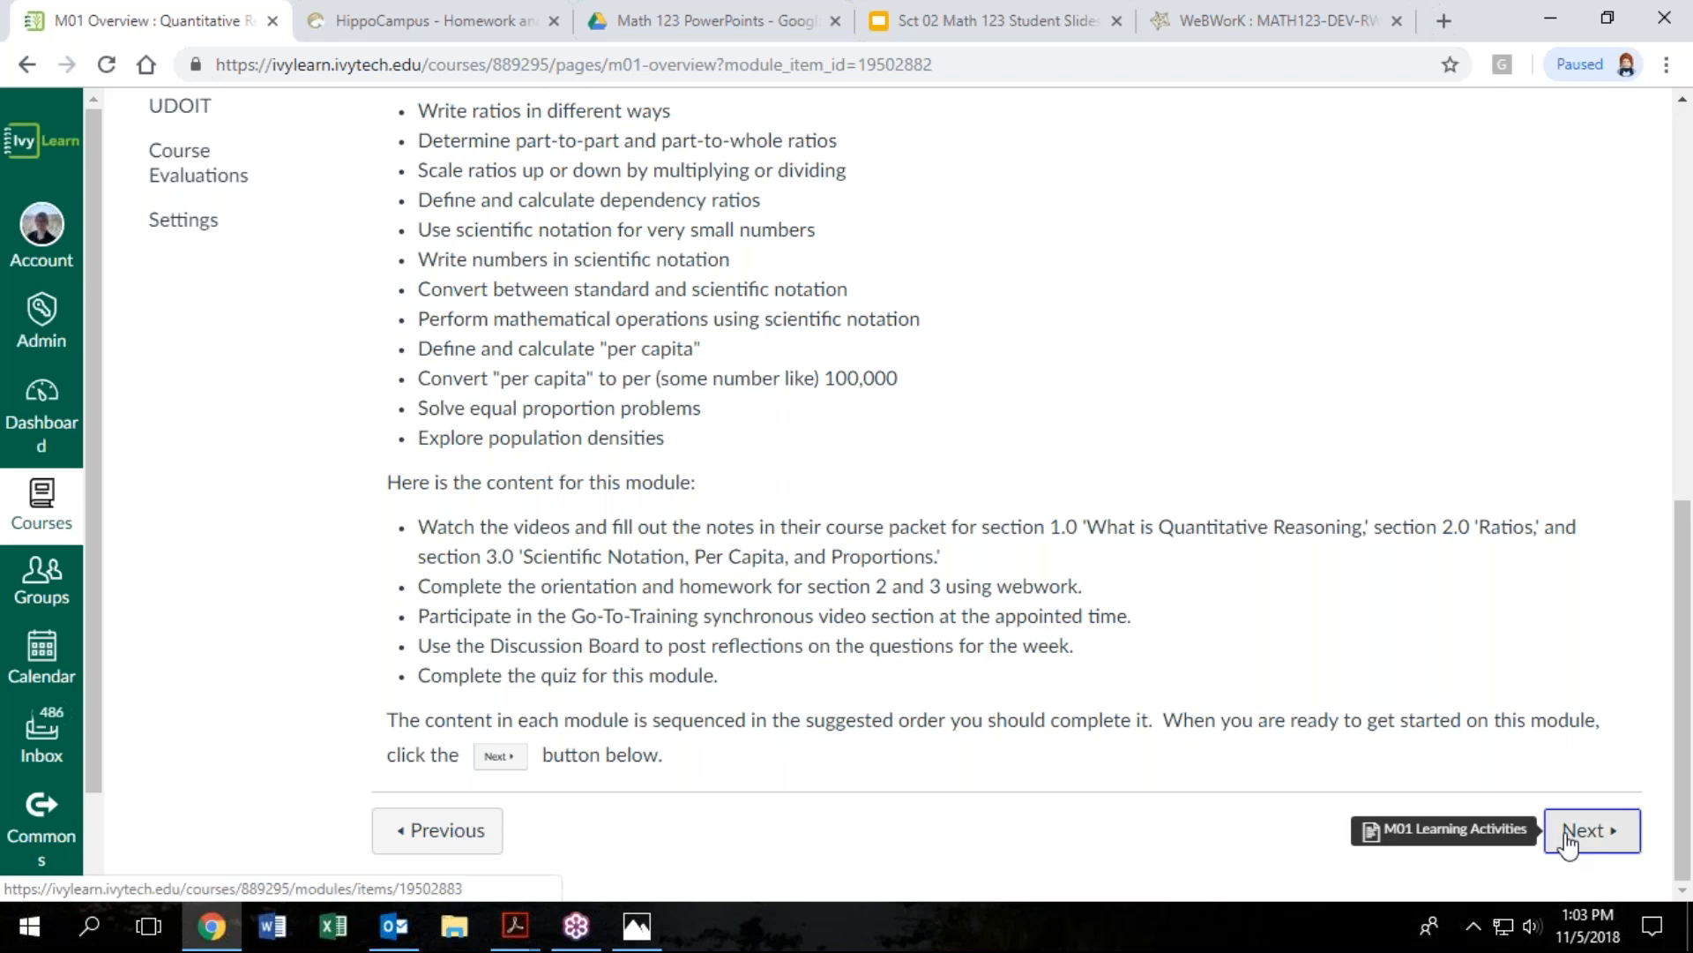
Advance to the M01 Learning Activities page and scroll through its course packet guidance
click(1591, 829)
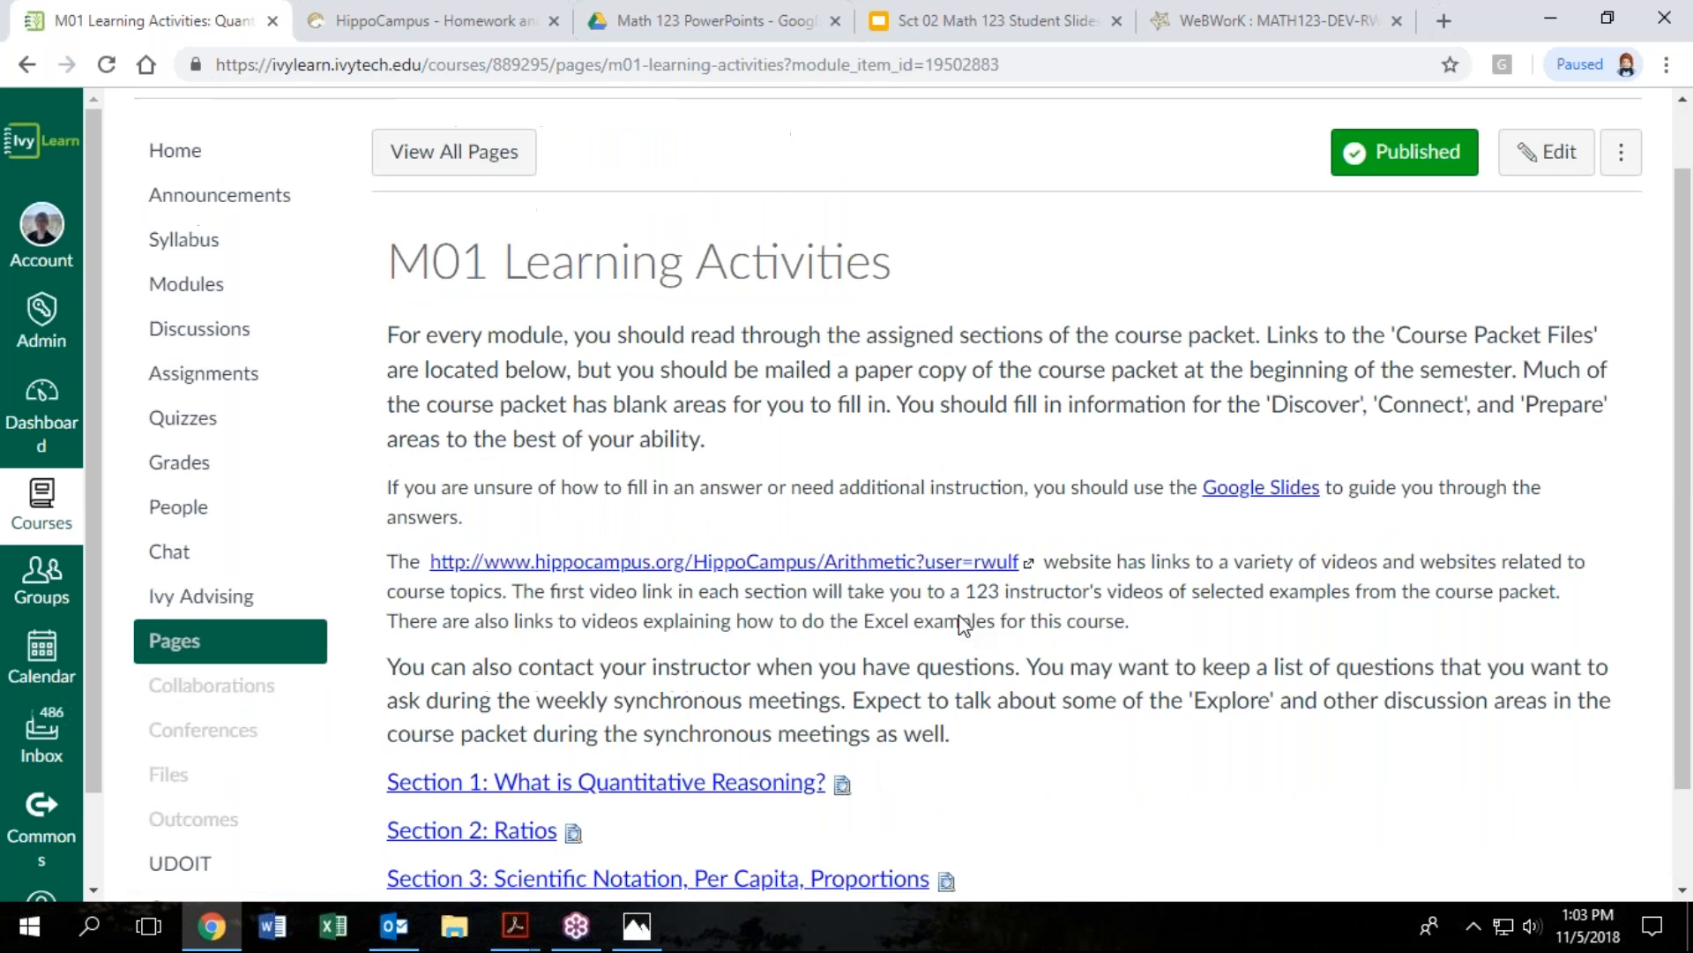
scroll(down, 3)
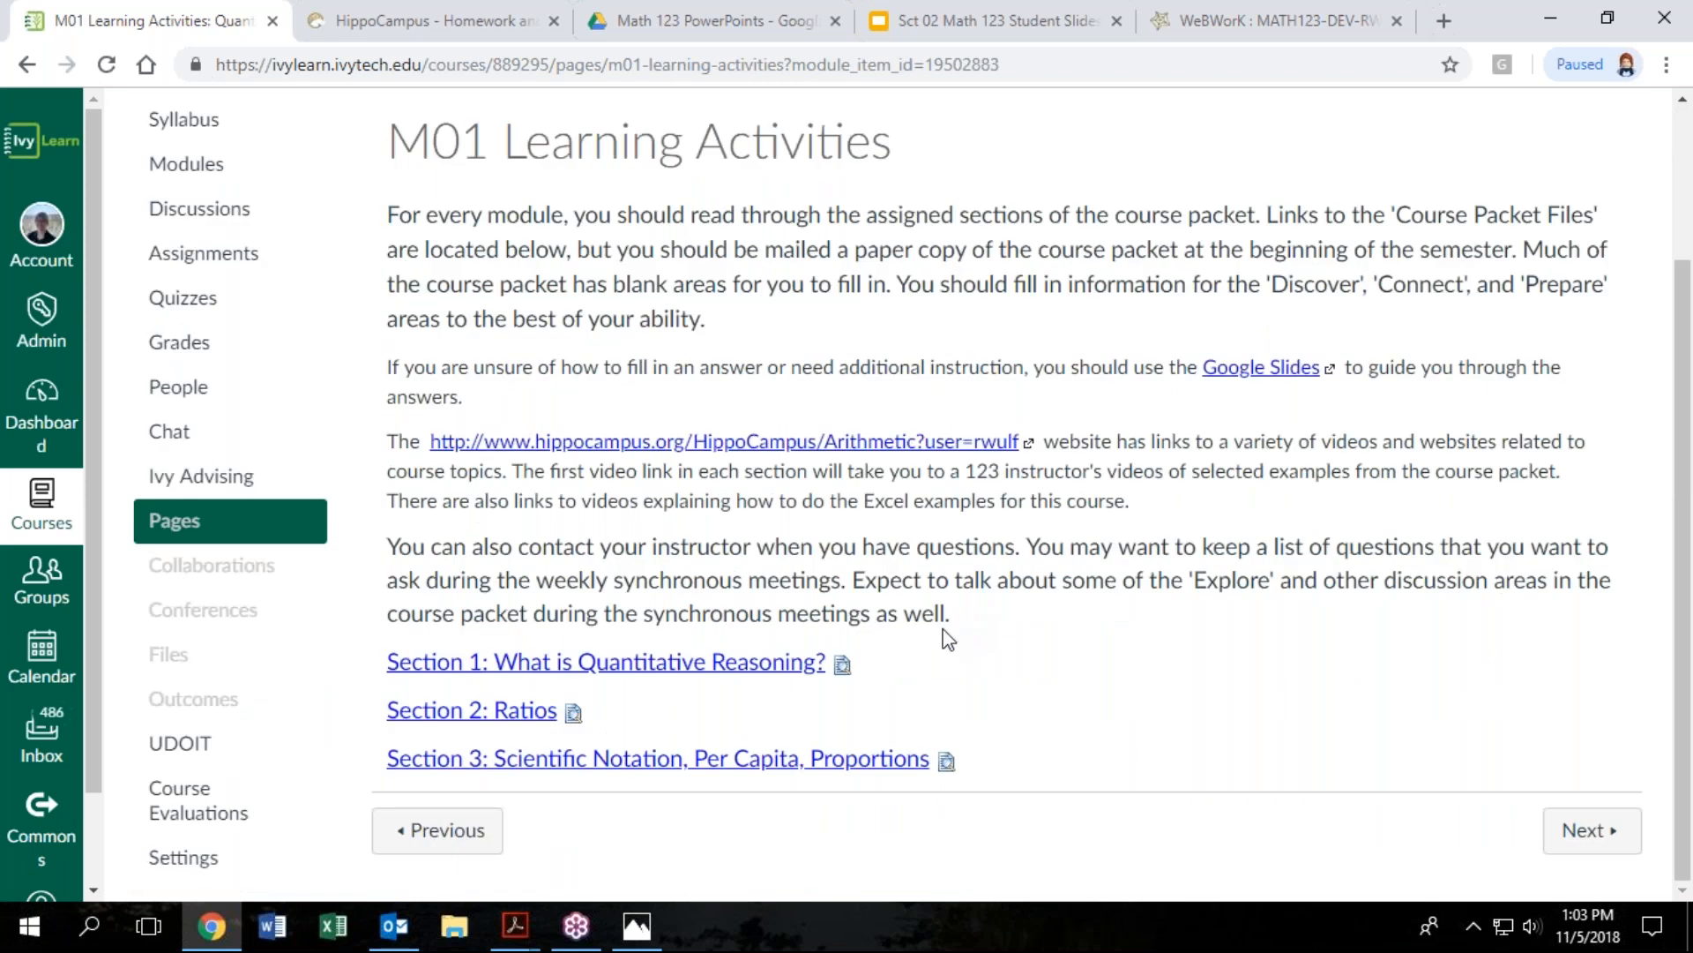
mouse_move(573, 711)
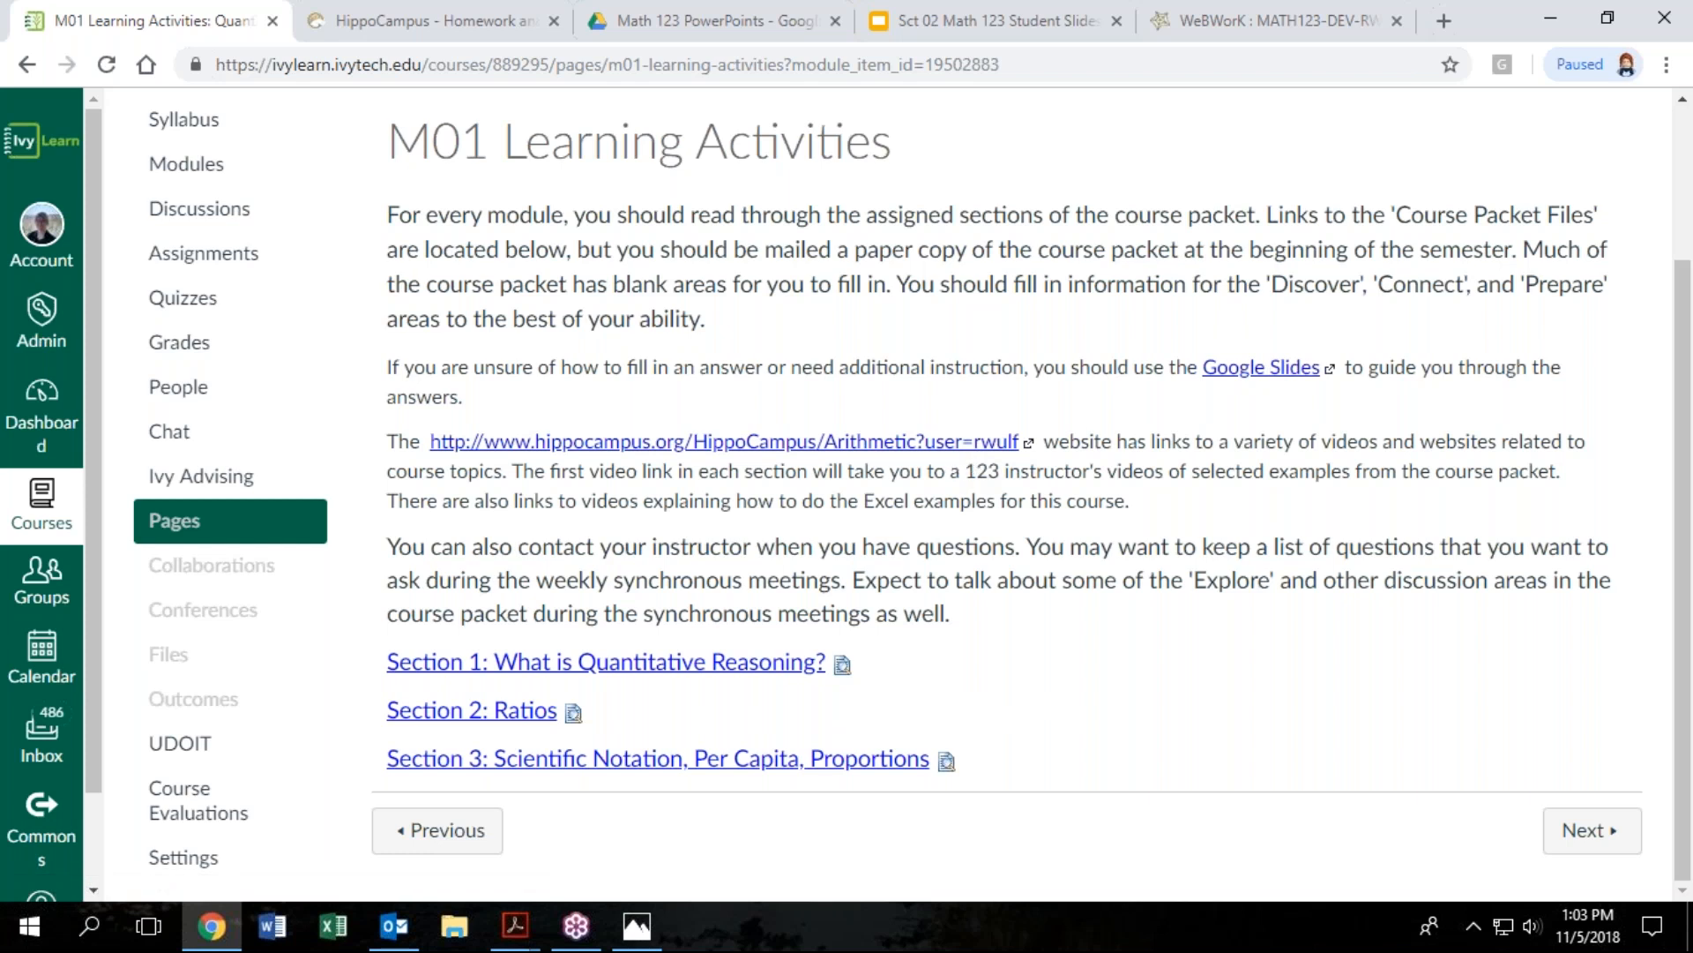
View the Sct 02 Student Slides: unit price ratio, flipping the ratio, order of division, and the practice table on slide 8
click(988, 21)
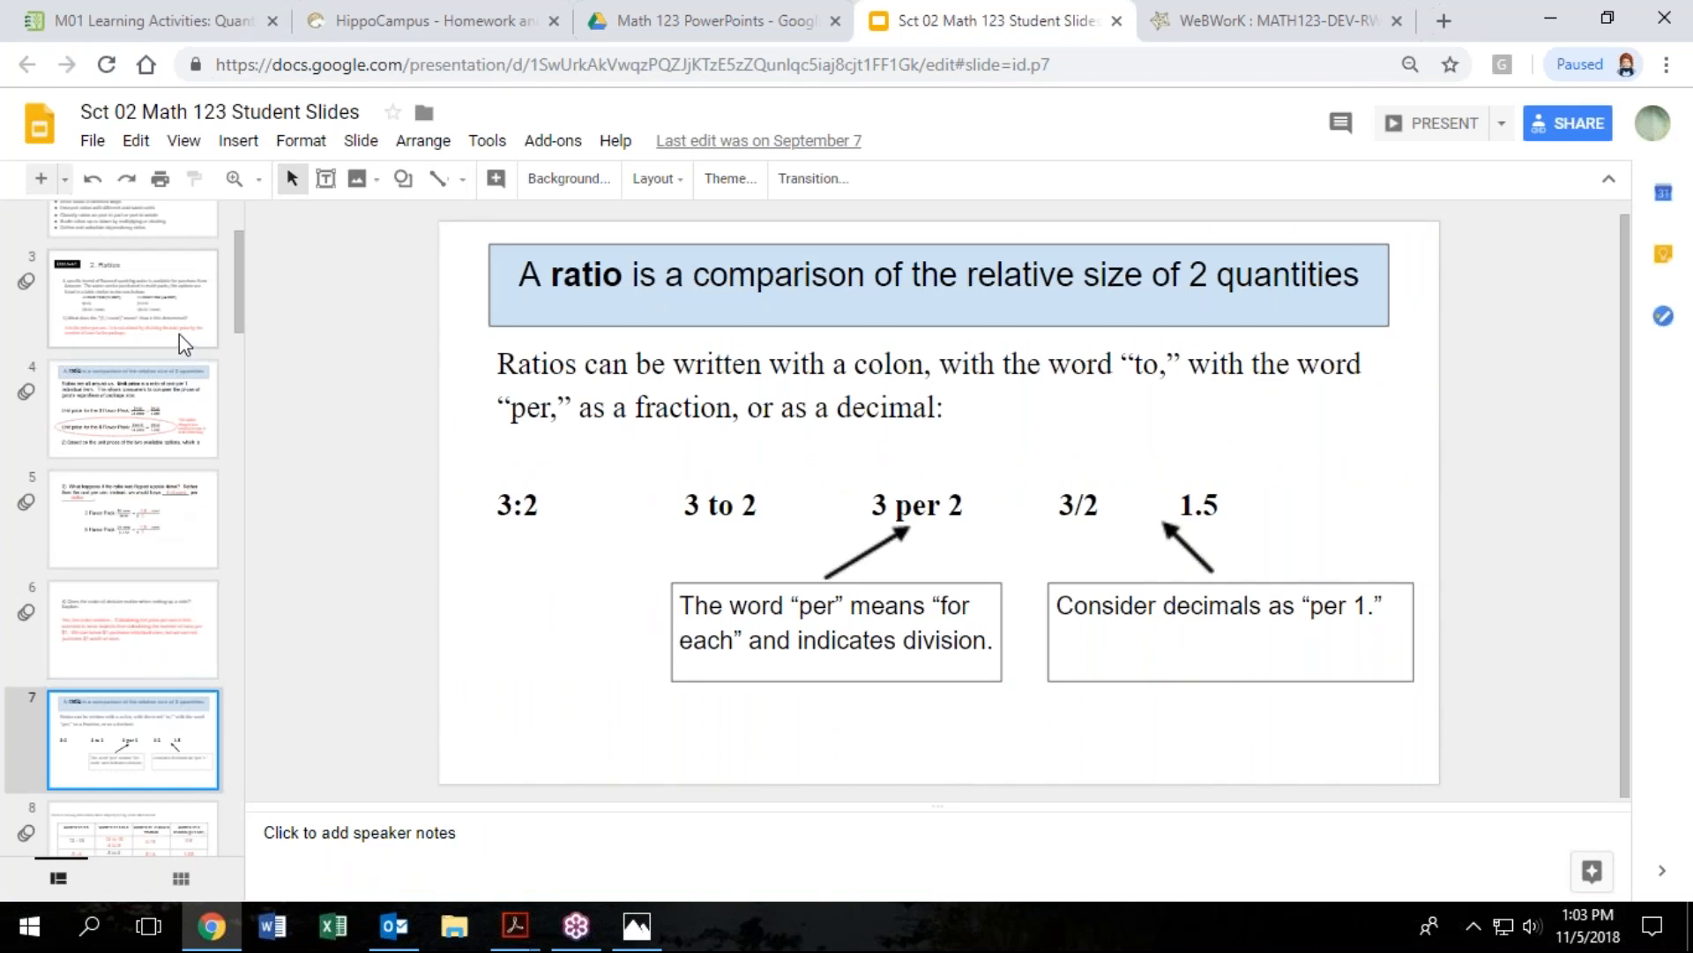
click(132, 297)
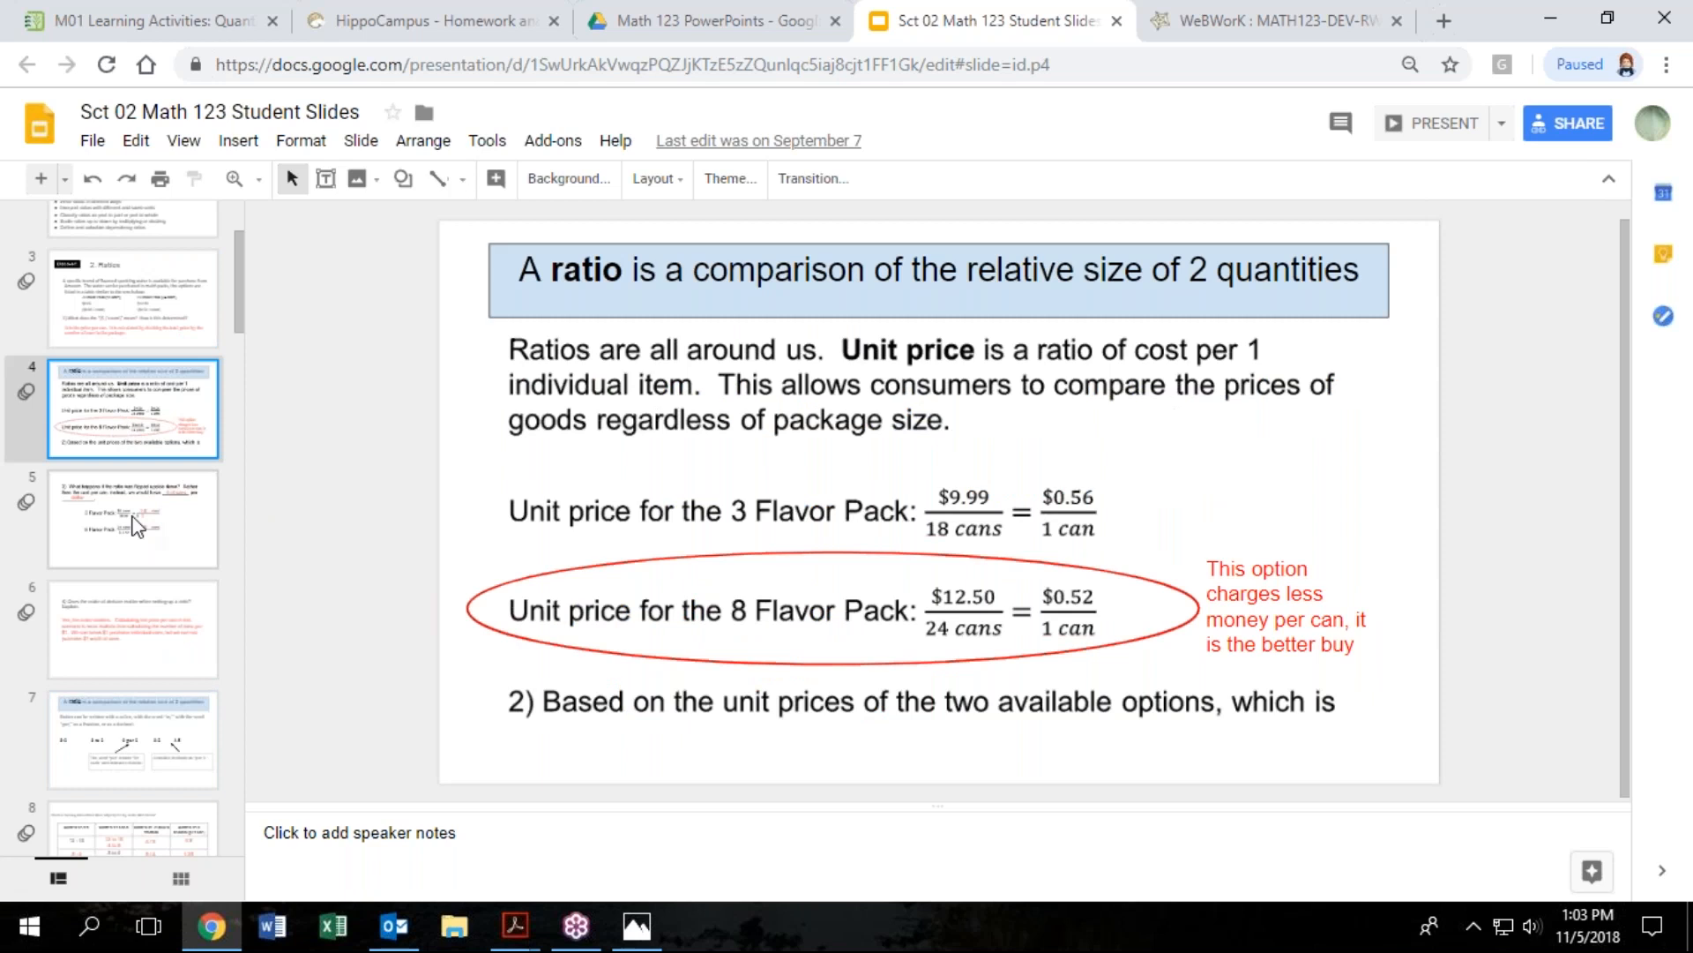
click(132, 517)
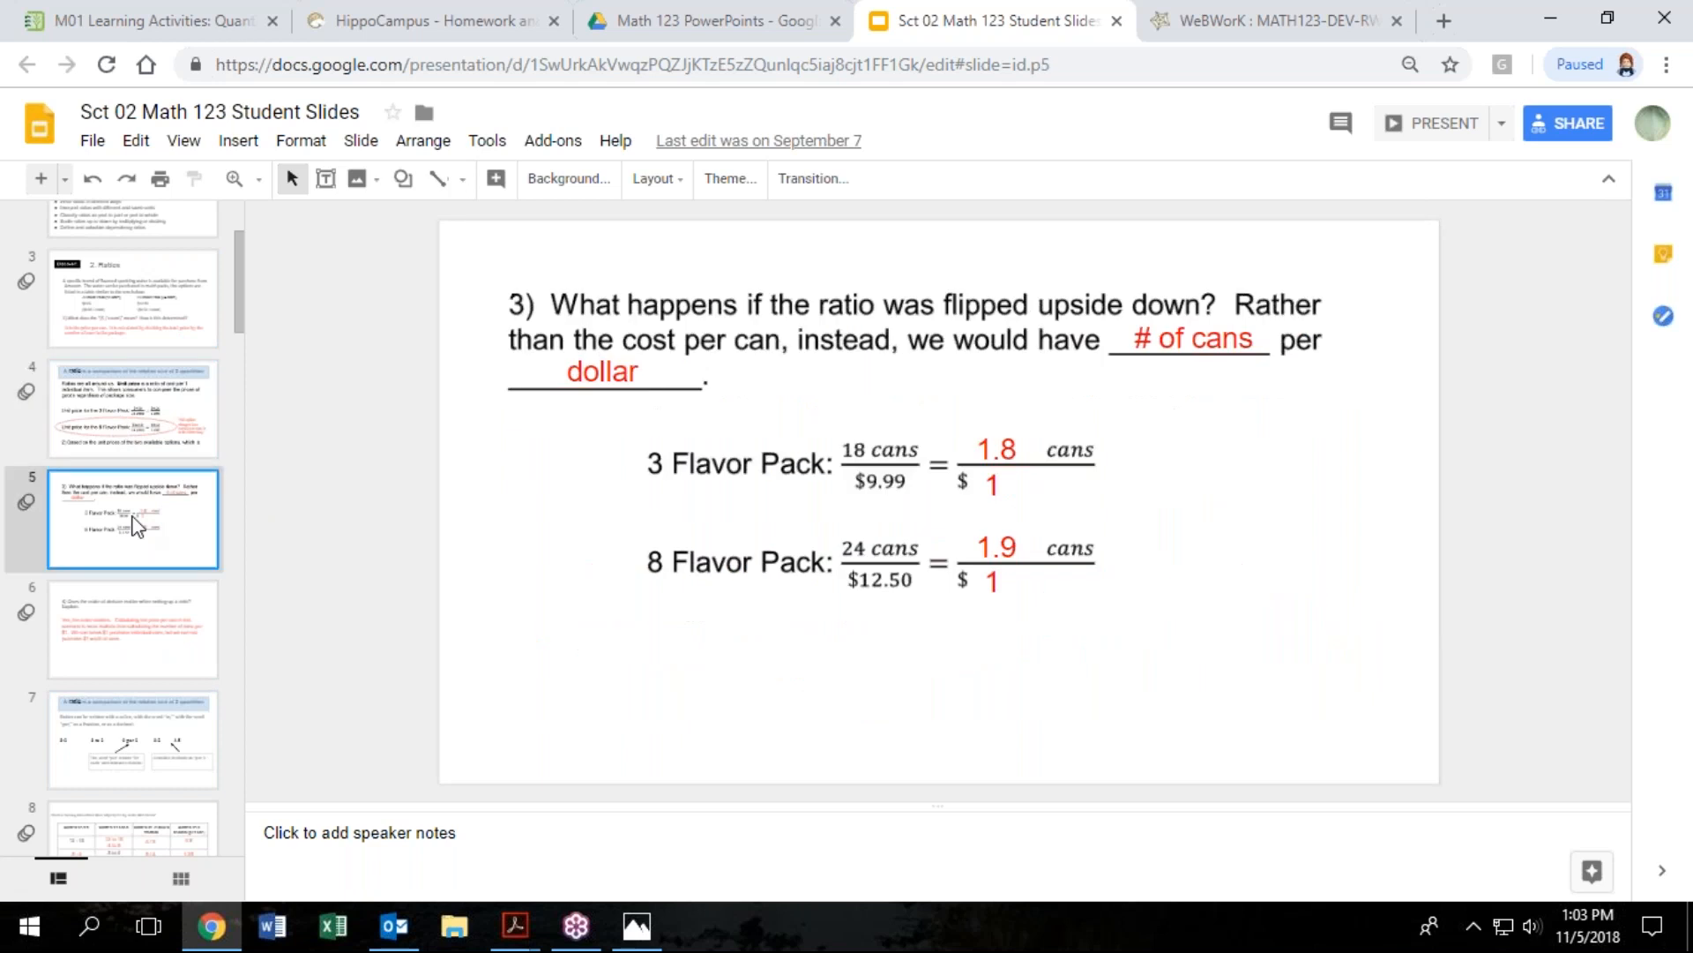
click(132, 630)
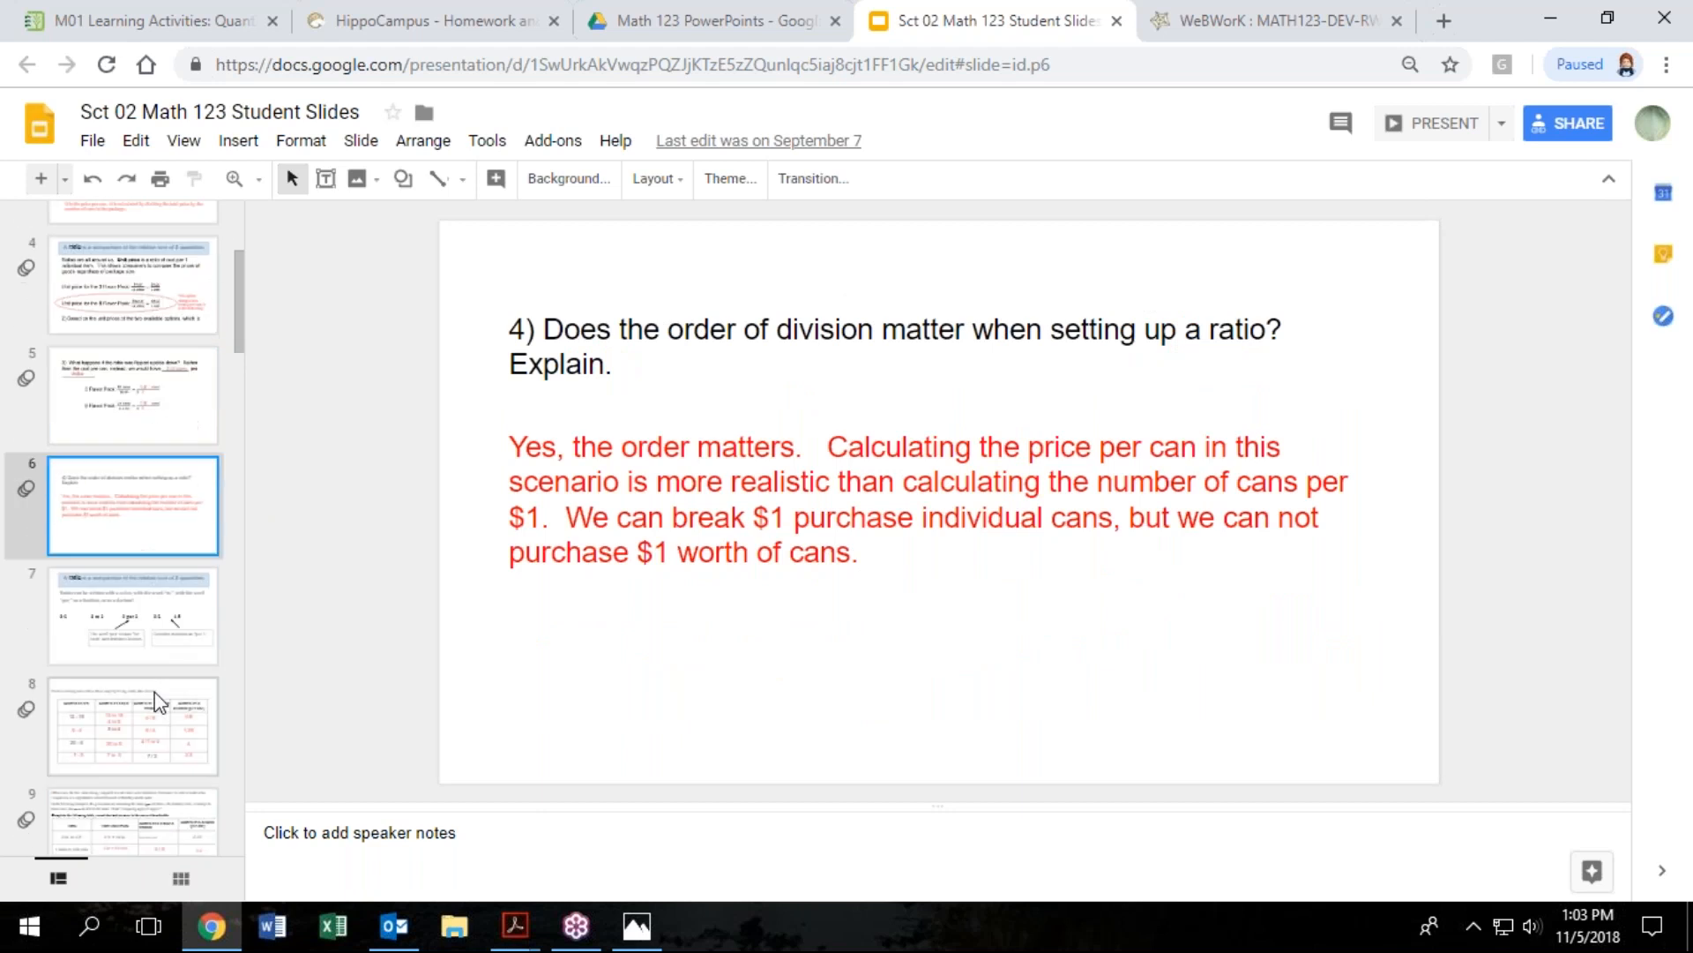
click(133, 725)
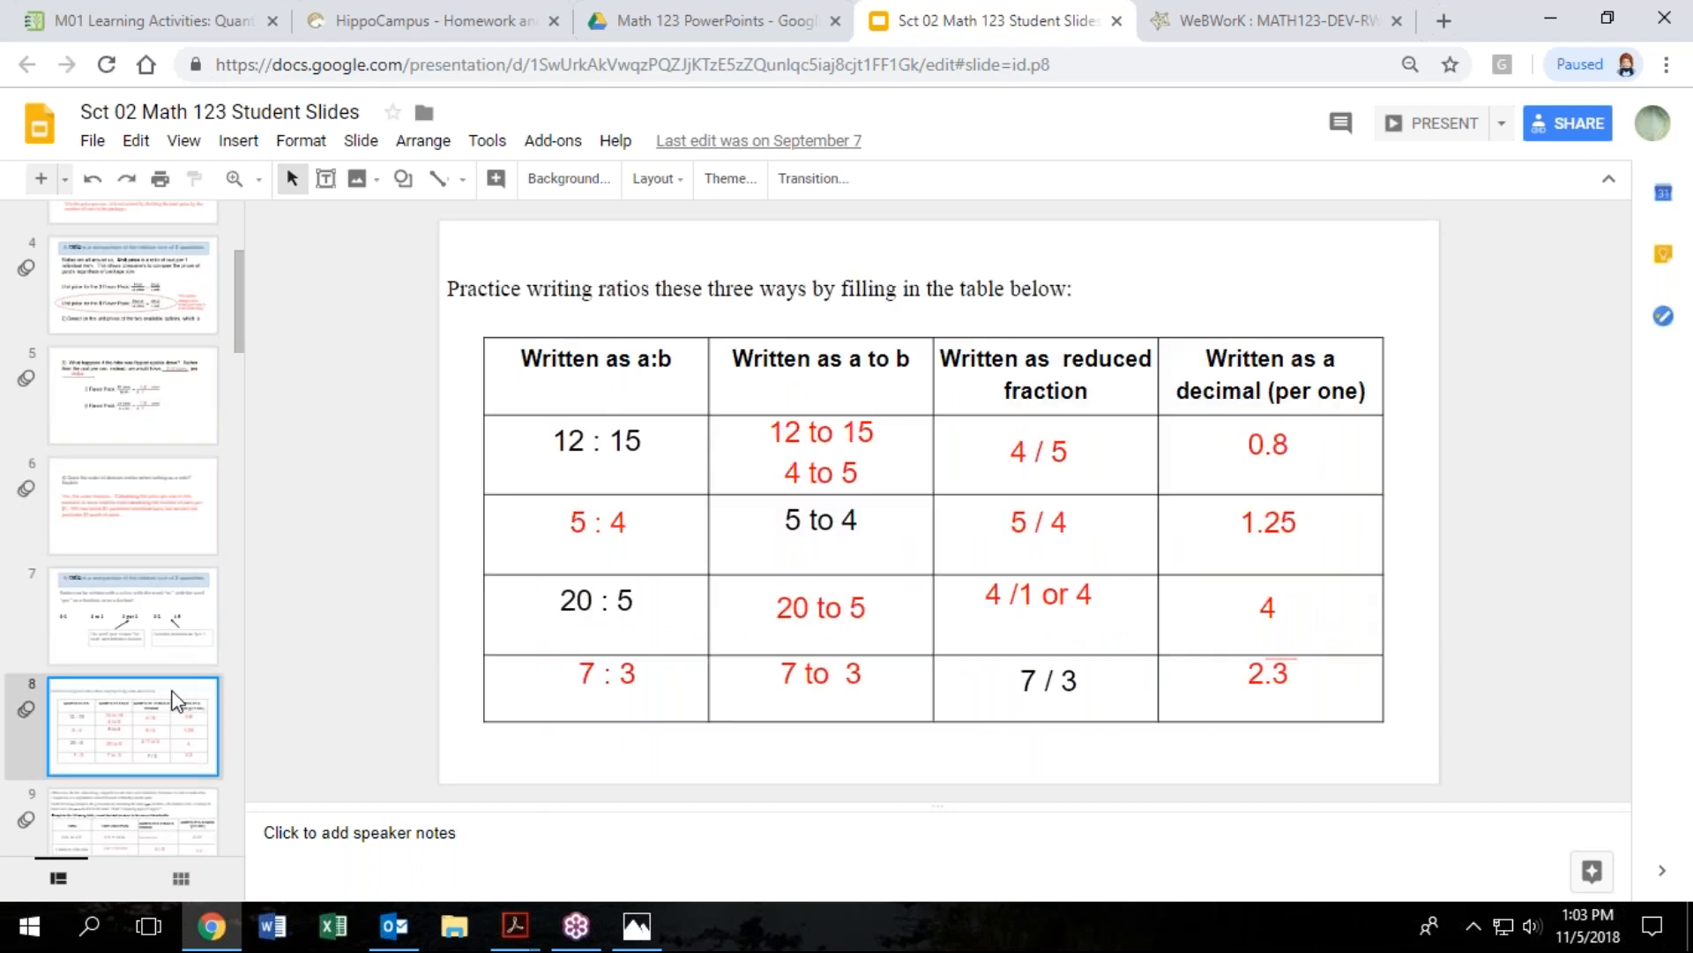
click(545, 443)
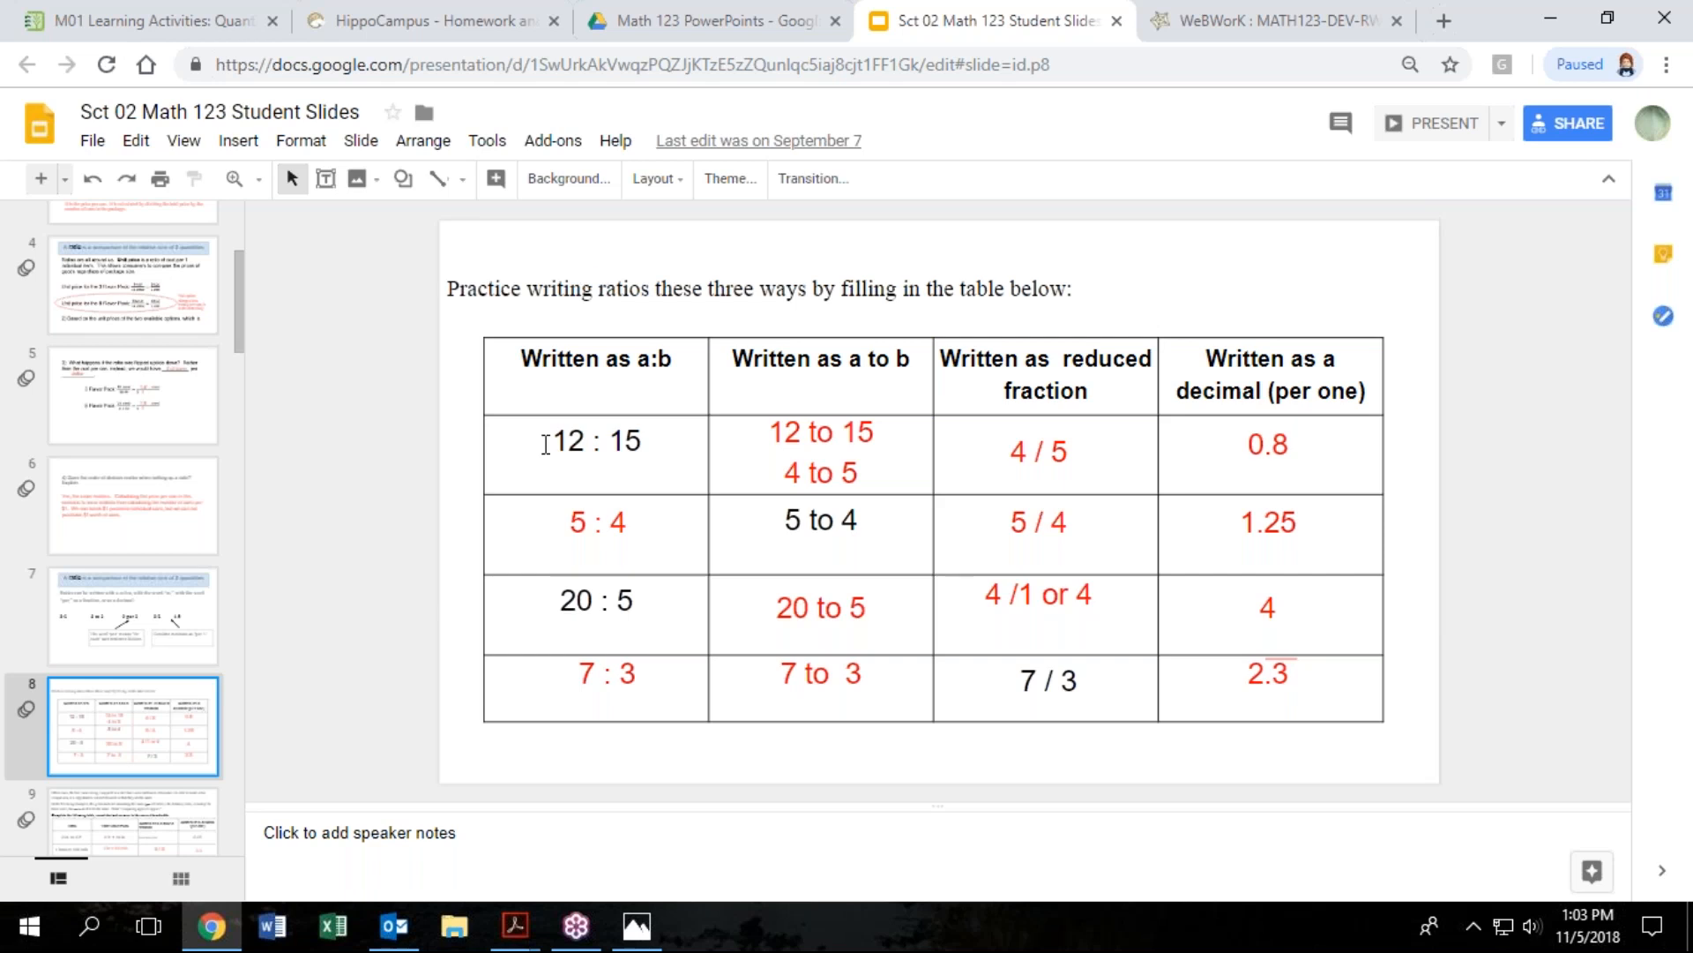
mouse_move(260, 584)
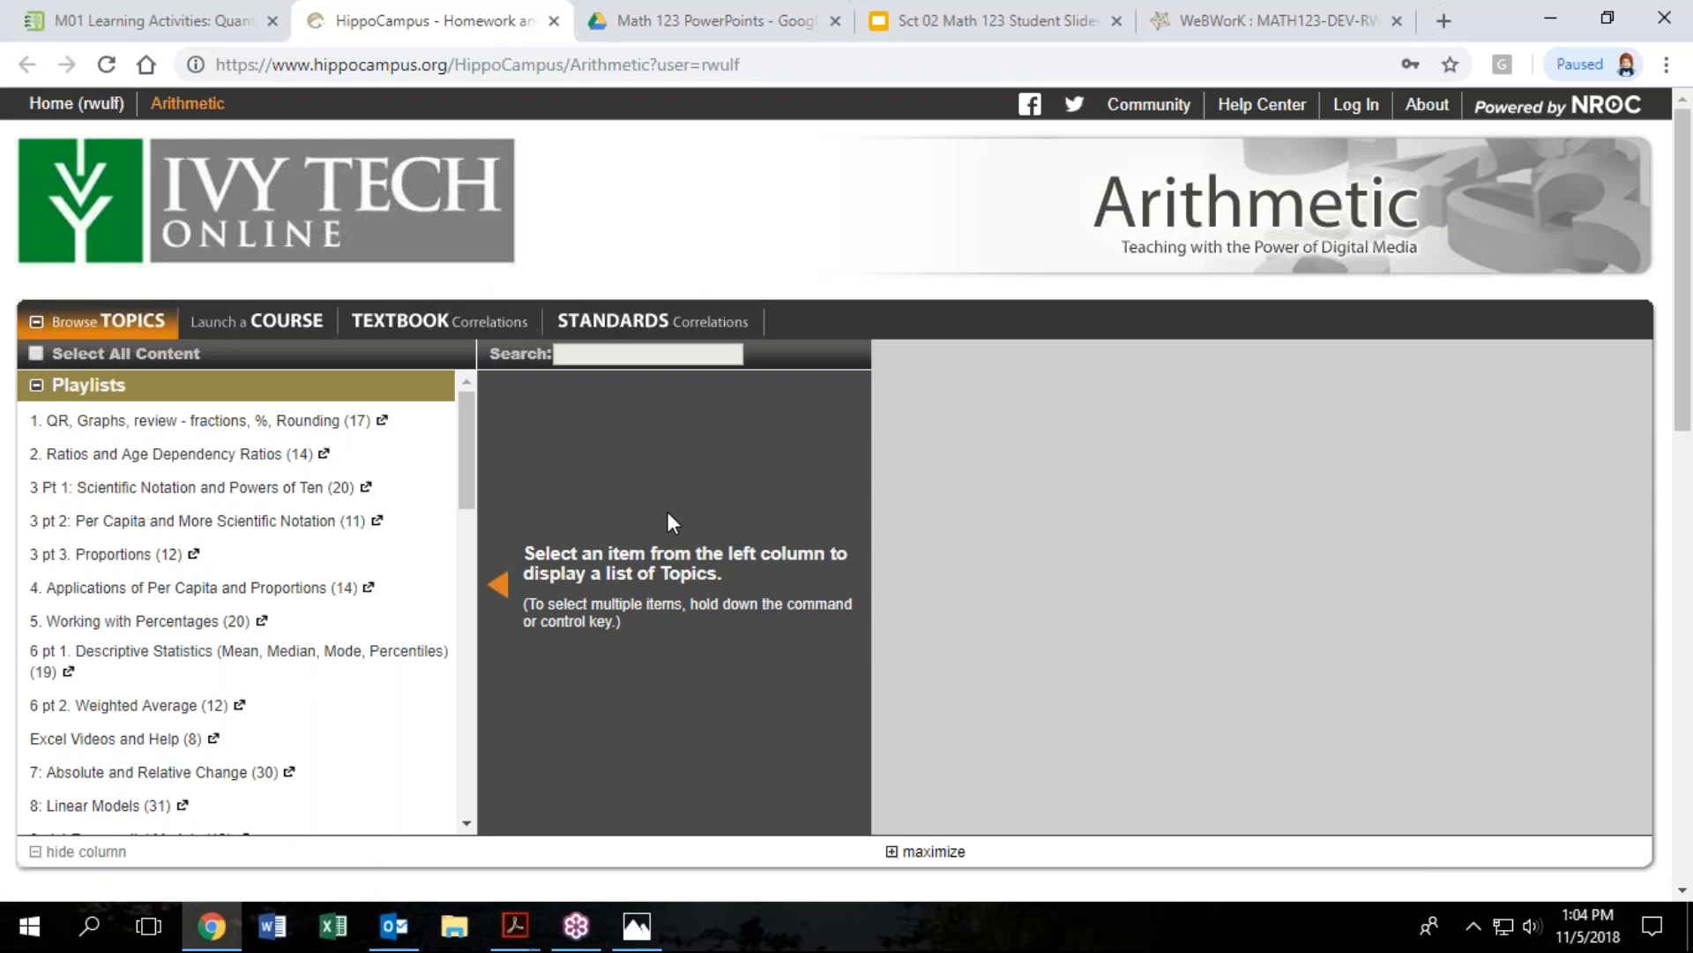
mouse_move(907, 285)
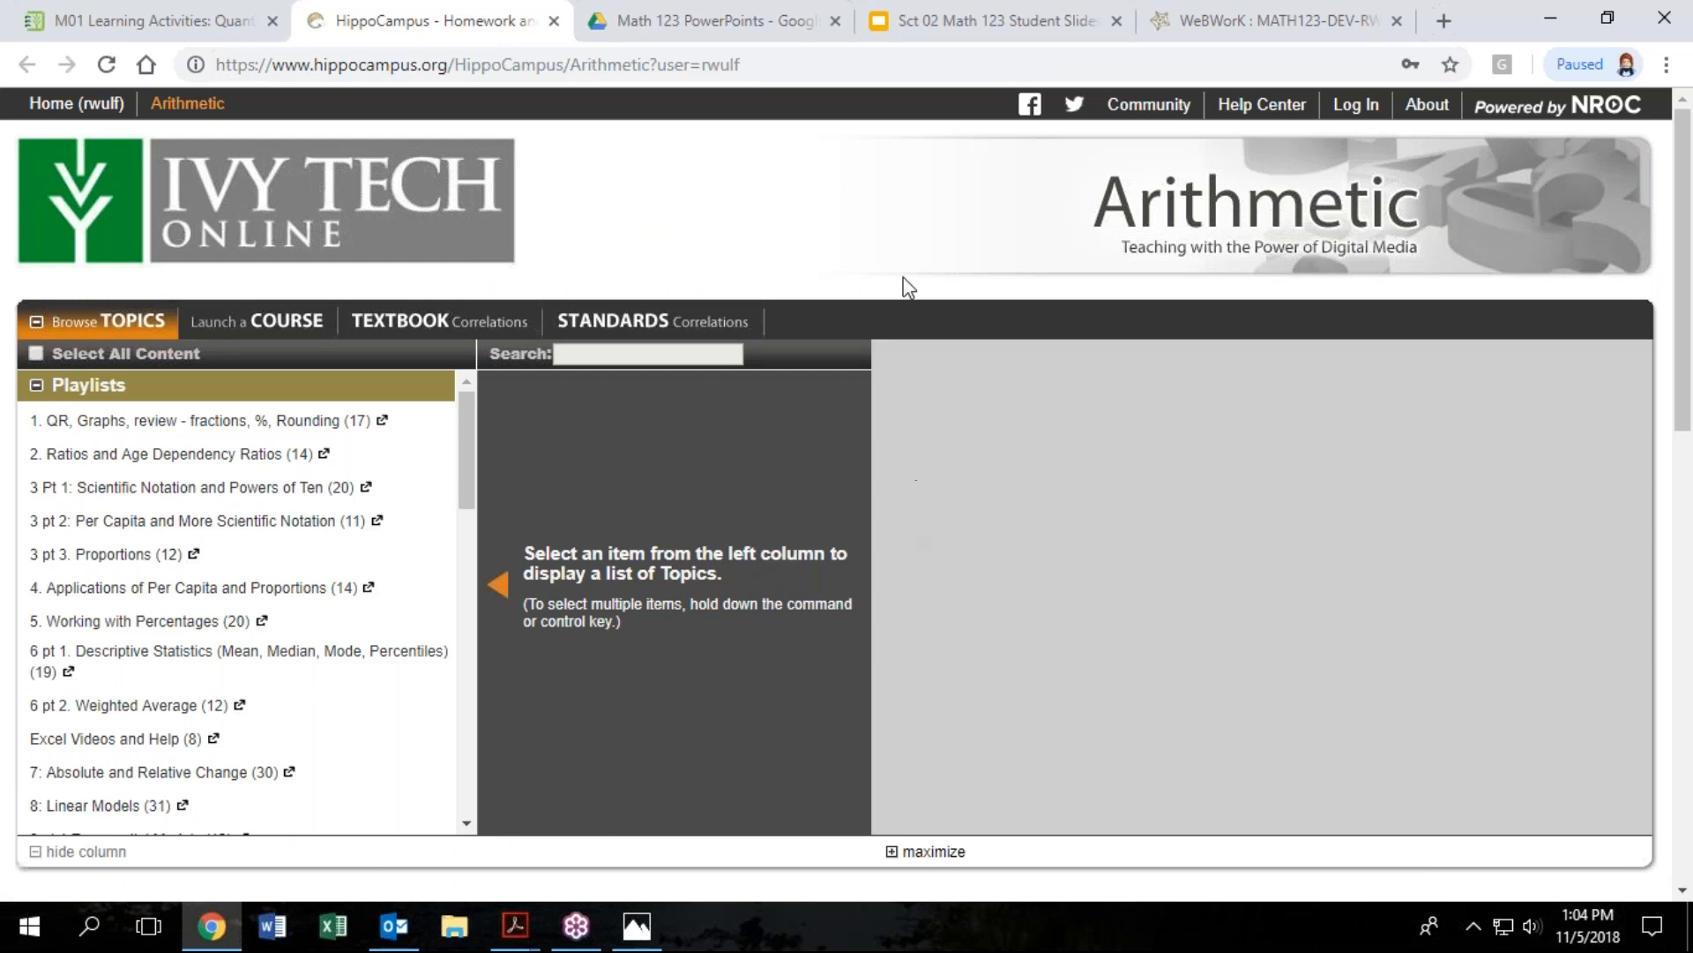
mouse_move(762, 153)
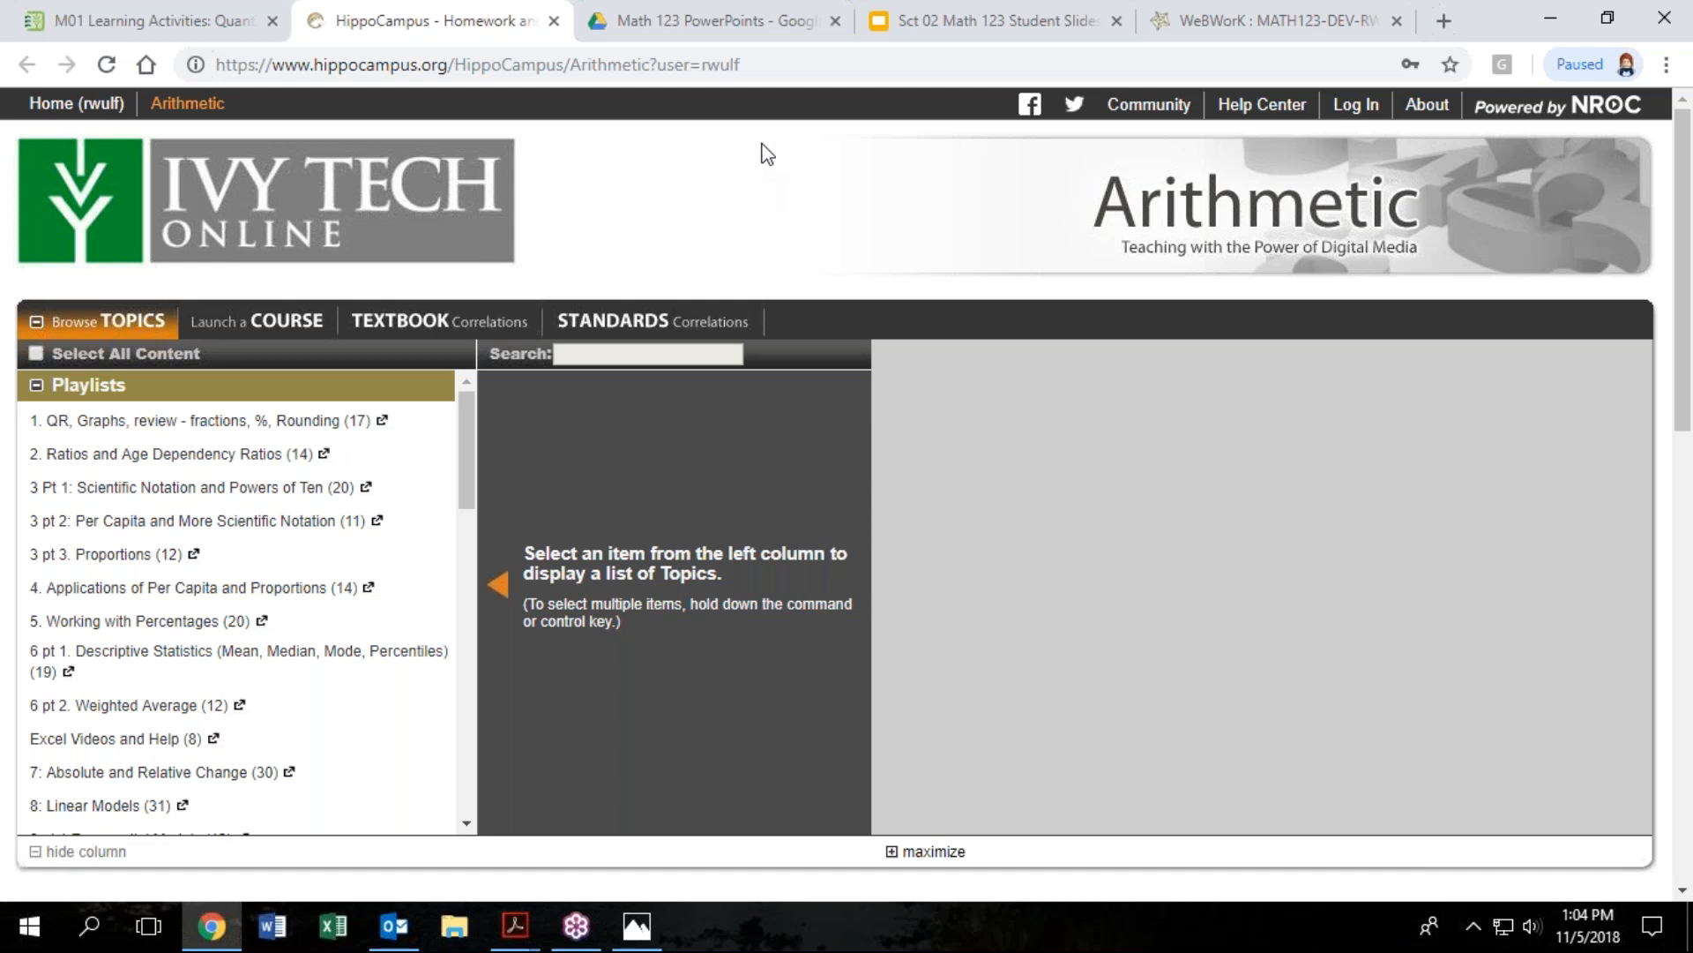
mouse_move(277, 411)
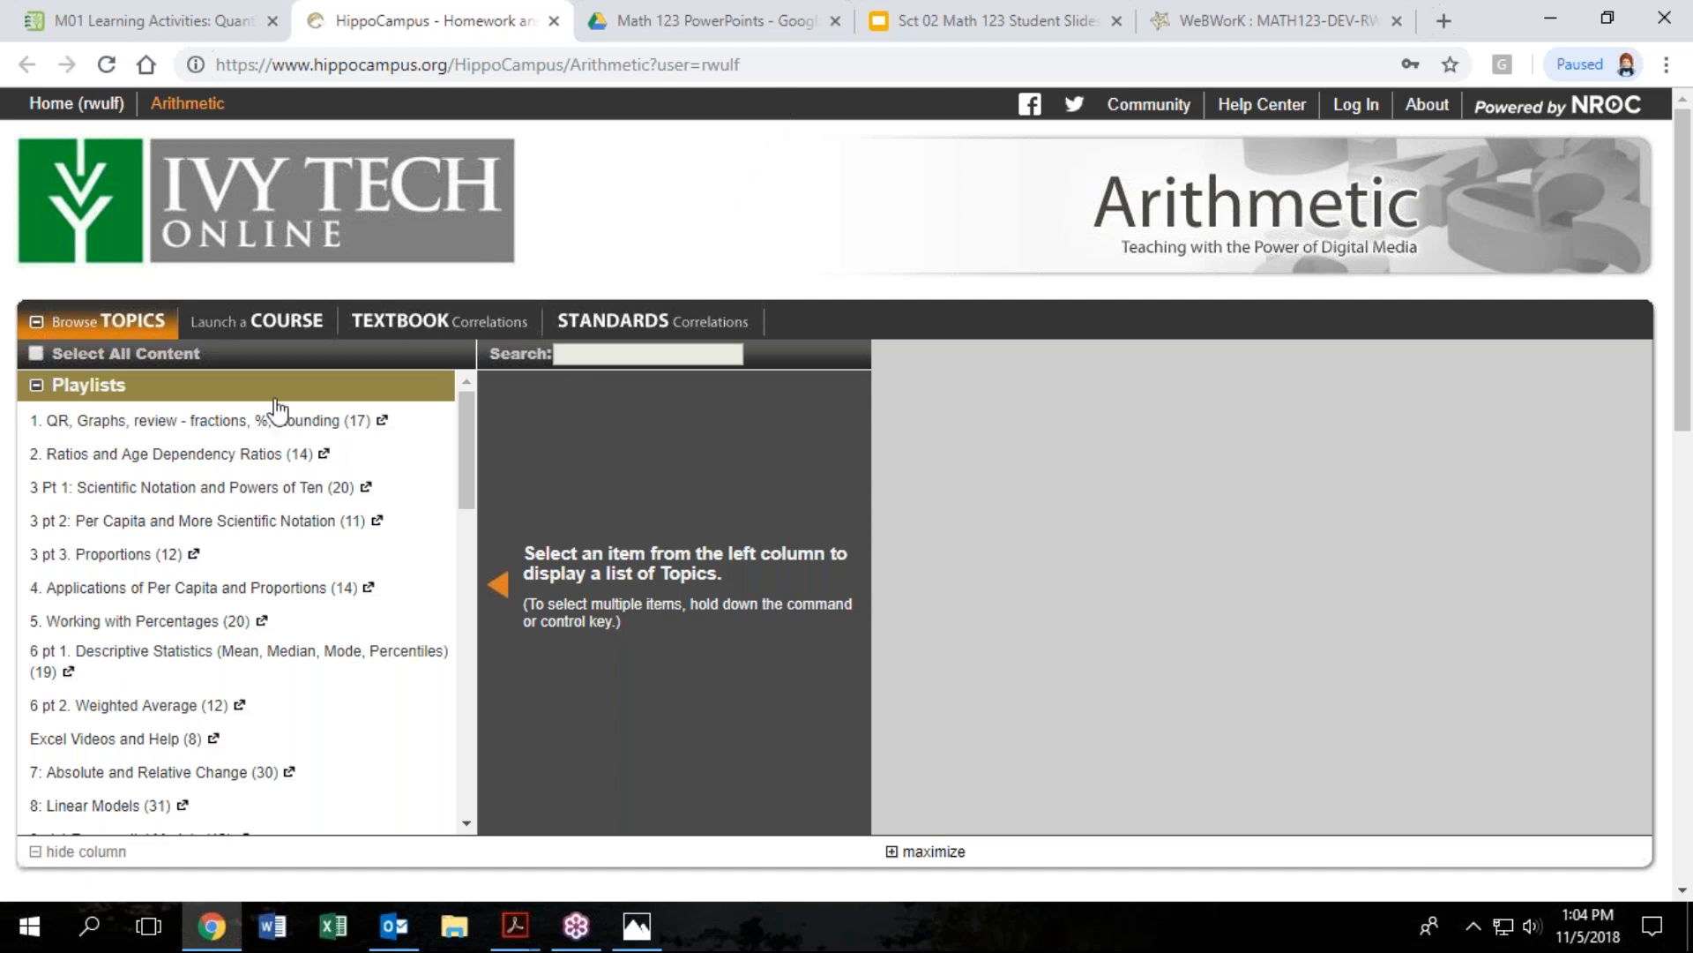
mouse_move(688, 644)
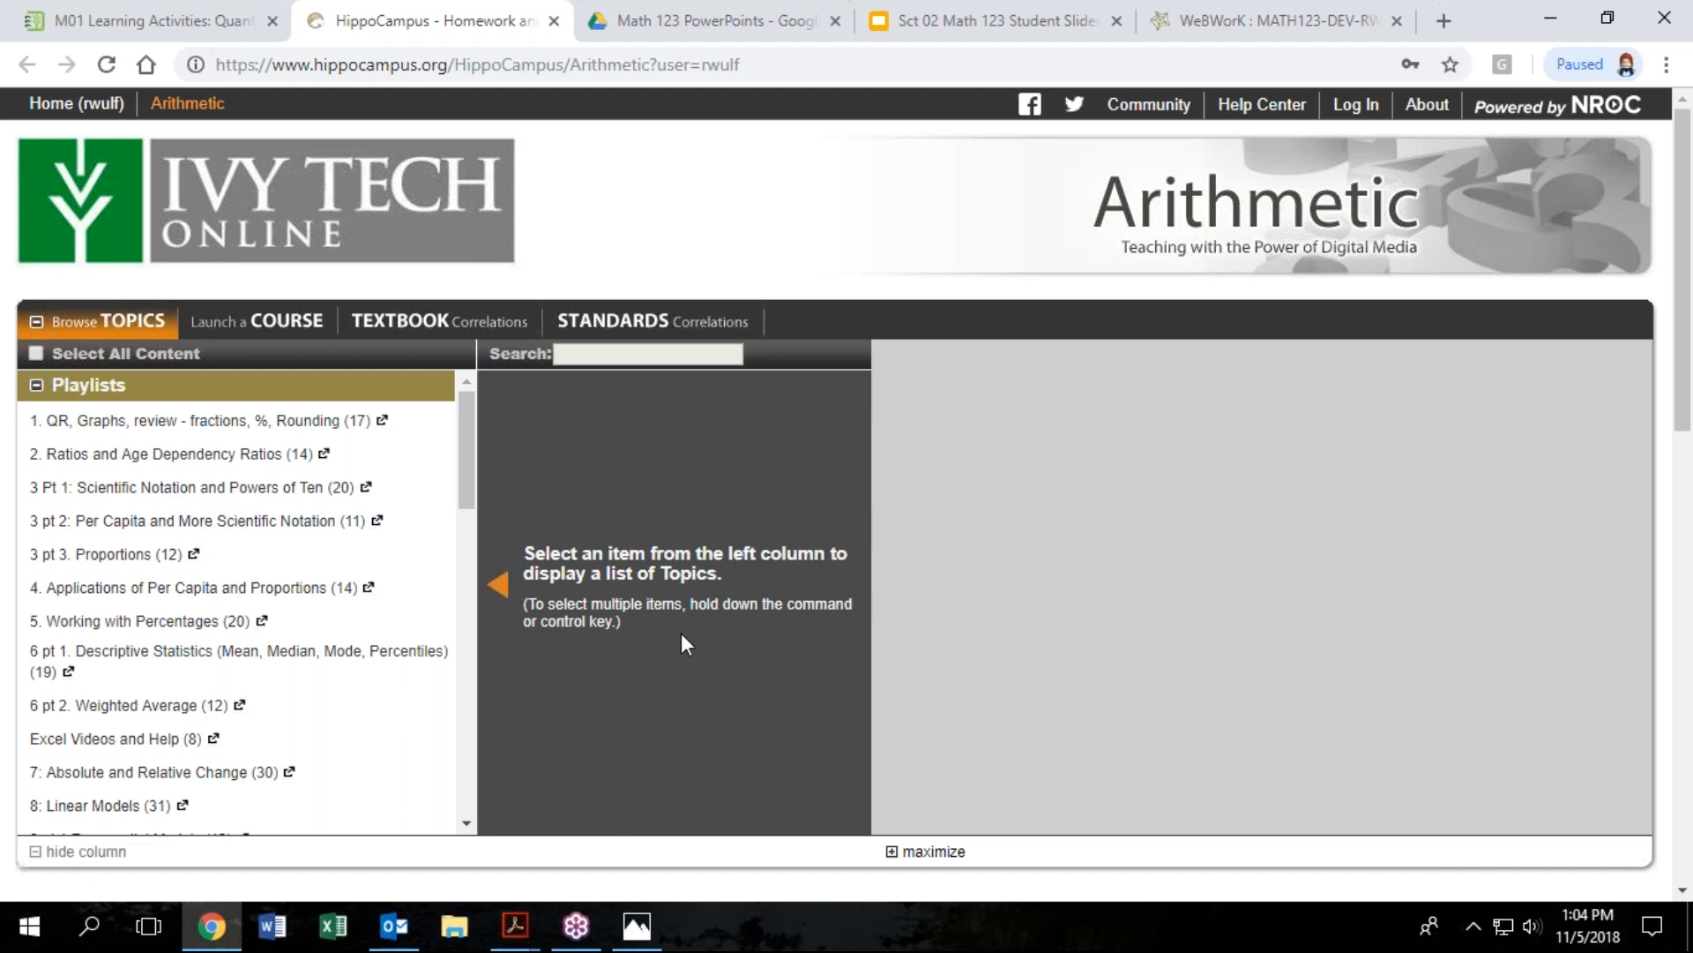
mouse_move(625, 718)
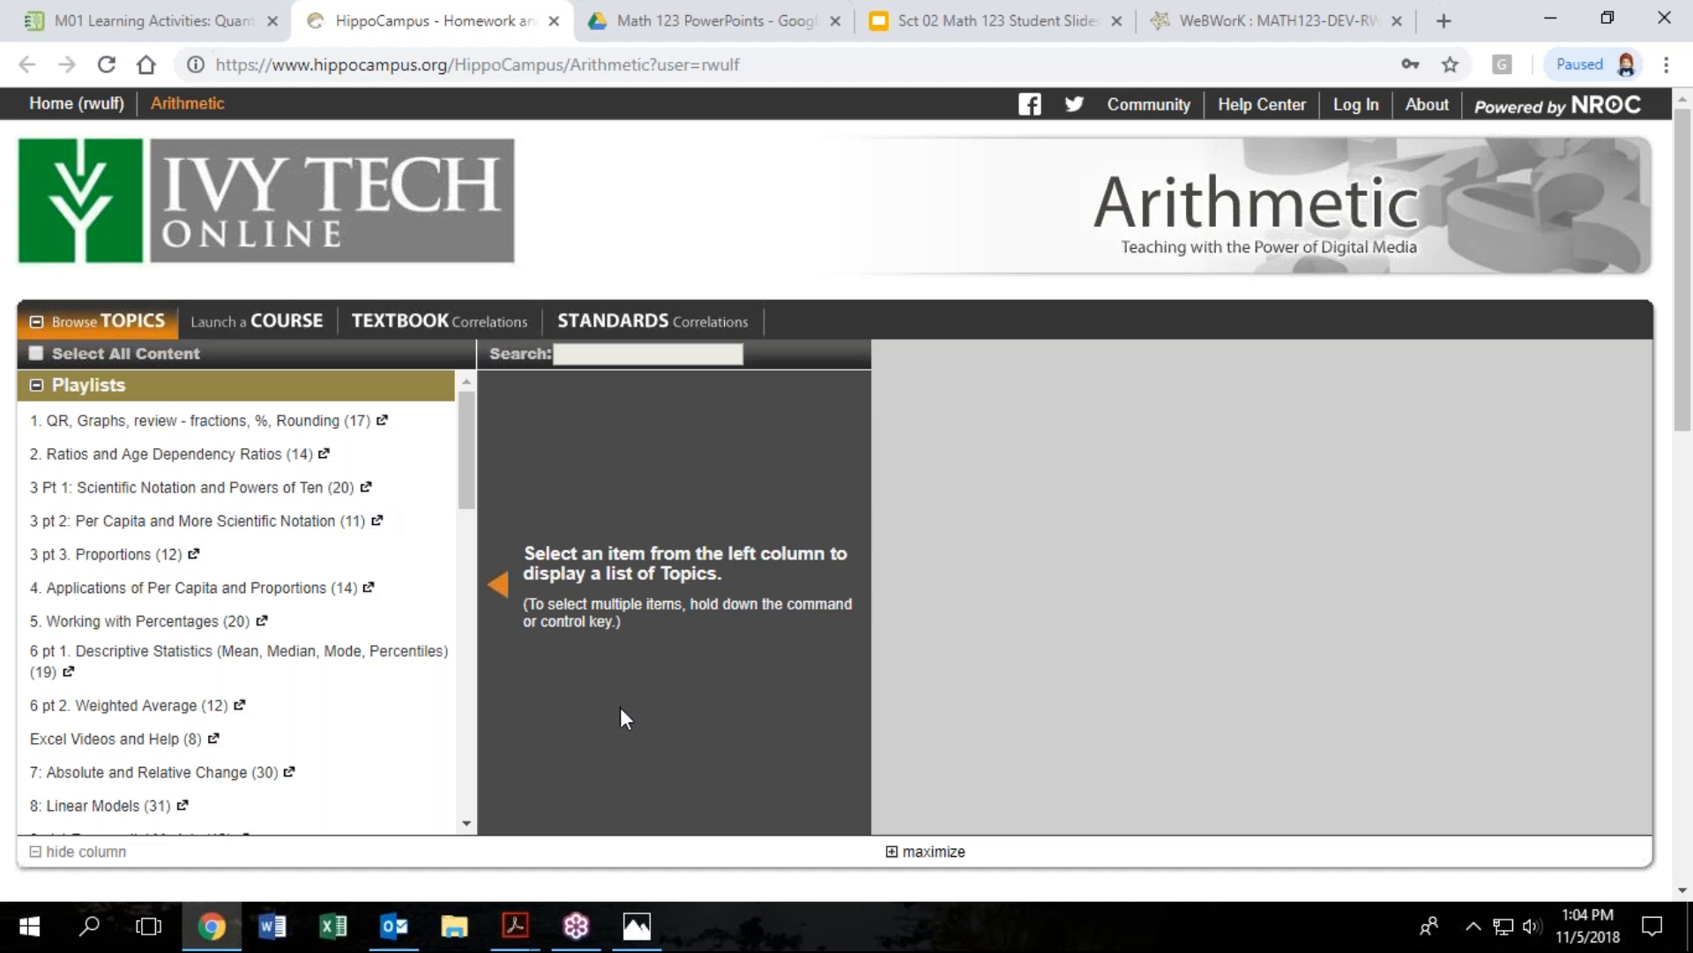
mouse_move(136, 466)
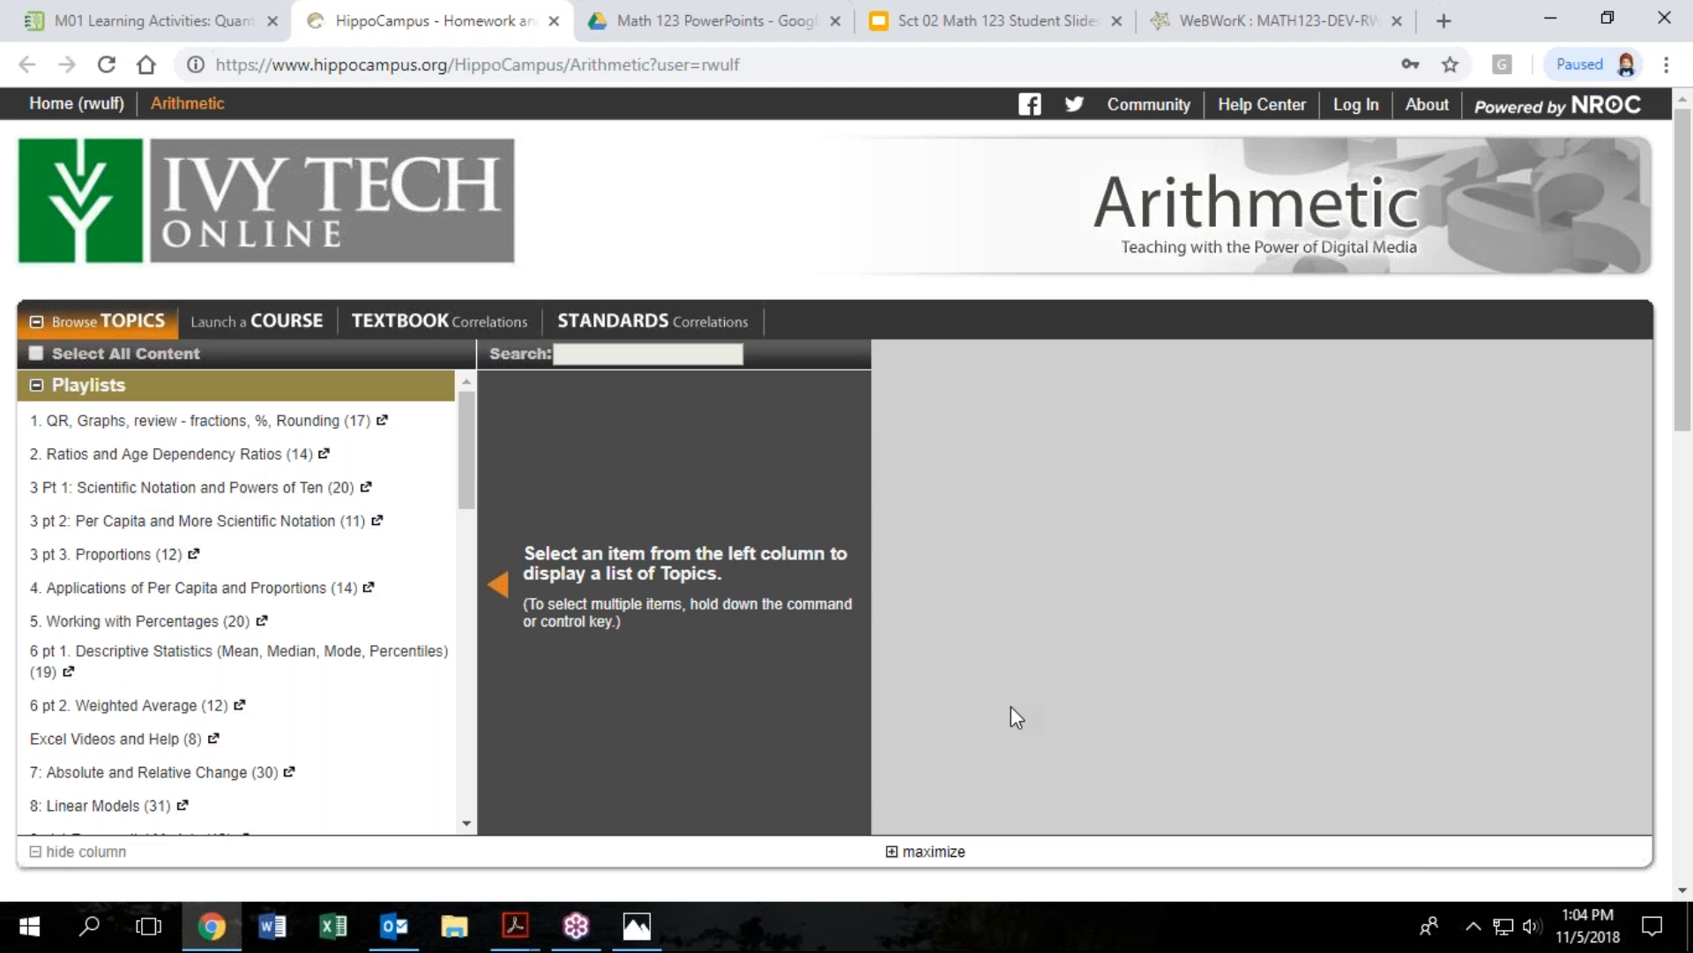
mouse_move(148, 164)
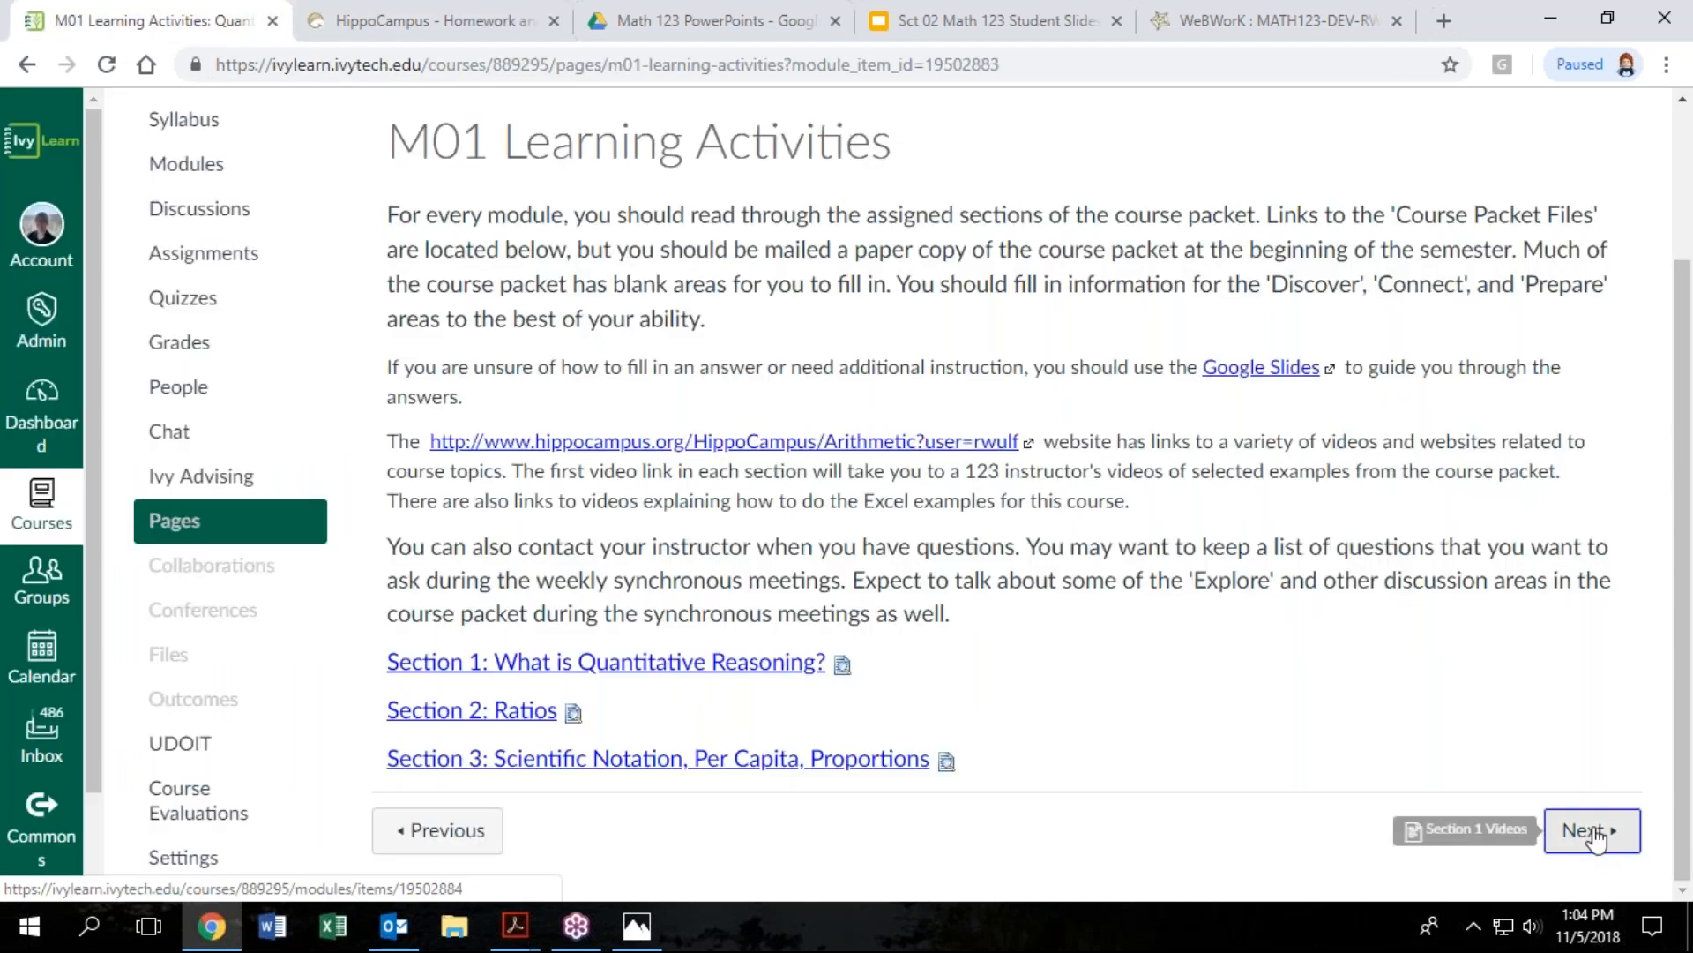
Page through the Section 1, 2 and 3 Videos pages, scrolling each one
click(1591, 829)
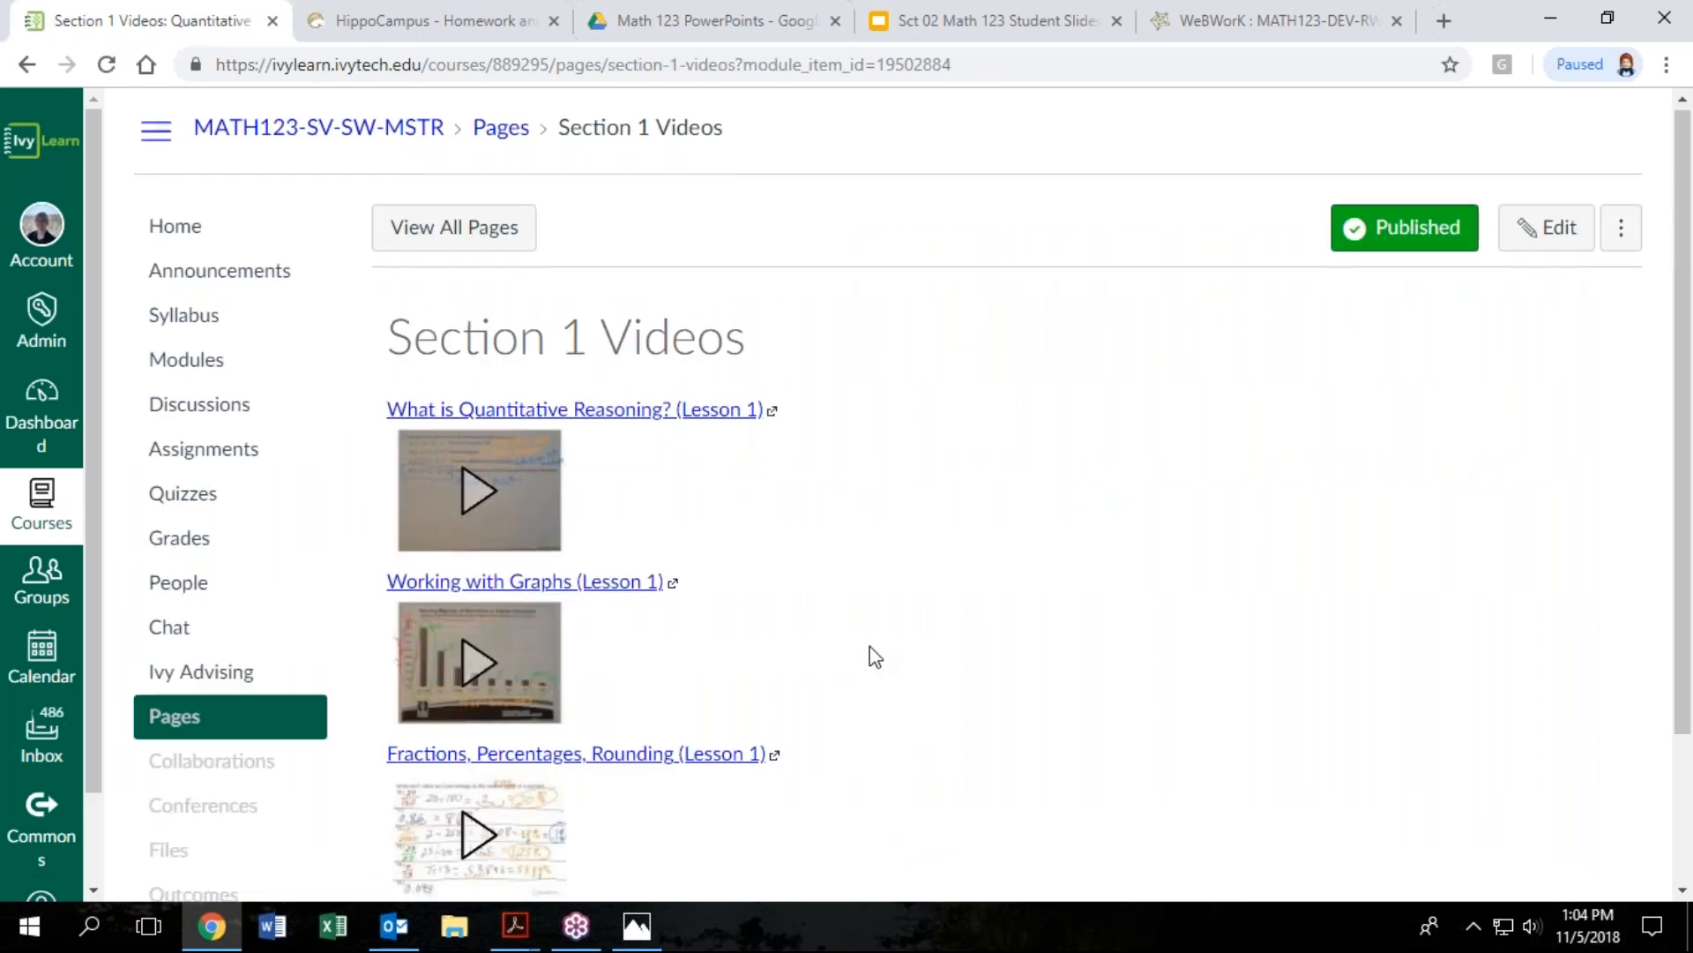
scroll(down, 3)
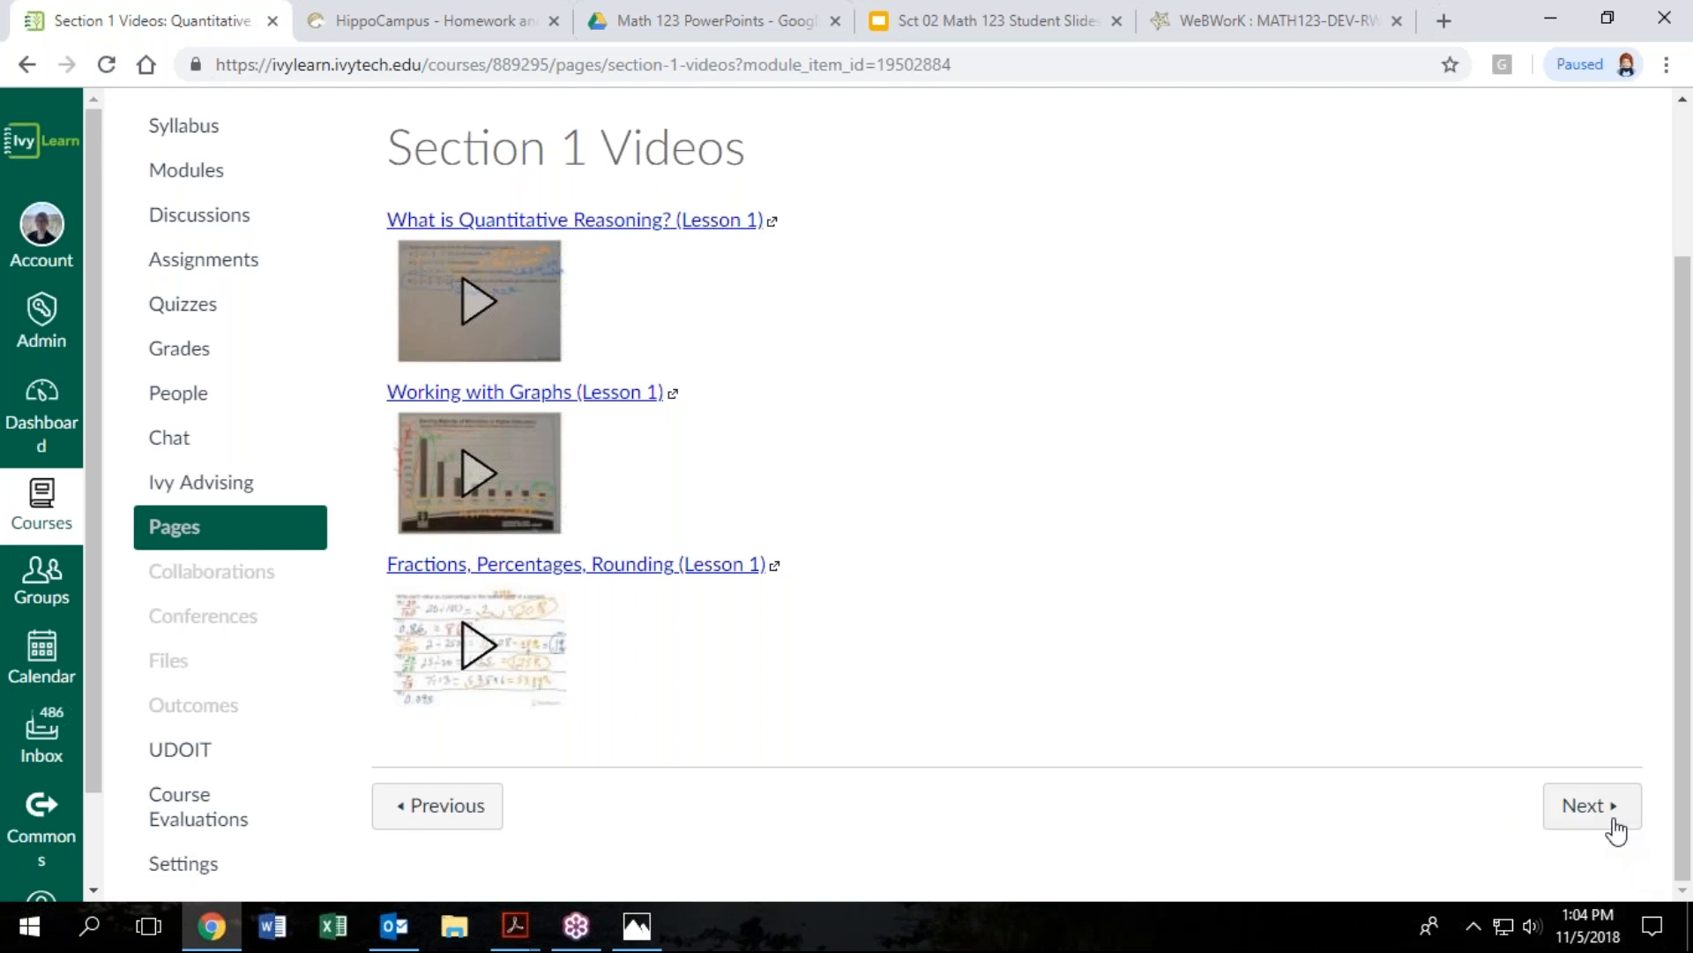
click(1591, 804)
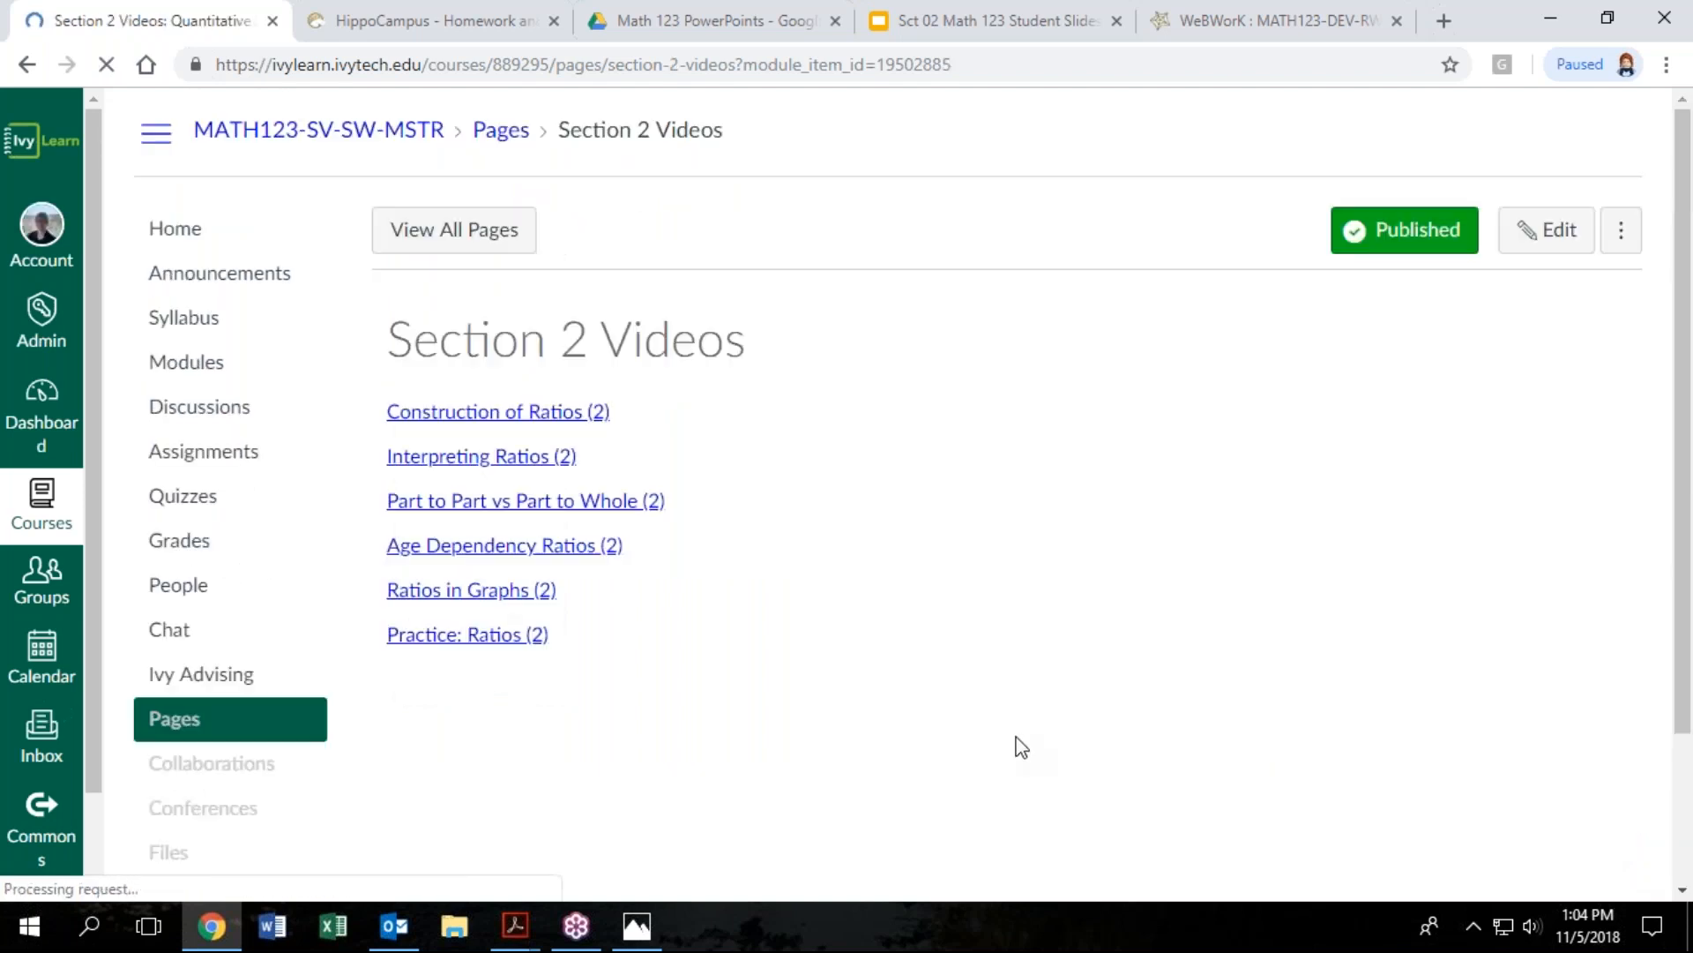
scroll(down, 3)
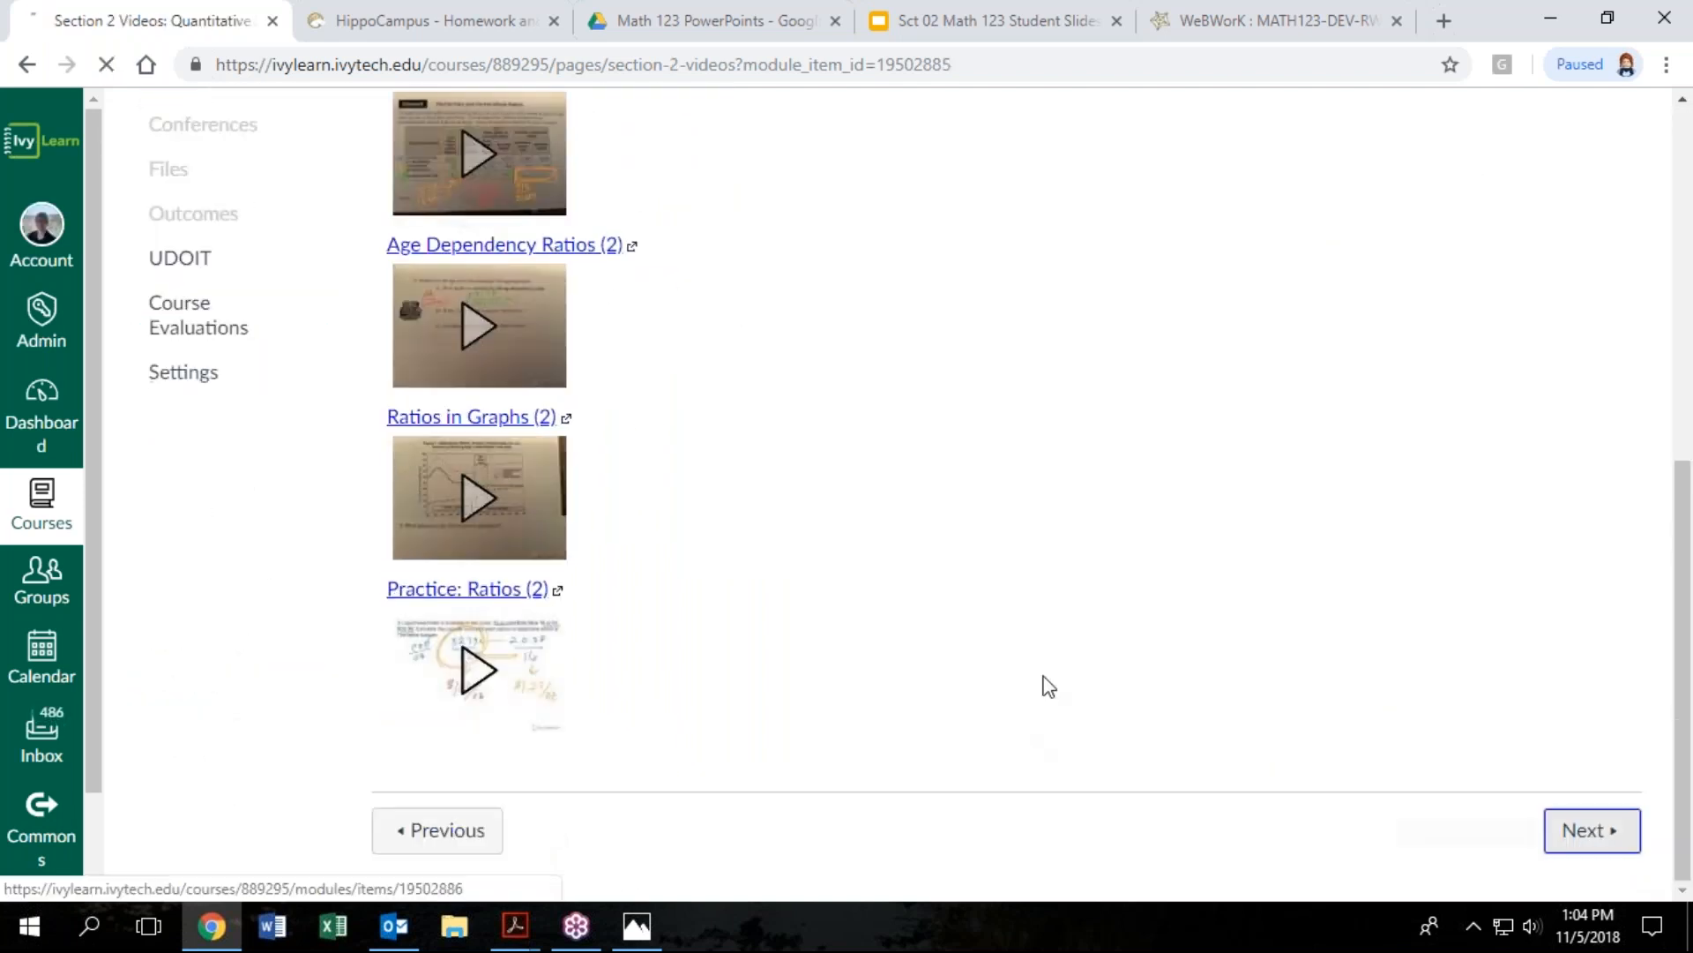
click(1591, 829)
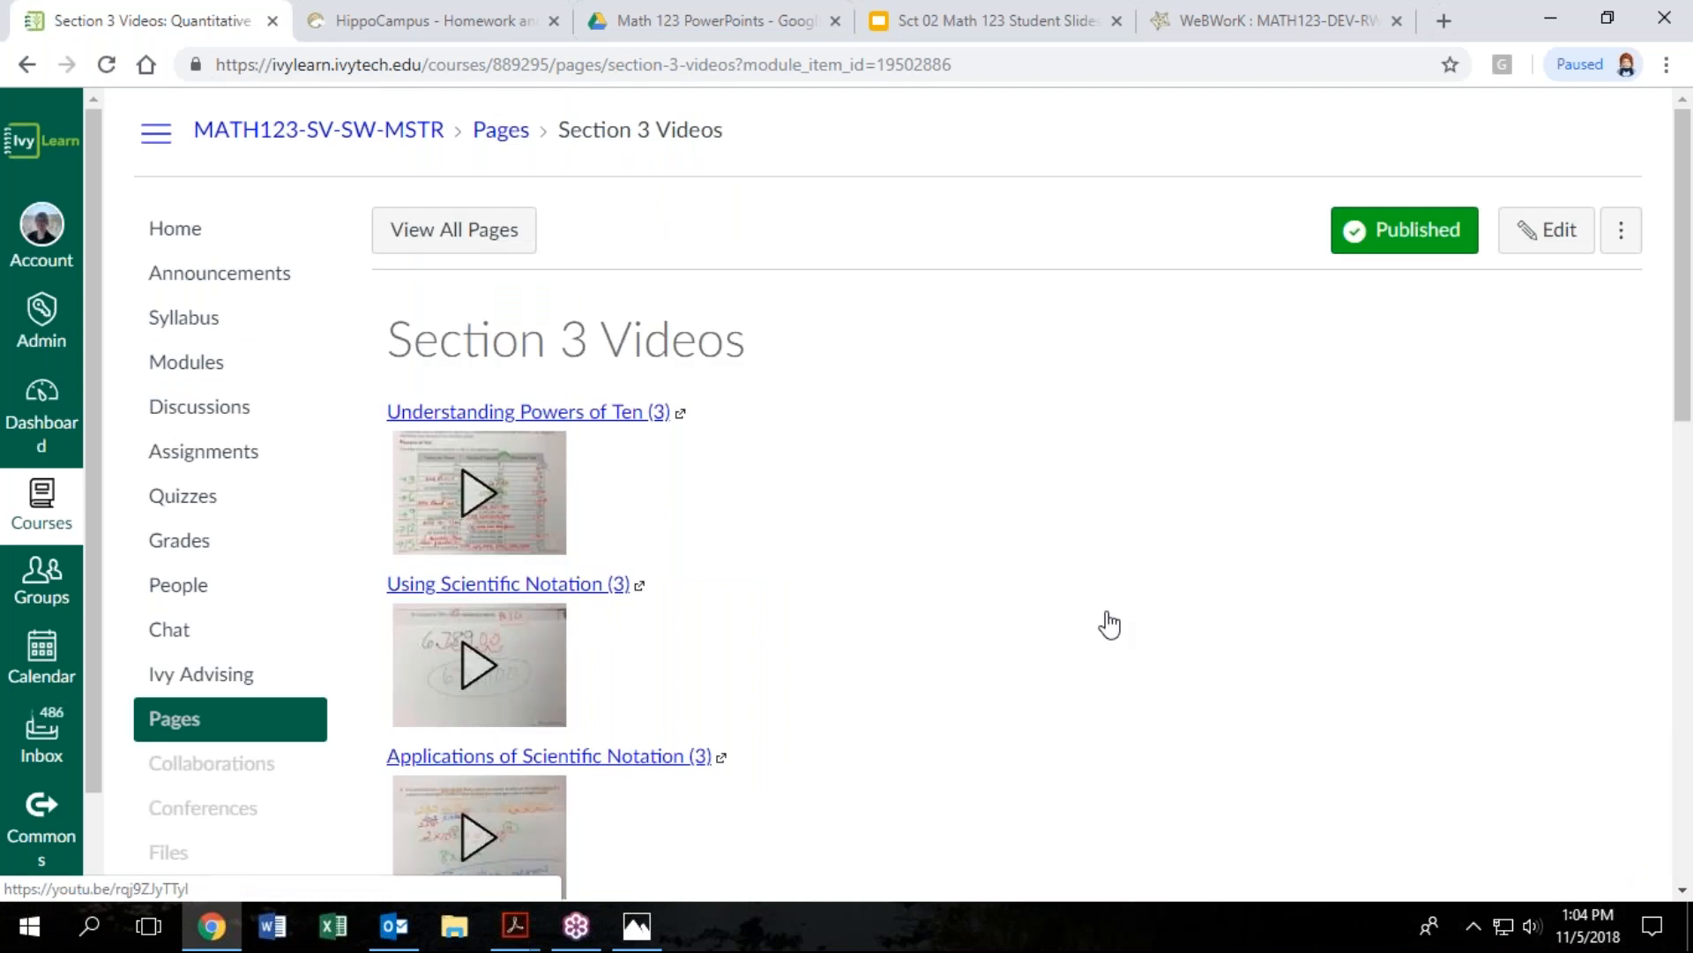
scroll(down, 3)
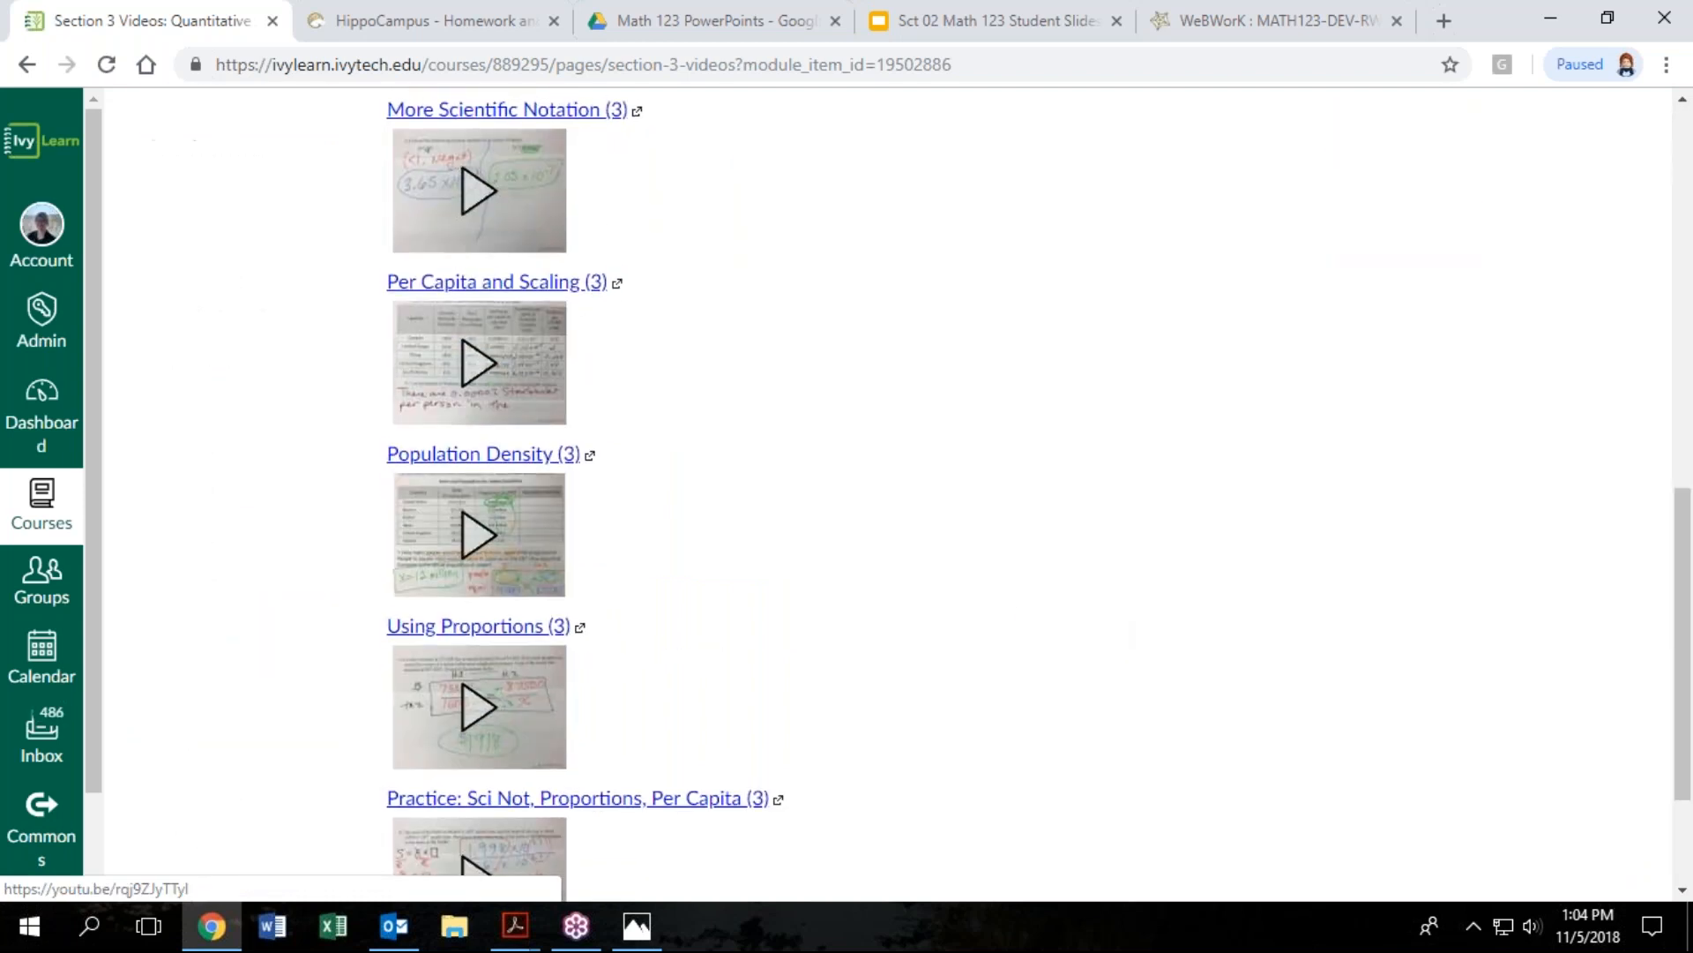
scroll(down, 3)
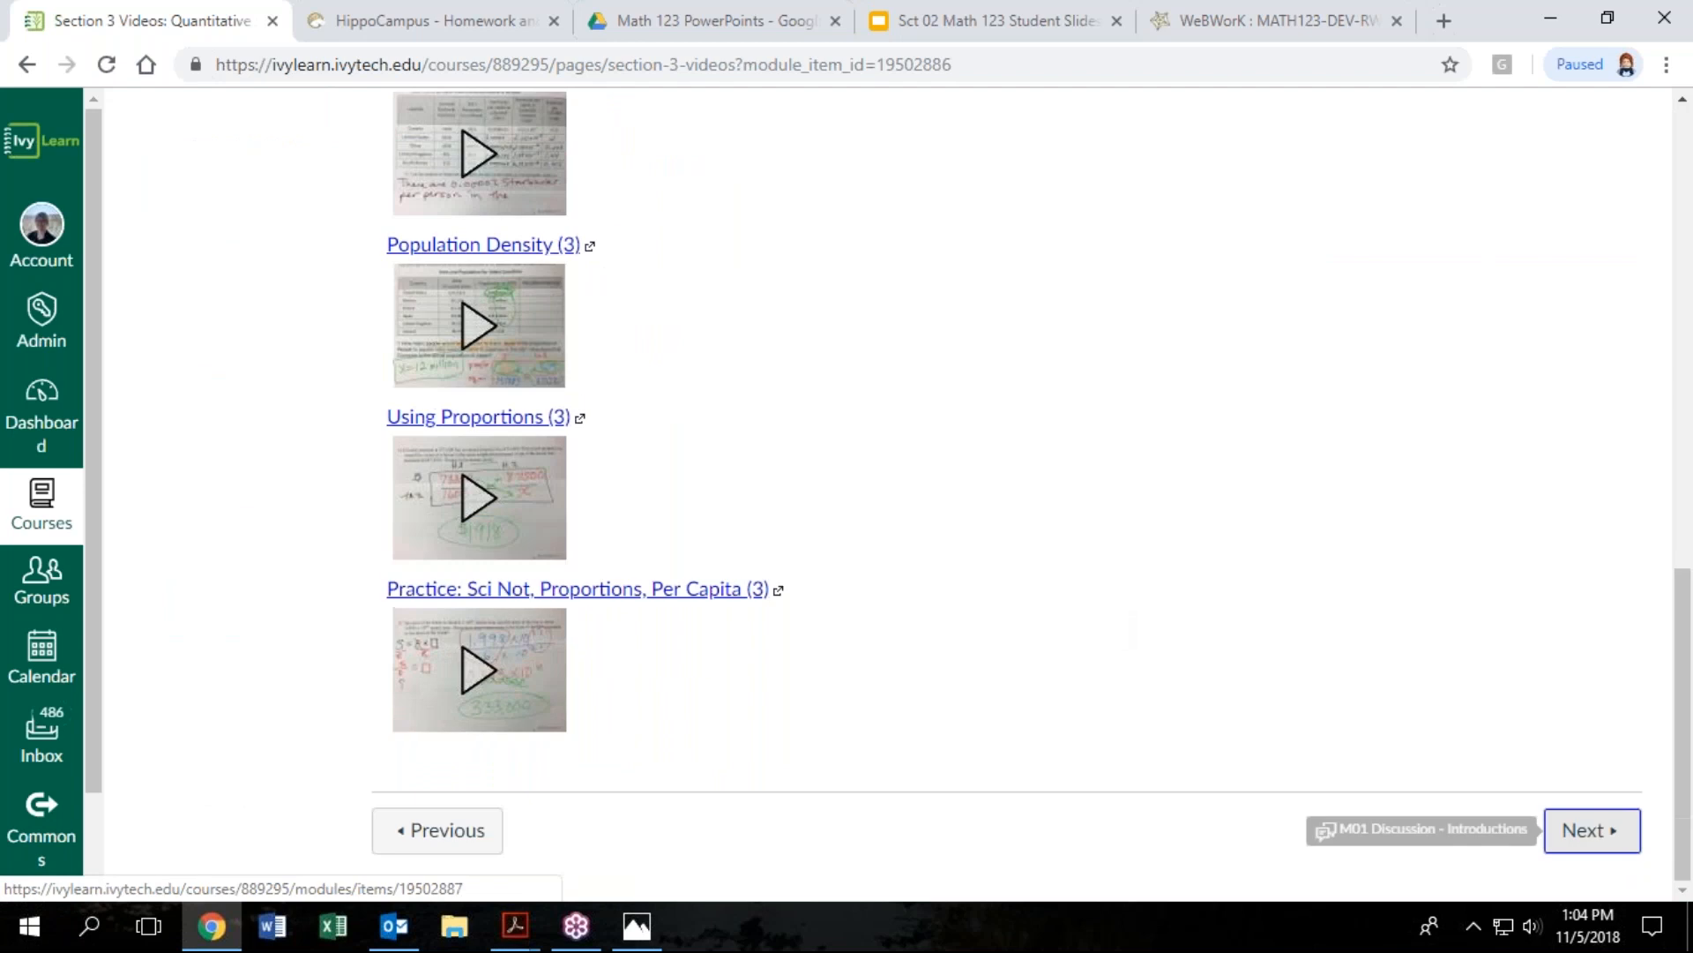
Move on past Section 3 Videos to the M01 Discussion - Introductions
click(1591, 829)
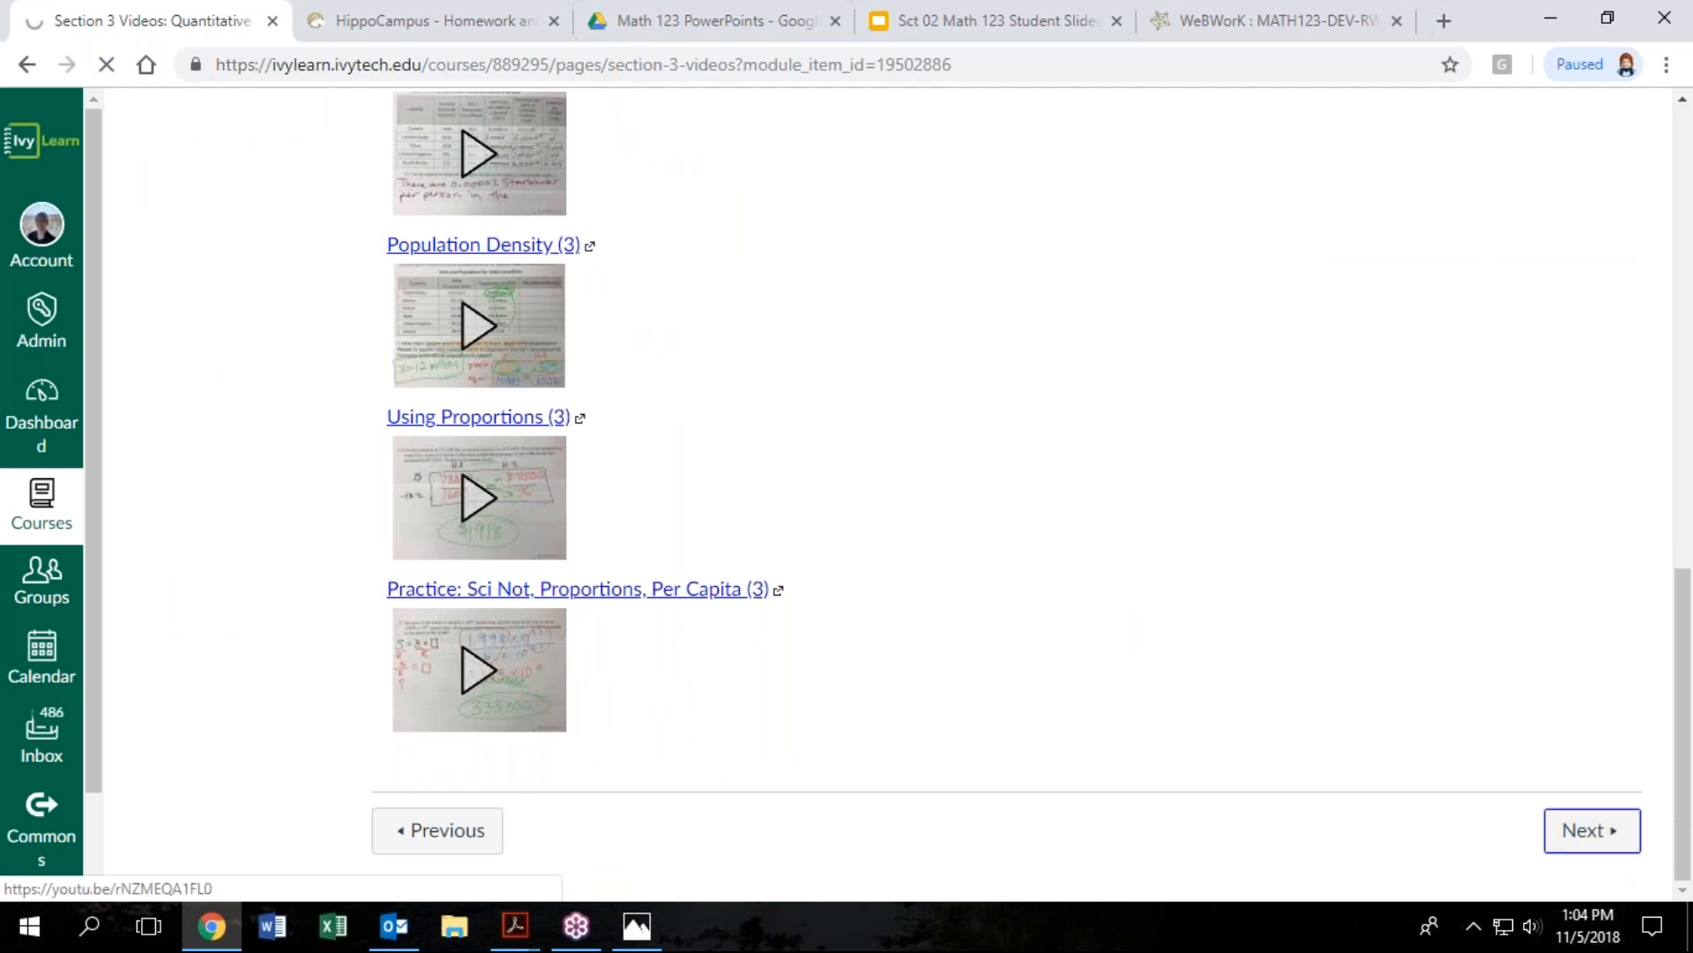
click(1591, 830)
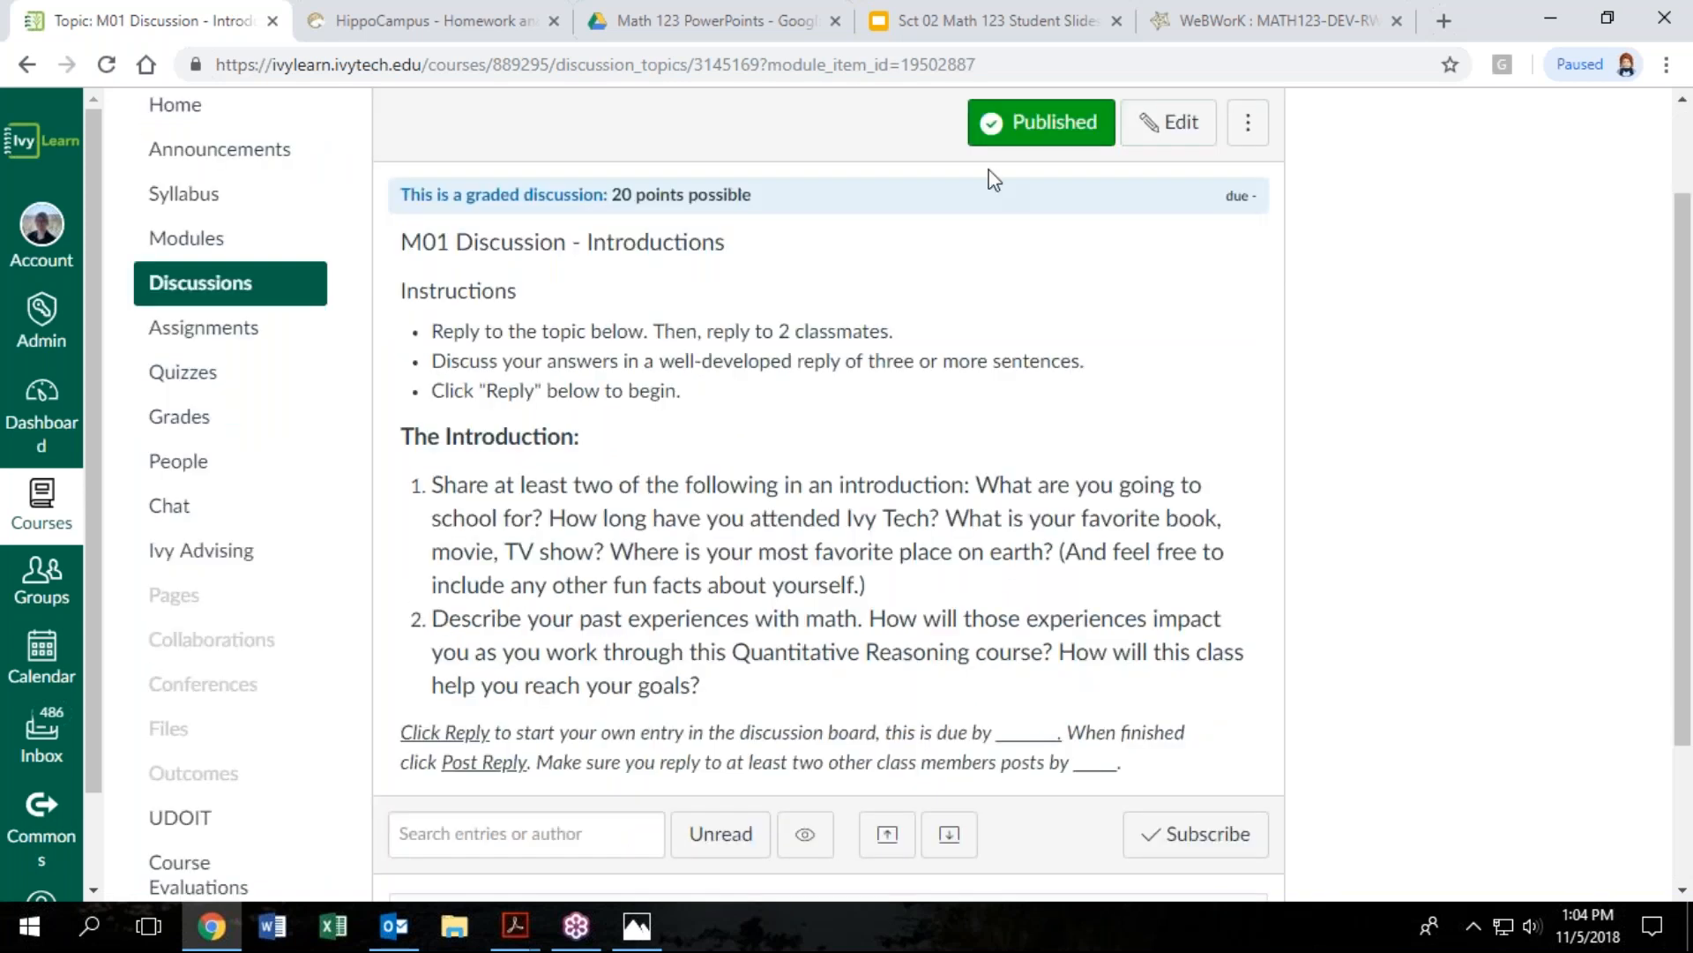
Finish the Introductions discussion instructions and advance to the Webwork Orientation assignment
scroll(down, 3)
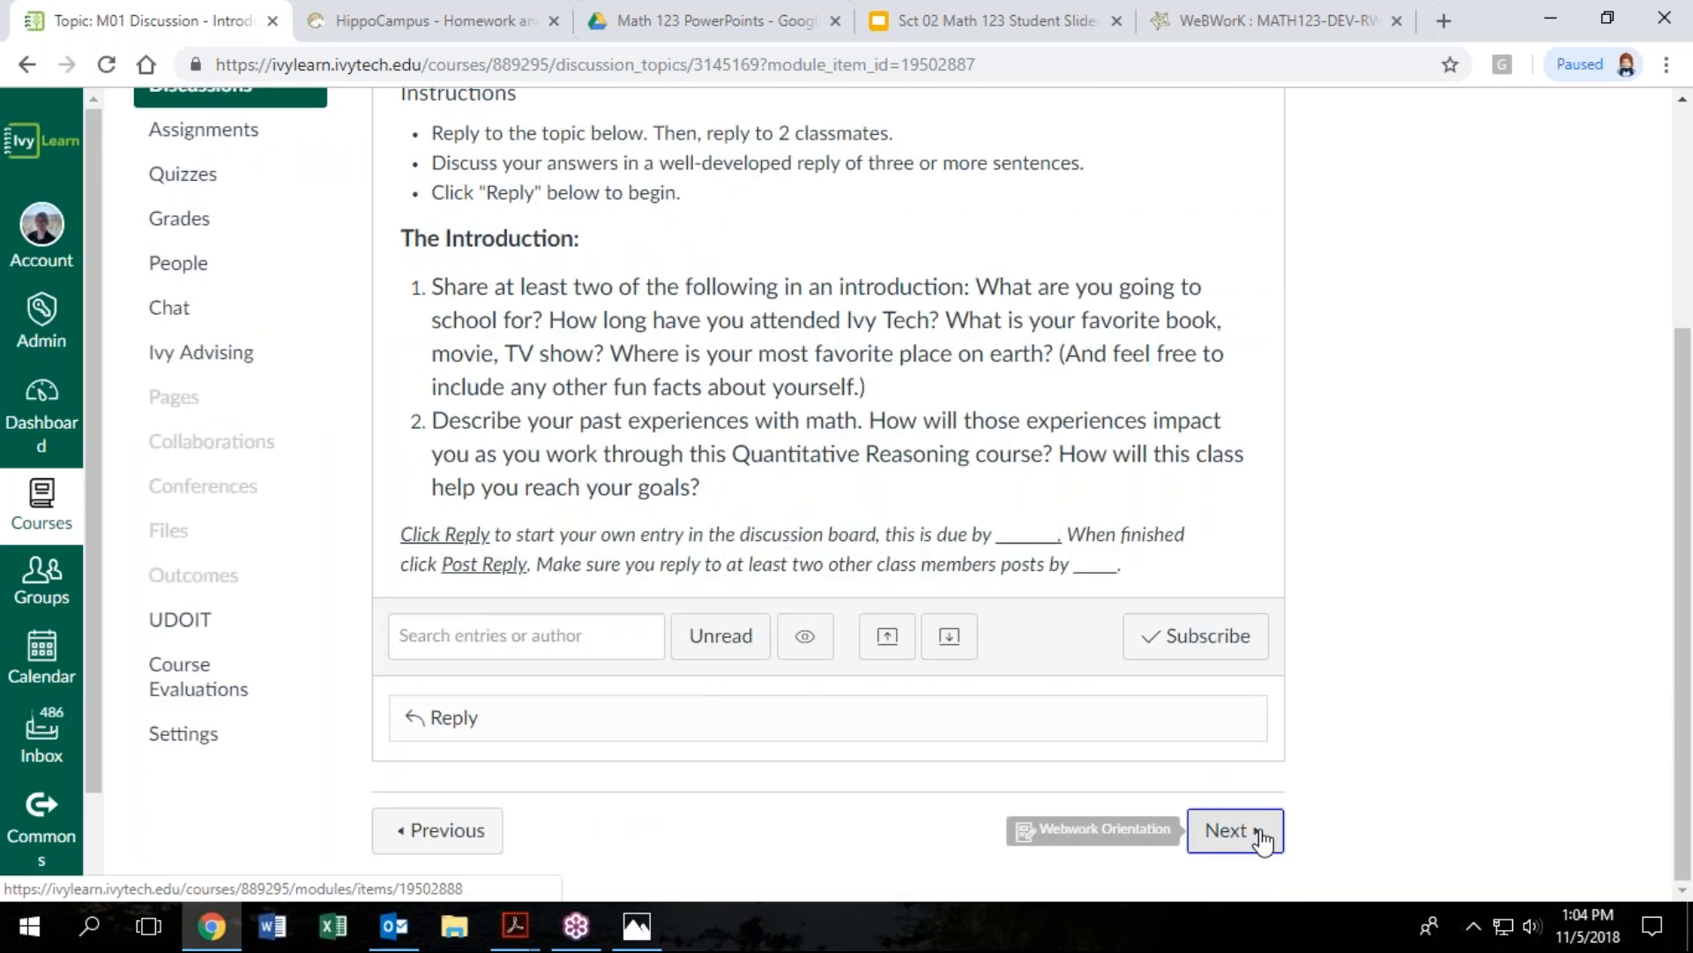
click(1235, 829)
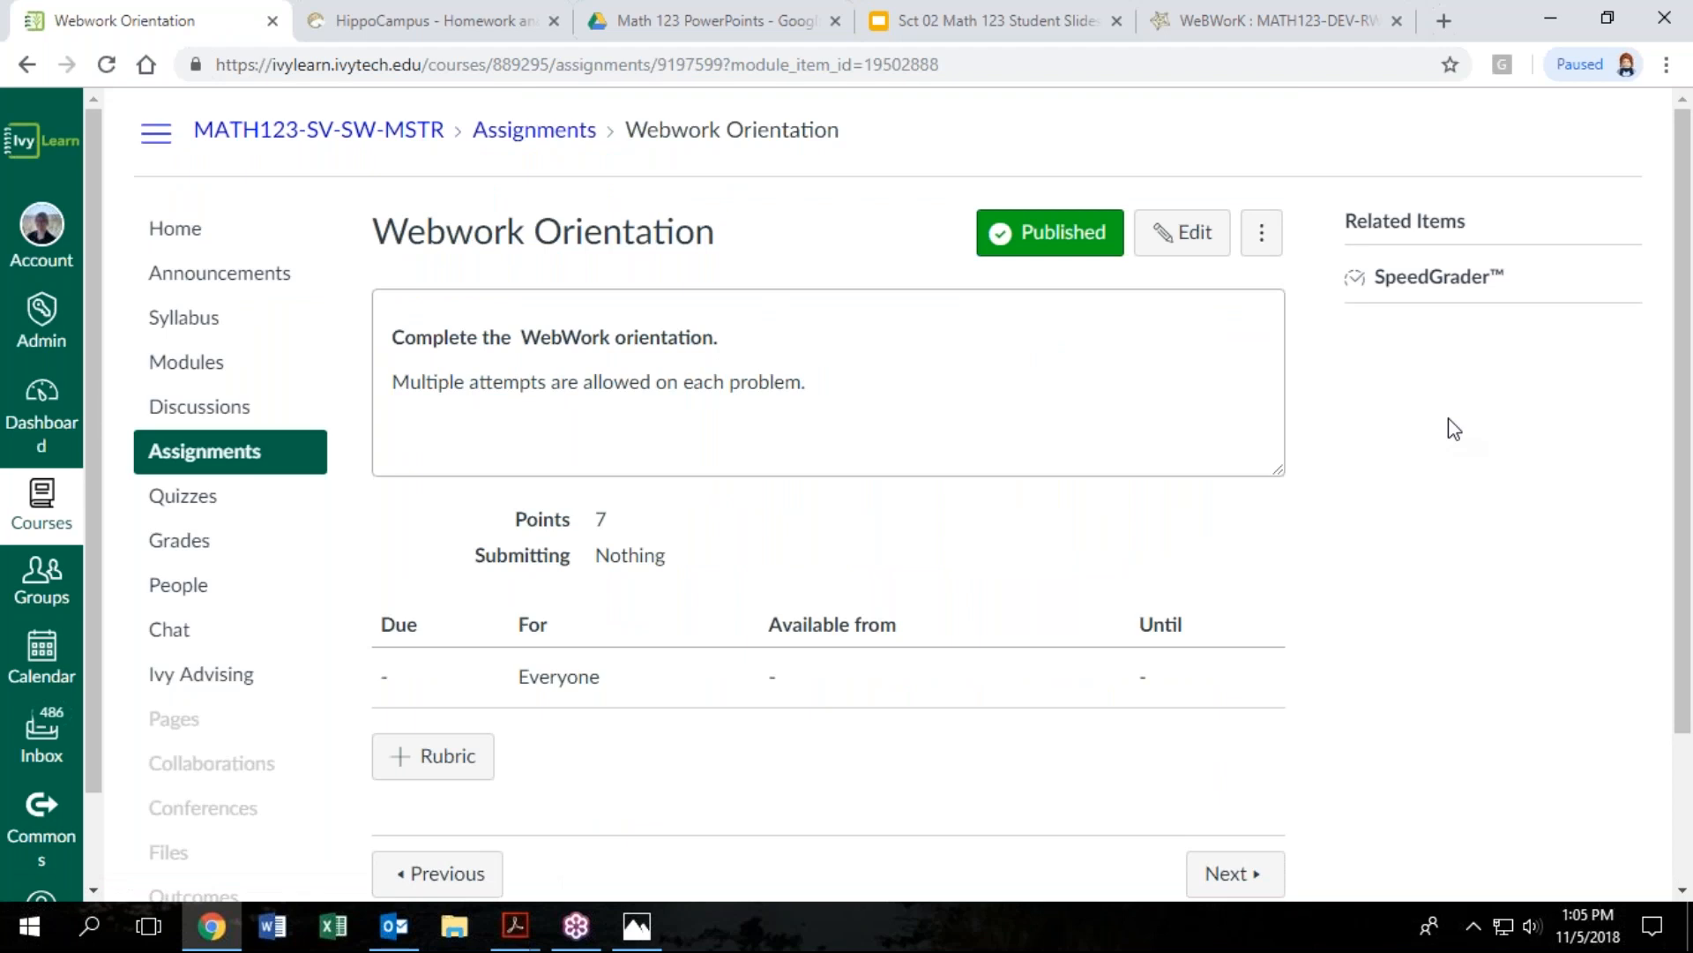
mouse_move(926, 669)
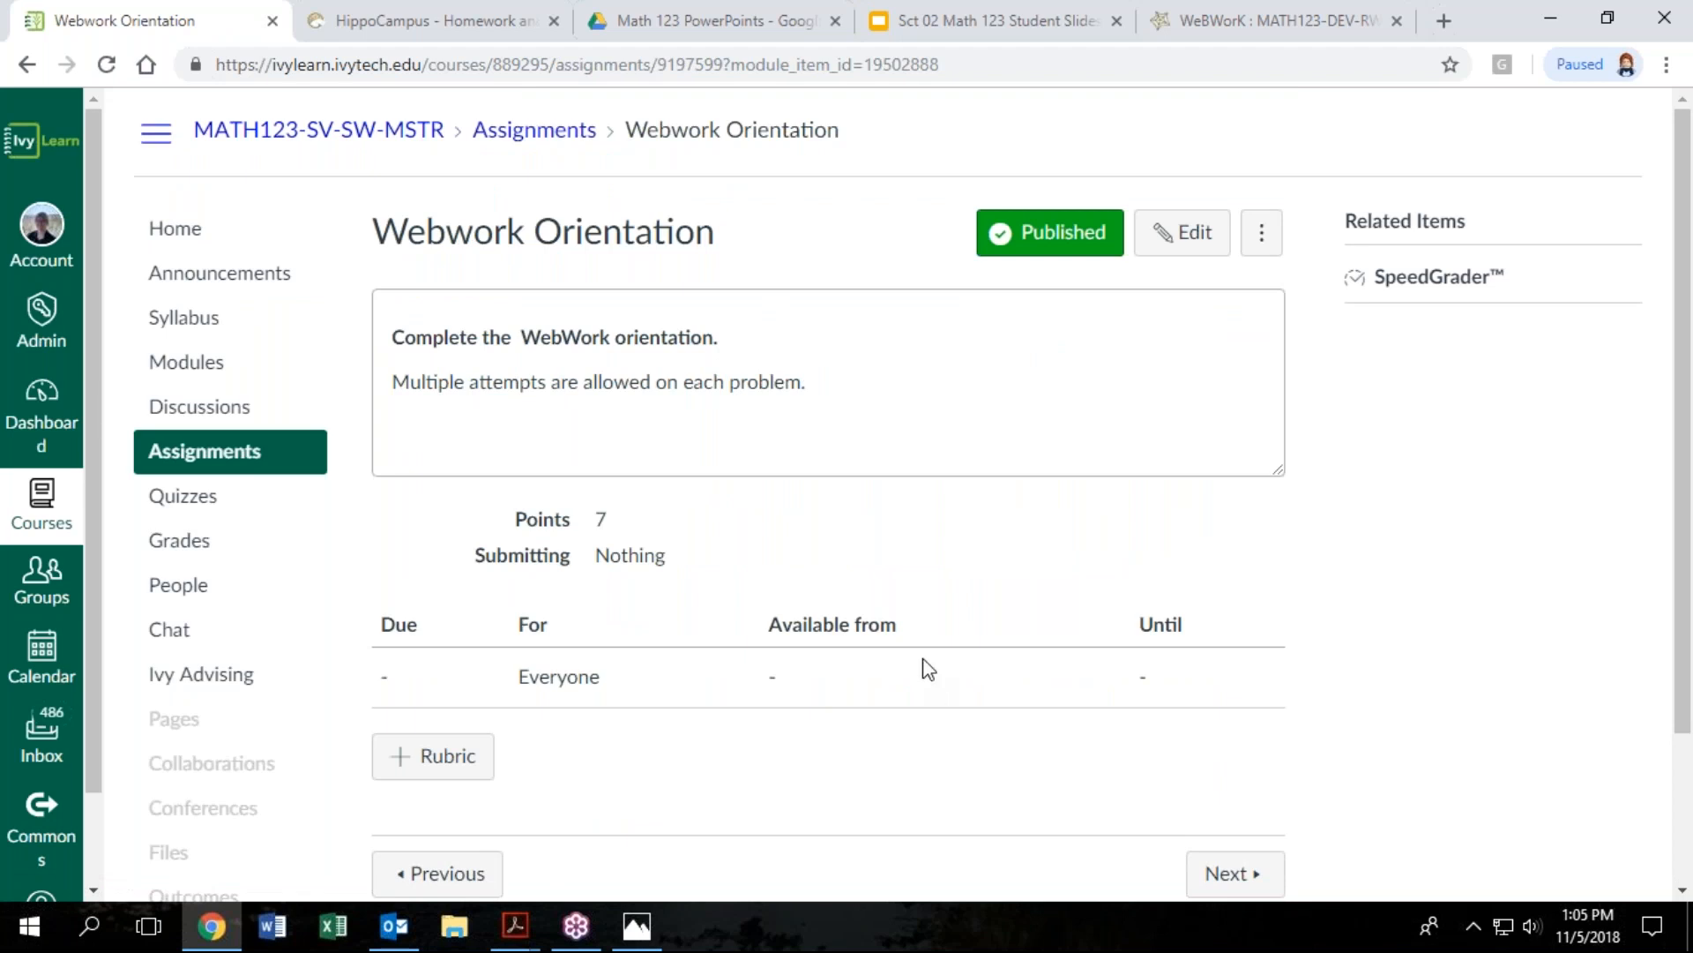
mouse_move(871, 411)
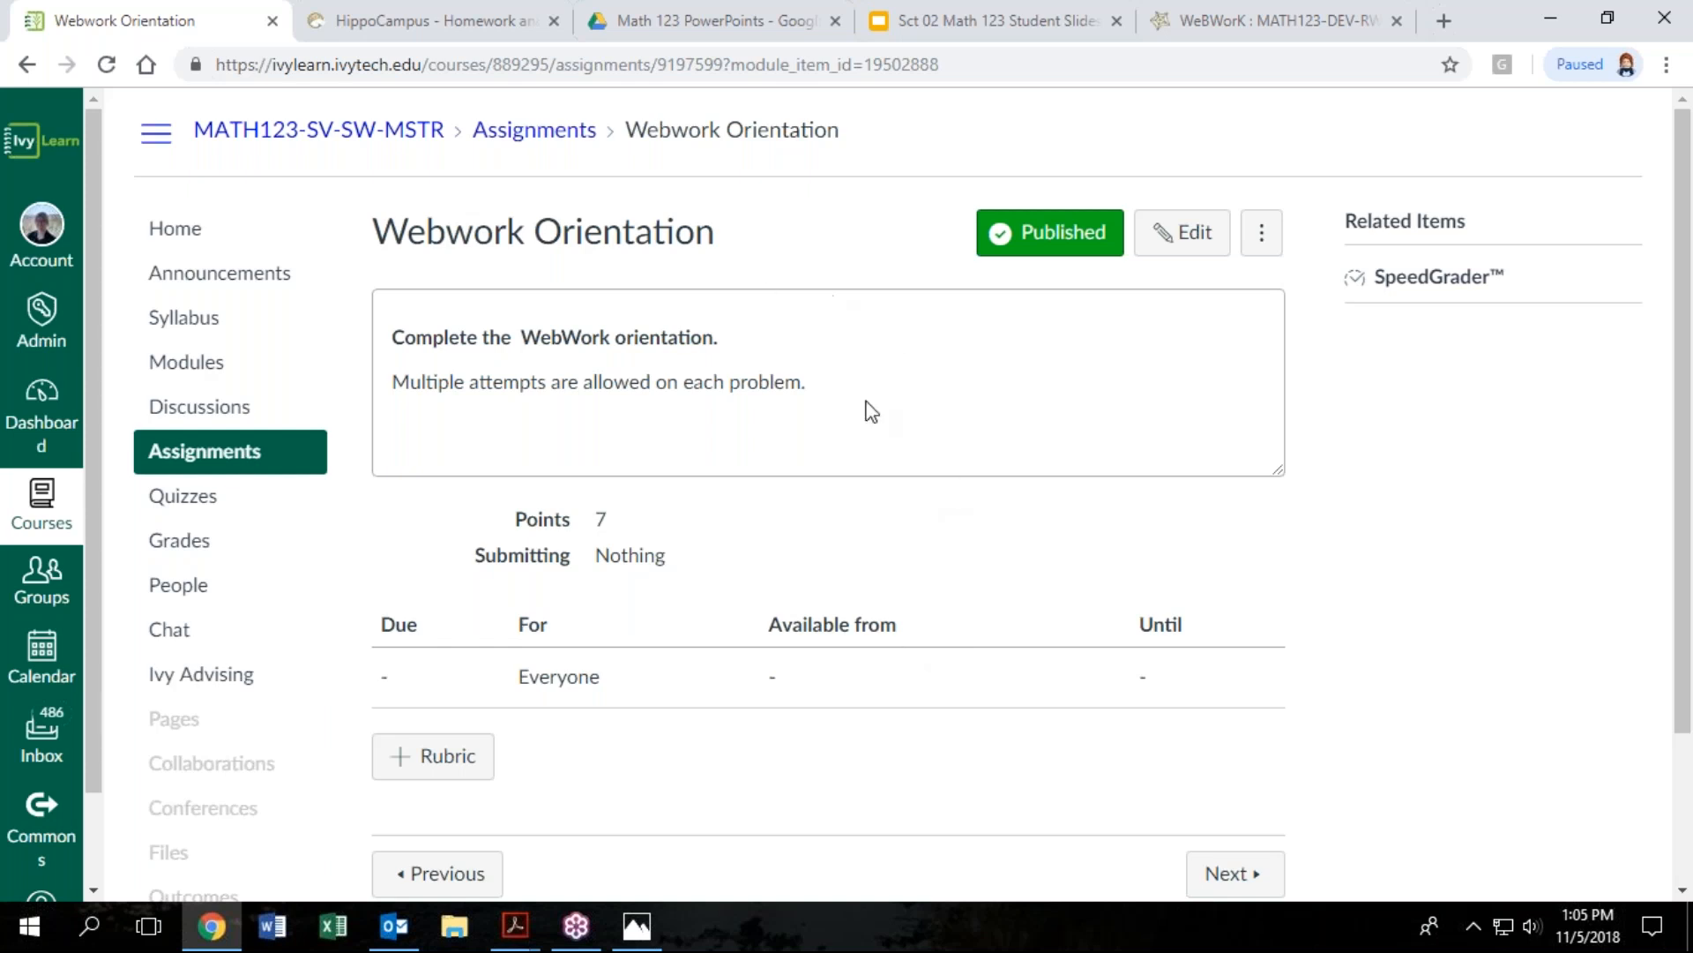
mouse_move(1076, 10)
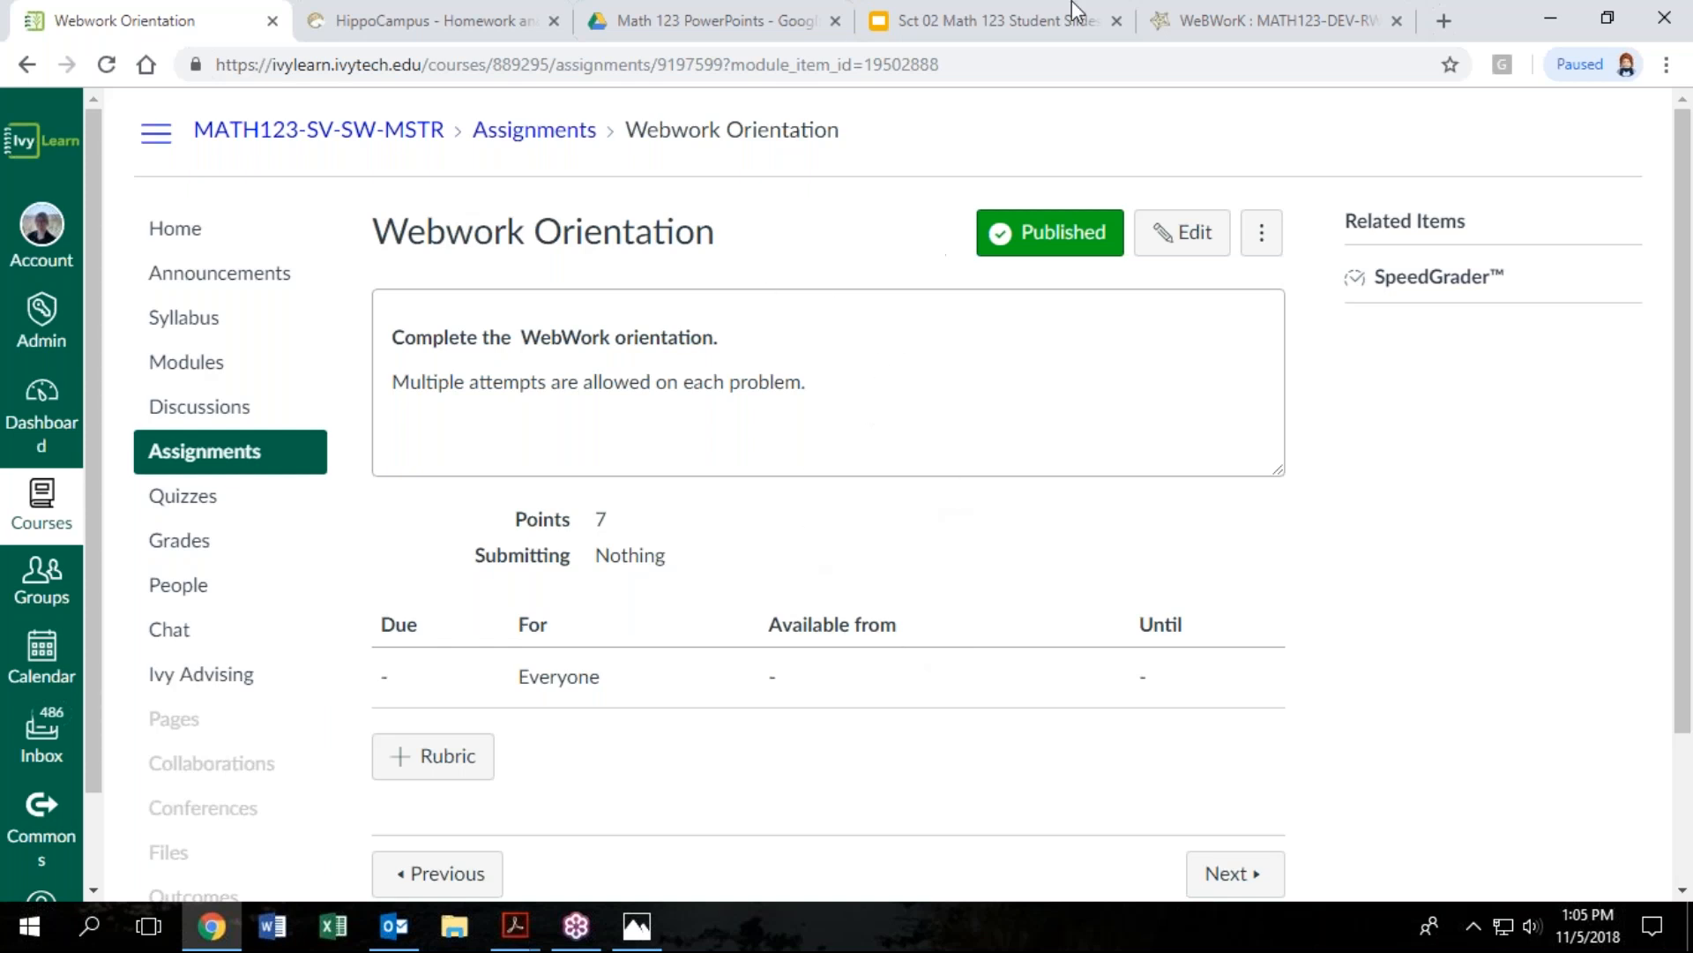
Switch from the Webwork Orientation assignment to the WeBWorK Quantitative Reasoning course
click(1274, 21)
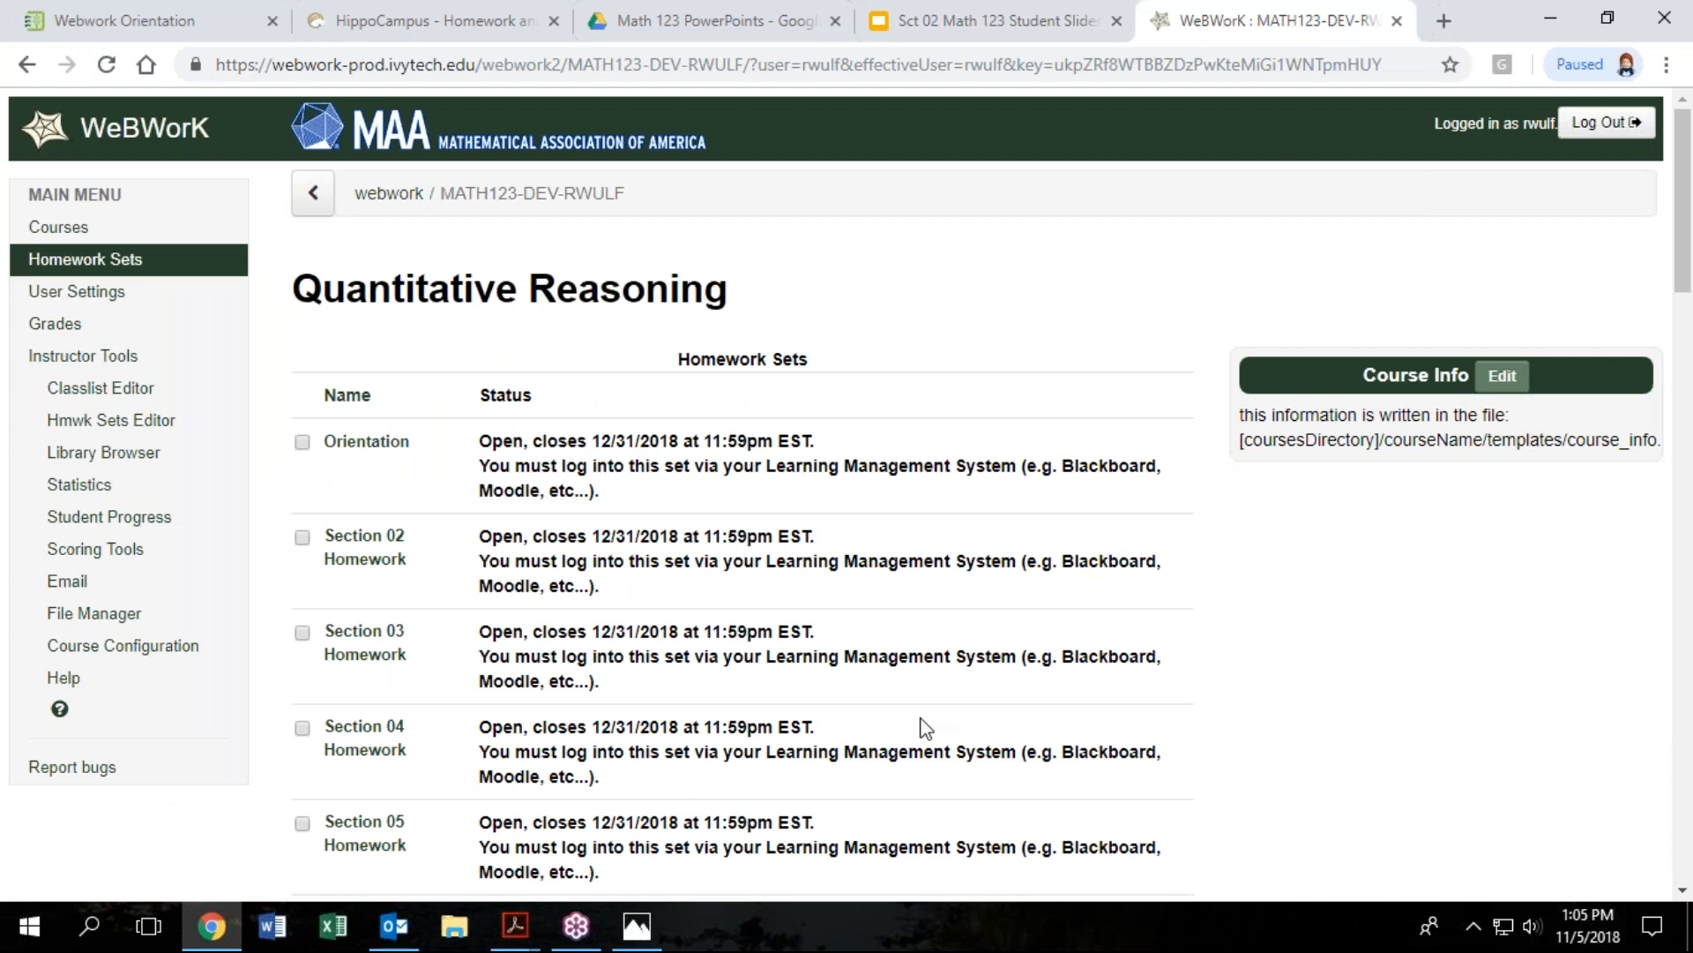
Scroll through the Homework Sets list down to Section 16 and back
scroll(down, 3)
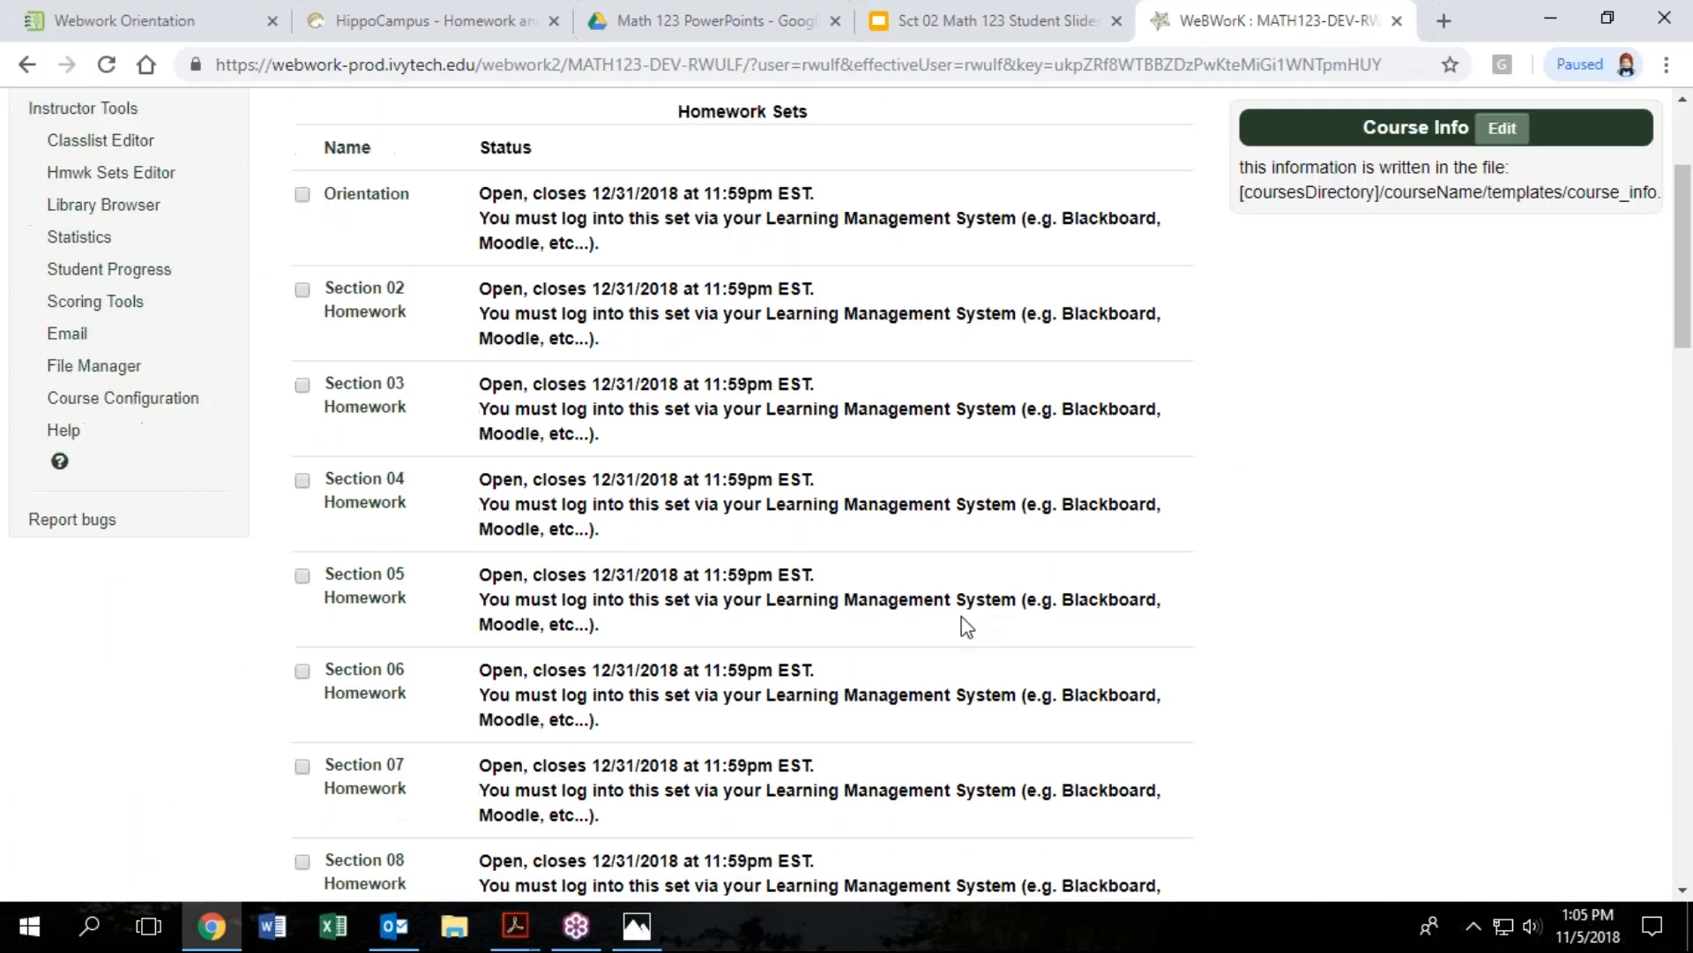
scroll(down, 3)
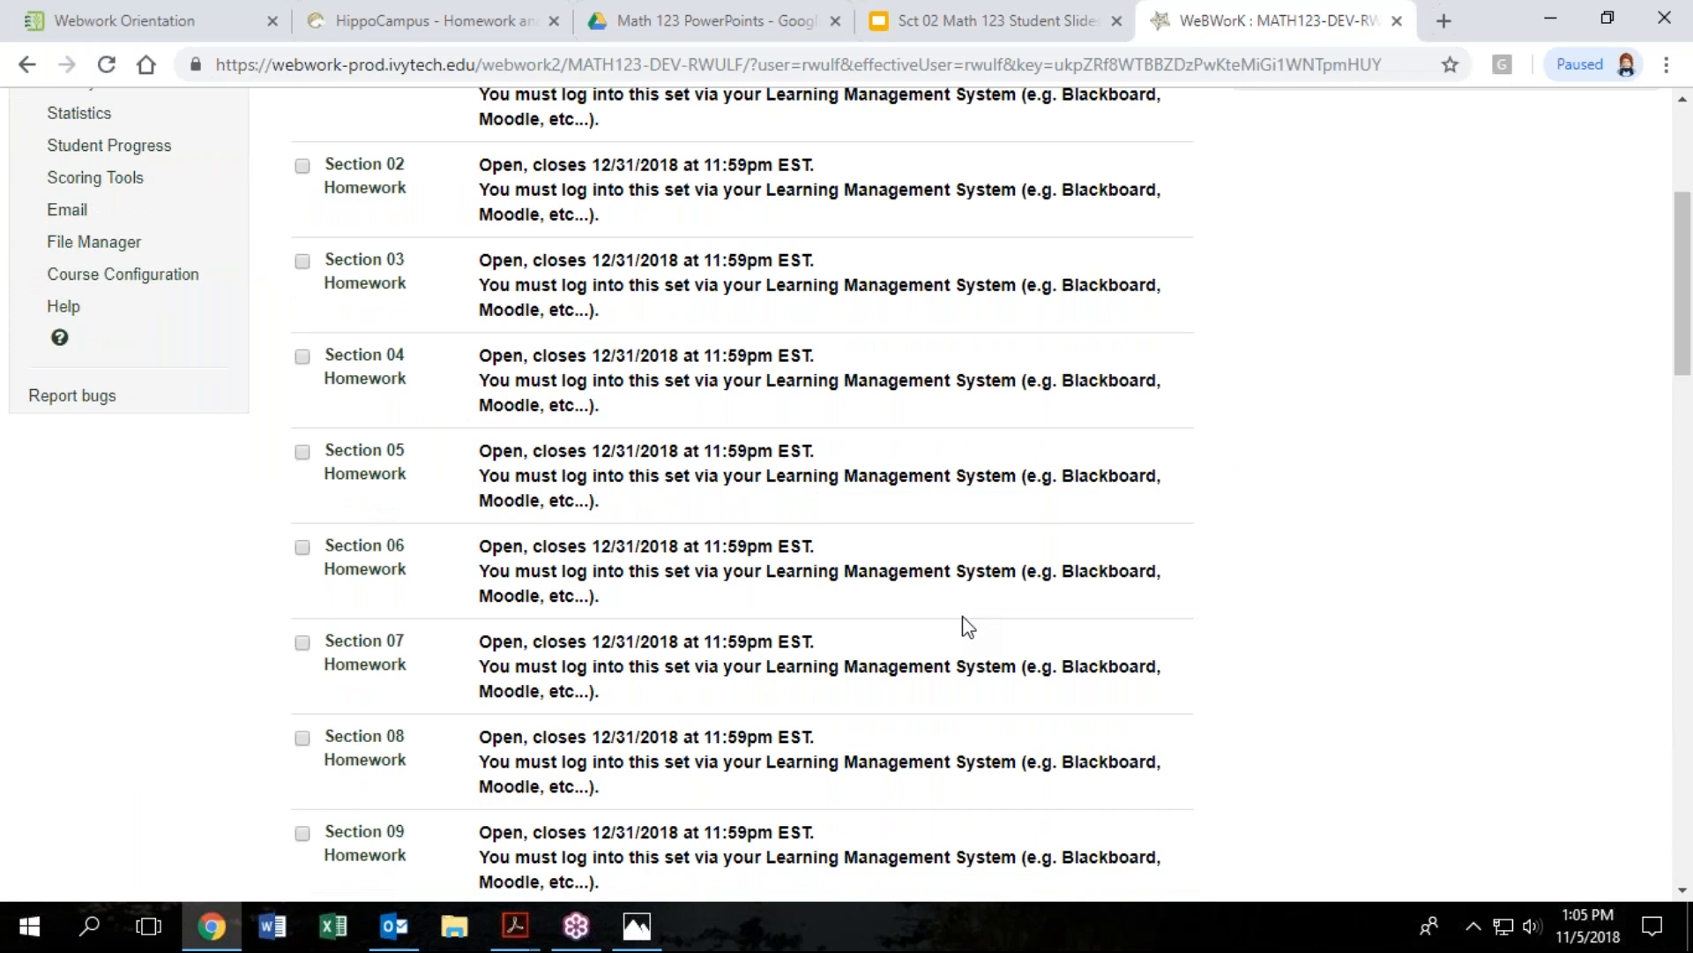
scroll(down, 3)
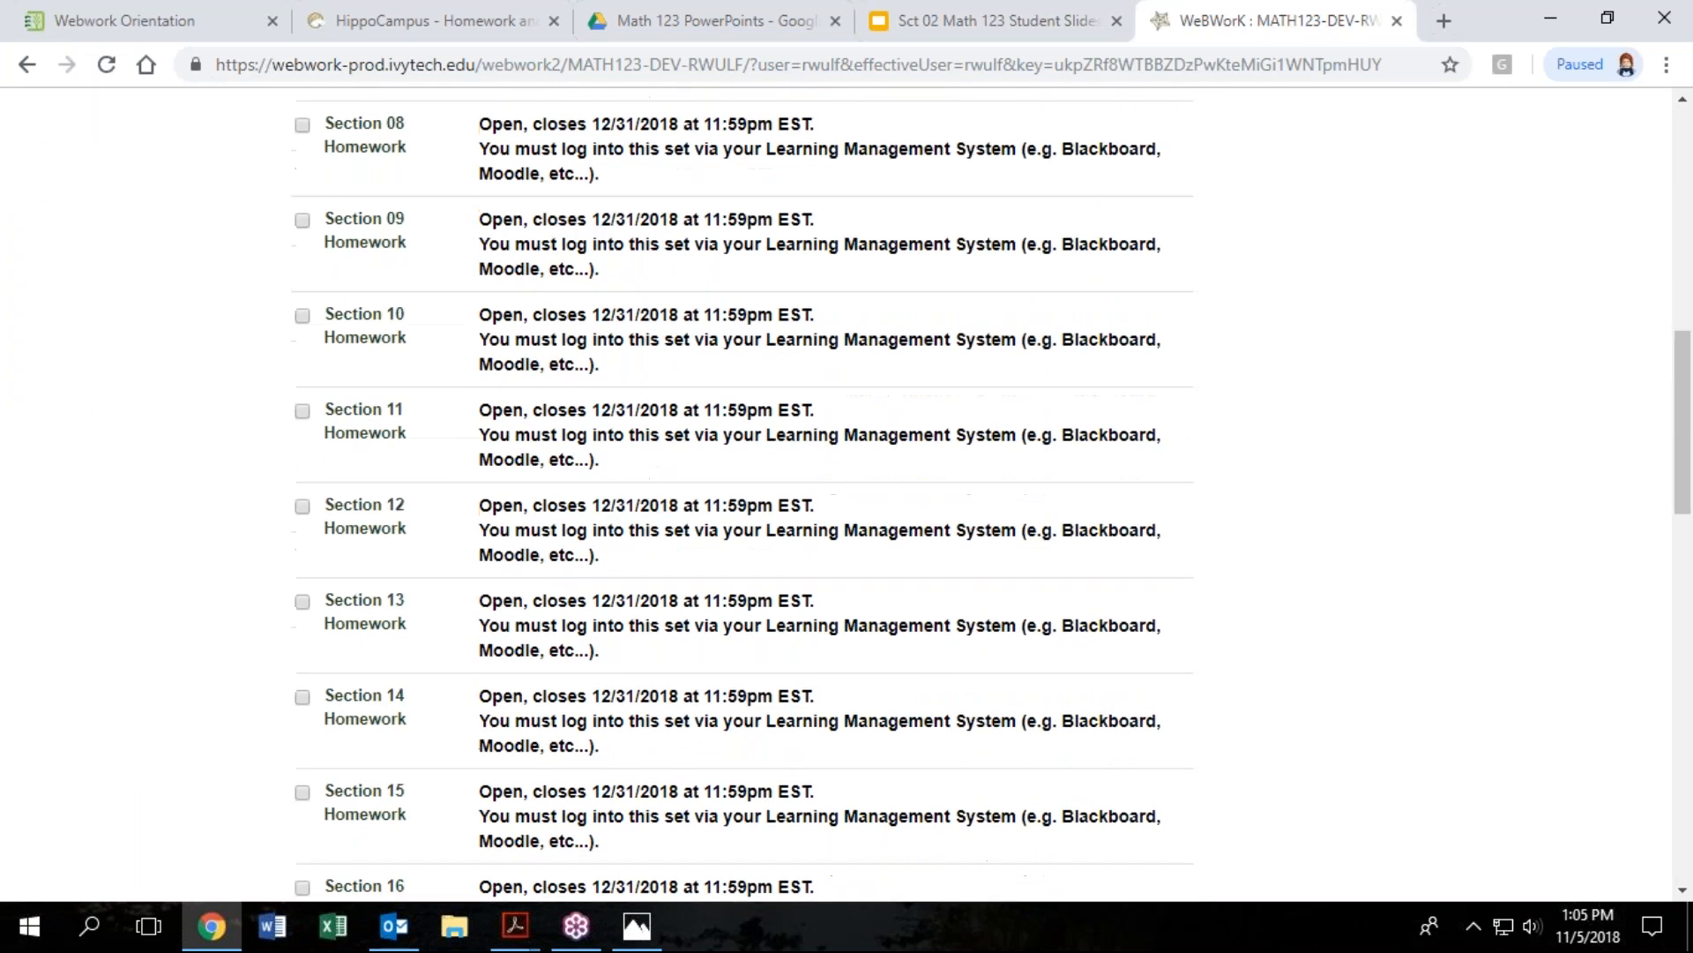
scroll(down, 3)
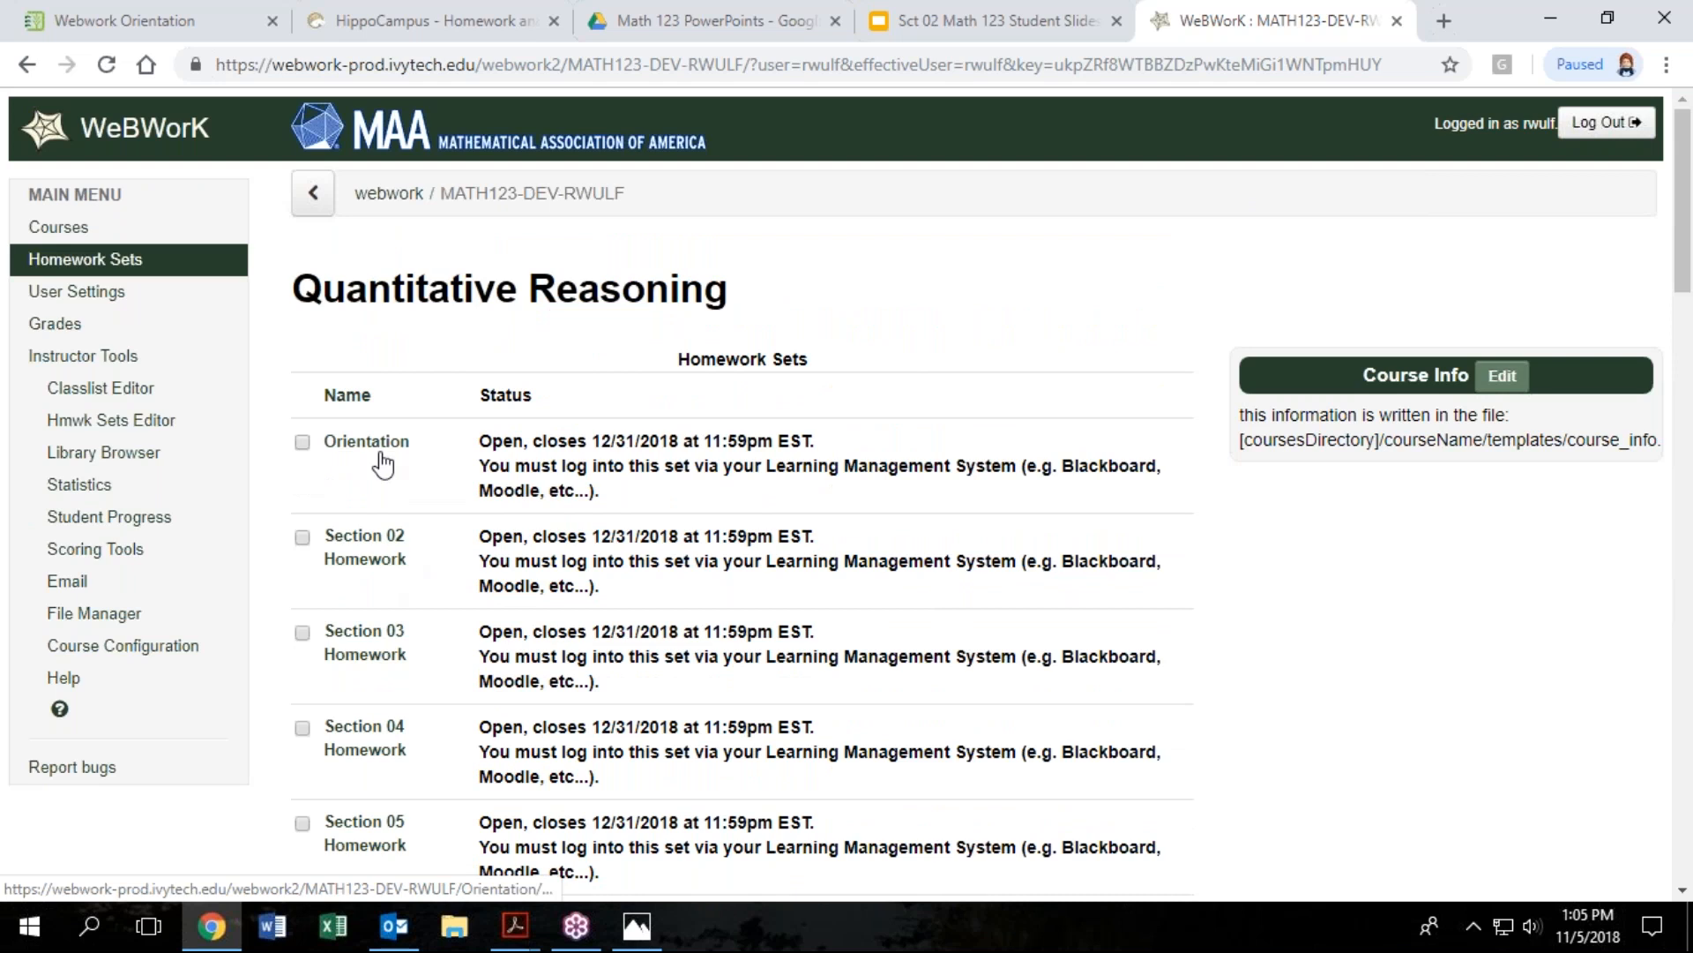
mouse_move(363, 545)
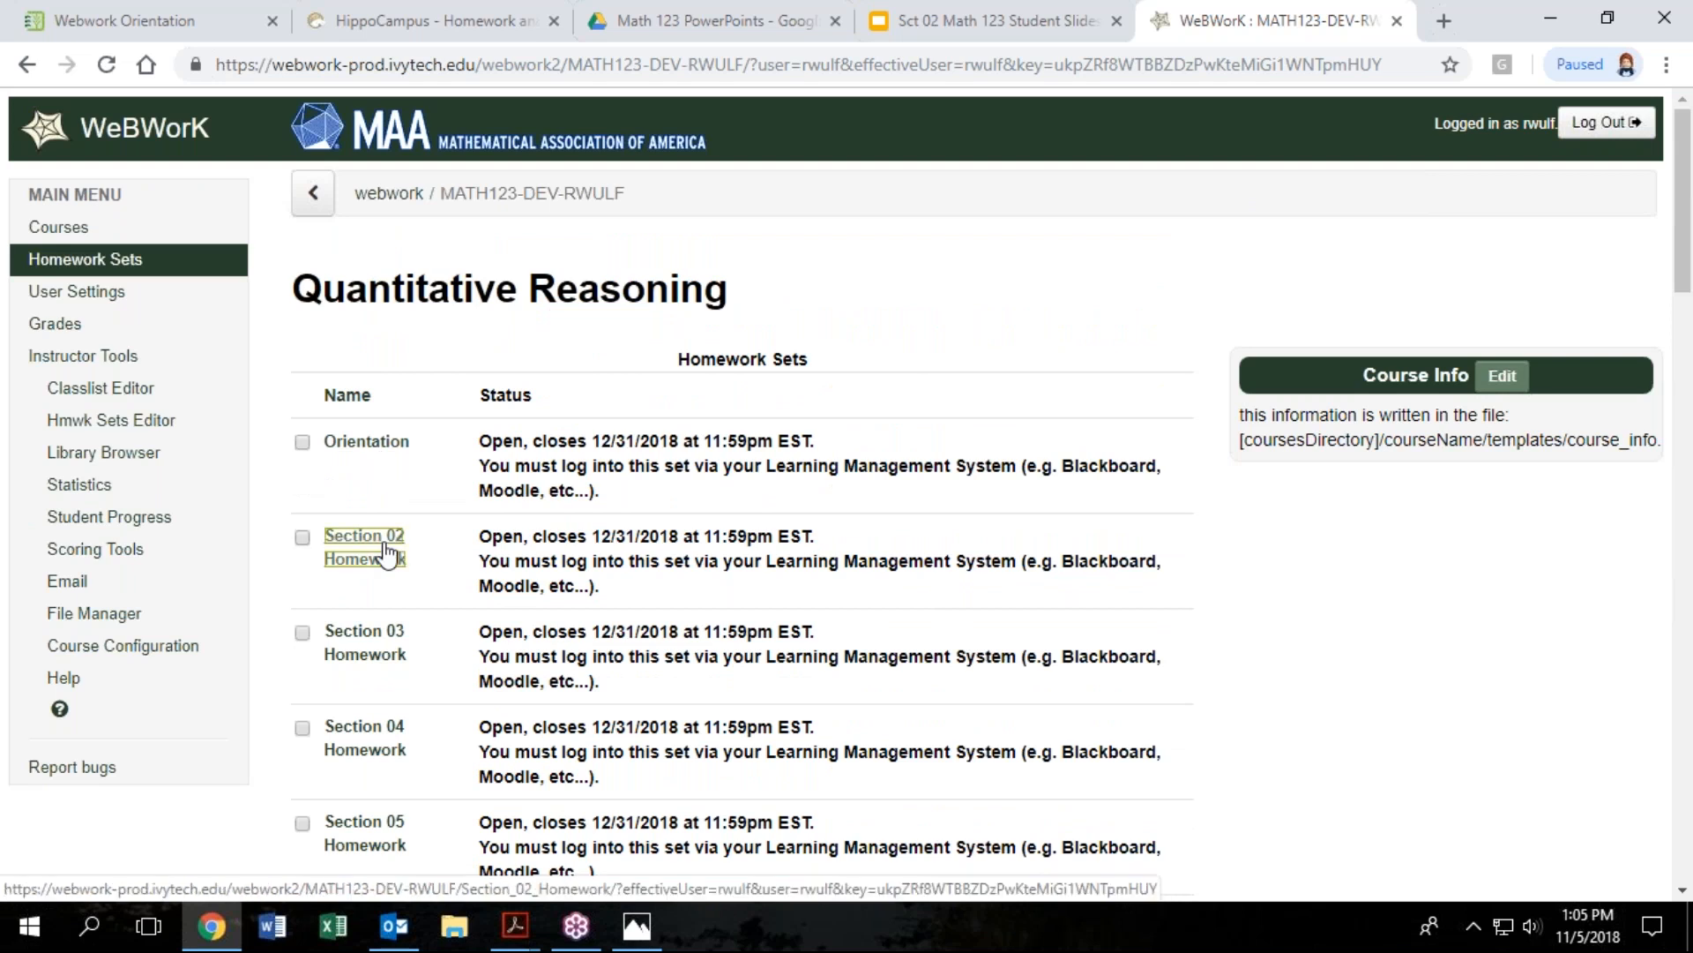
Open Section 02 Homework and its Problem 1 on writing numbers as decimals
click(364, 547)
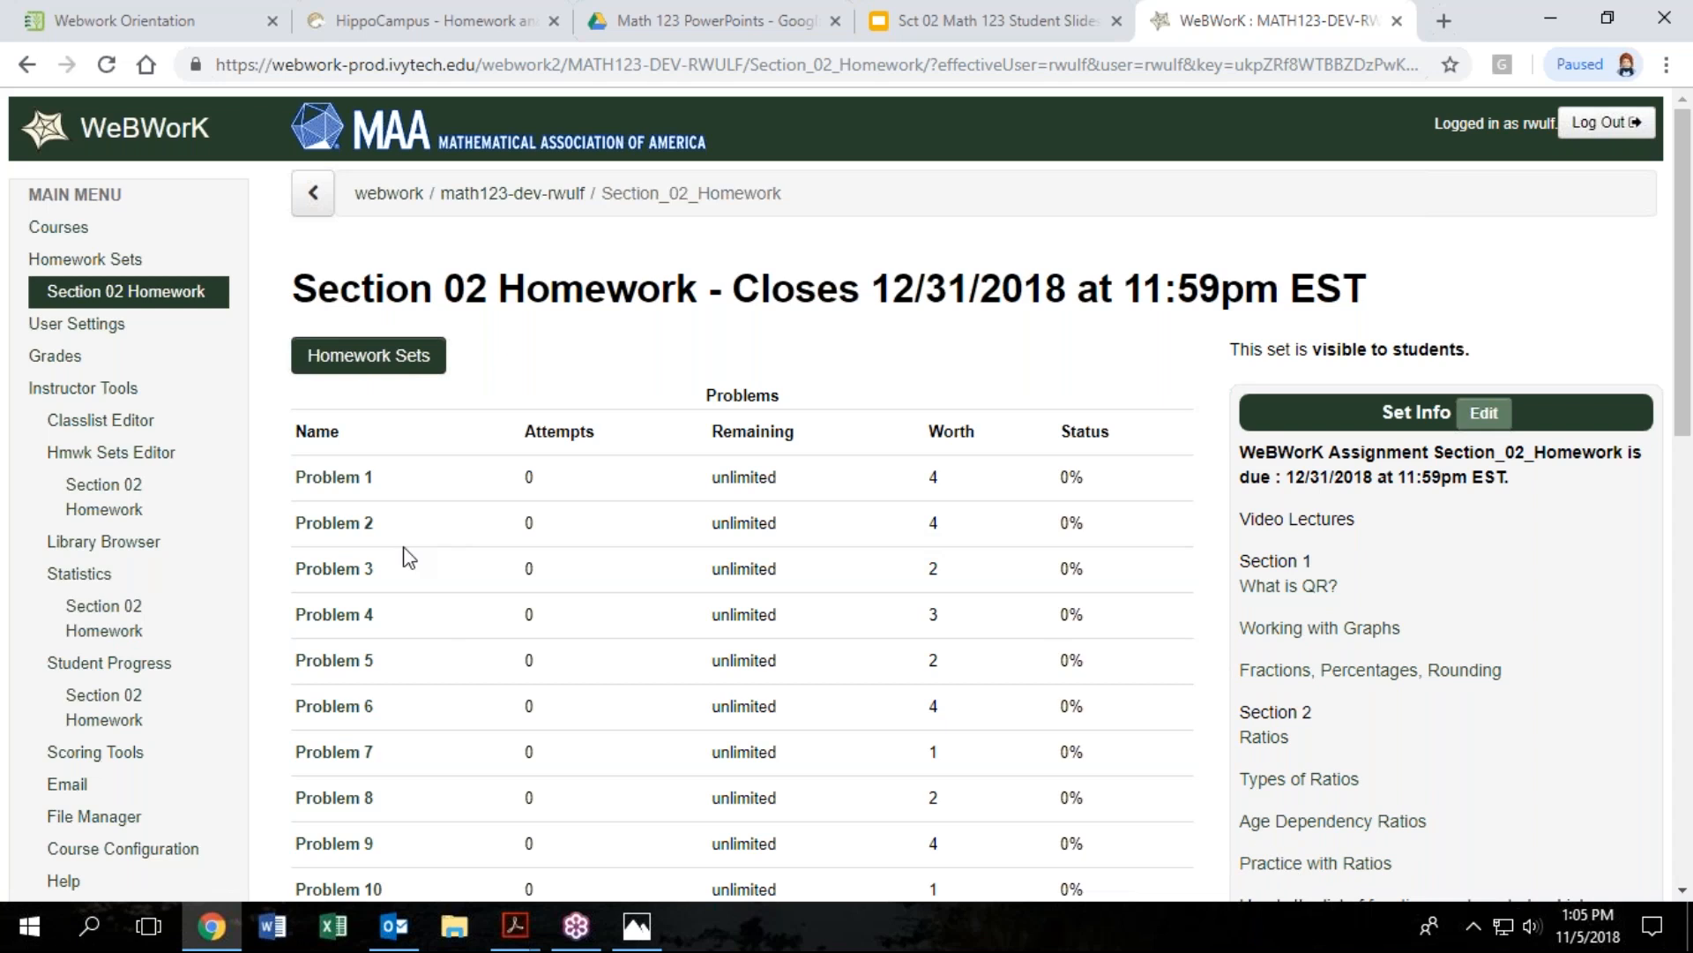
click(333, 476)
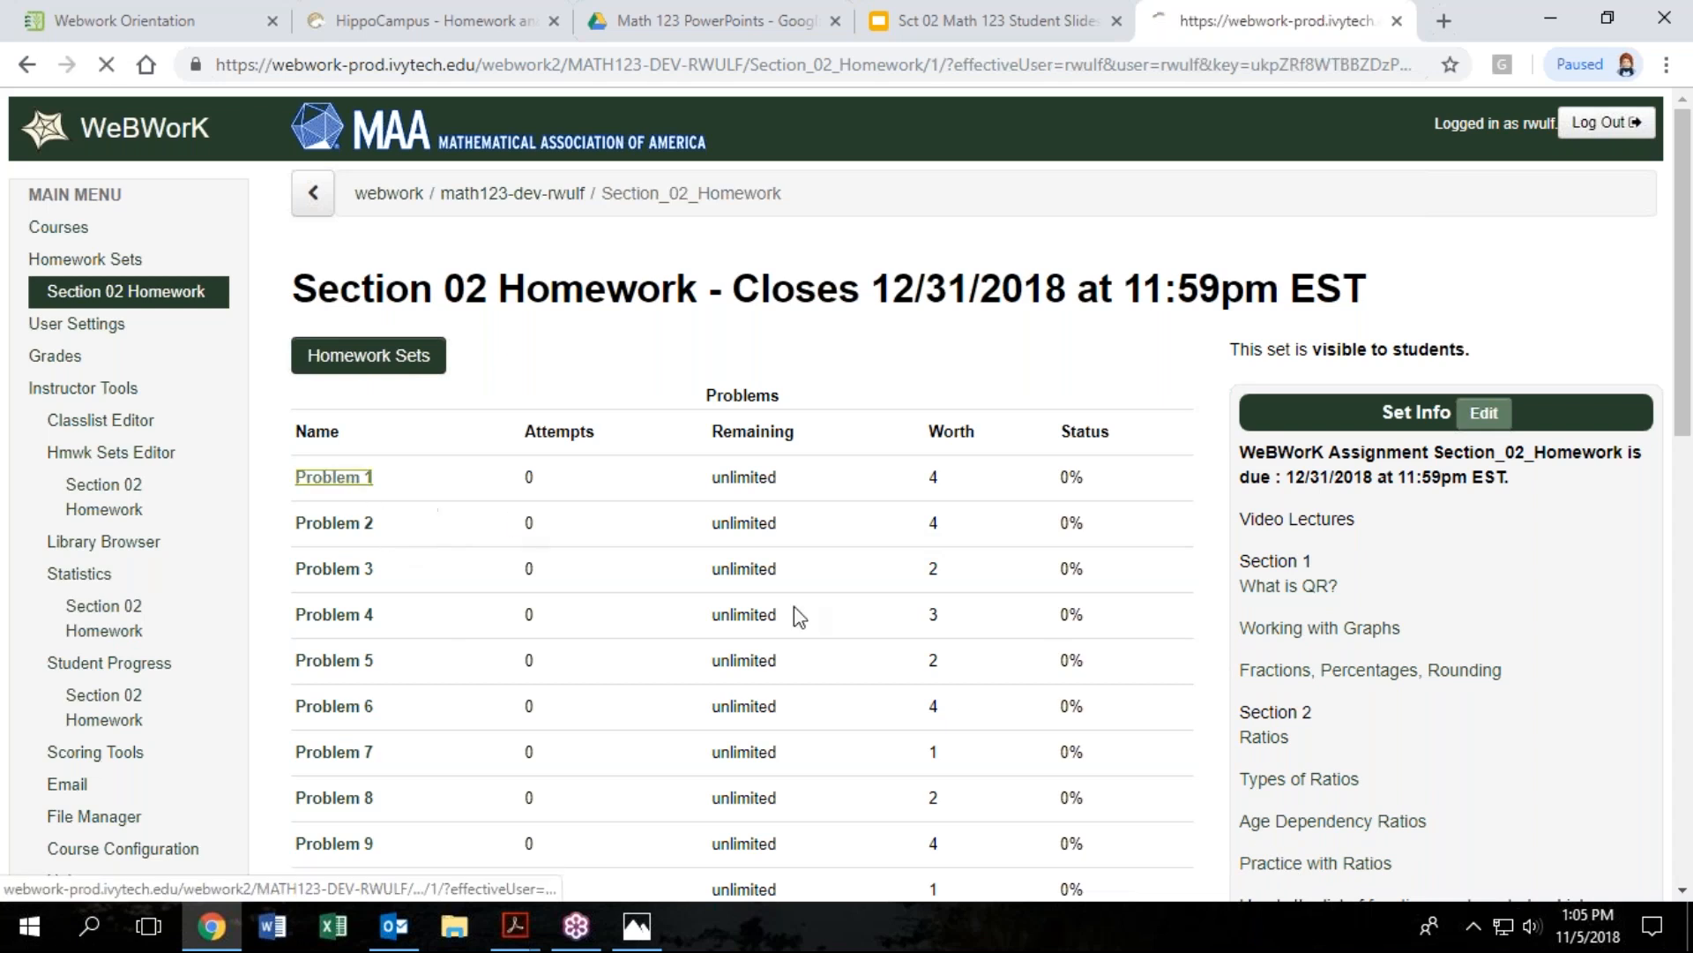
click(334, 476)
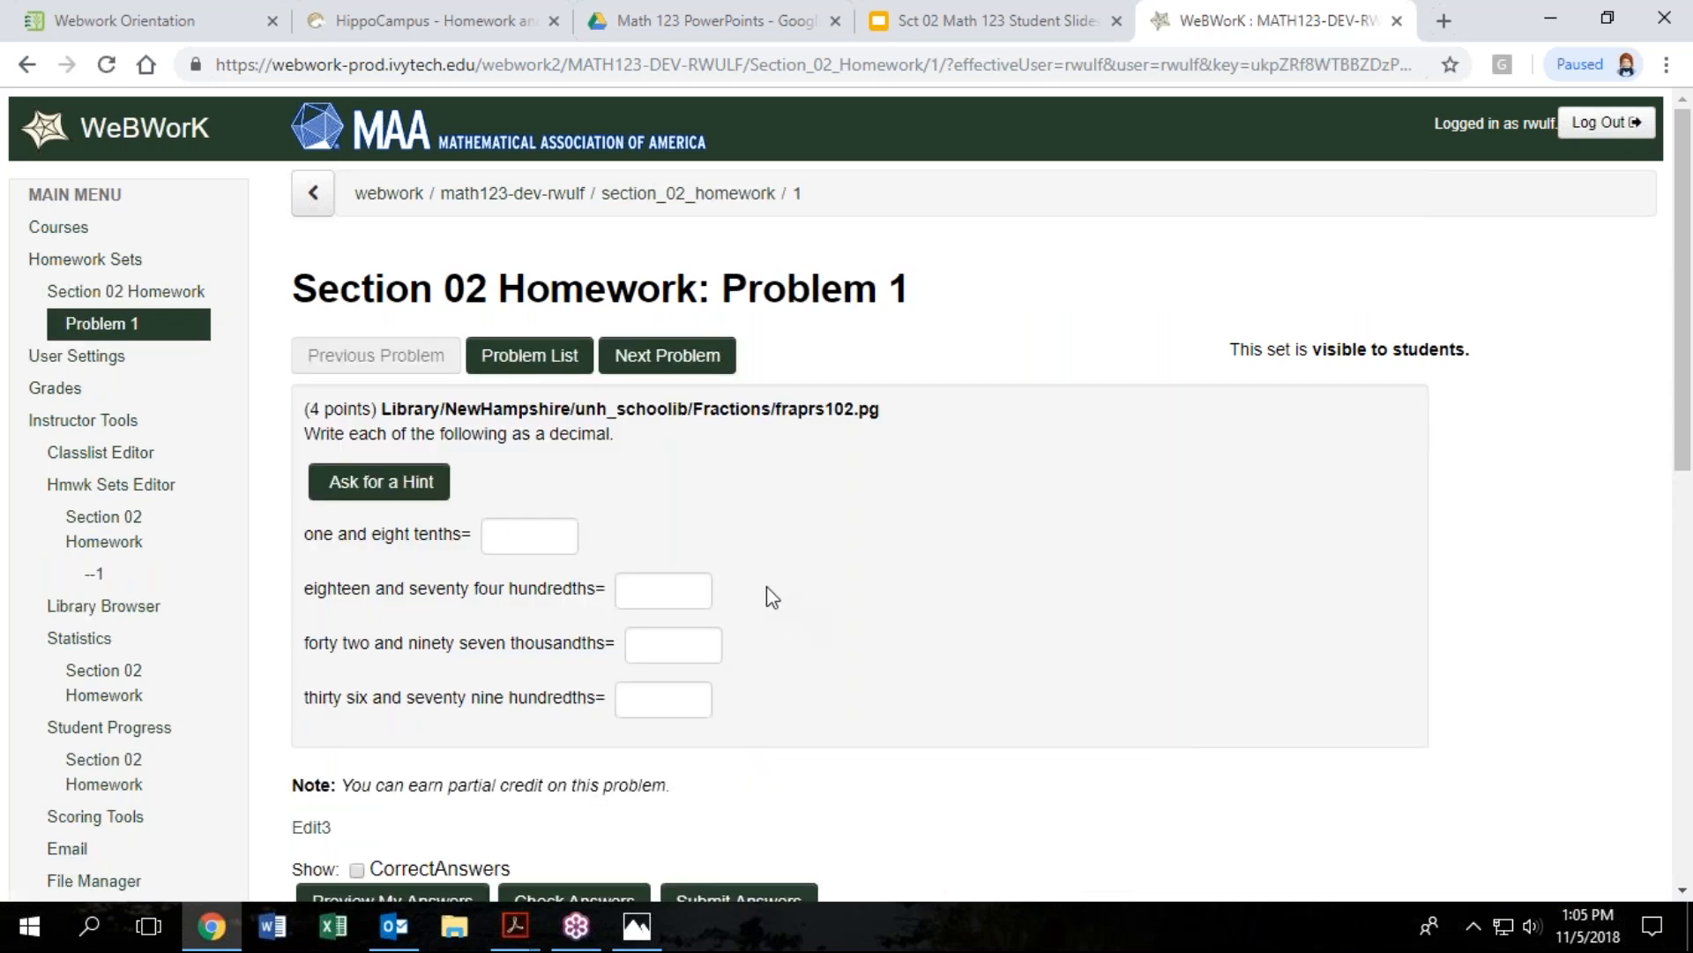
mouse_move(762, 593)
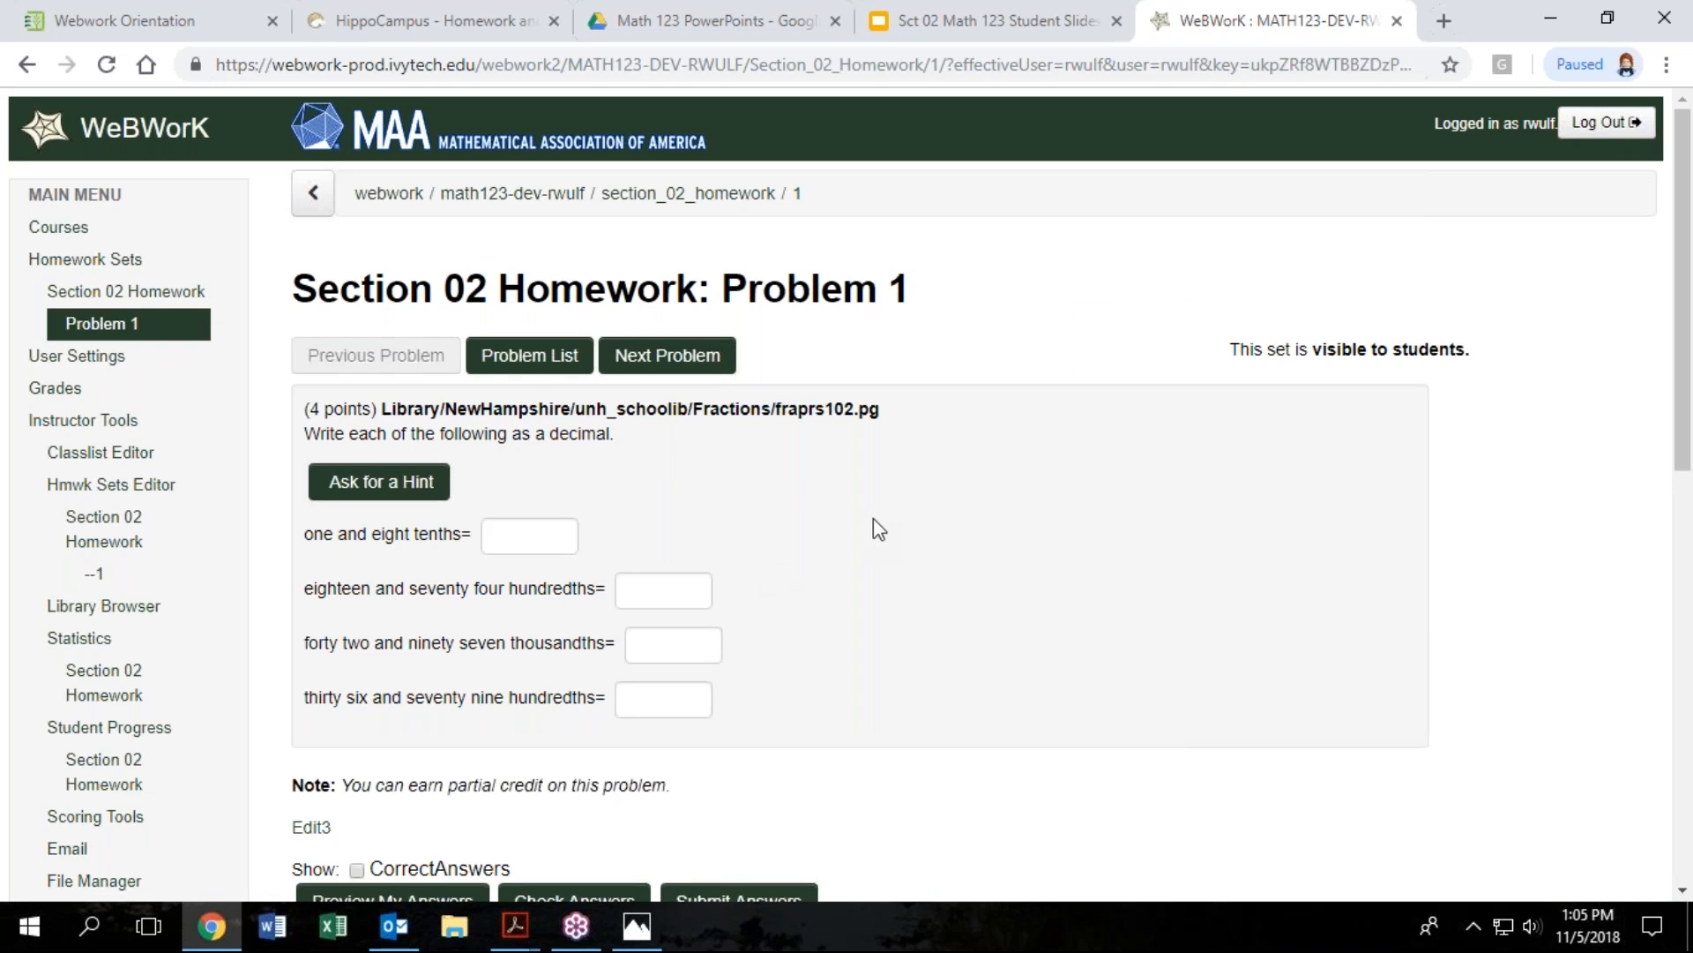
mouse_move(884, 525)
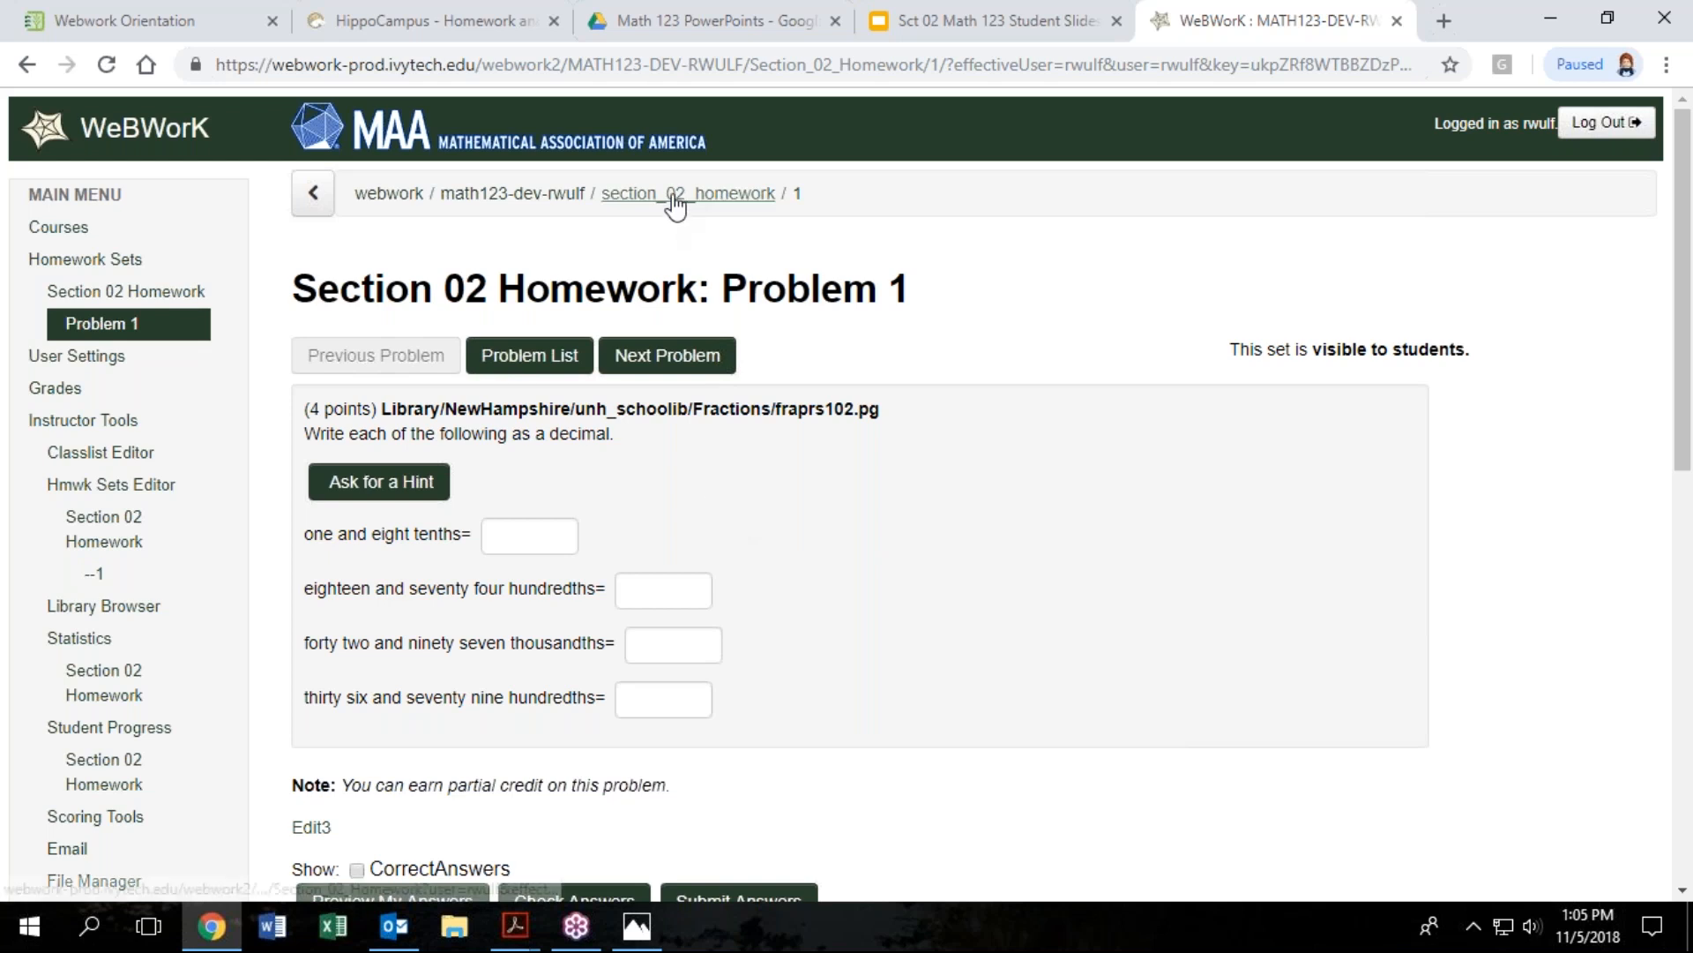
Return from Problem 1 to the Section 02 Homework problem list via the breadcrumb
click(686, 194)
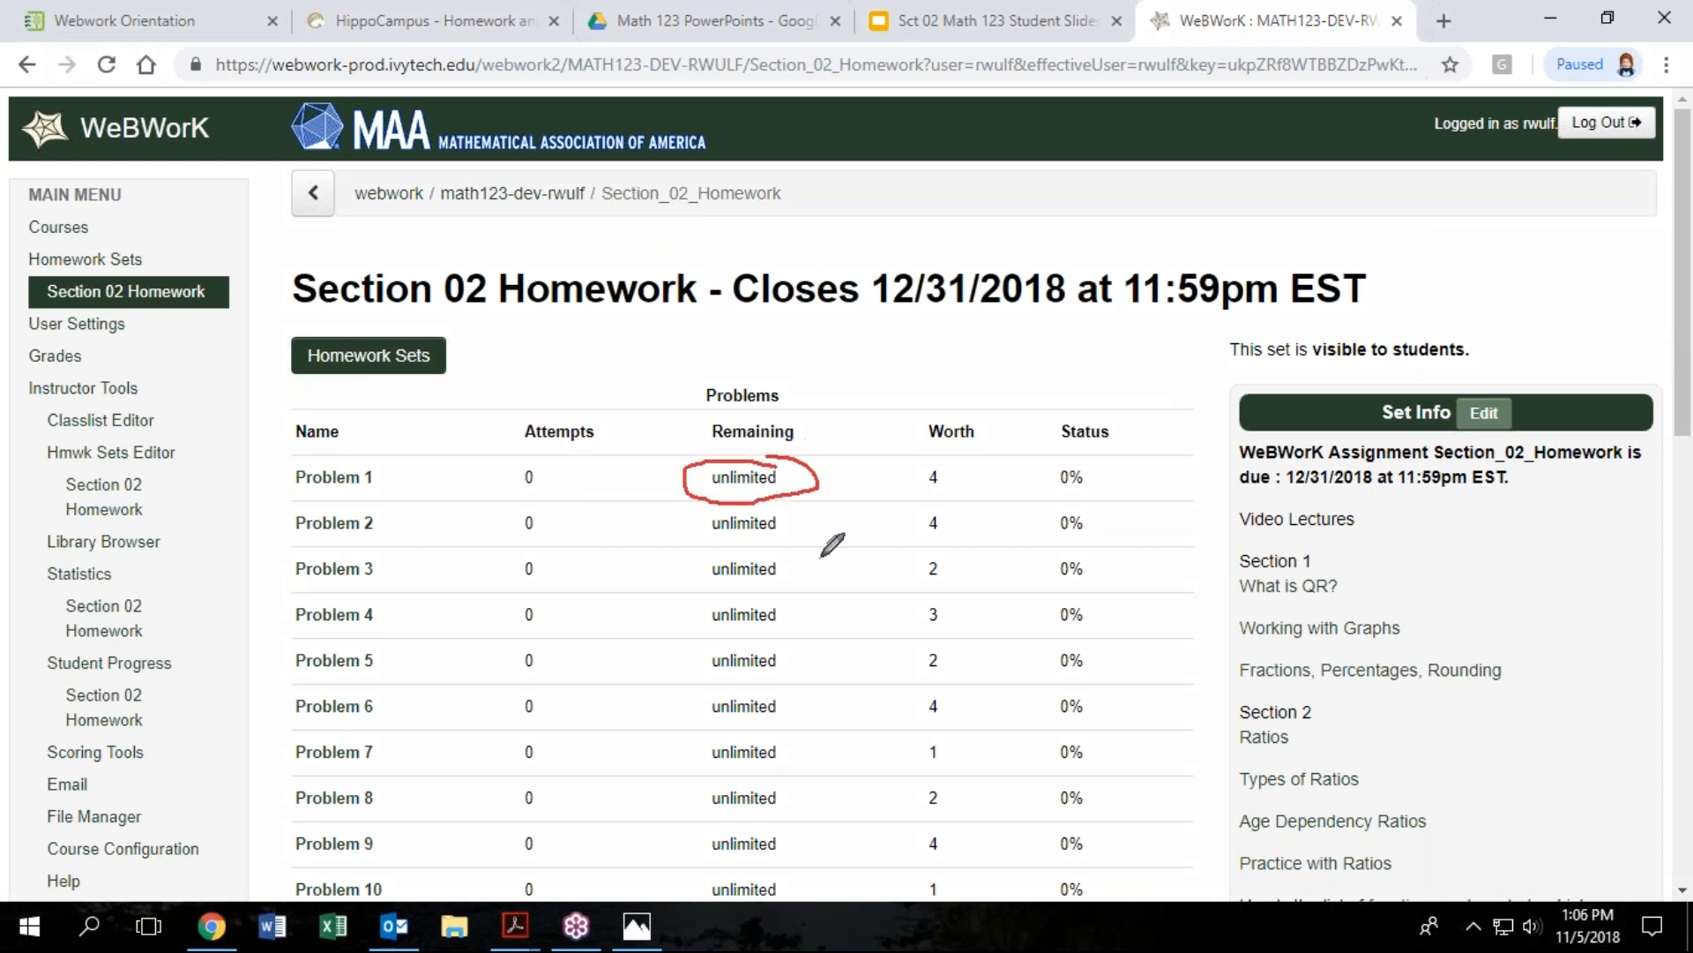
mouse_move(834, 575)
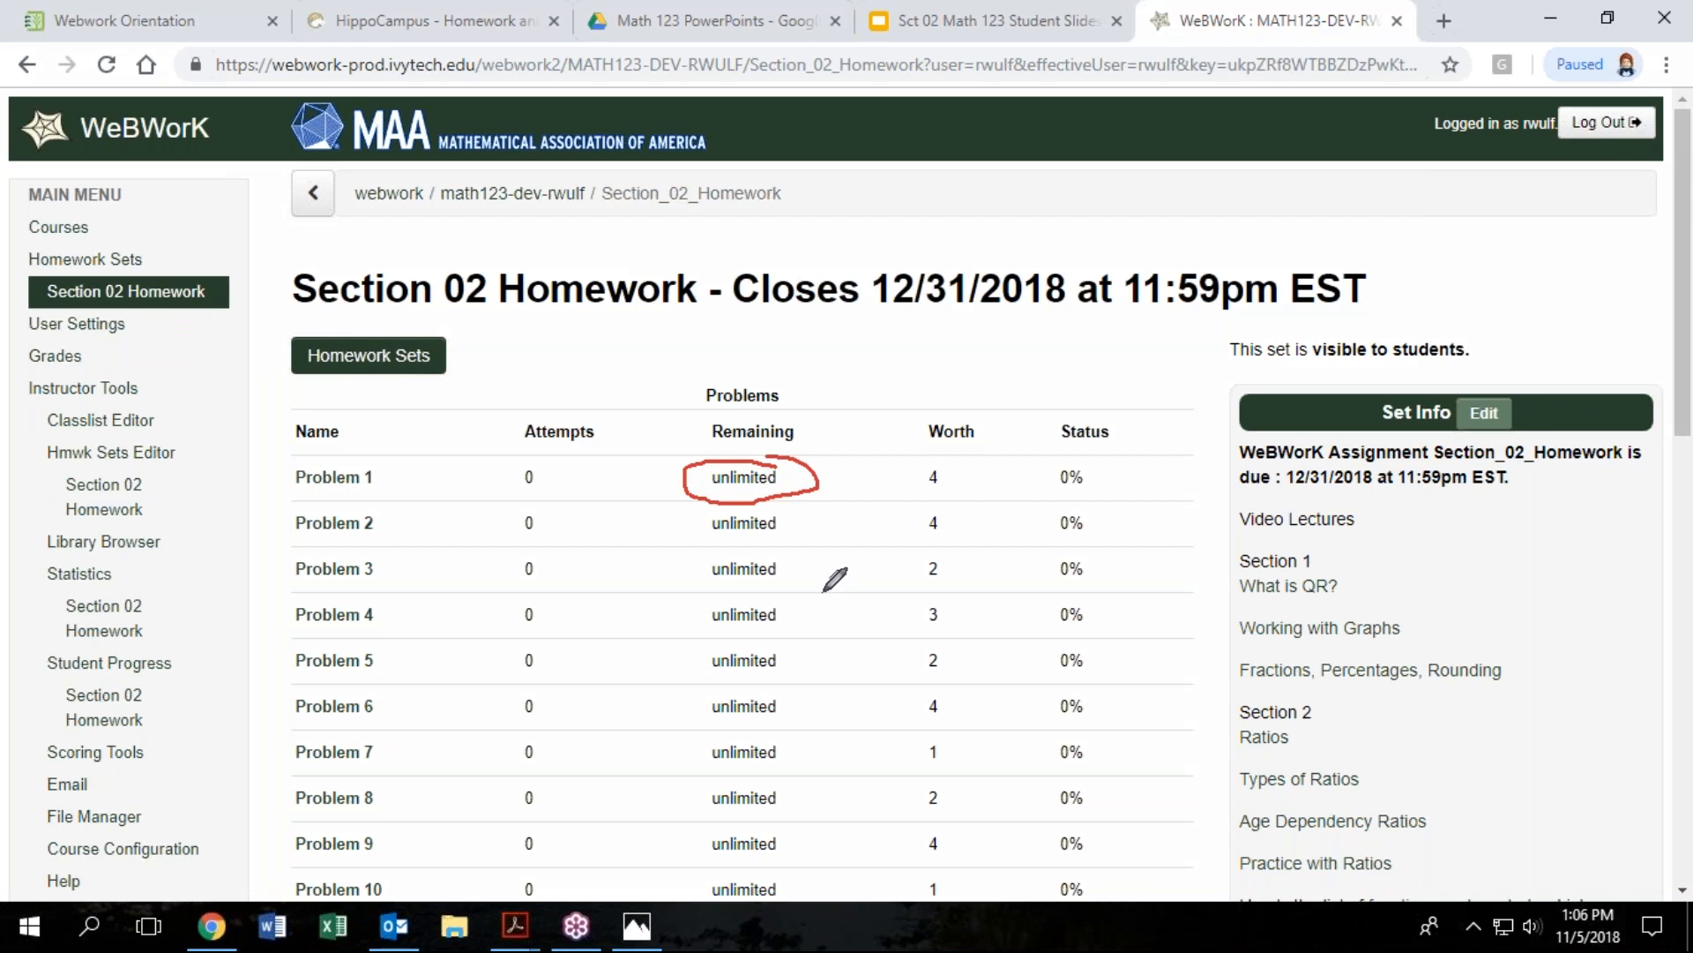
mouse_move(223, 540)
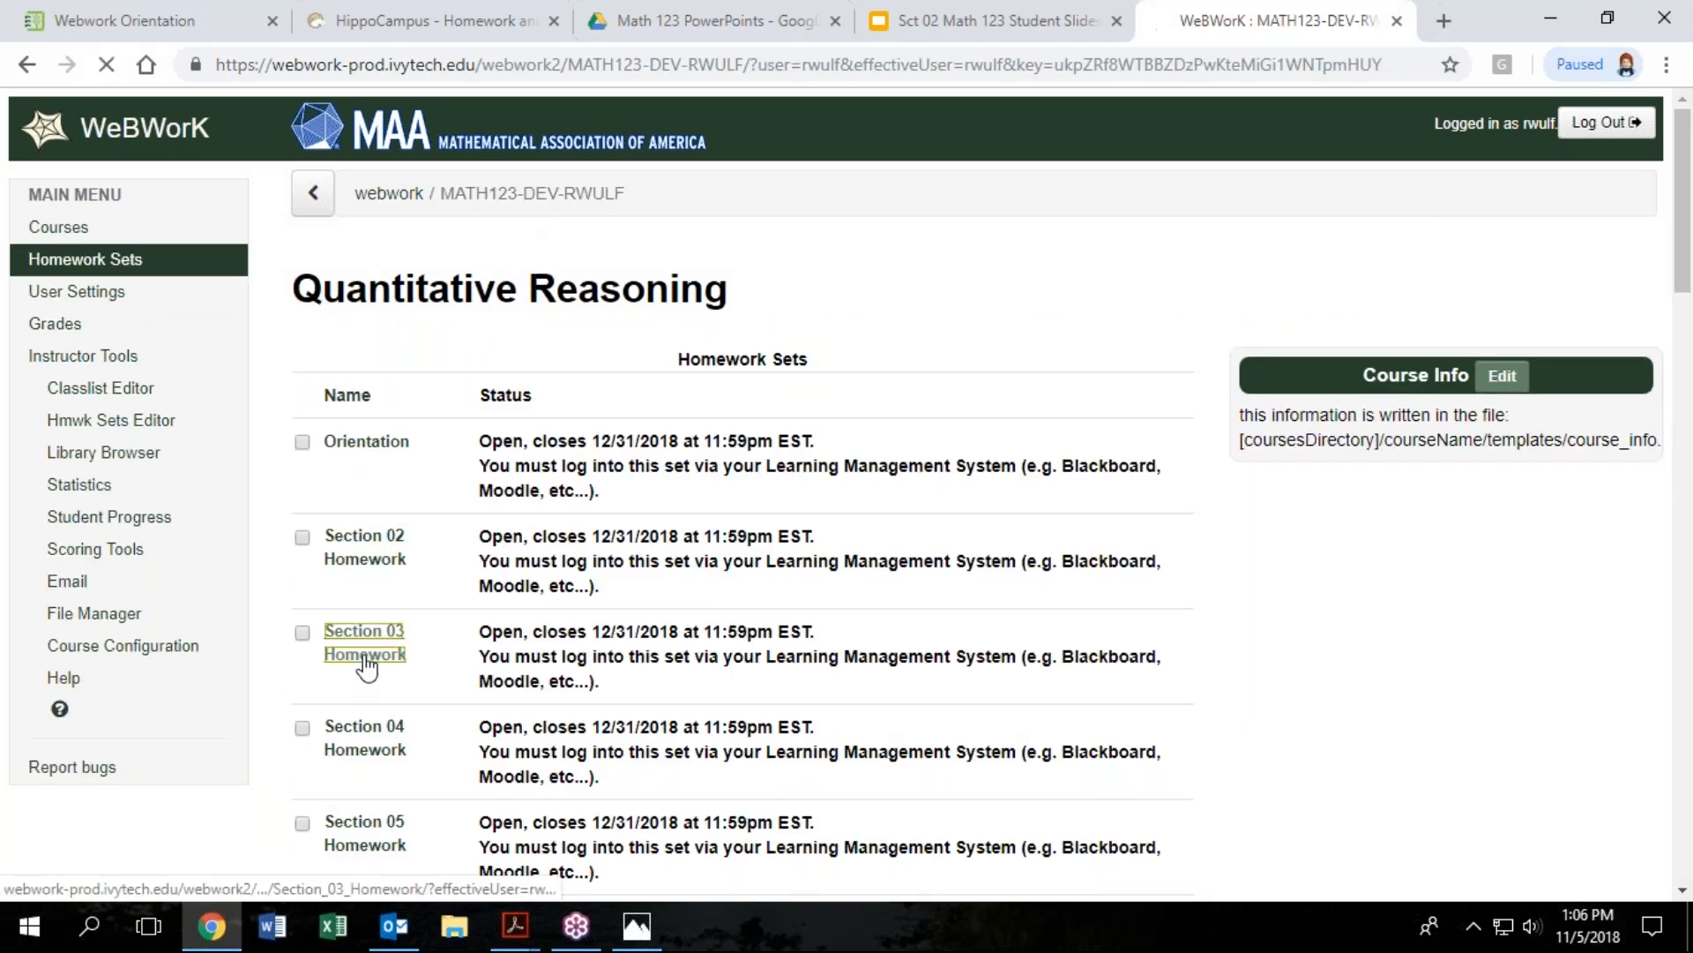
In Section 03 Homework Problem 1, check the wrong answer 10, then choose 100 instead
click(363, 642)
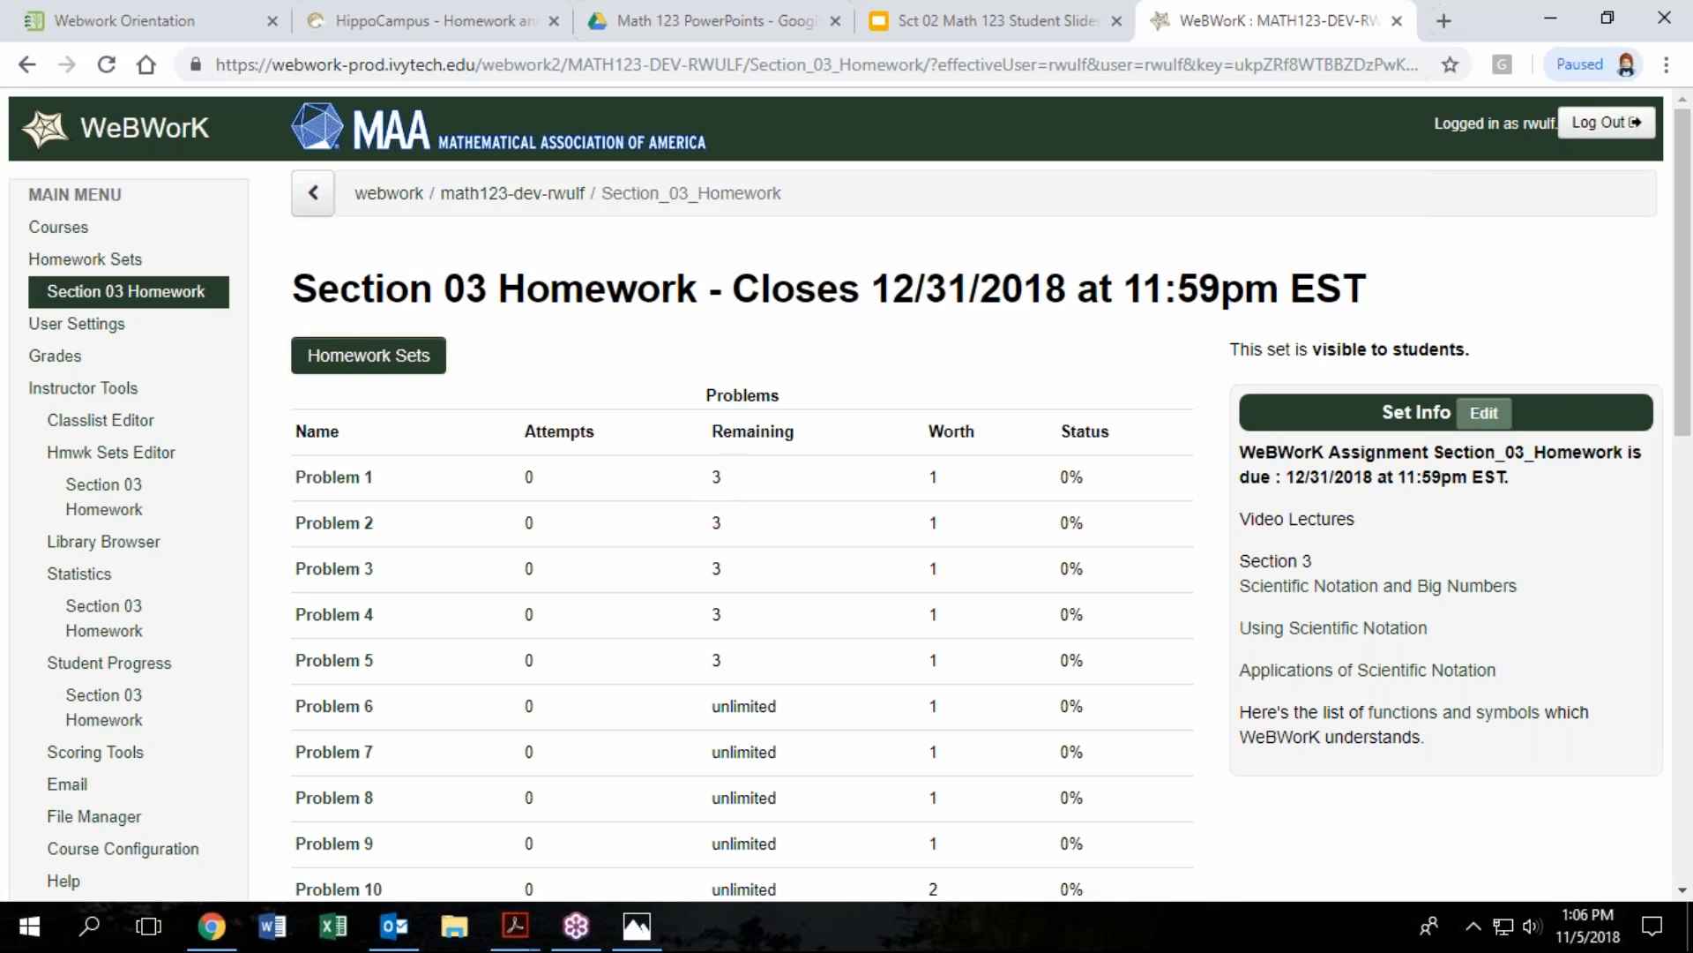
mouse_move(333, 476)
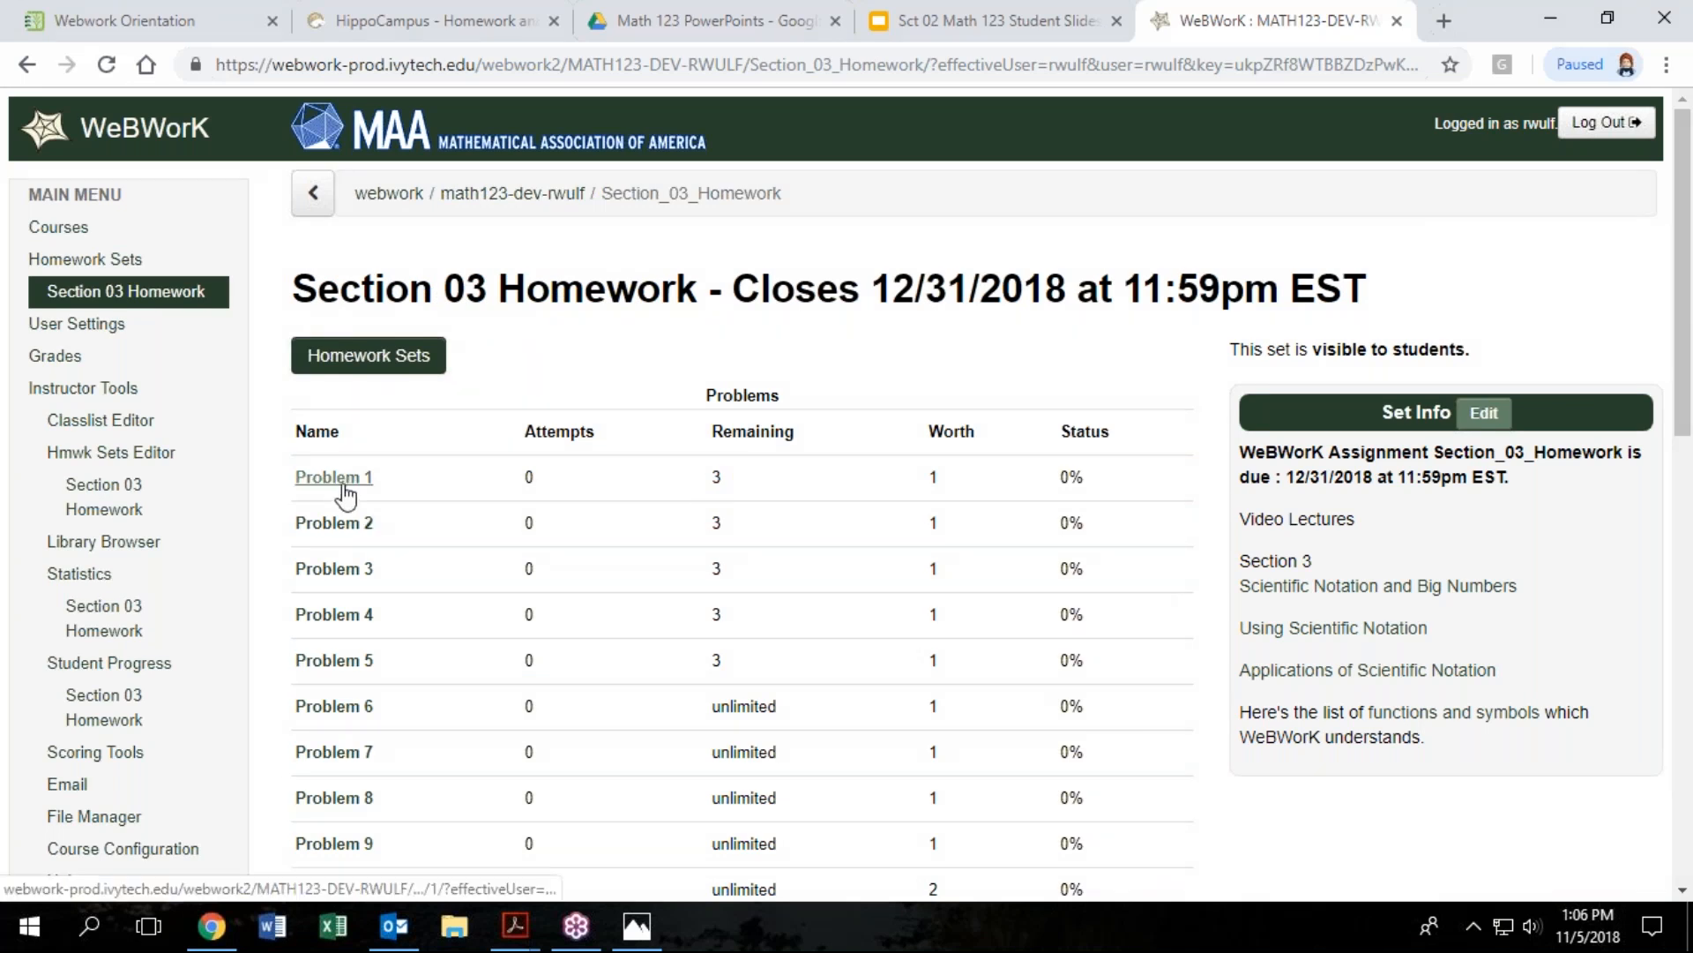
click(333, 476)
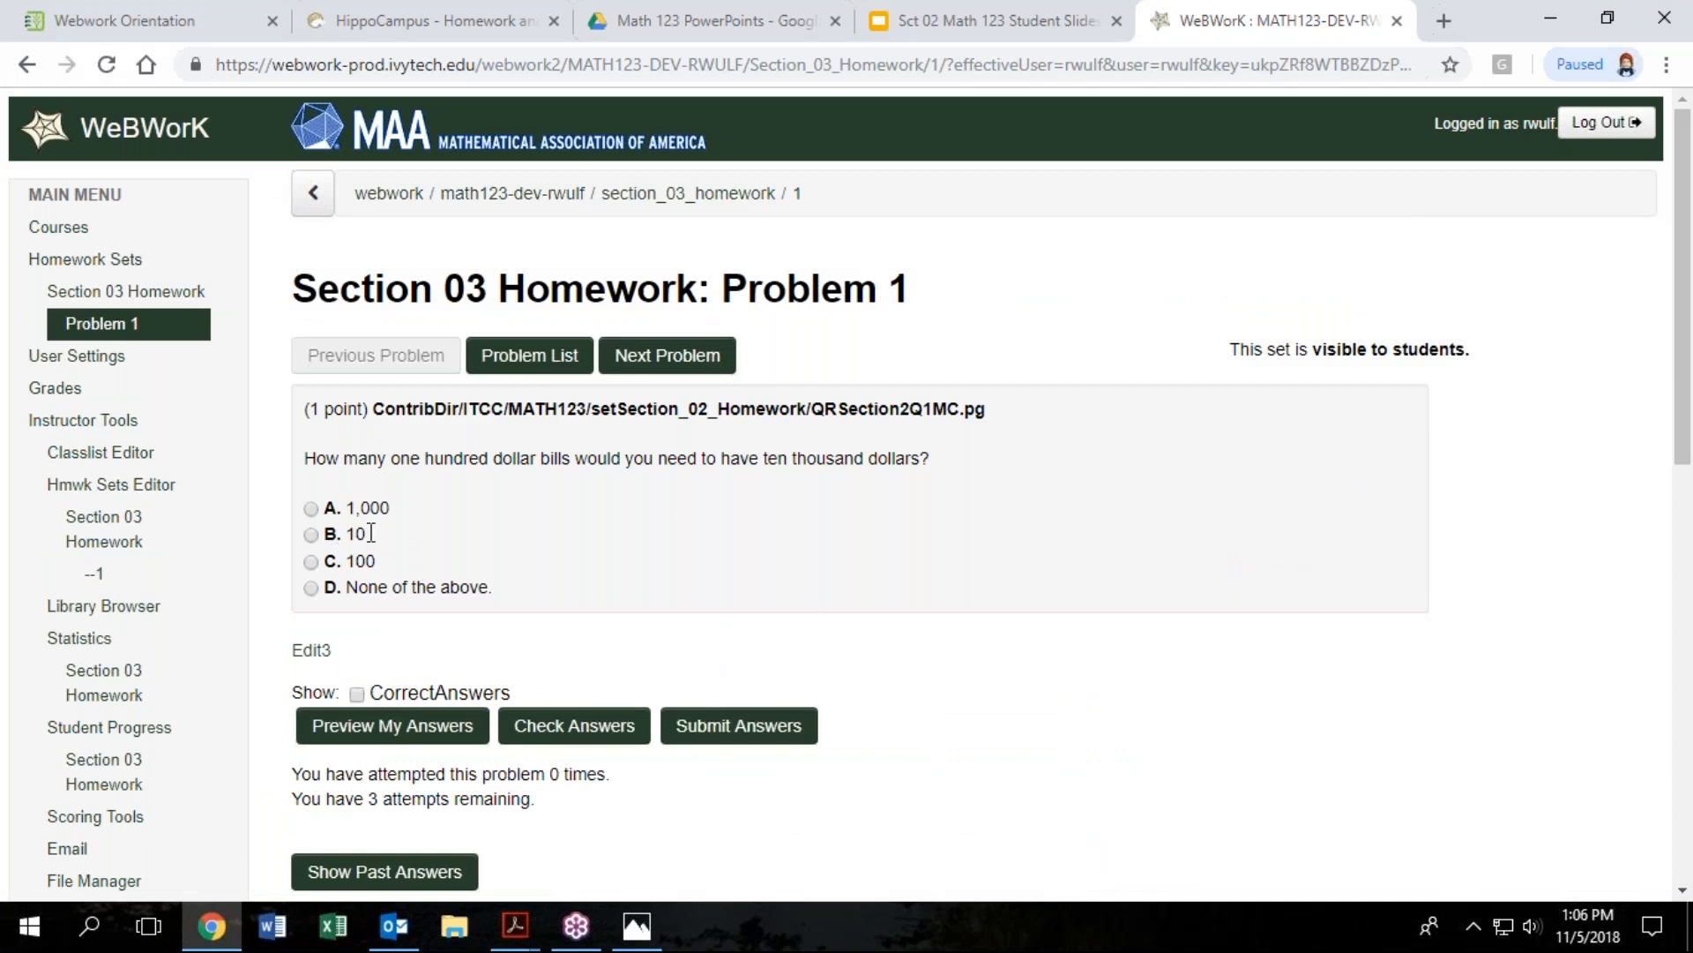
click(311, 533)
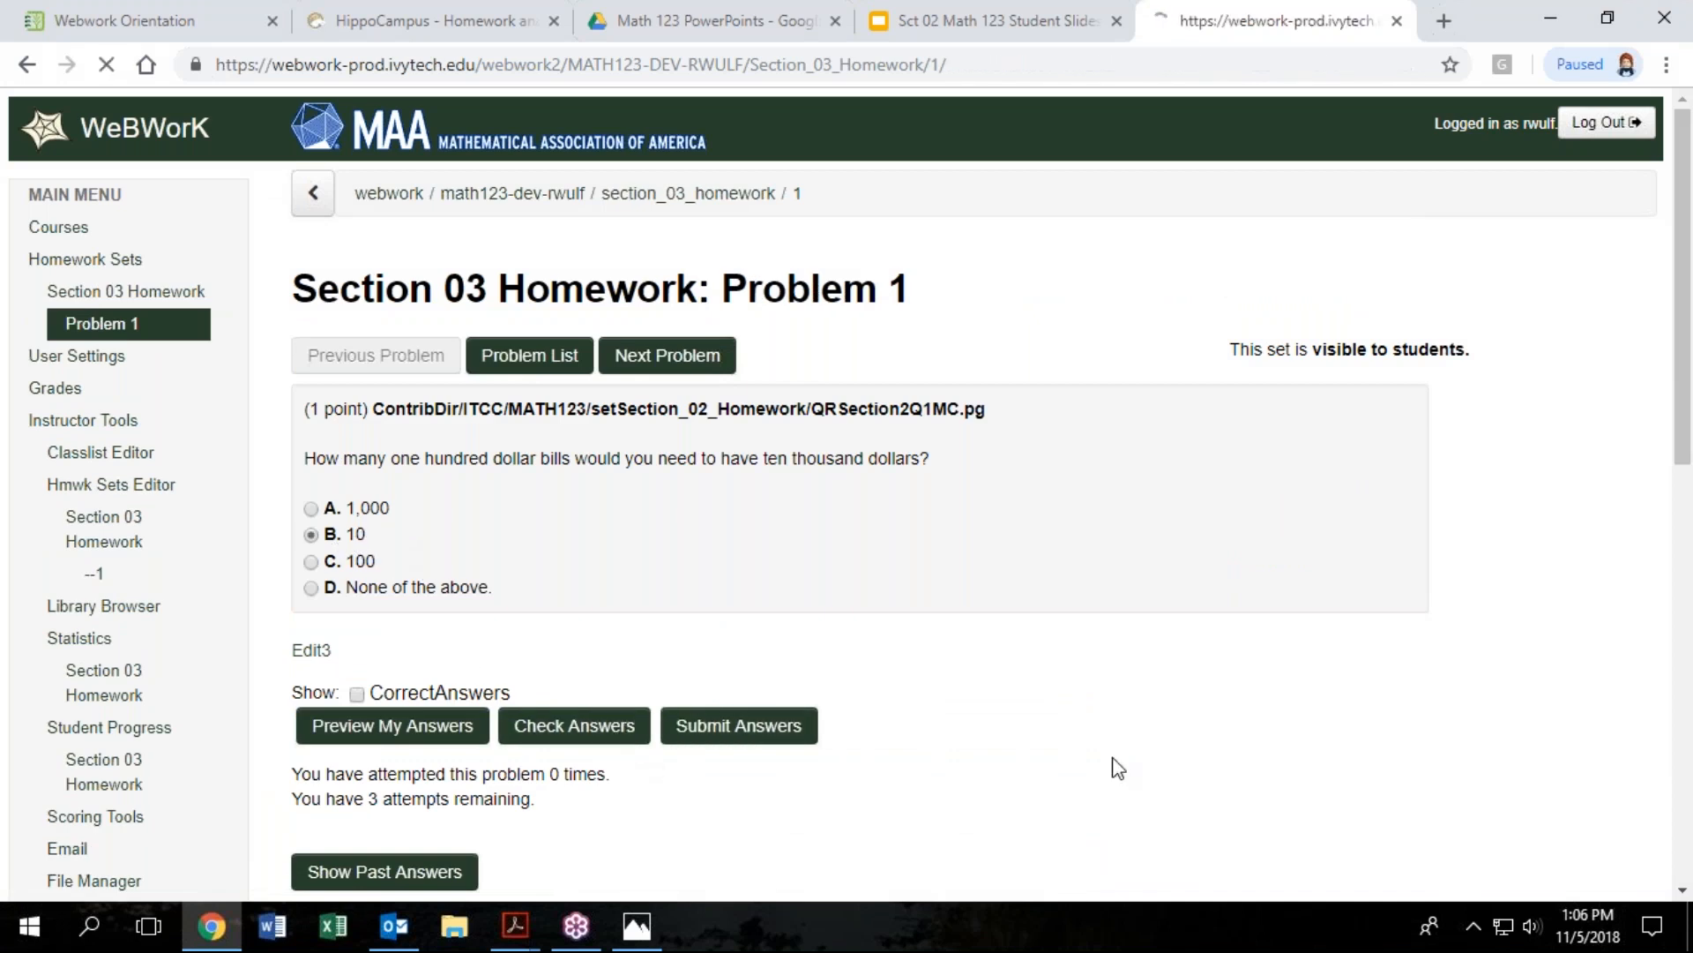
click(573, 725)
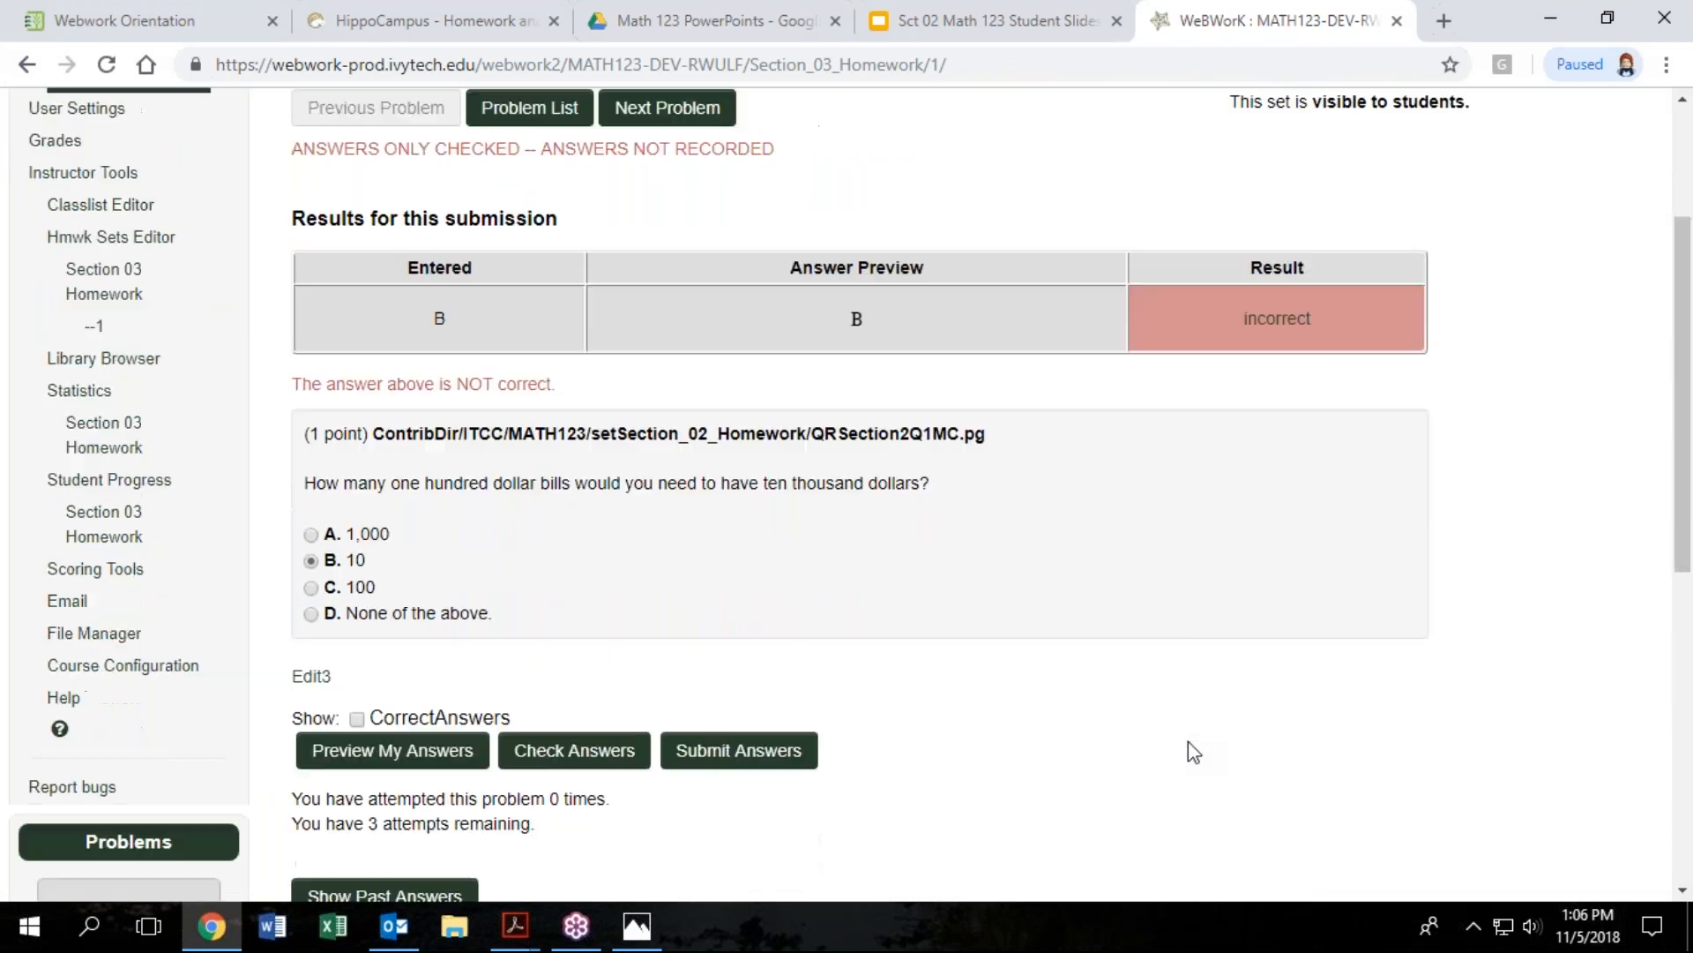
click(310, 586)
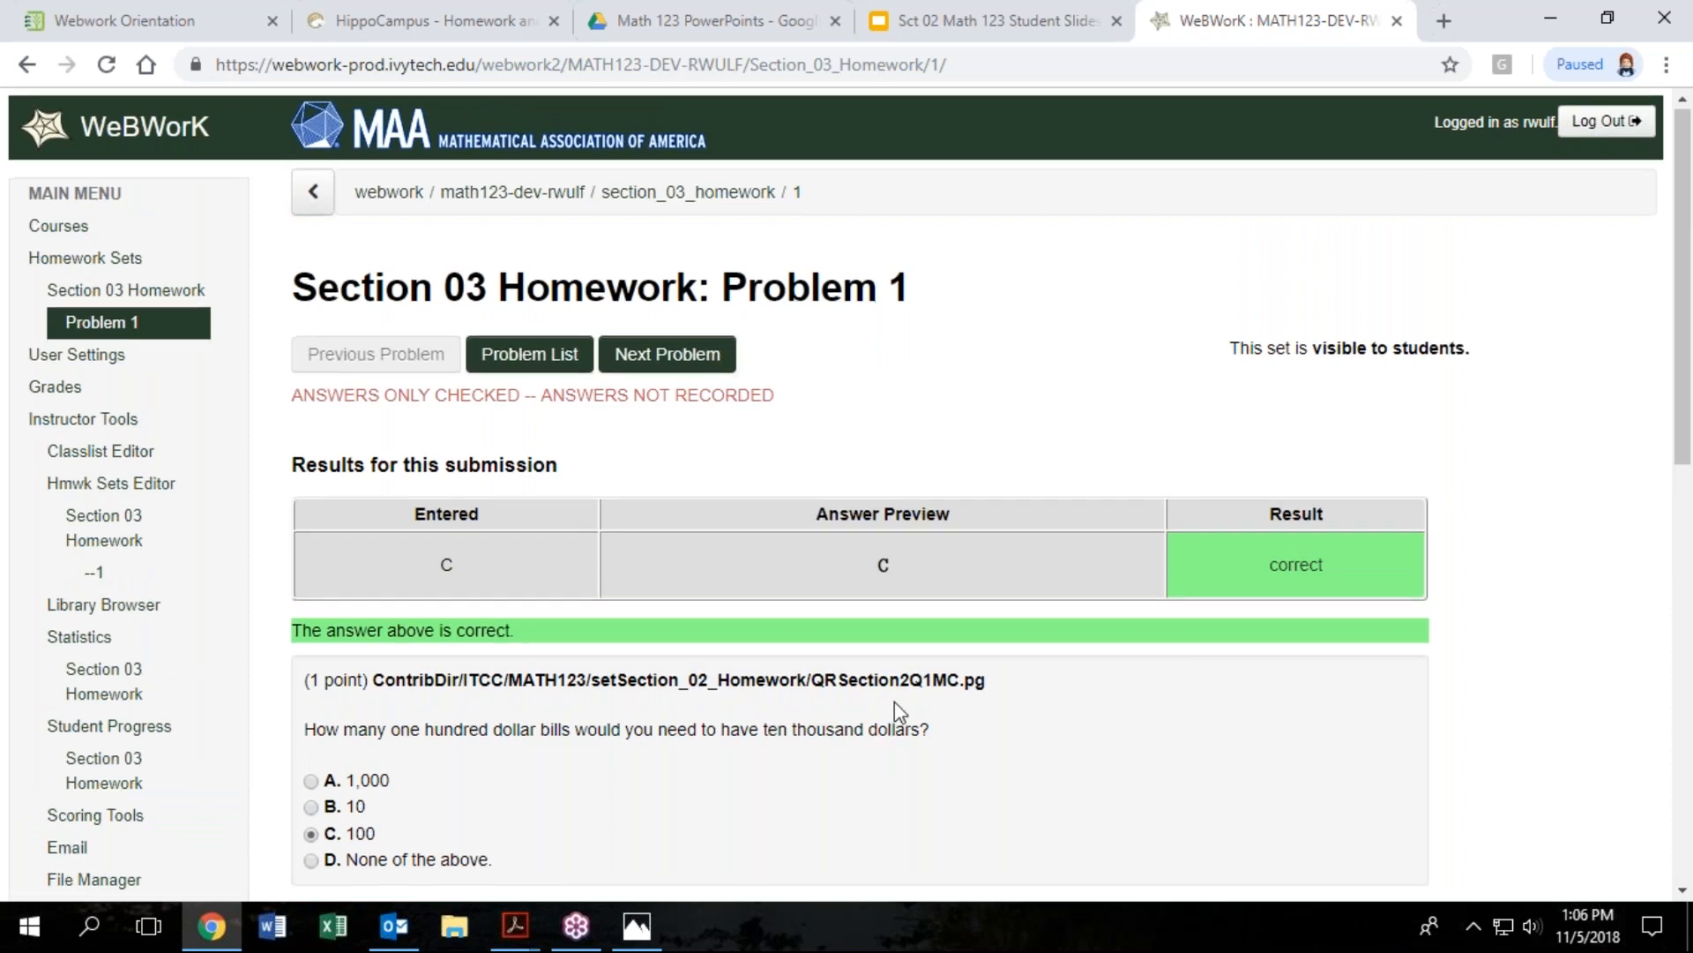
scroll(down, 3)
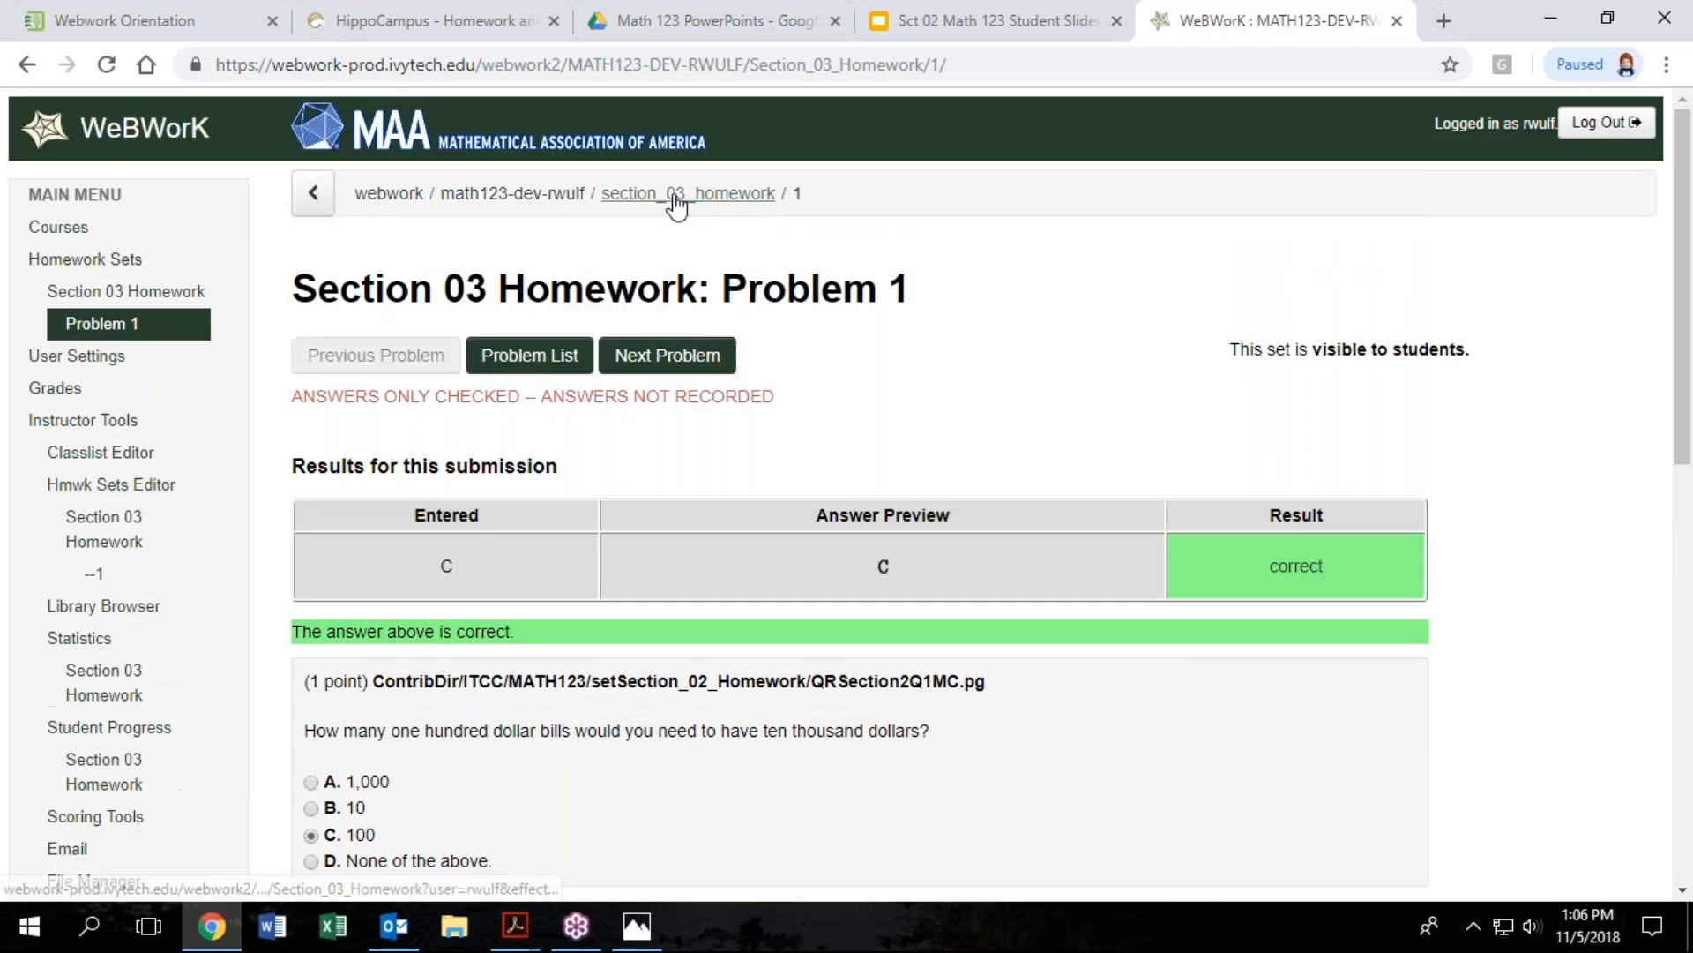
Return to the Section 03 problem list, then back to the IvyLearn WebWork Orientation assignment
click(687, 194)
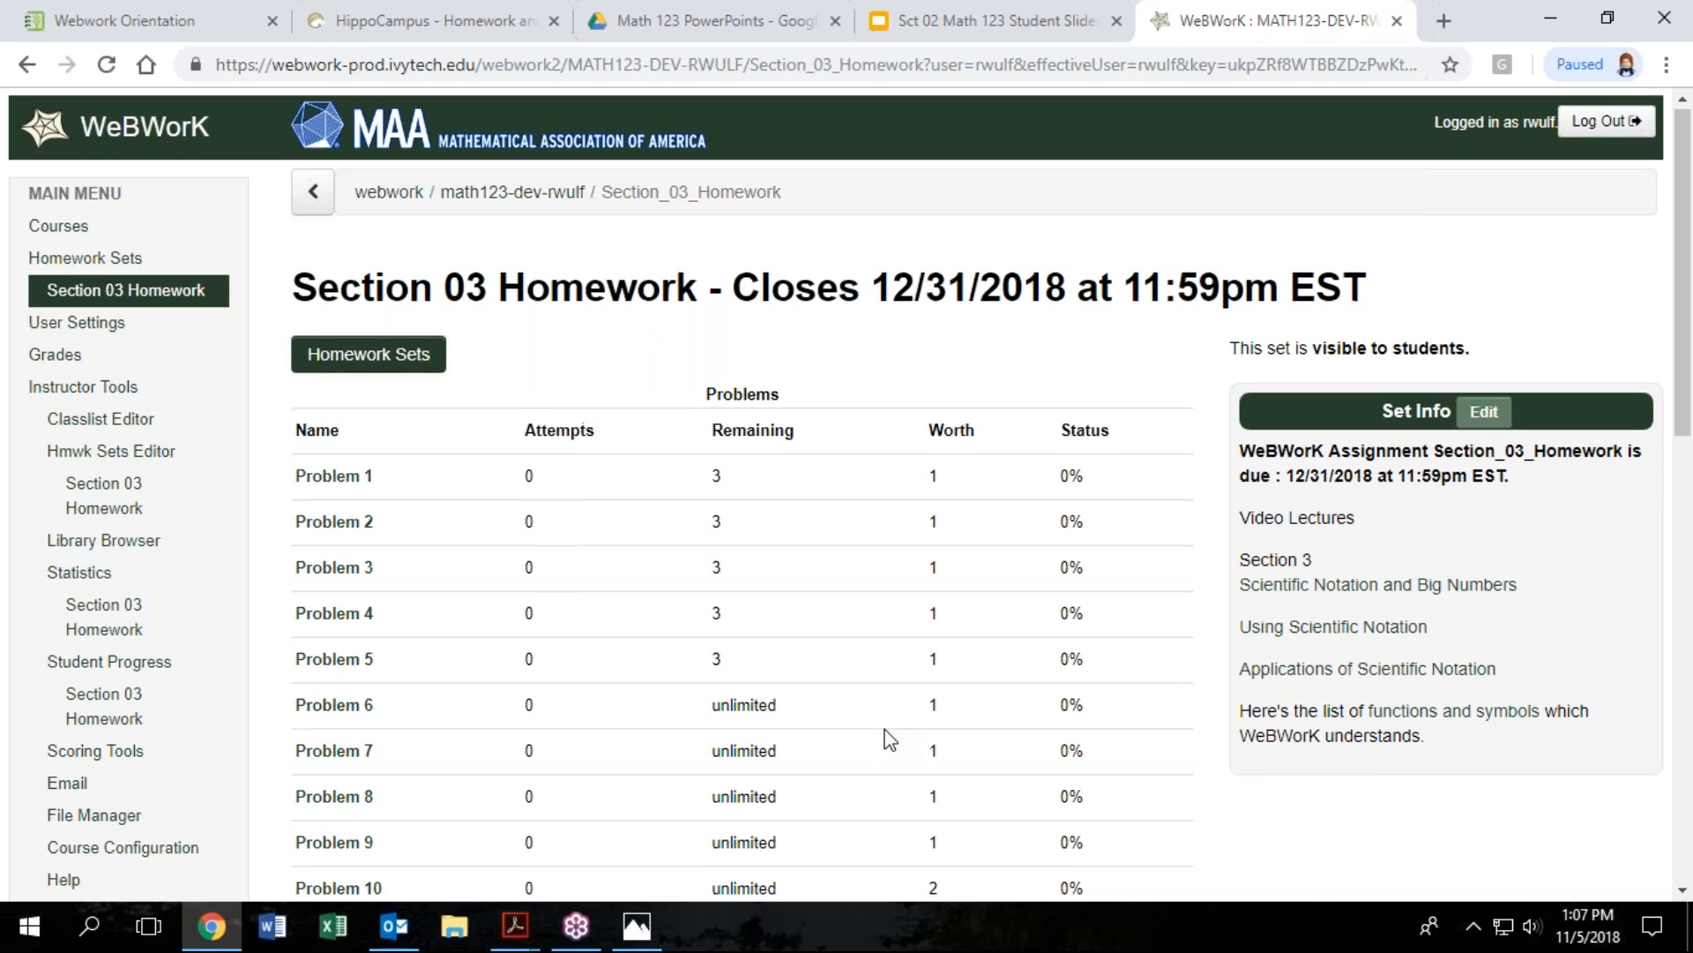
scroll(down, 3)
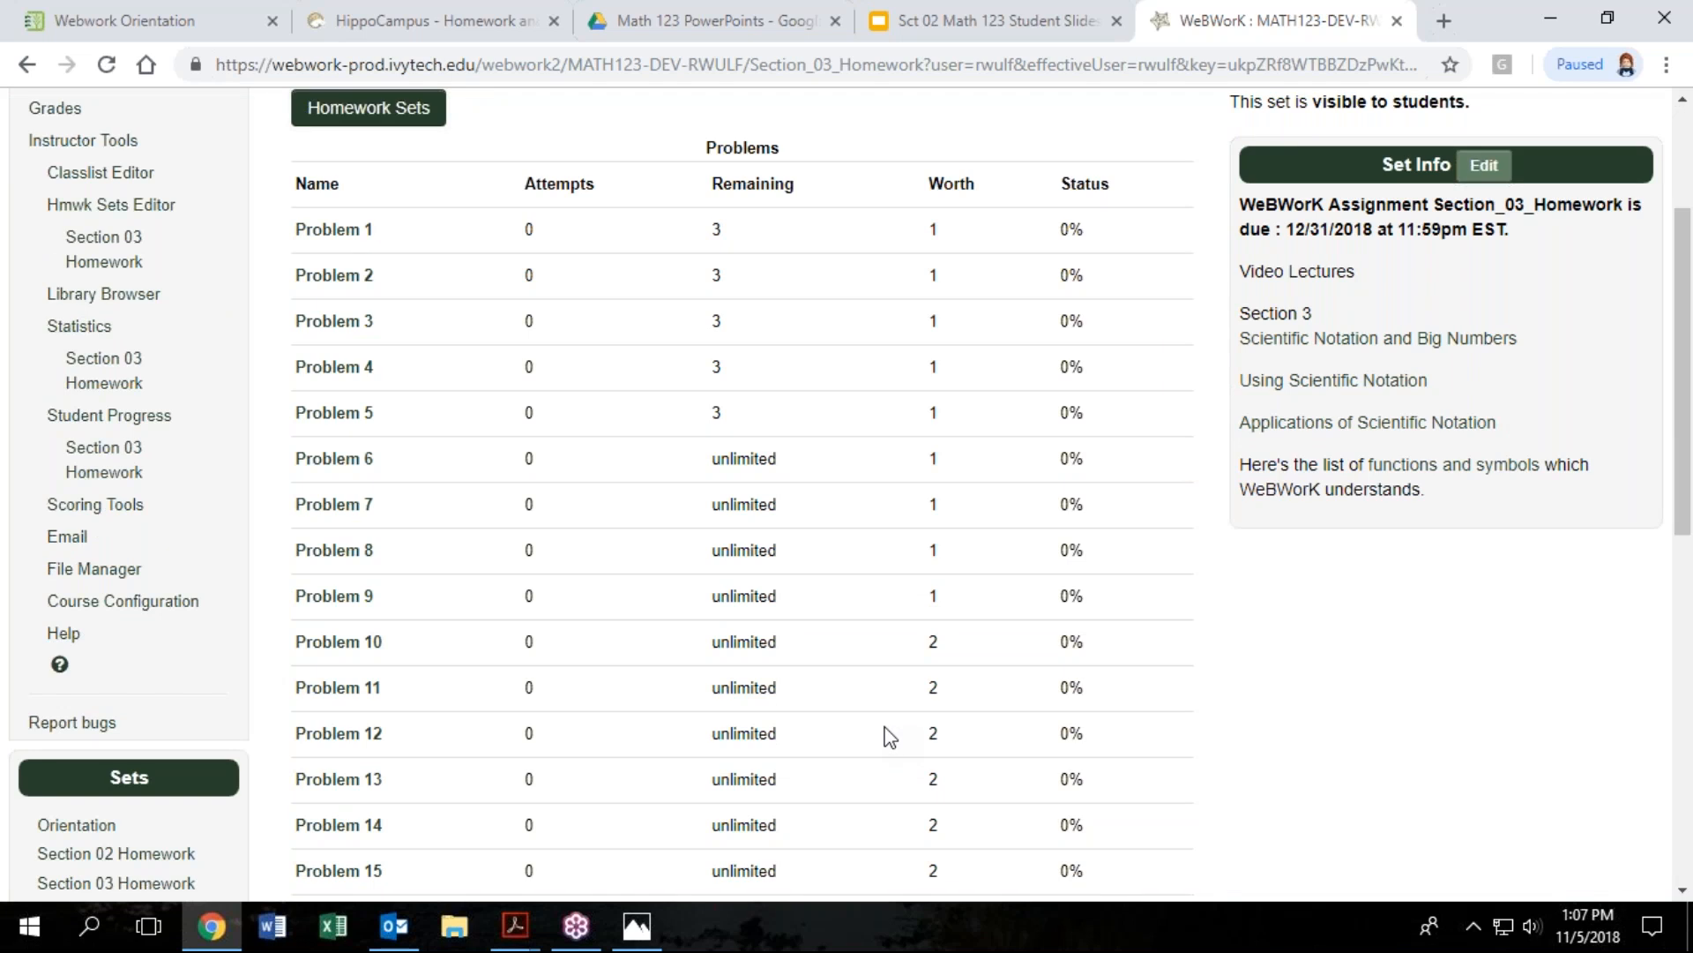
mouse_move(284, 106)
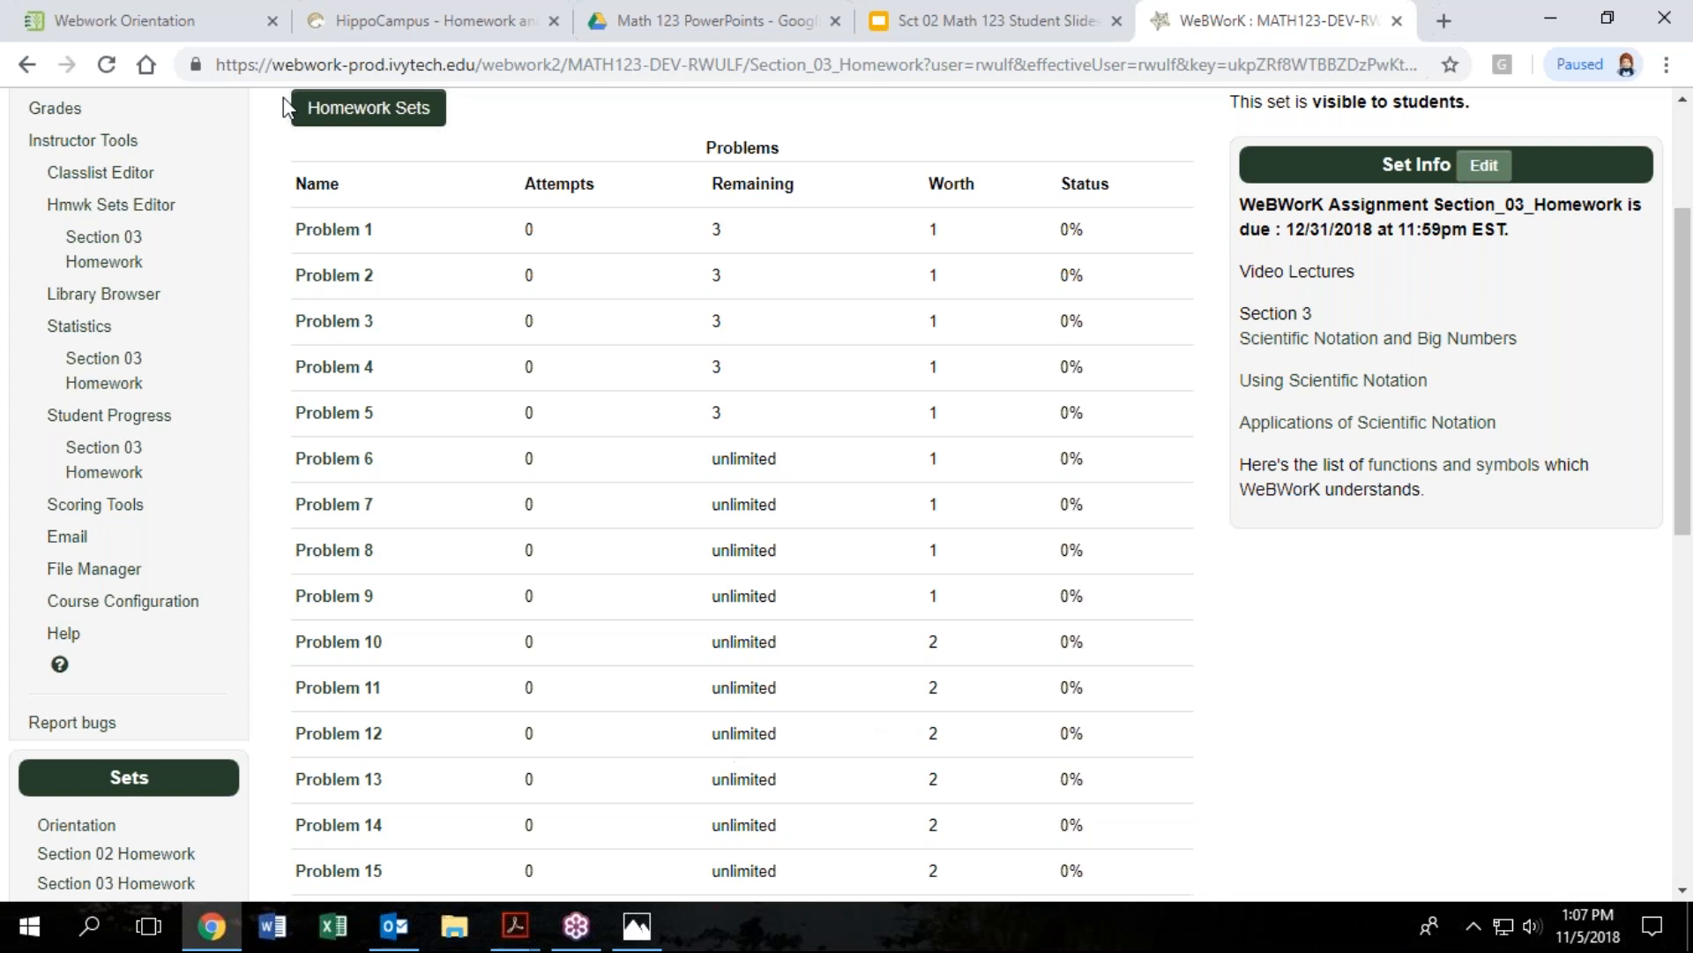
click(129, 21)
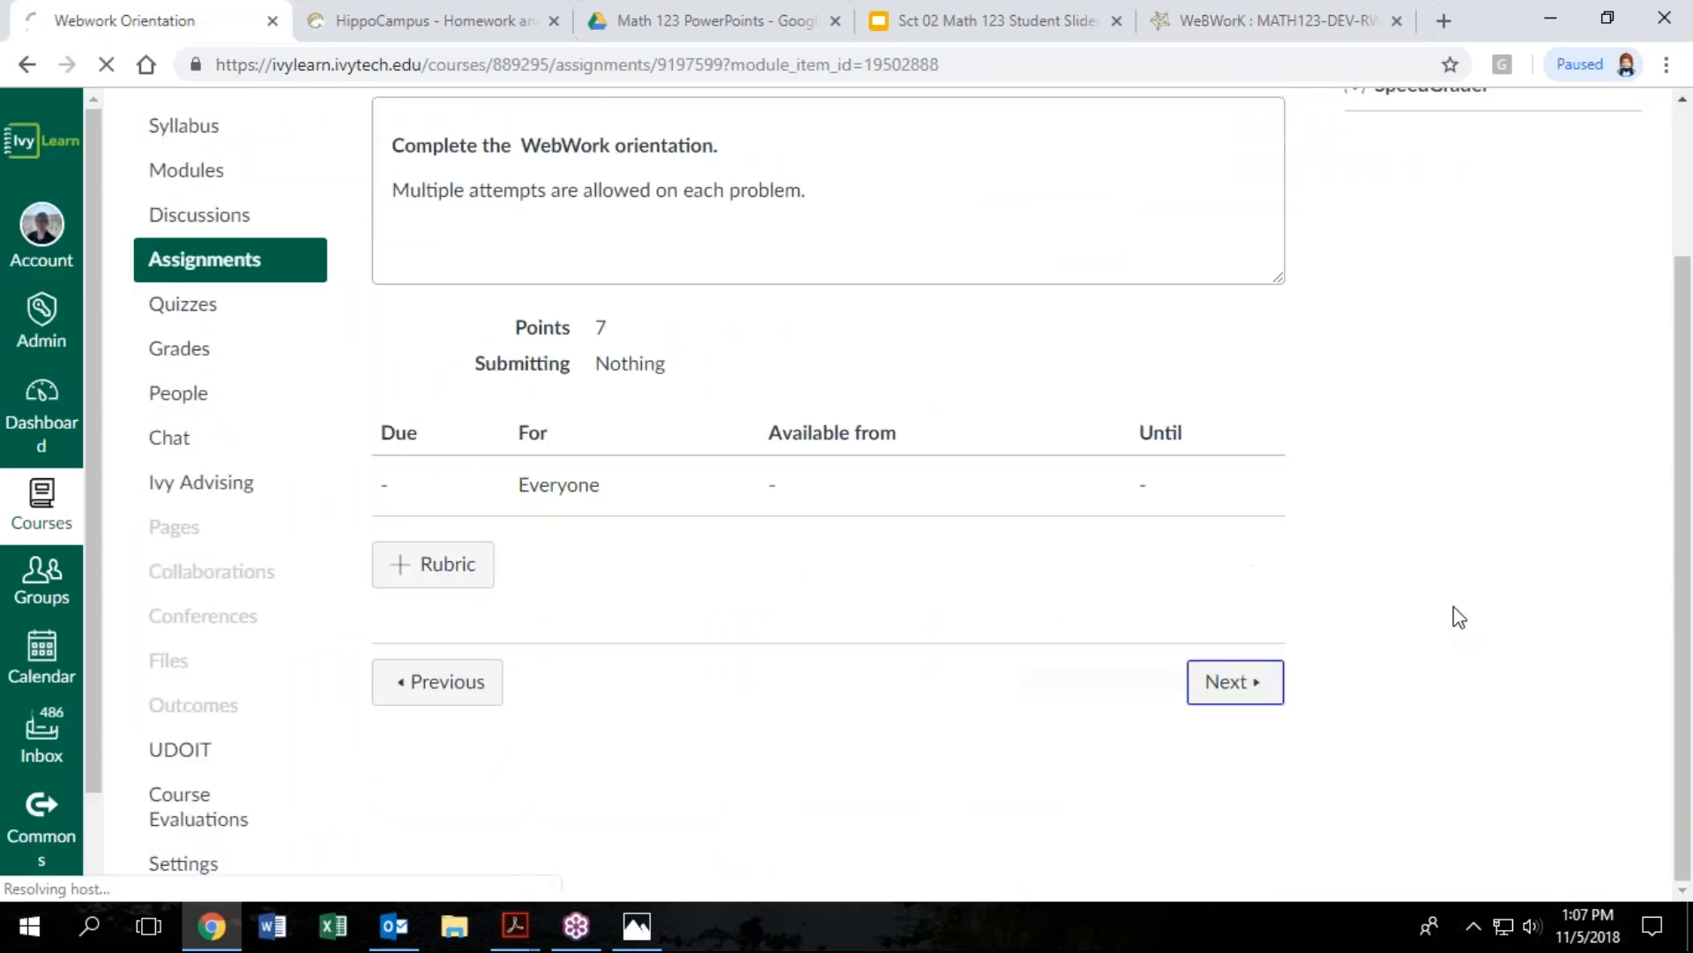
Page past the Section 2 and 3 WebWork assignments to the M01 Quiz: Sections 1 - 3
click(1233, 680)
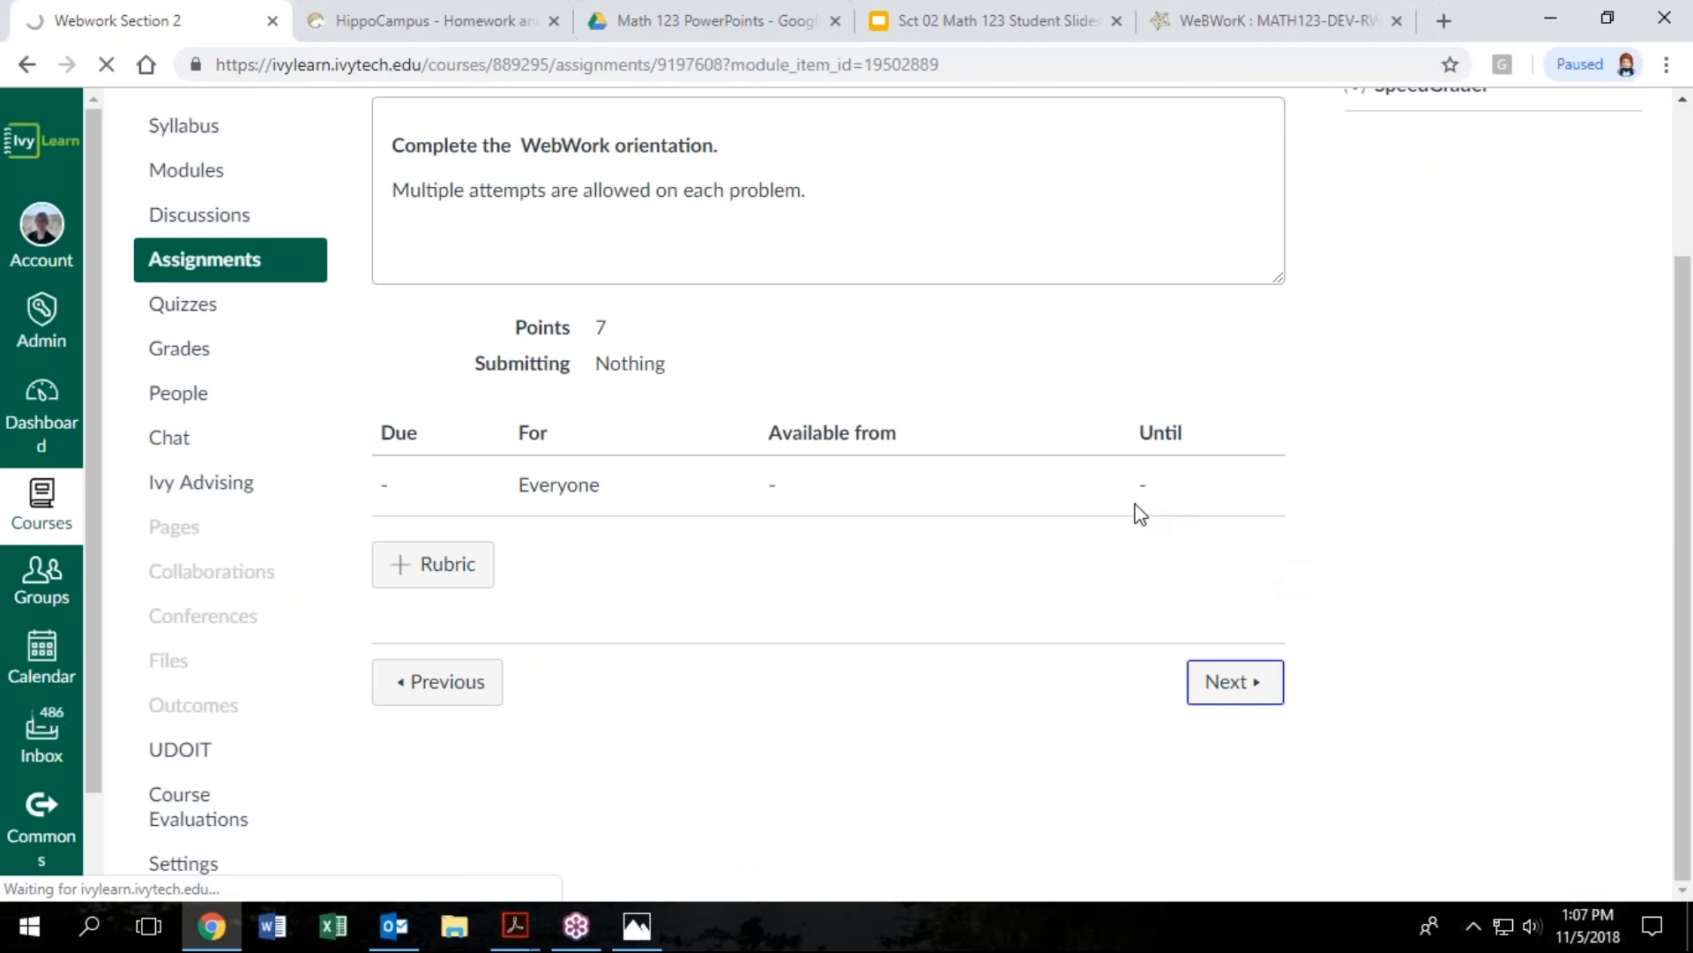
click(1235, 681)
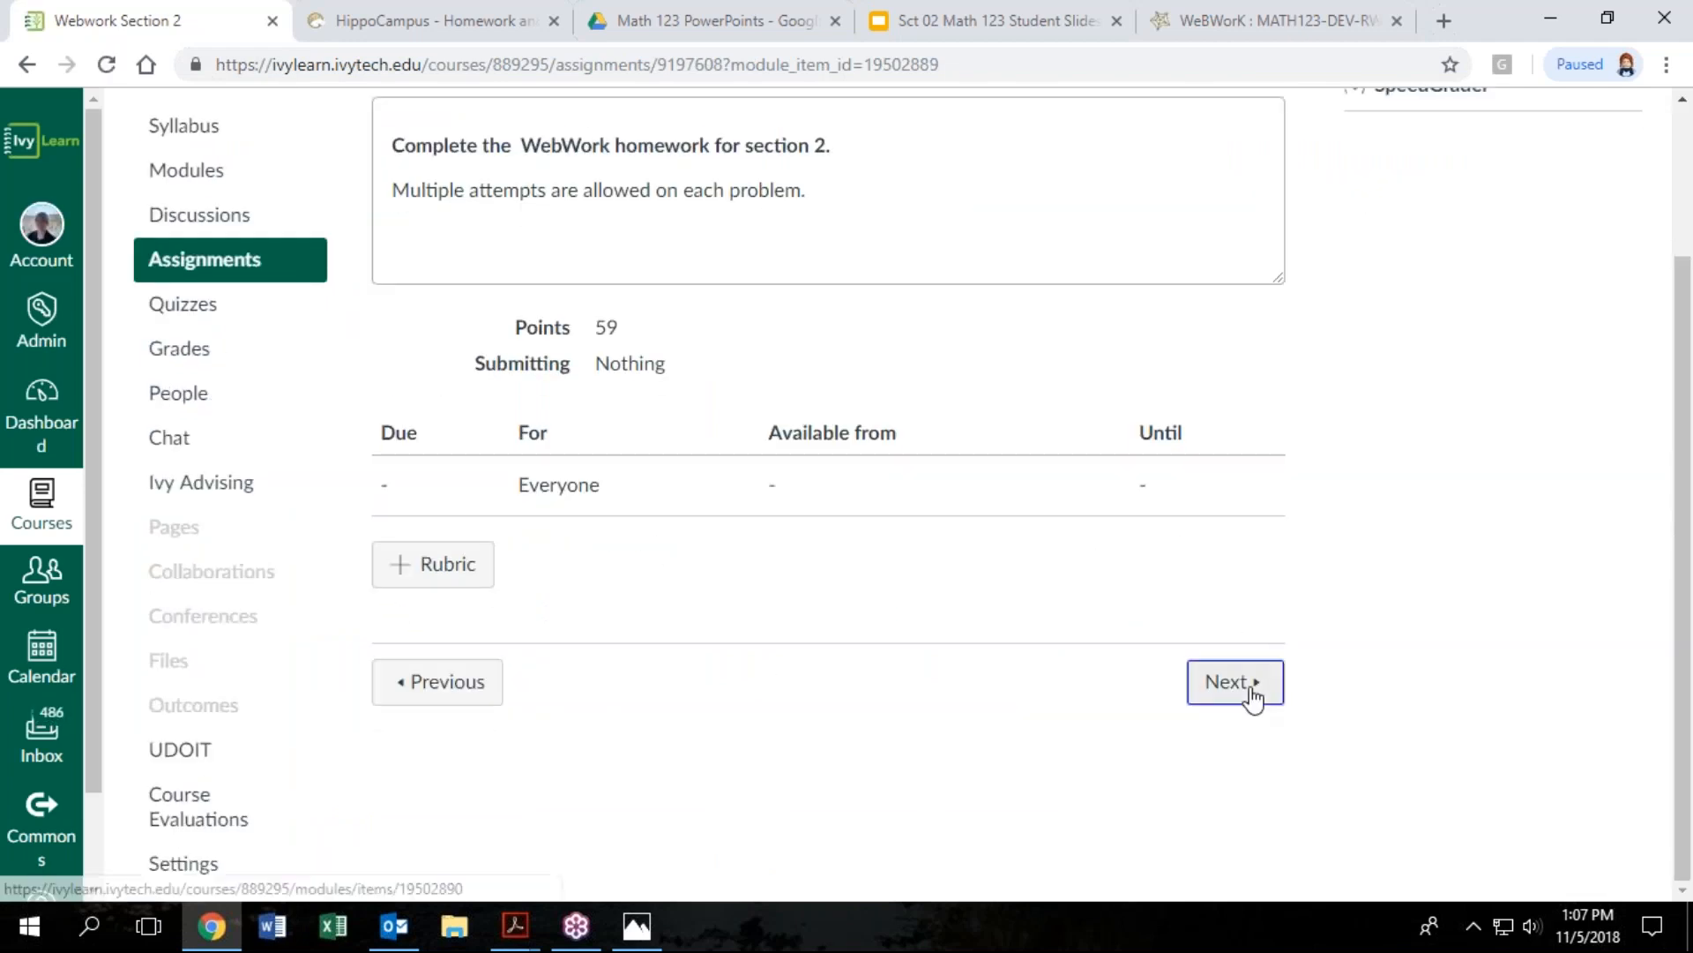
click(1235, 681)
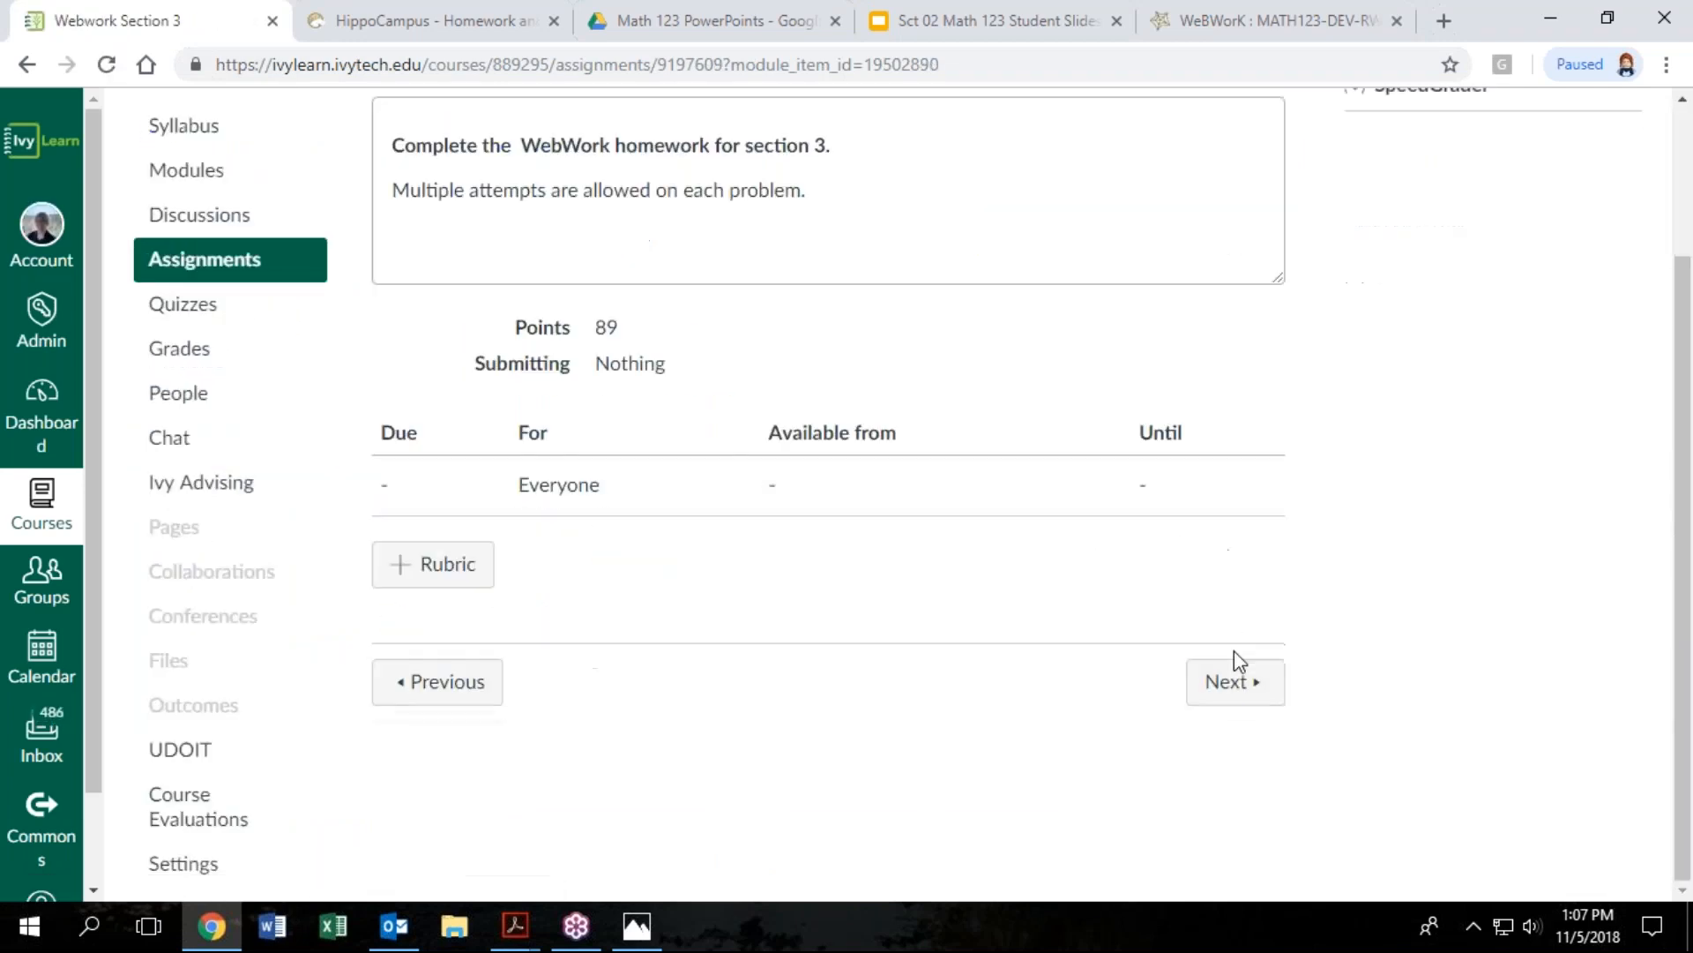
click(1235, 681)
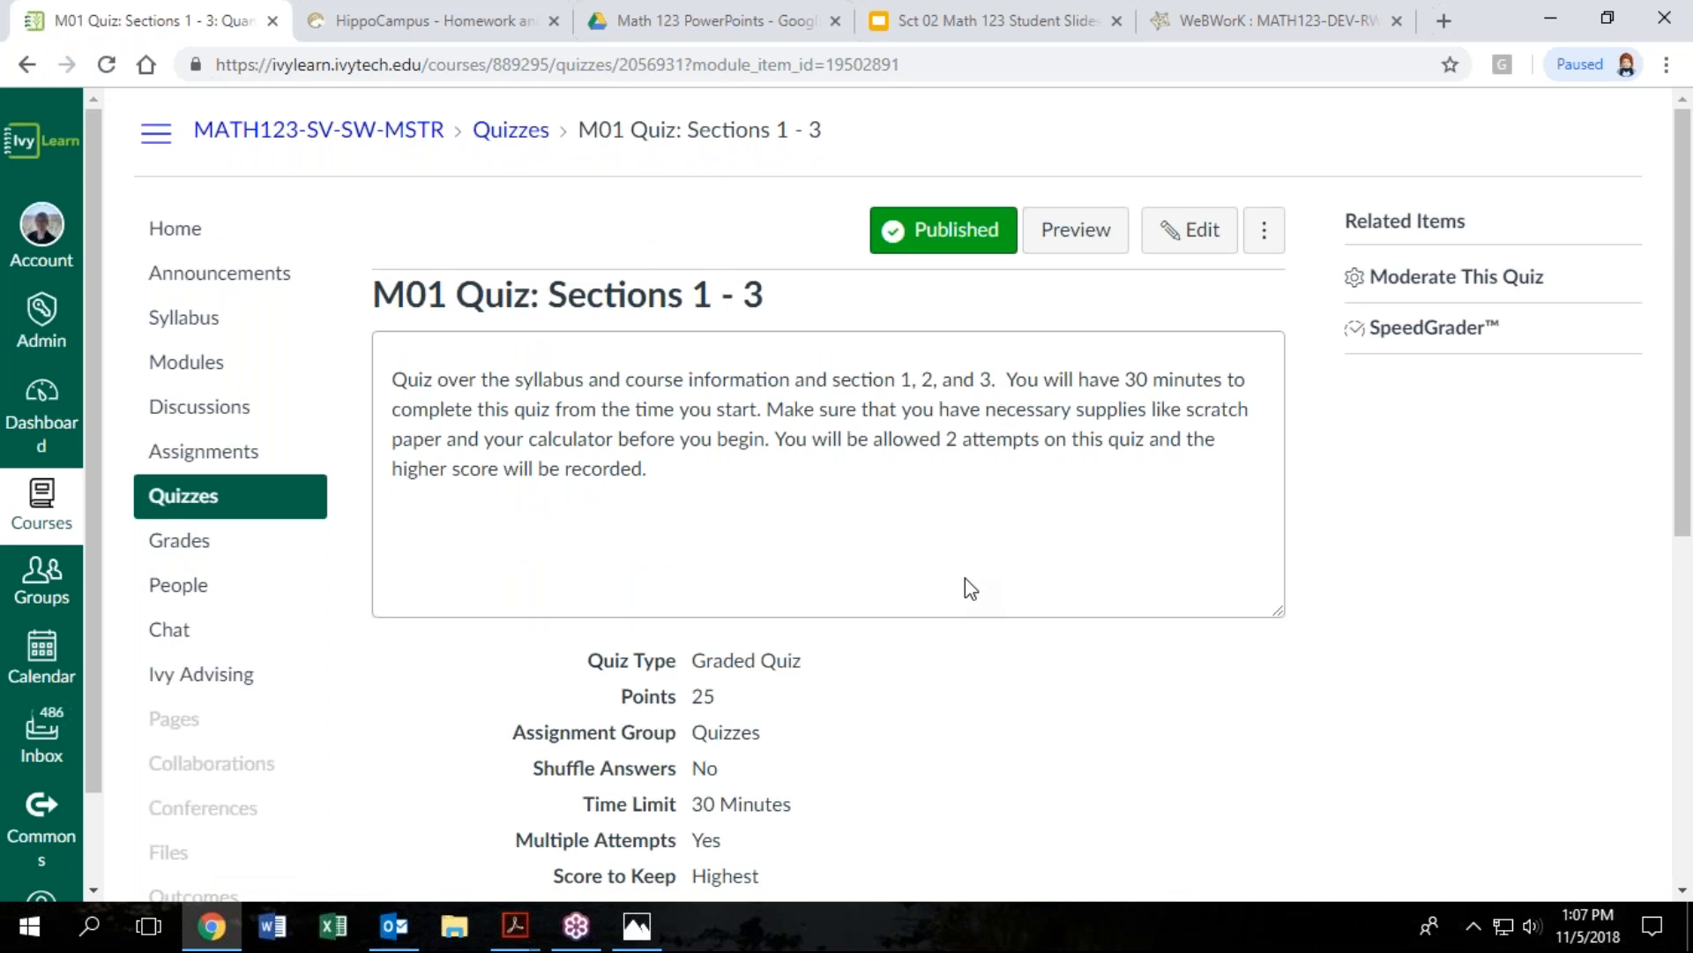
mouse_move(630, 726)
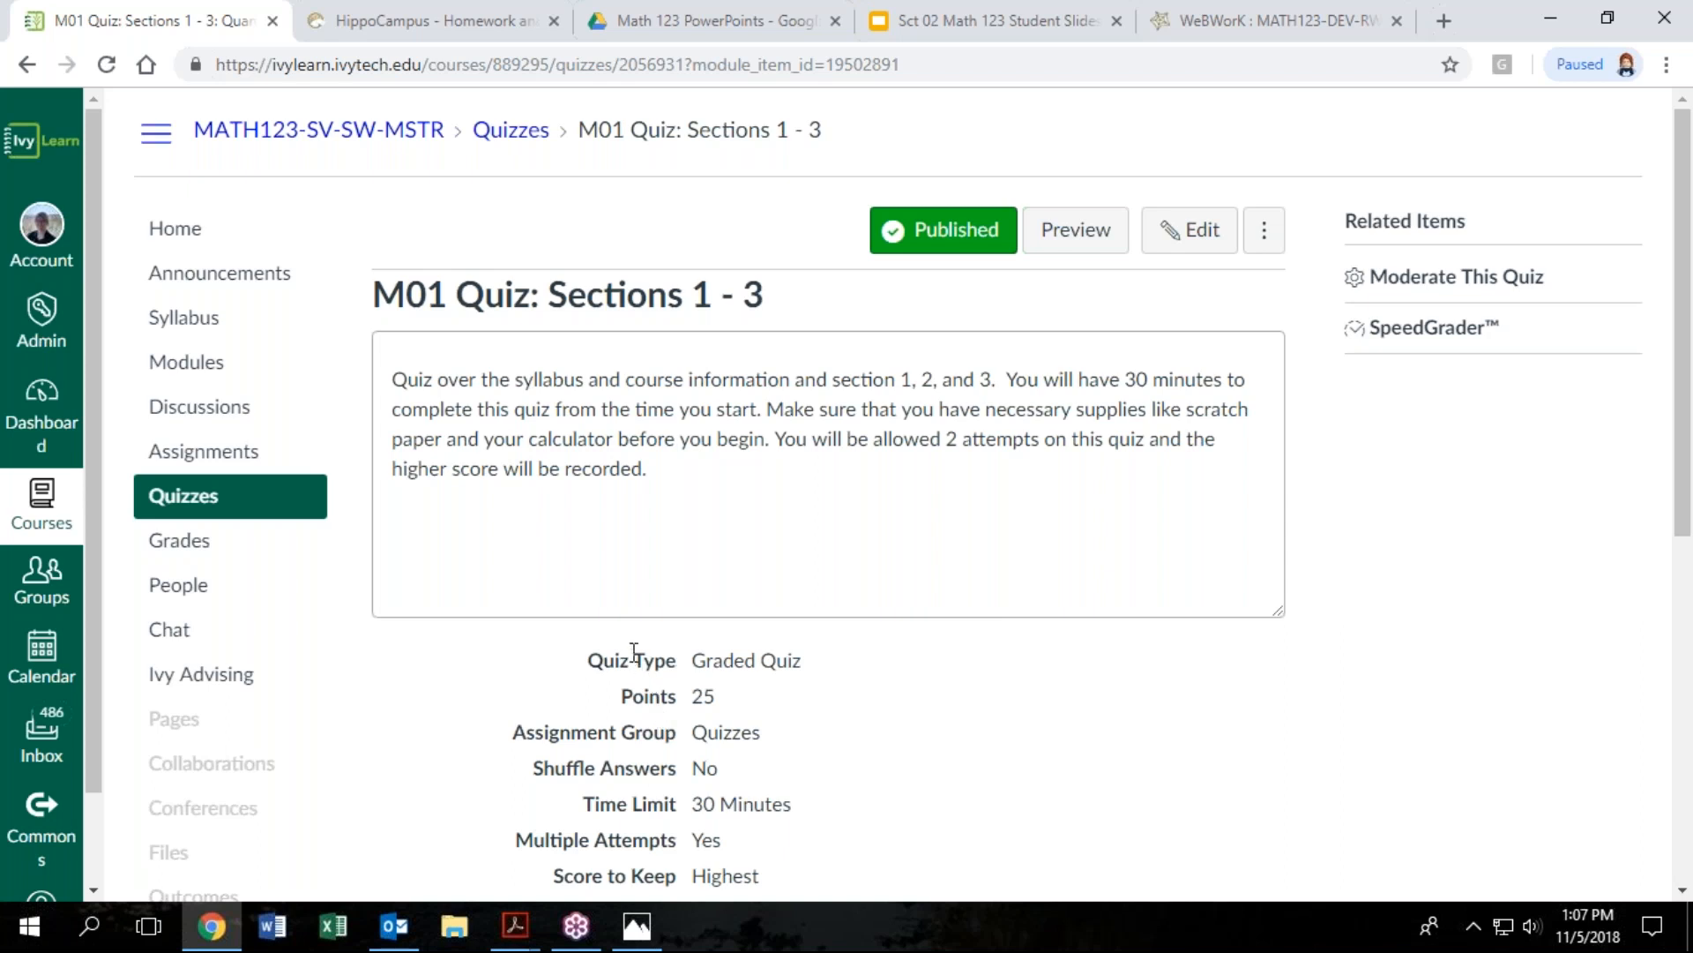
mouse_move(744, 607)
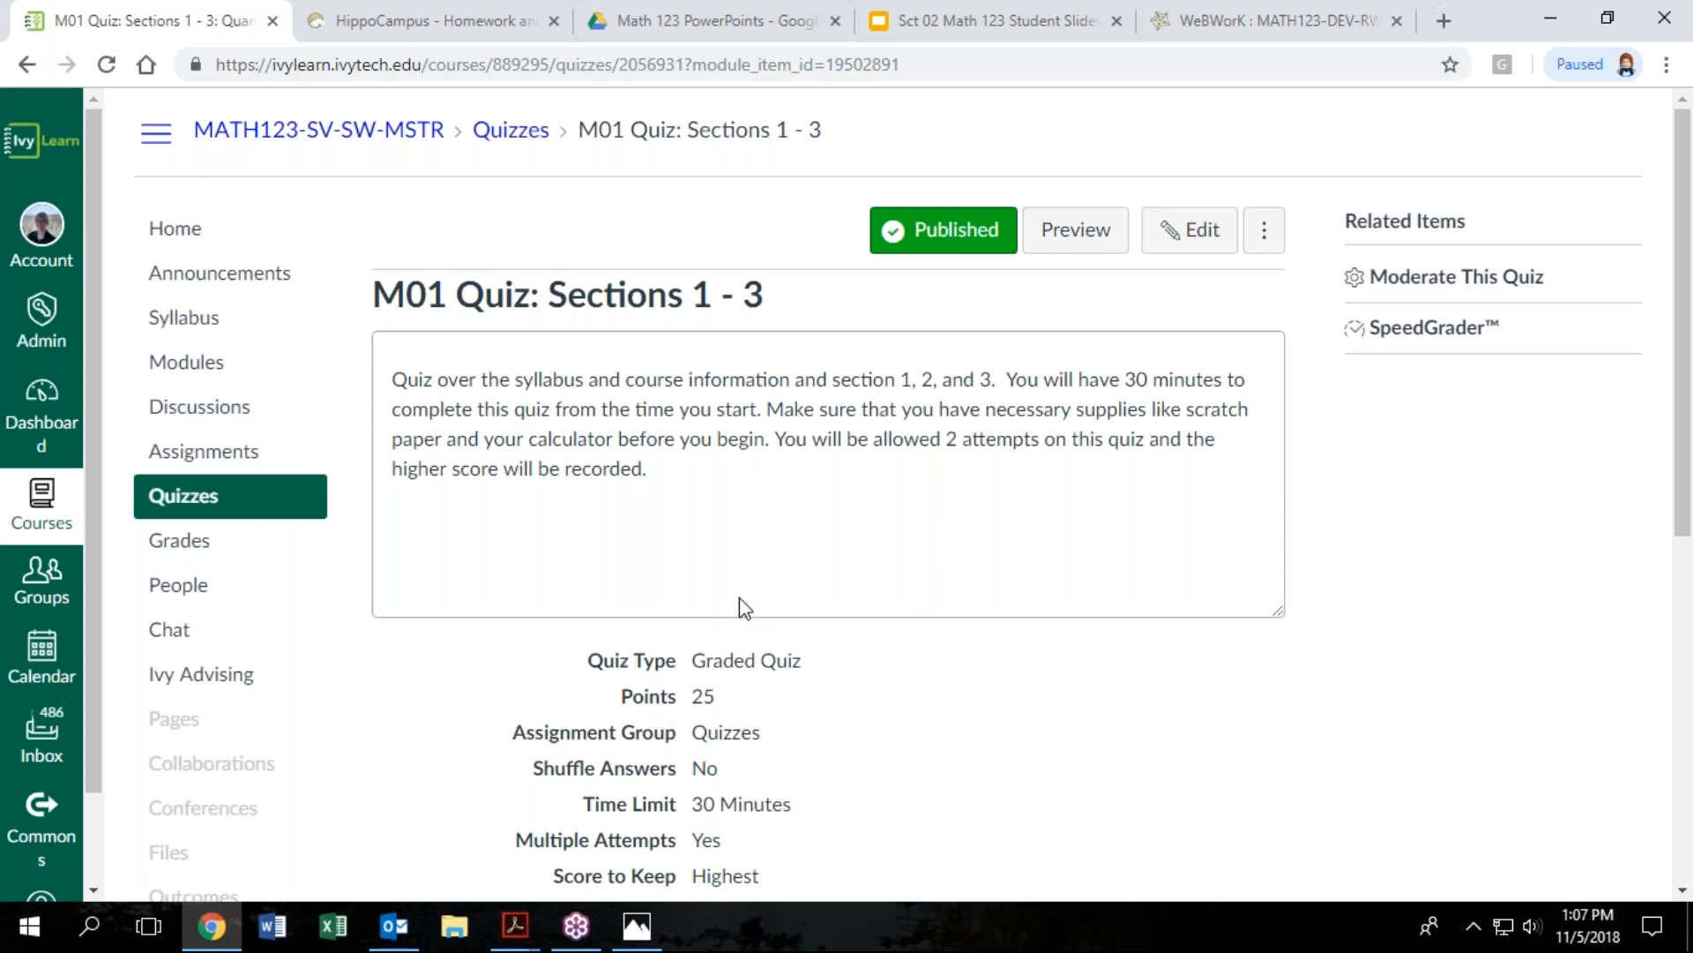
mouse_move(964, 647)
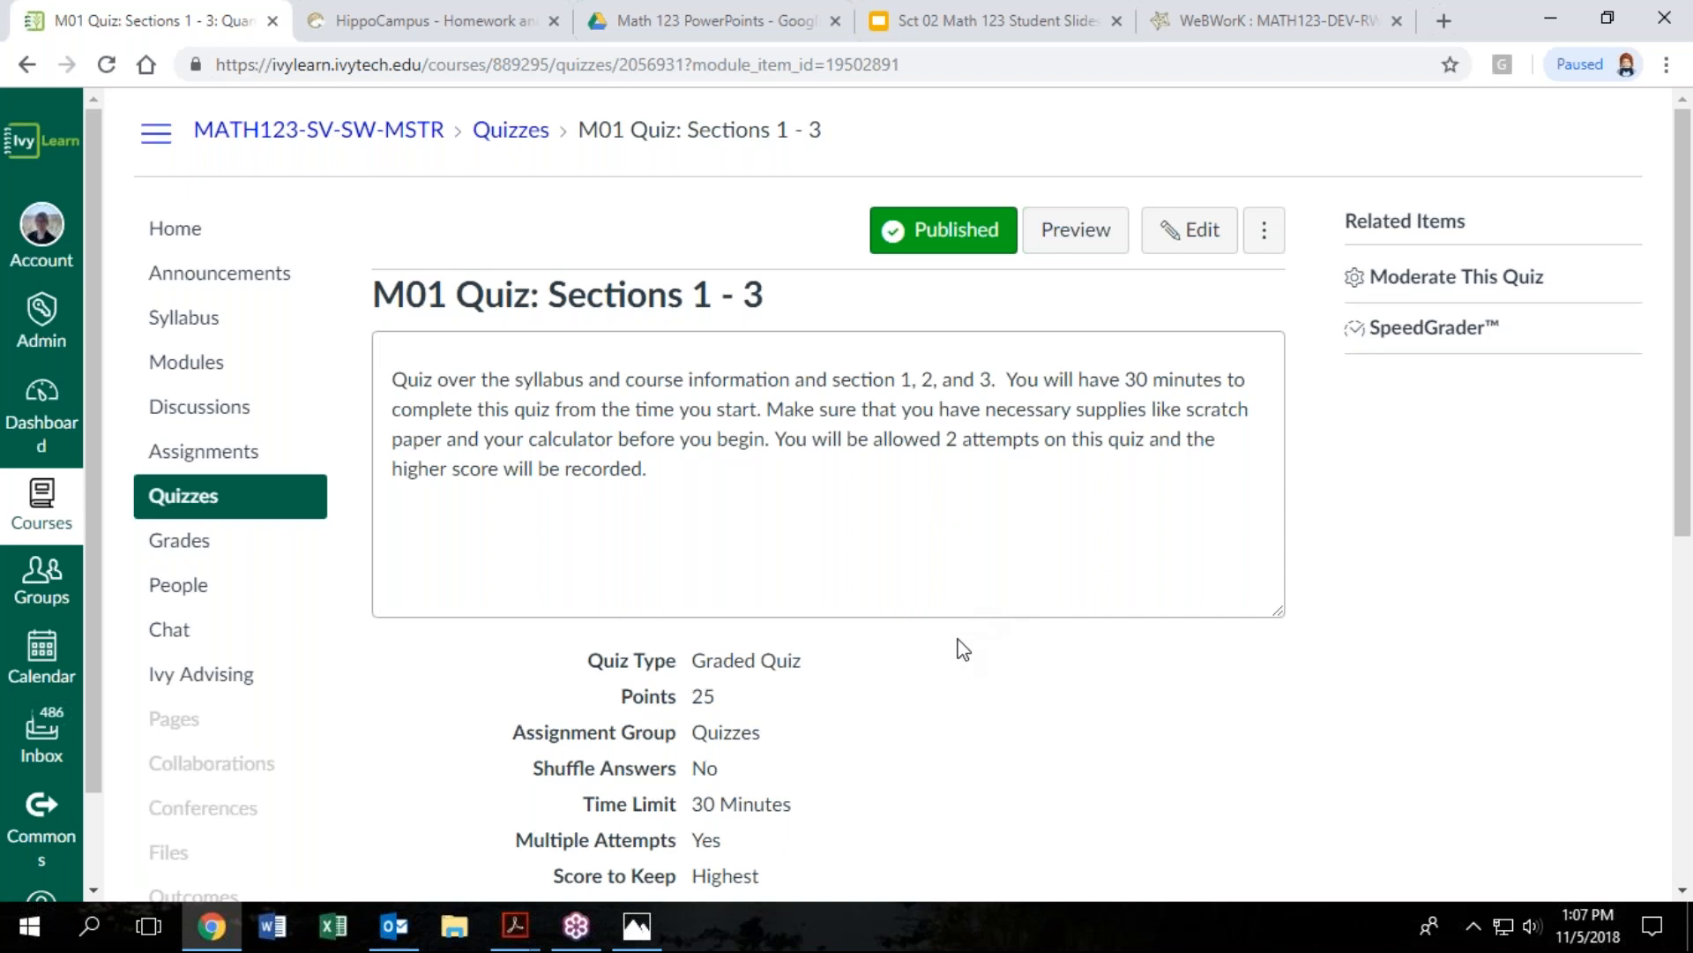
mouse_move(972, 686)
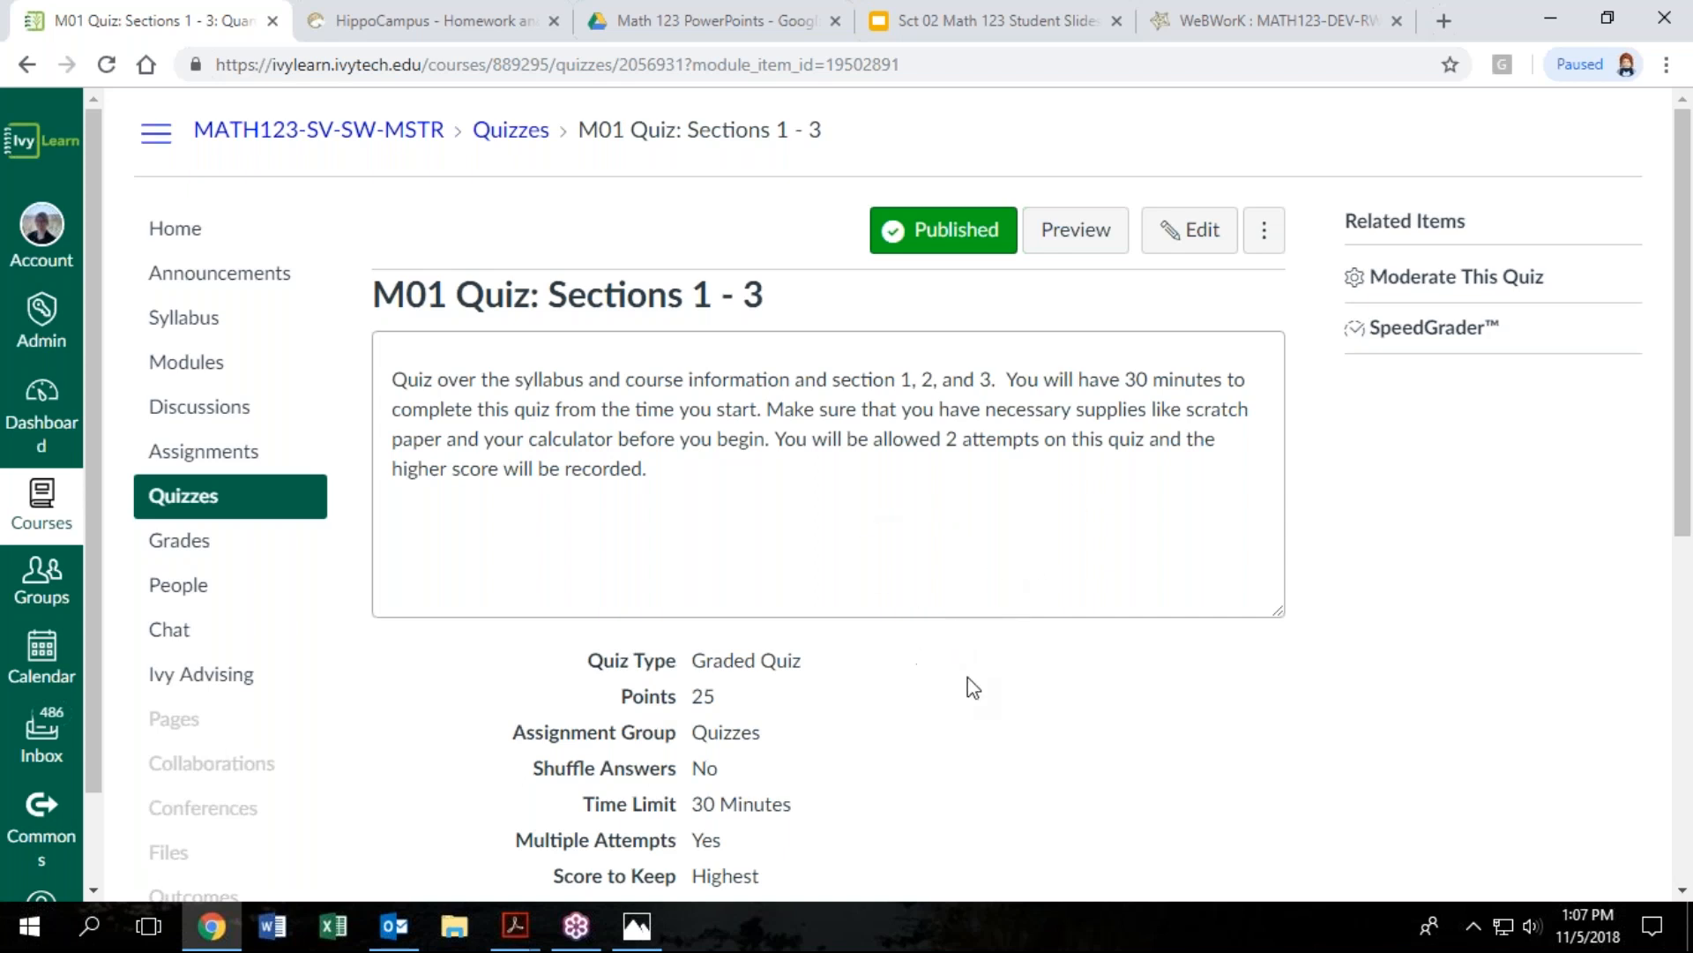
mouse_move(817, 637)
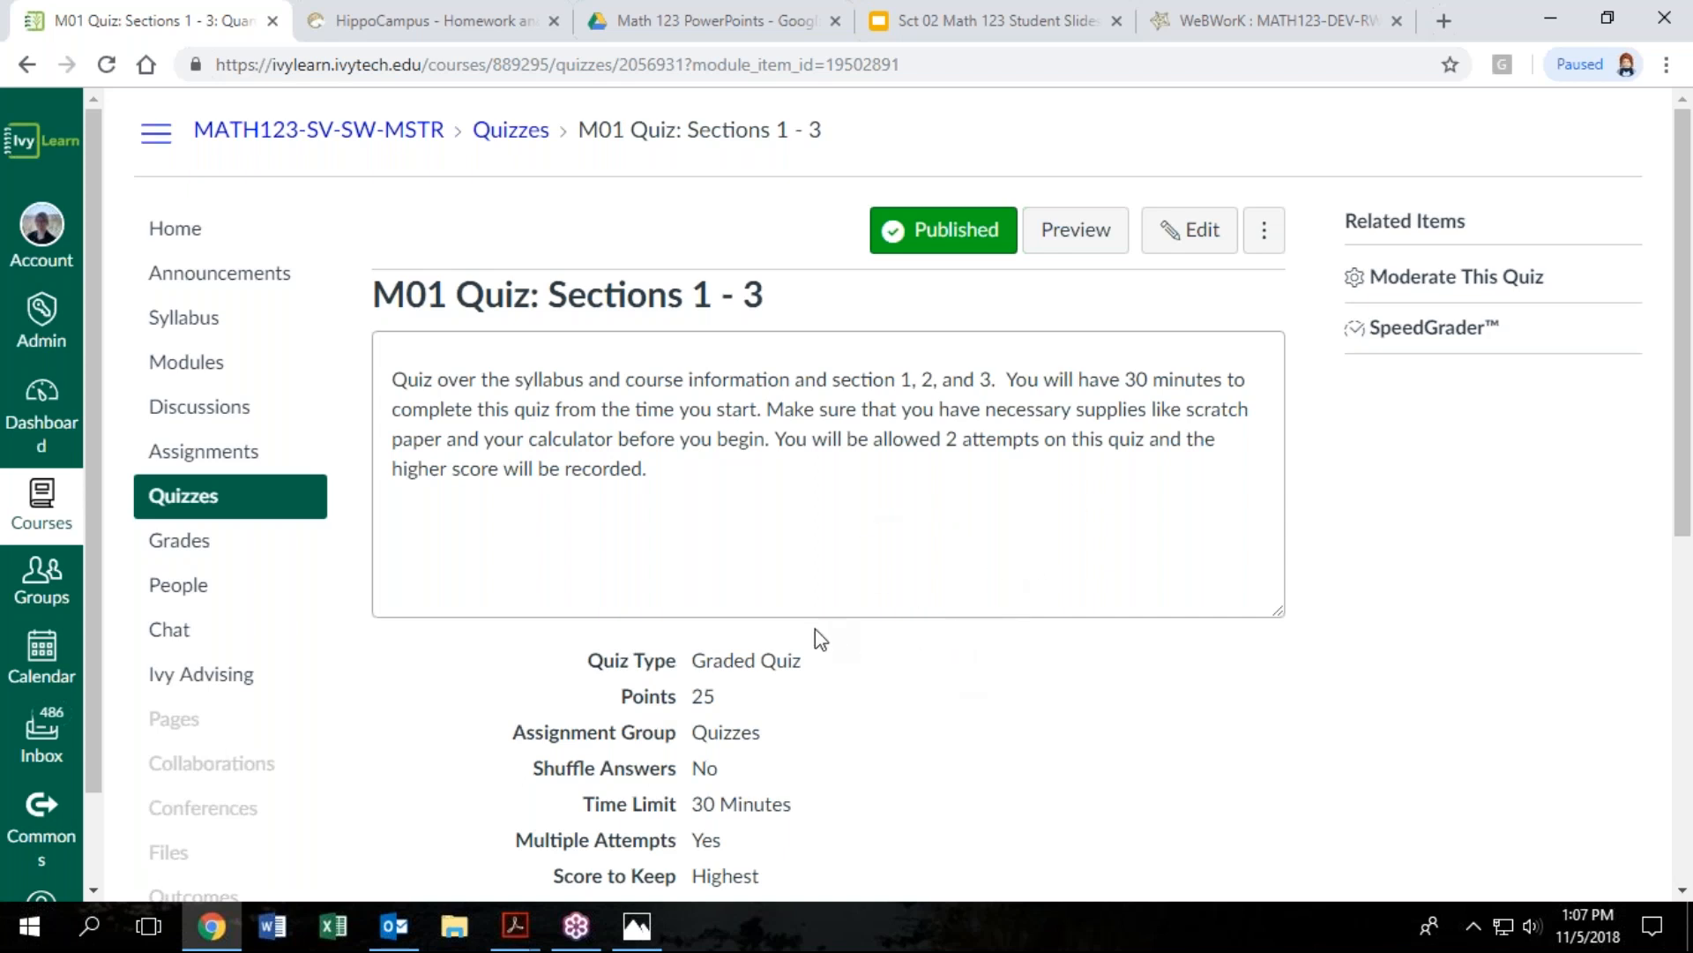
mouse_move(488, 660)
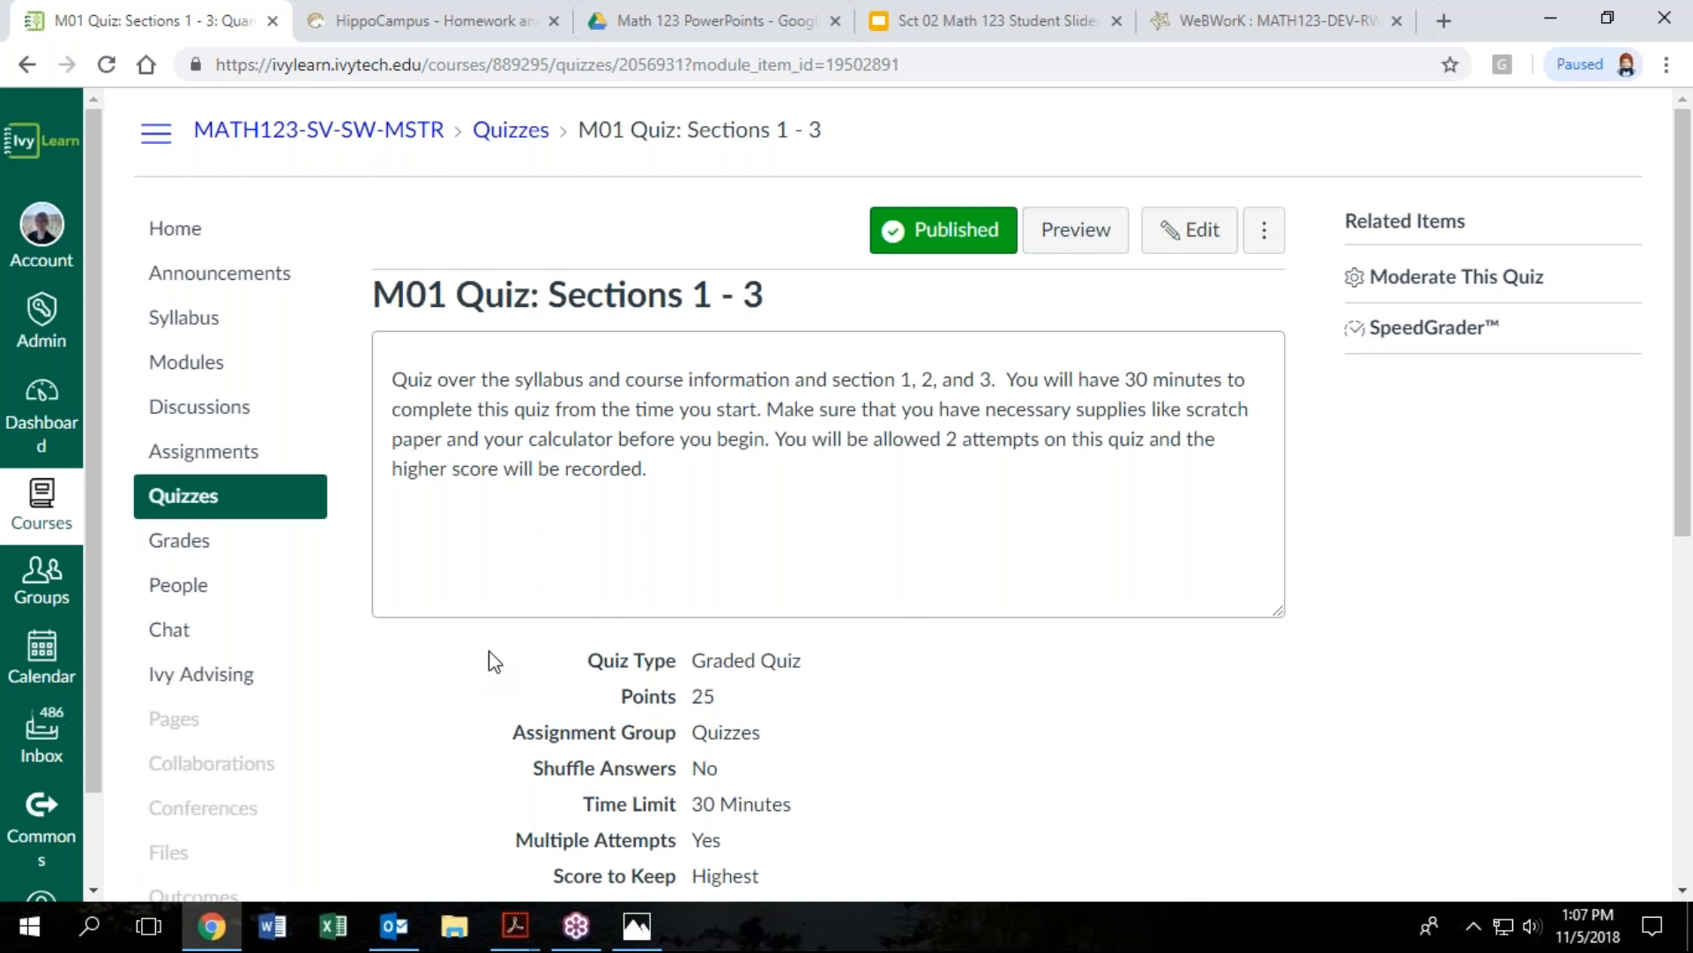
mouse_move(829, 656)
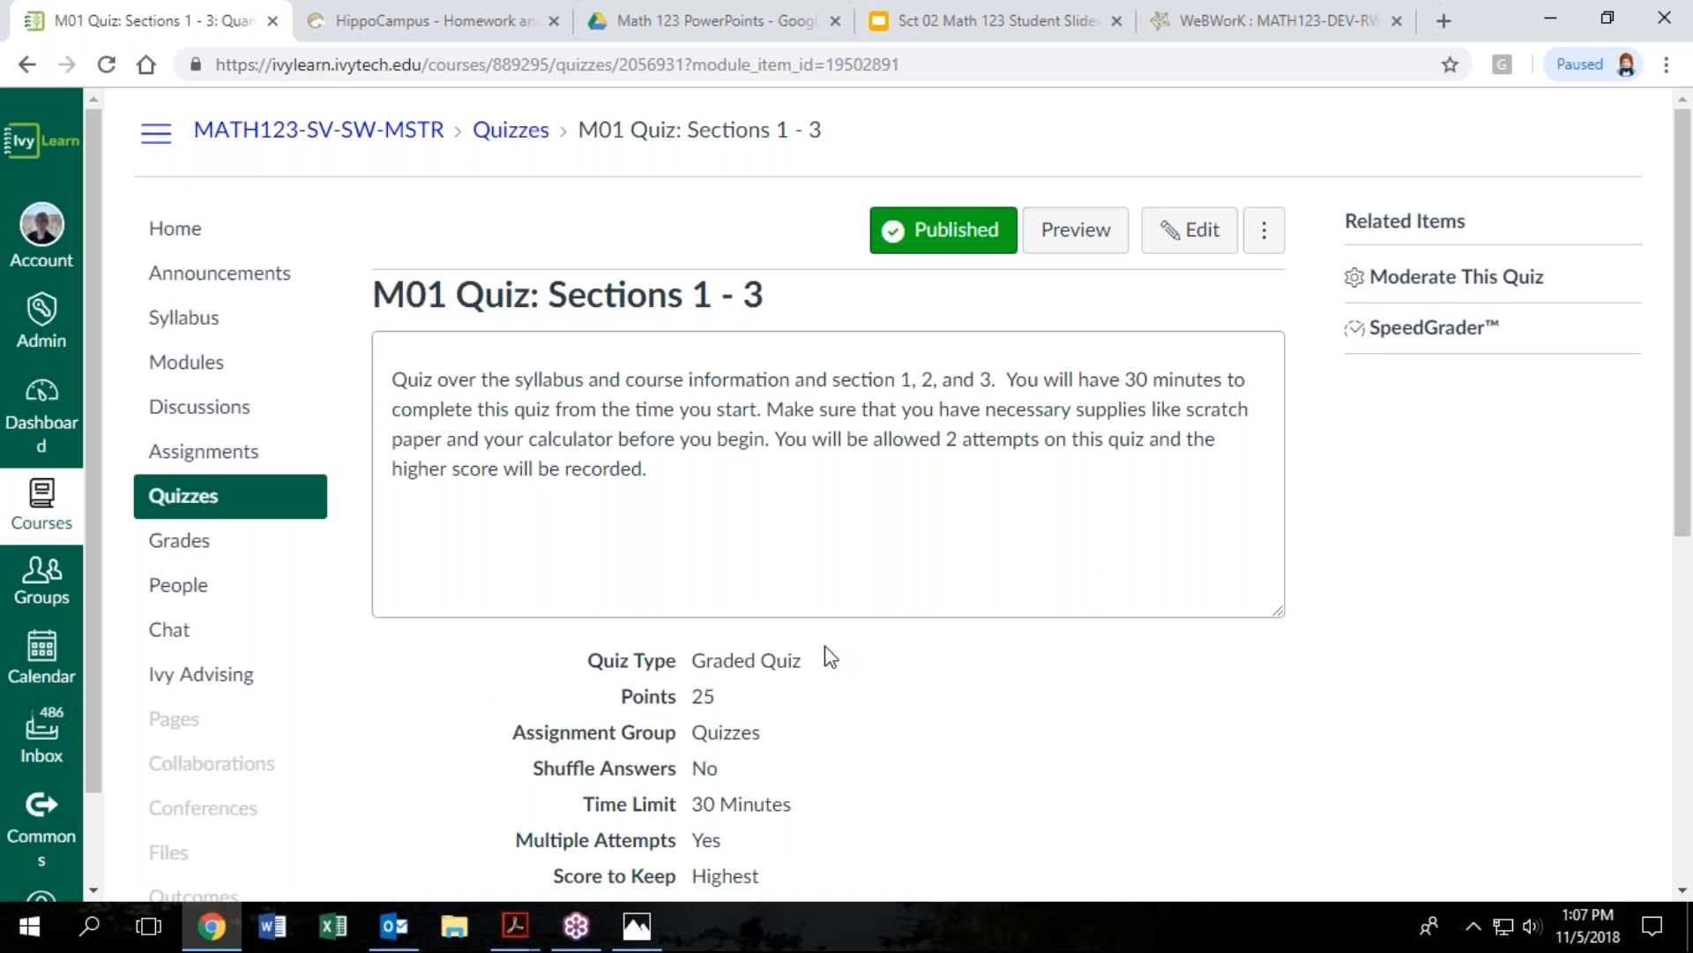
mouse_move(836, 649)
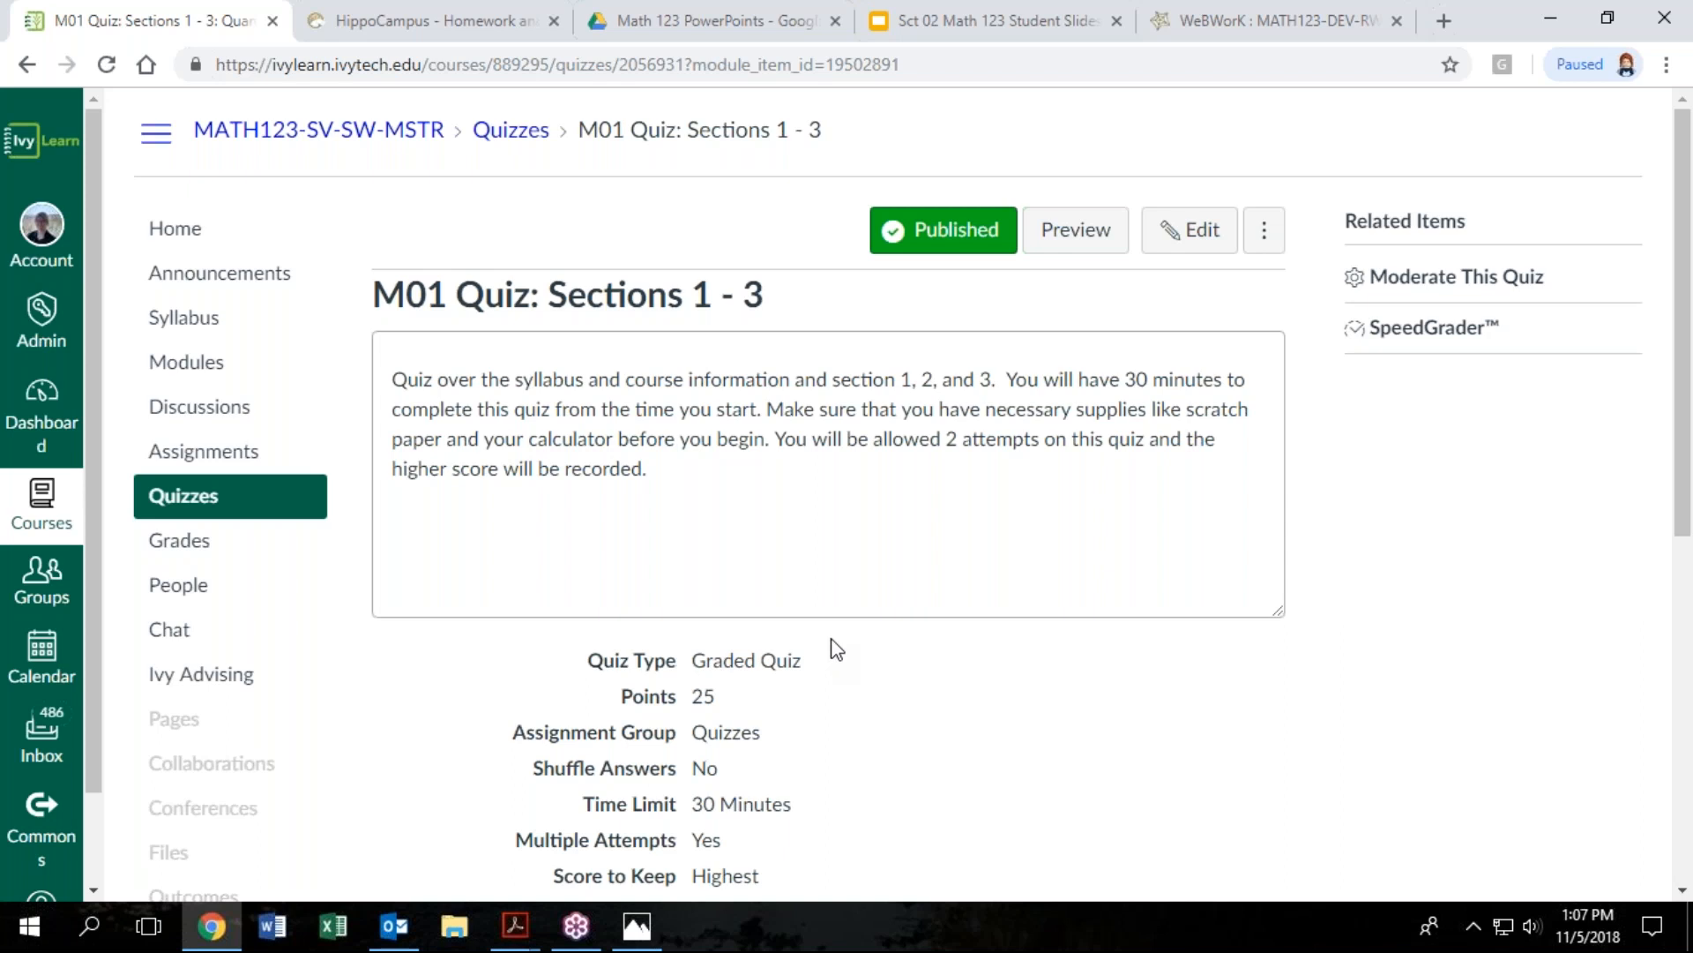
mouse_move(988, 538)
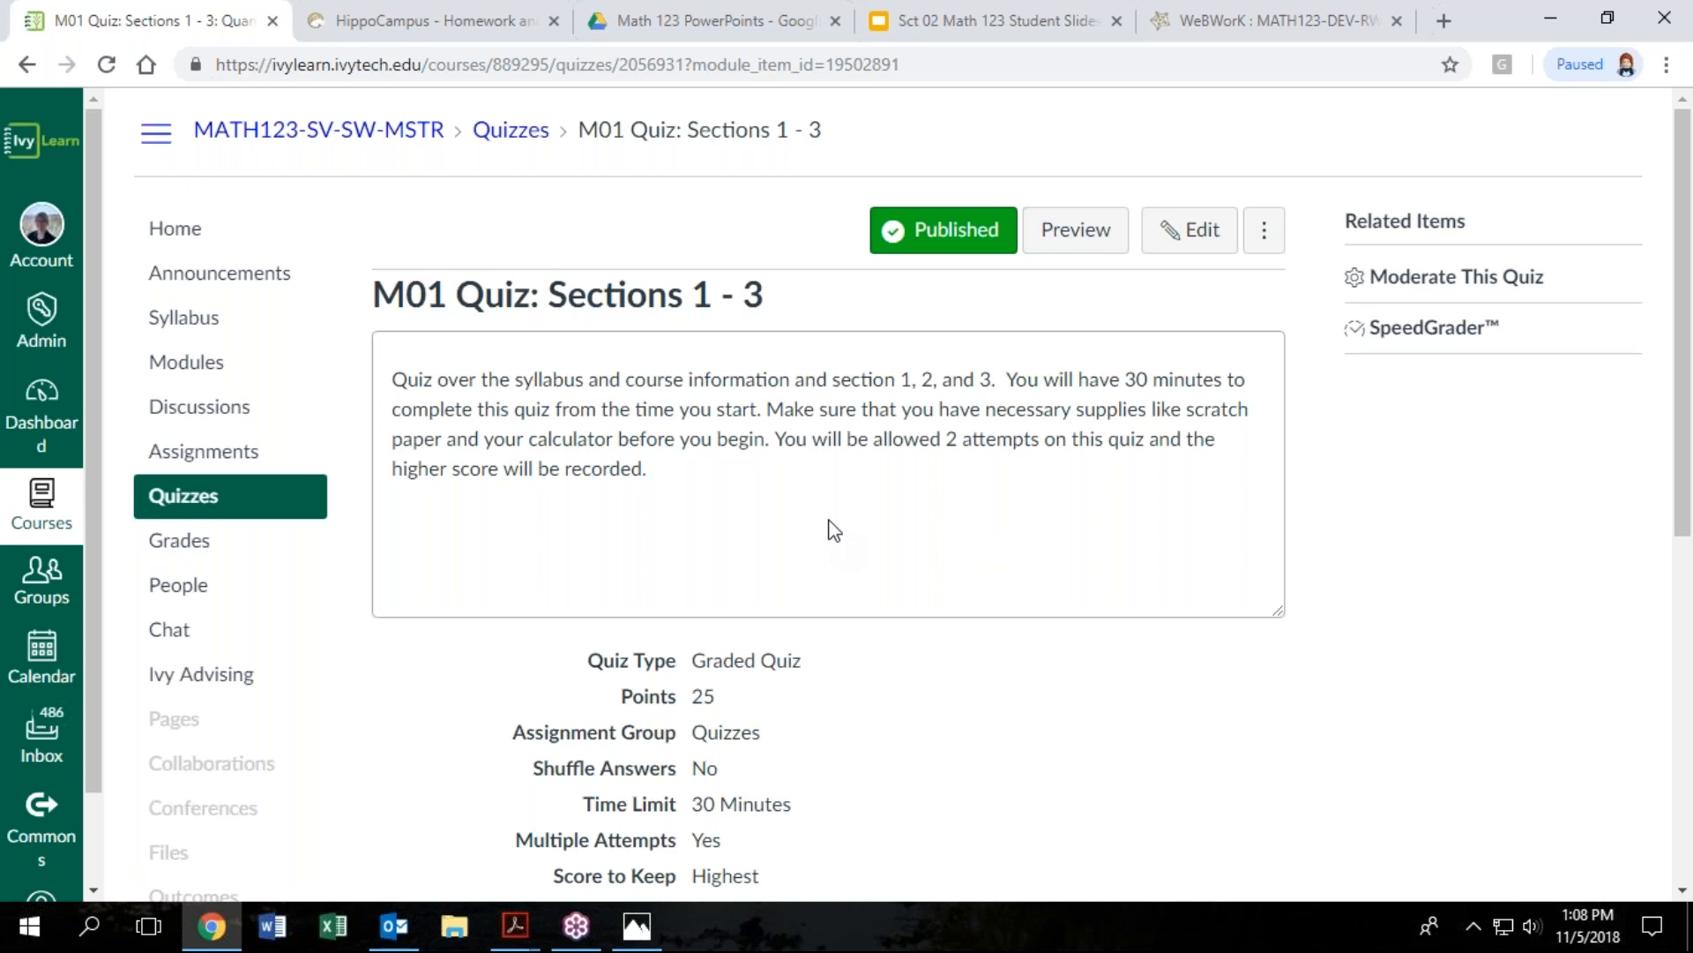
mouse_move(826, 515)
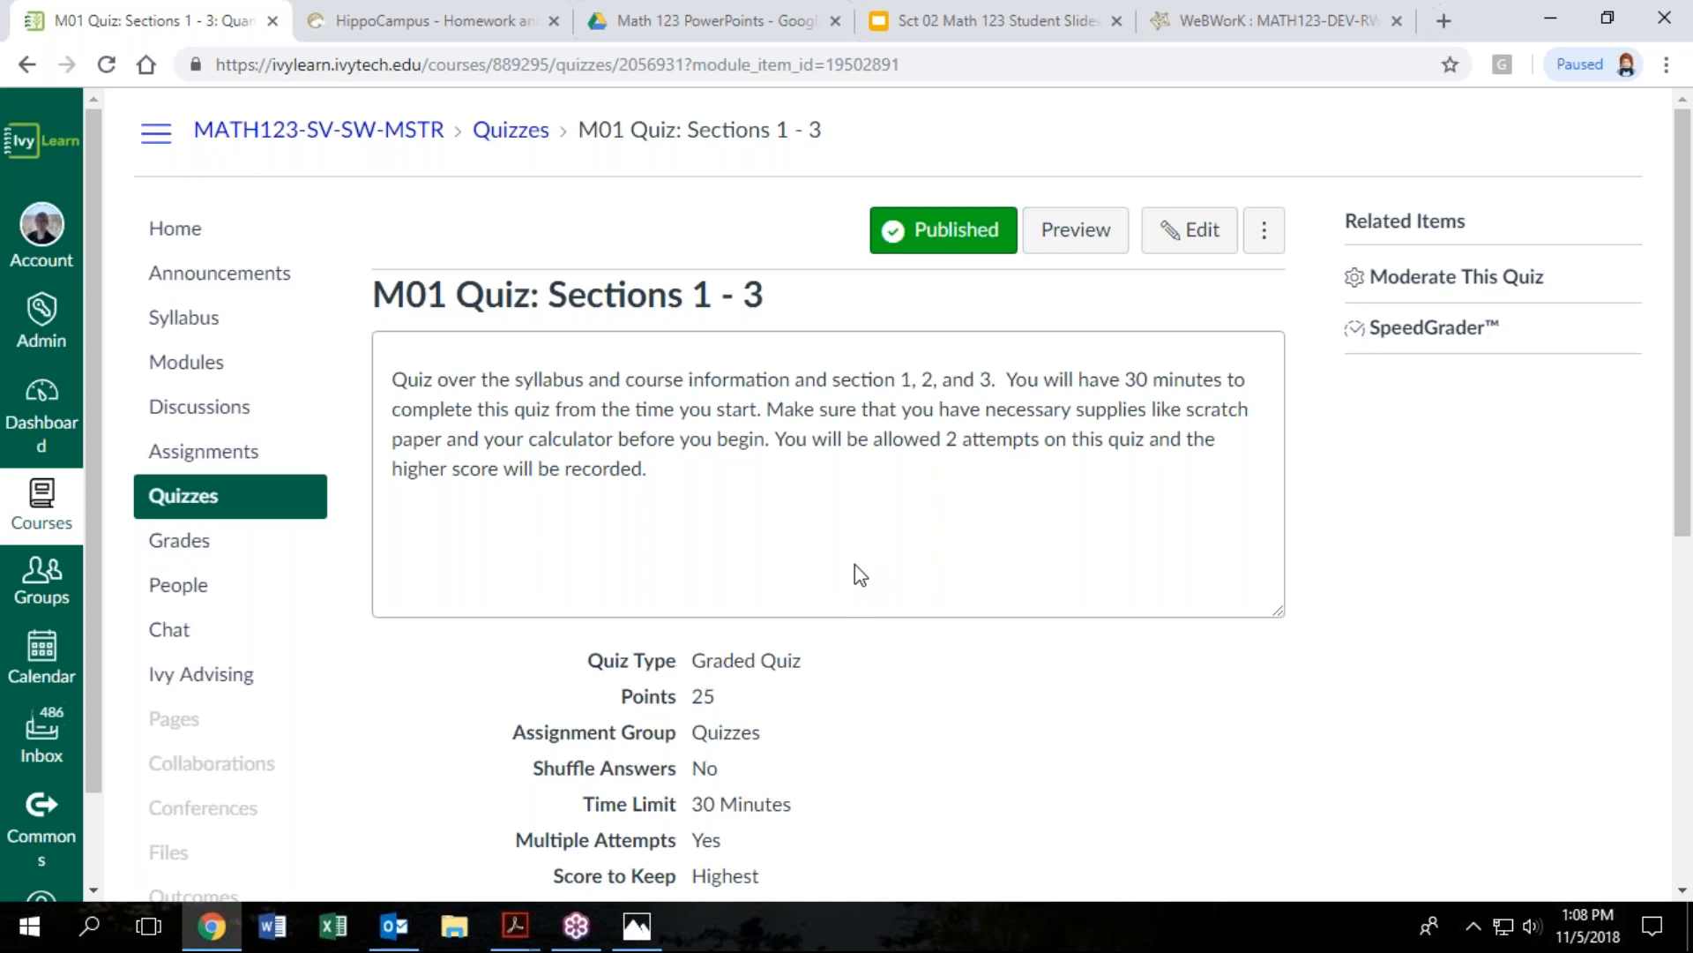
mouse_move(864, 561)
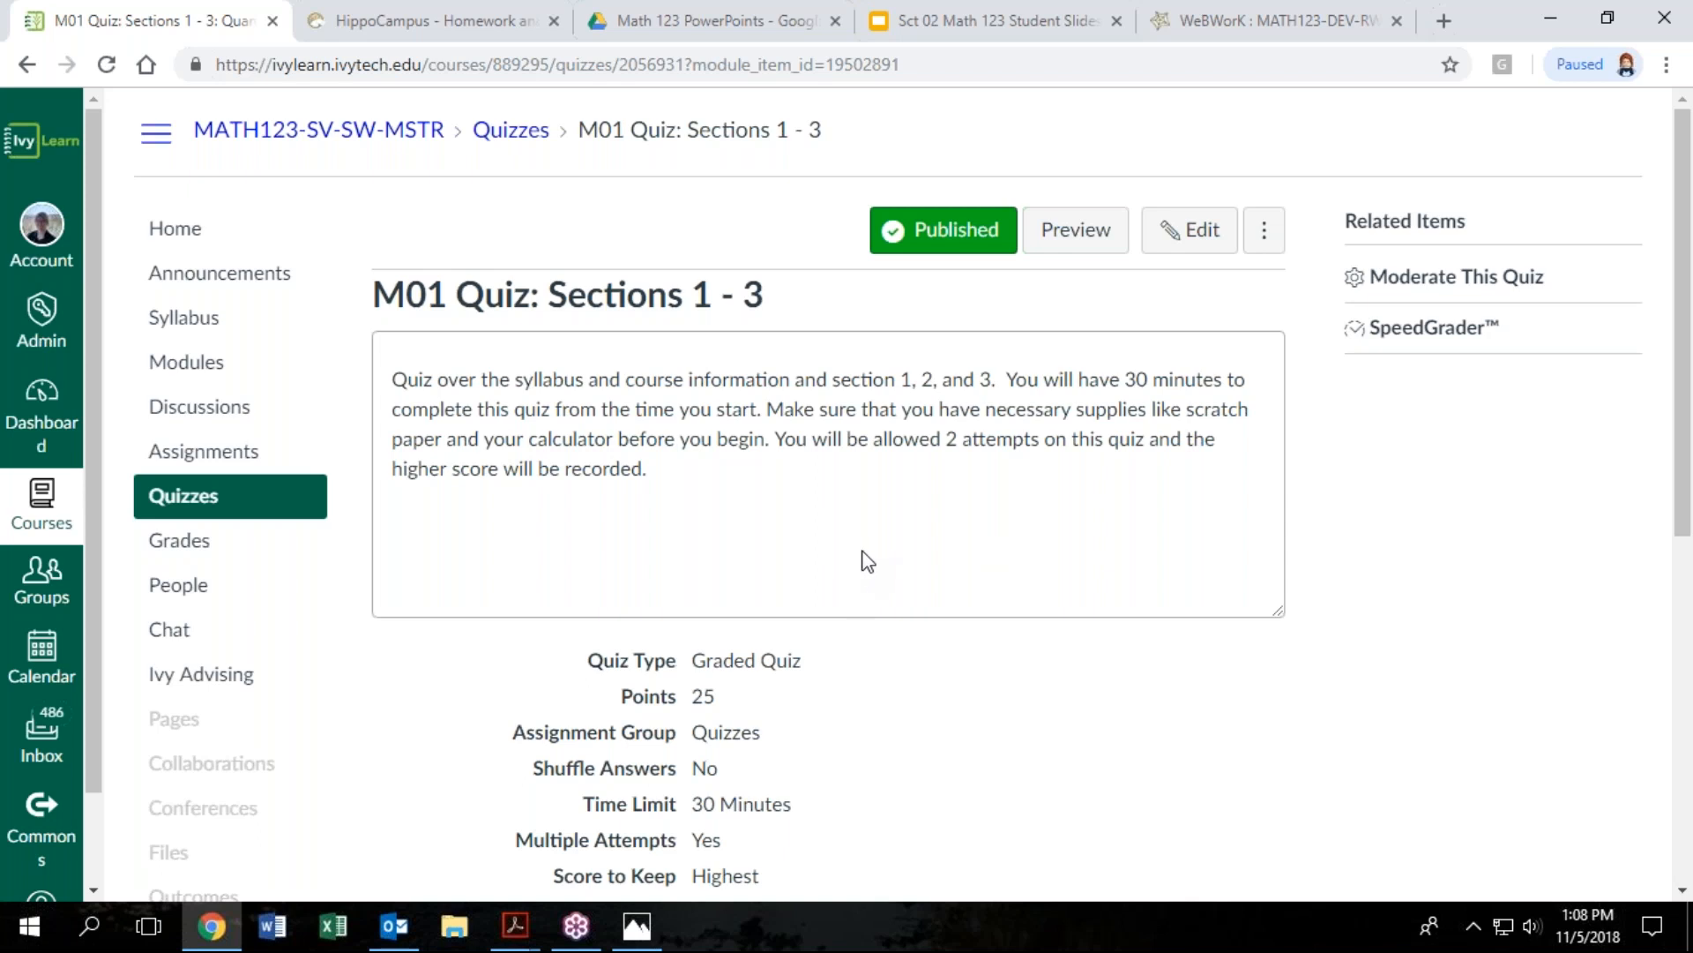
mouse_move(804, 593)
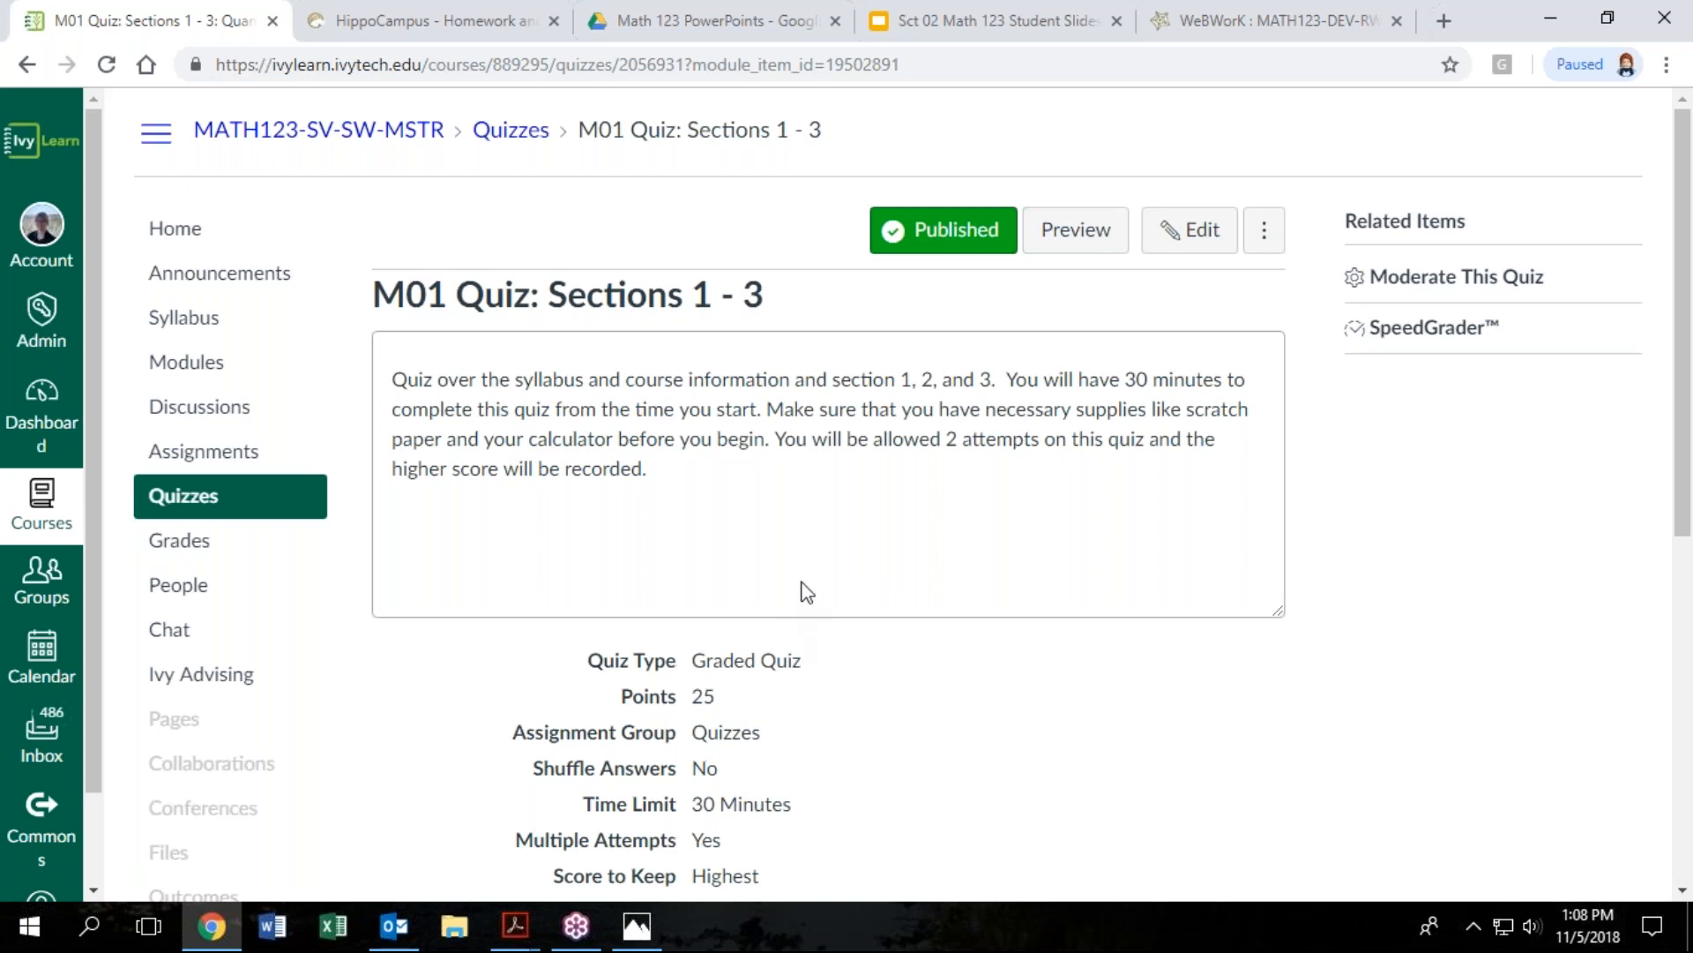
mouse_move(812, 591)
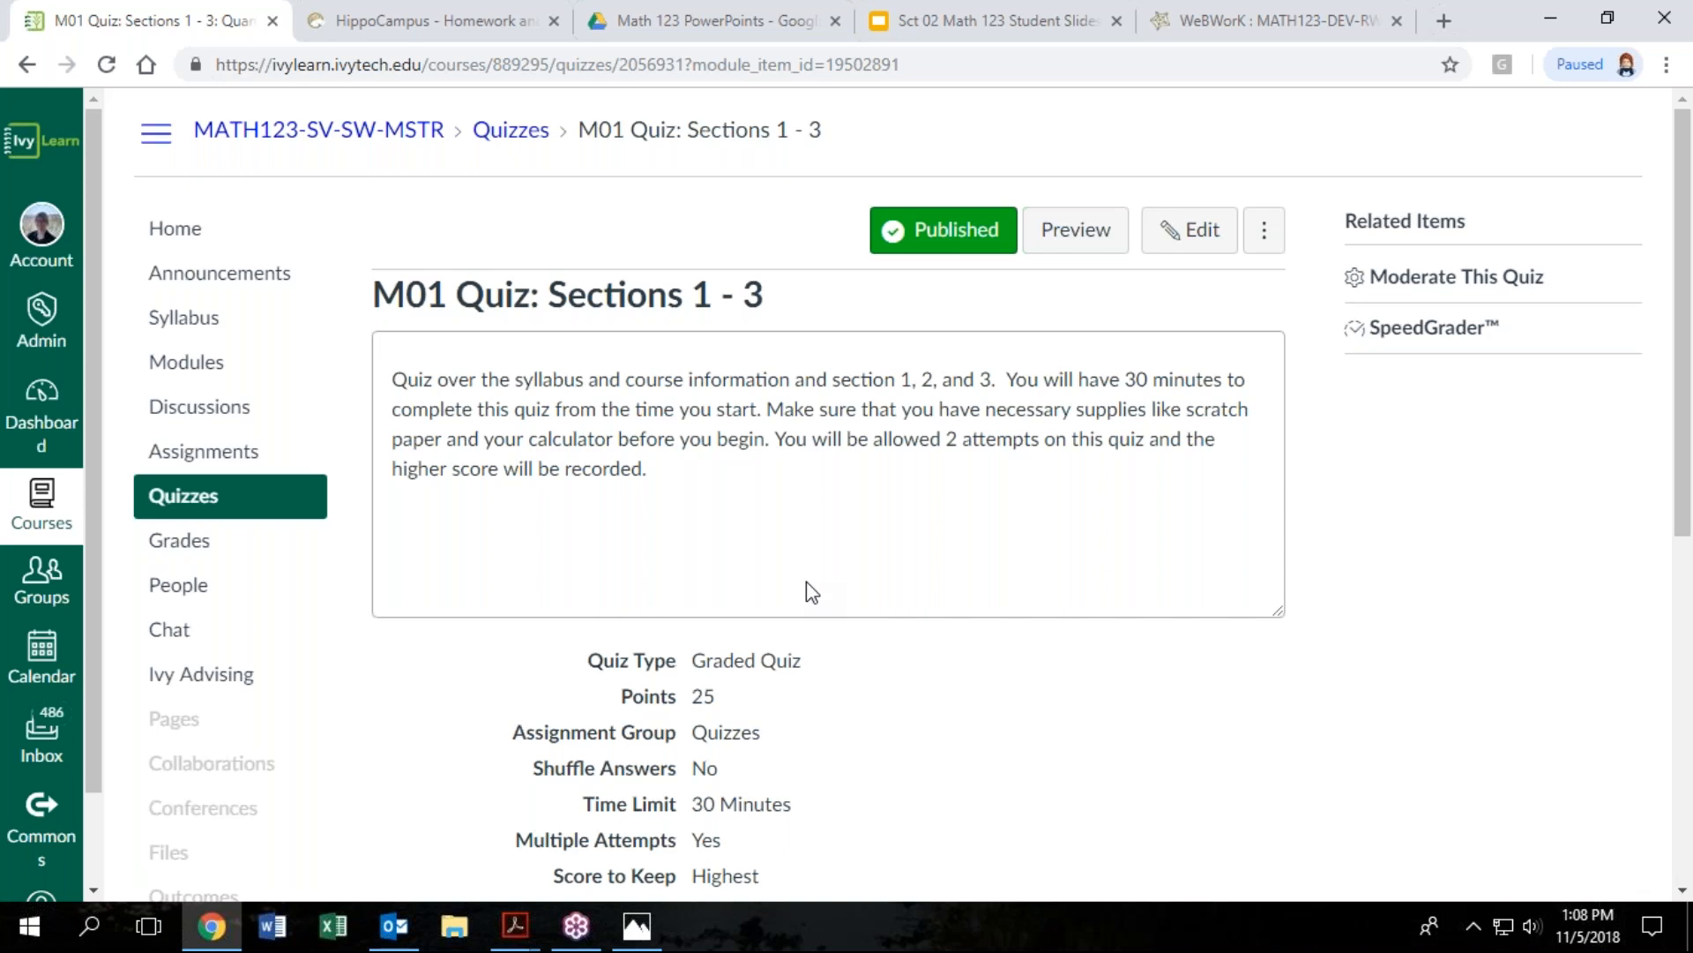
mouse_move(1023, 631)
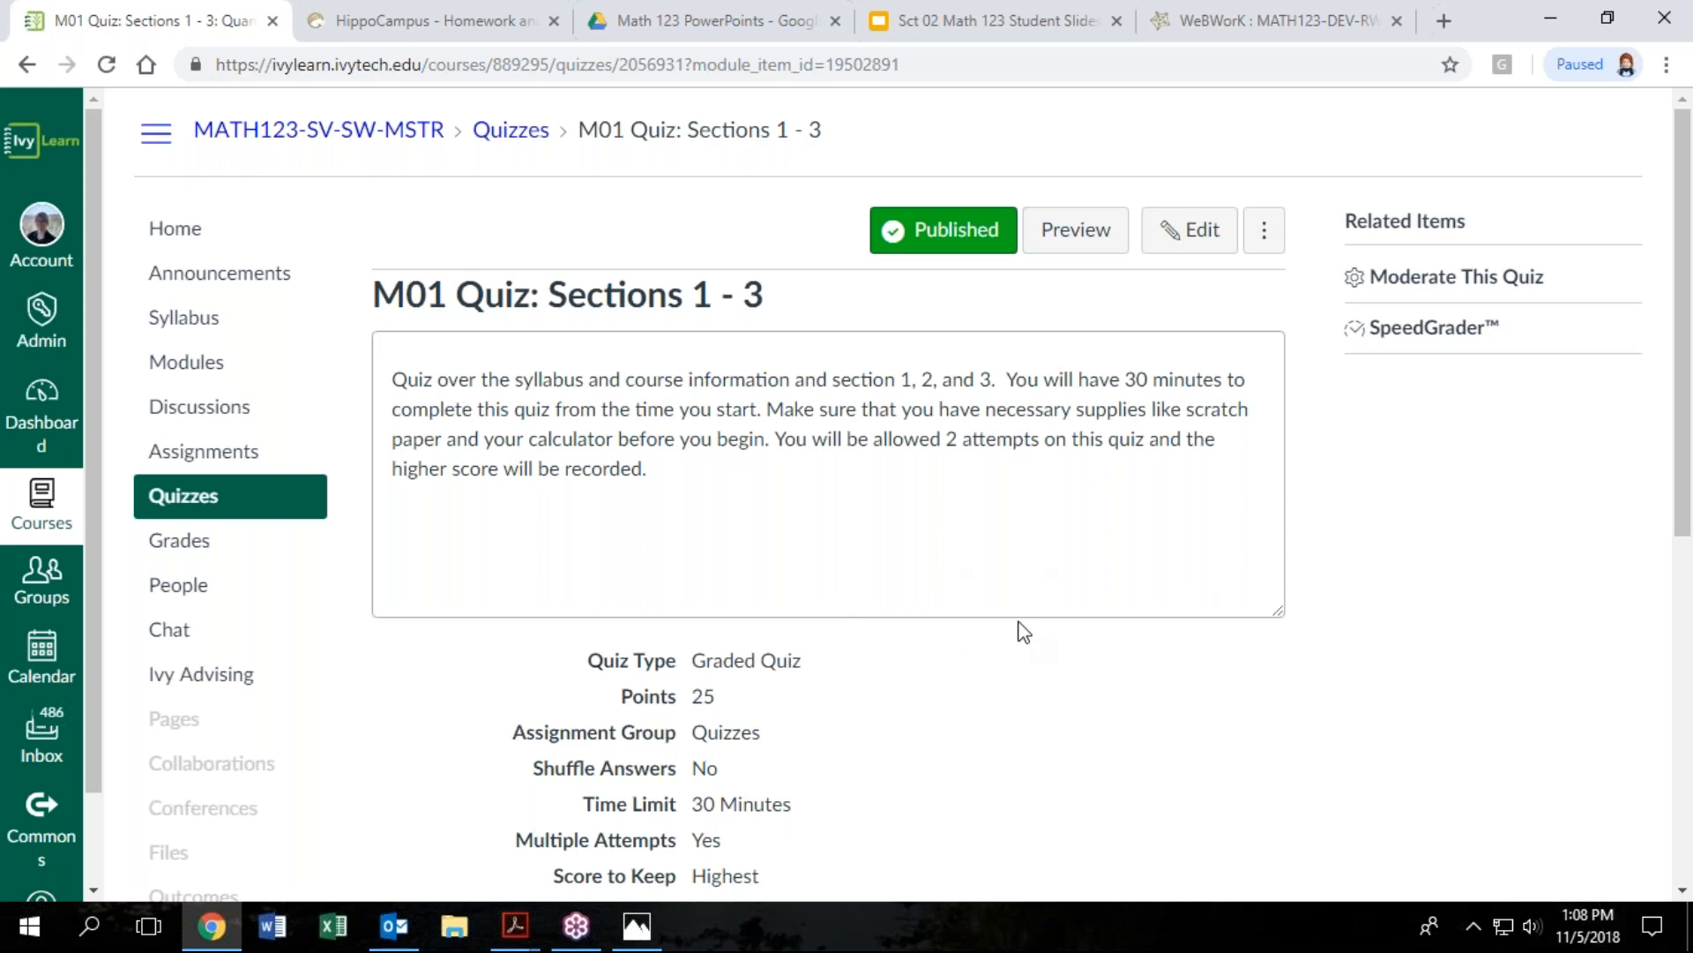
mouse_move(1023, 632)
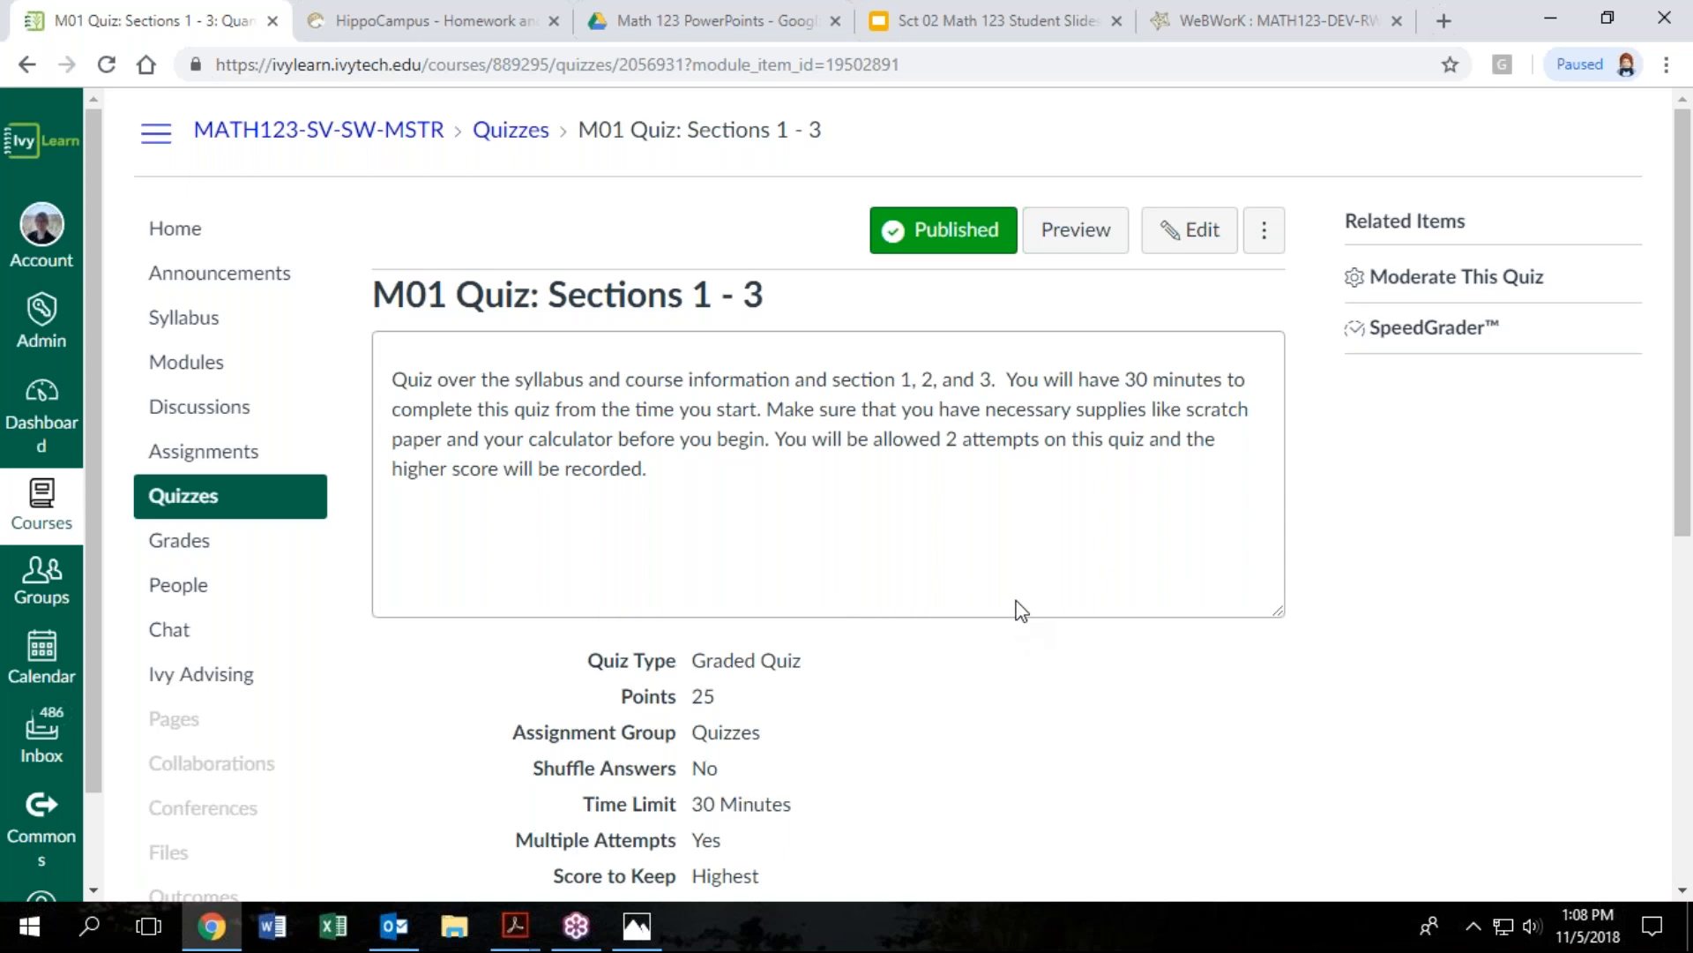
Finish the quiz's settings and availability details and advance to M01 Next Steps
scroll(down, 3)
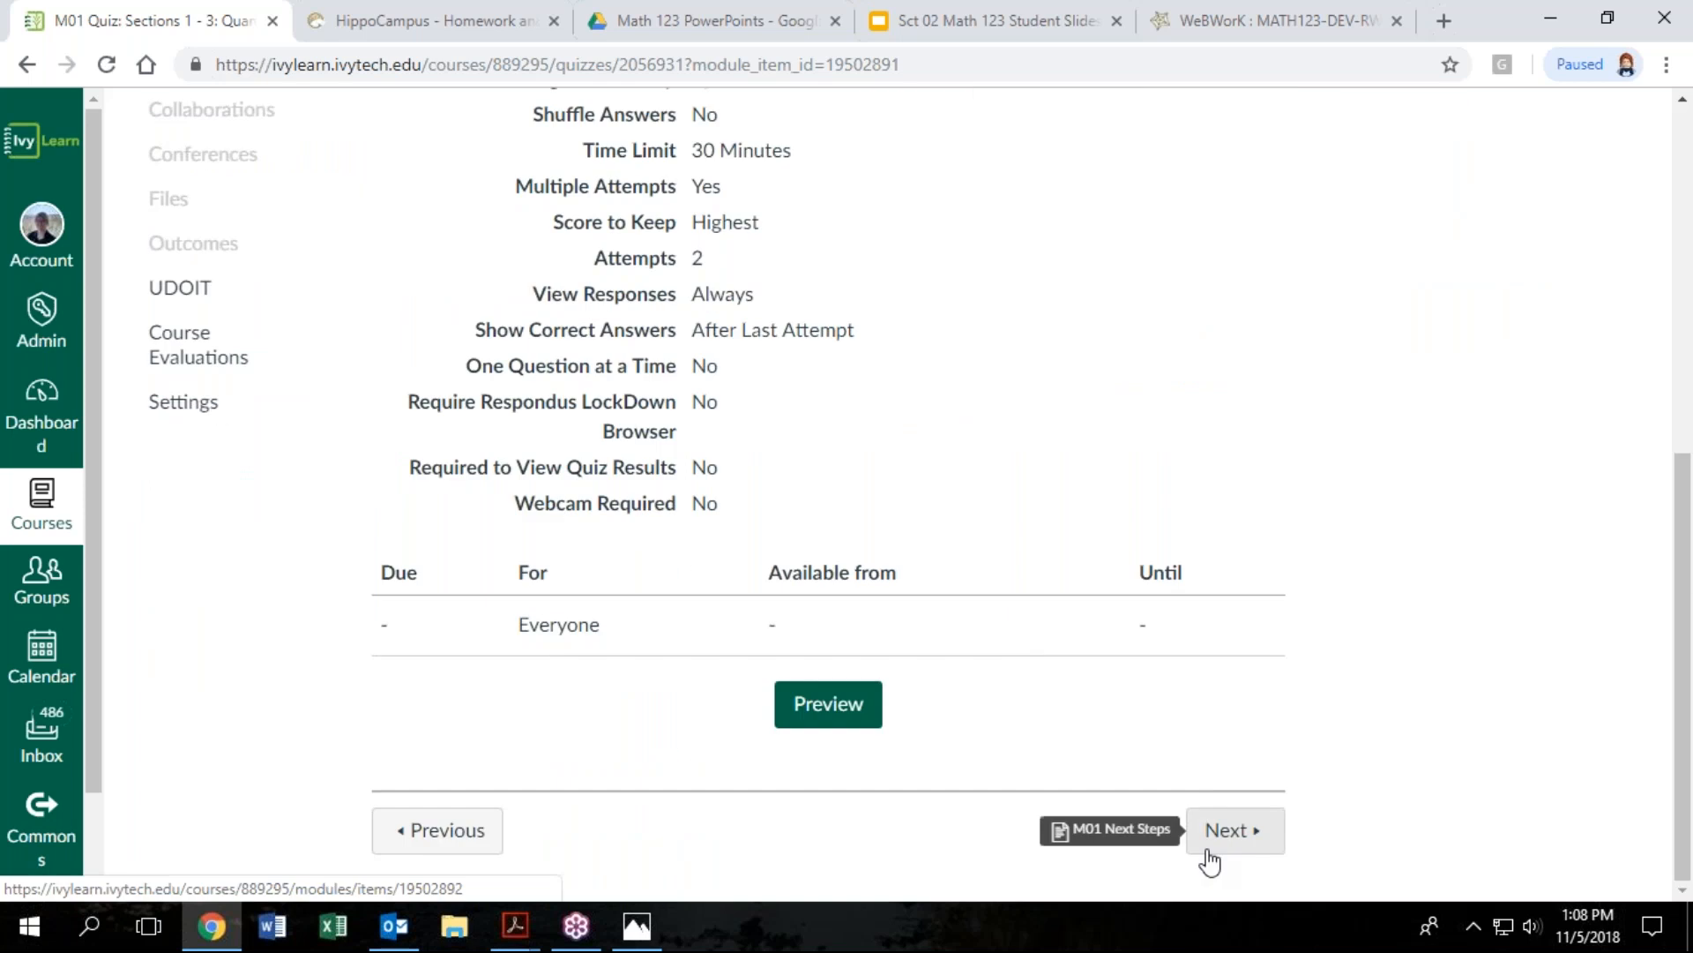
click(1233, 829)
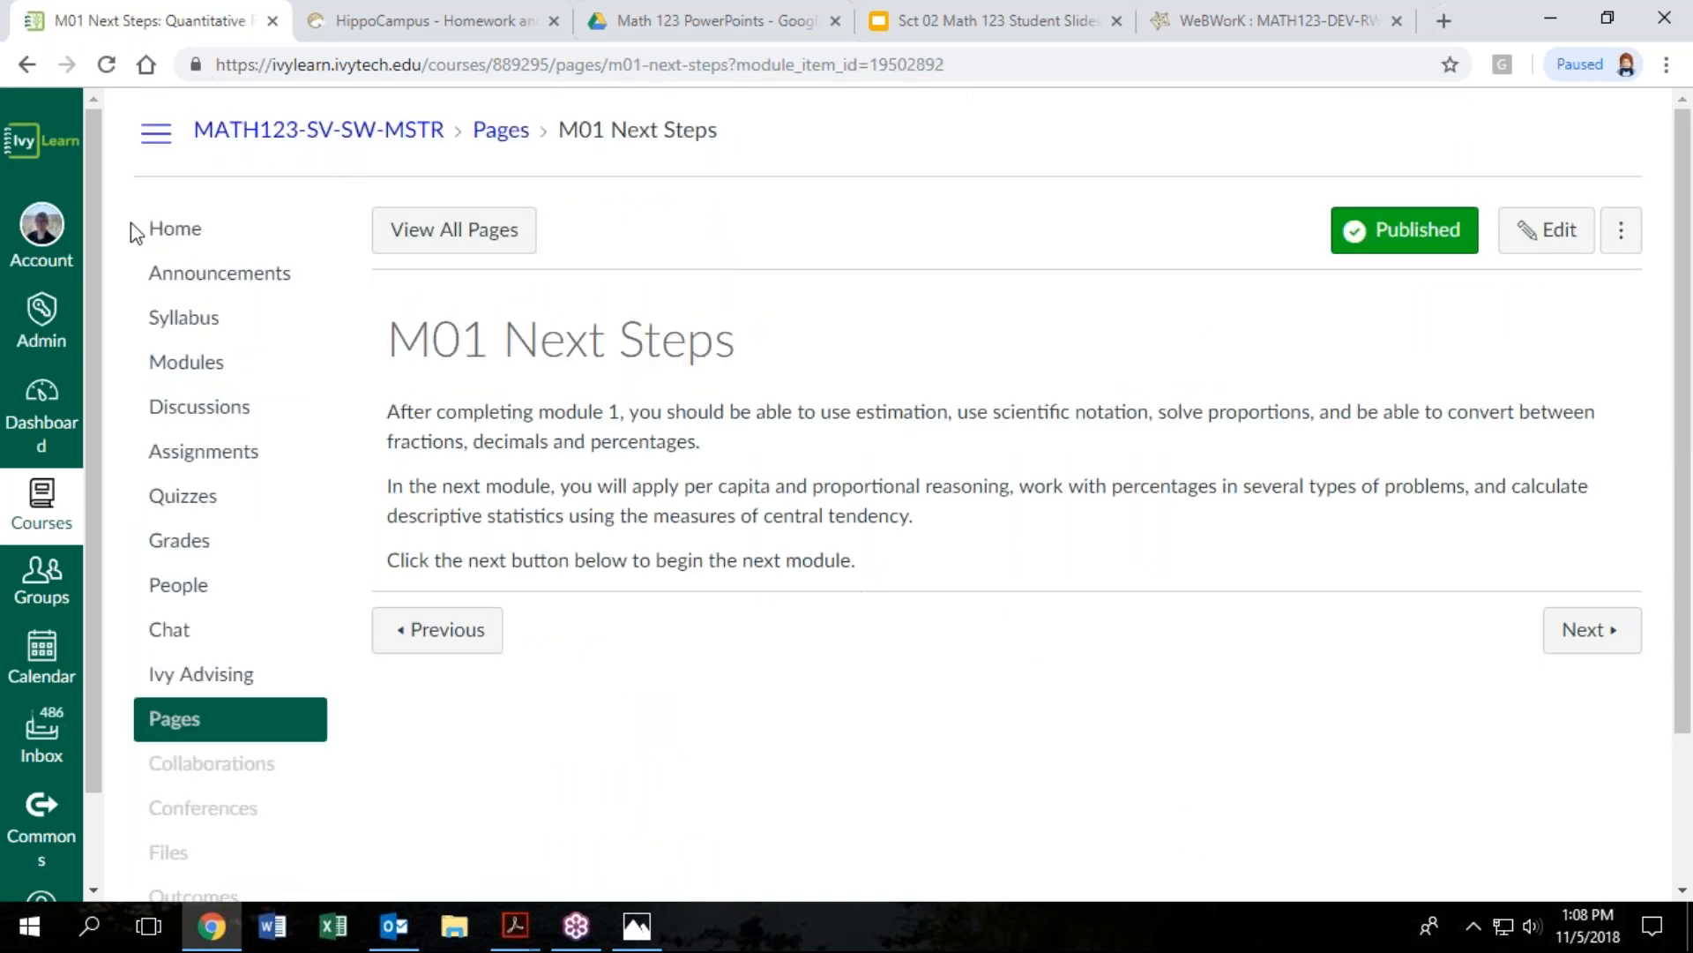
Return from M01 Next Steps to the course home page
click(175, 227)
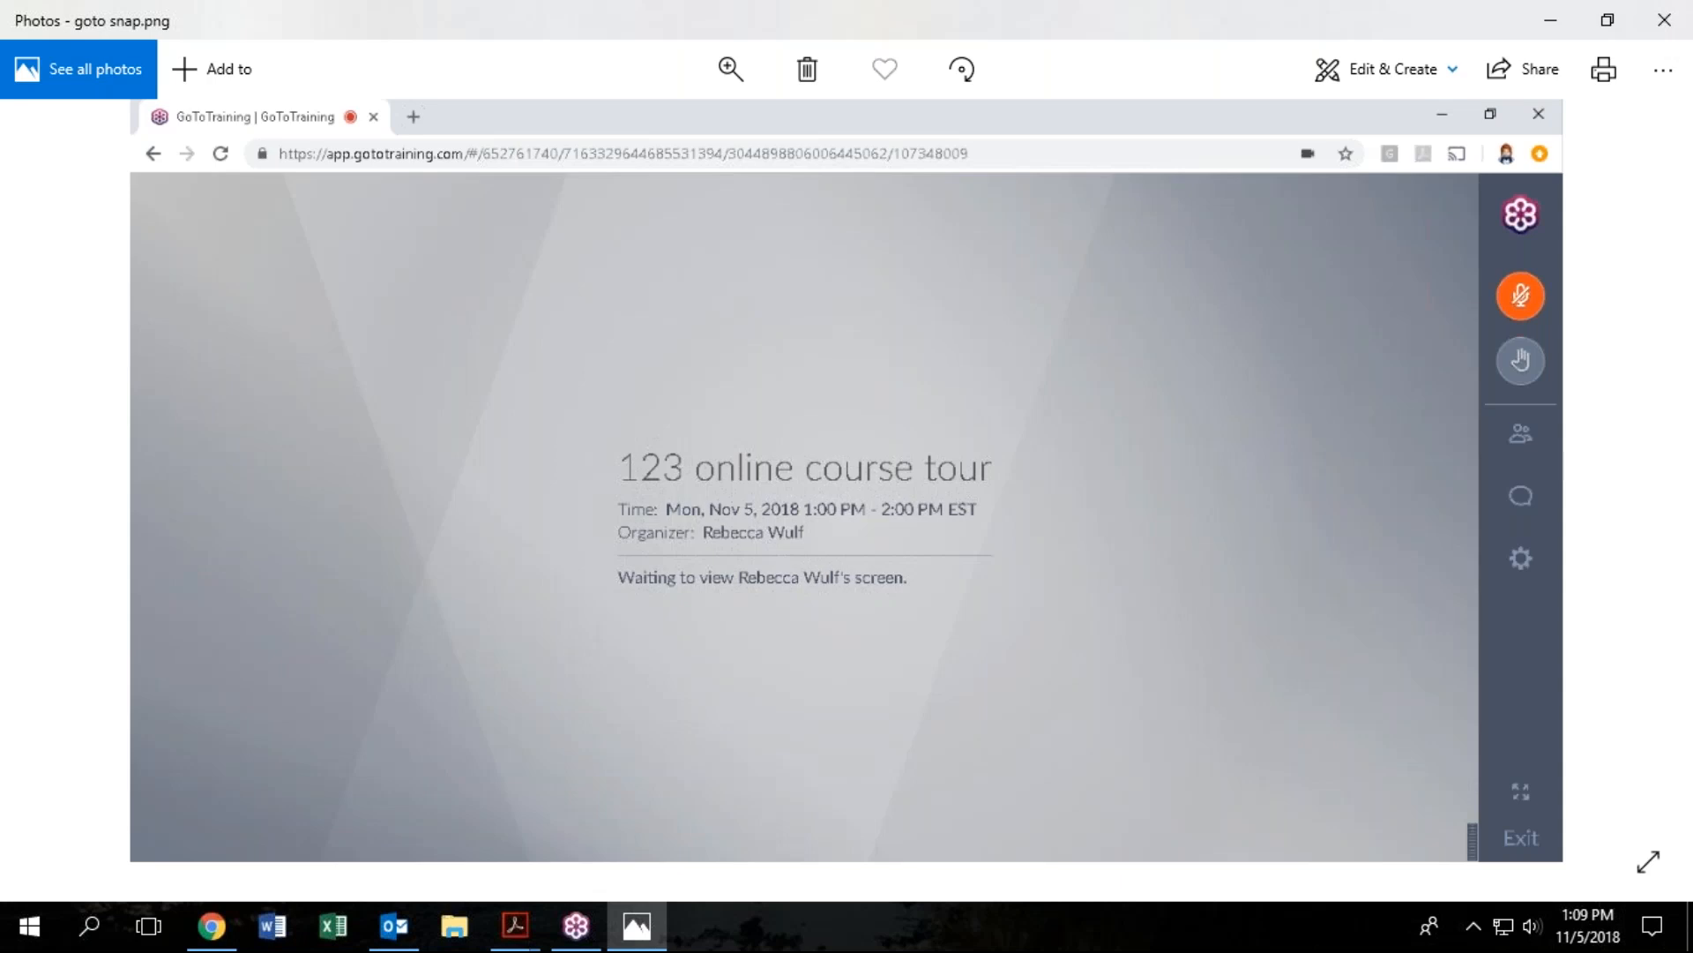
mouse_move(537, 793)
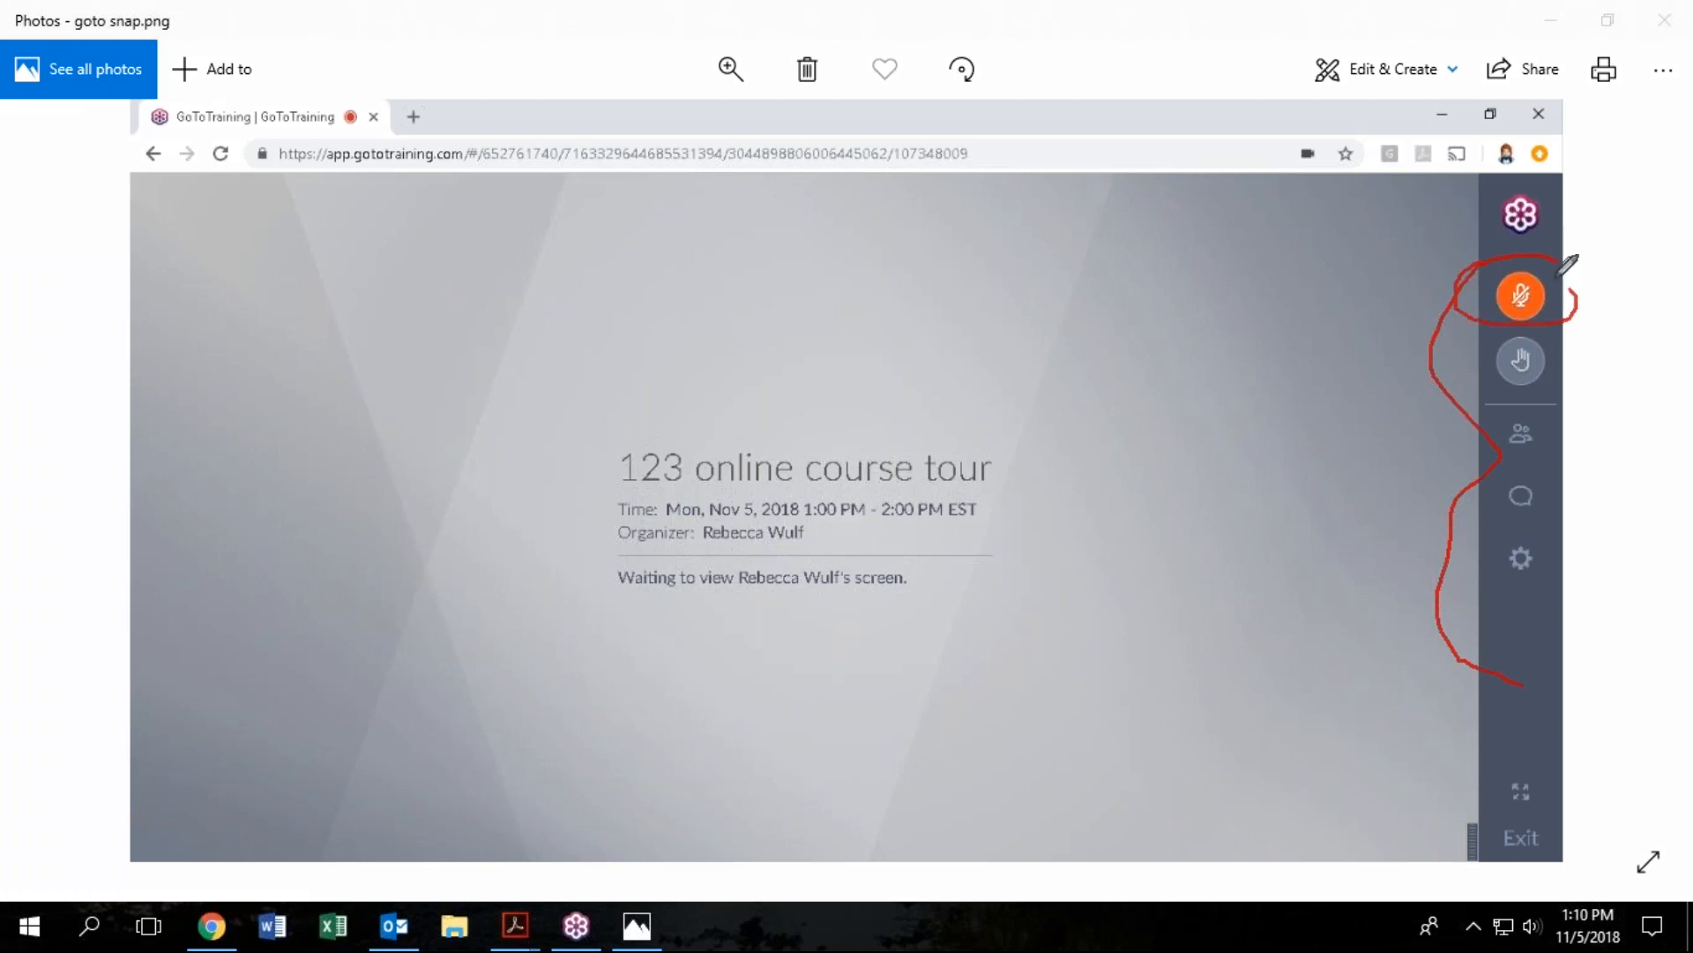
mouse_move(98, 540)
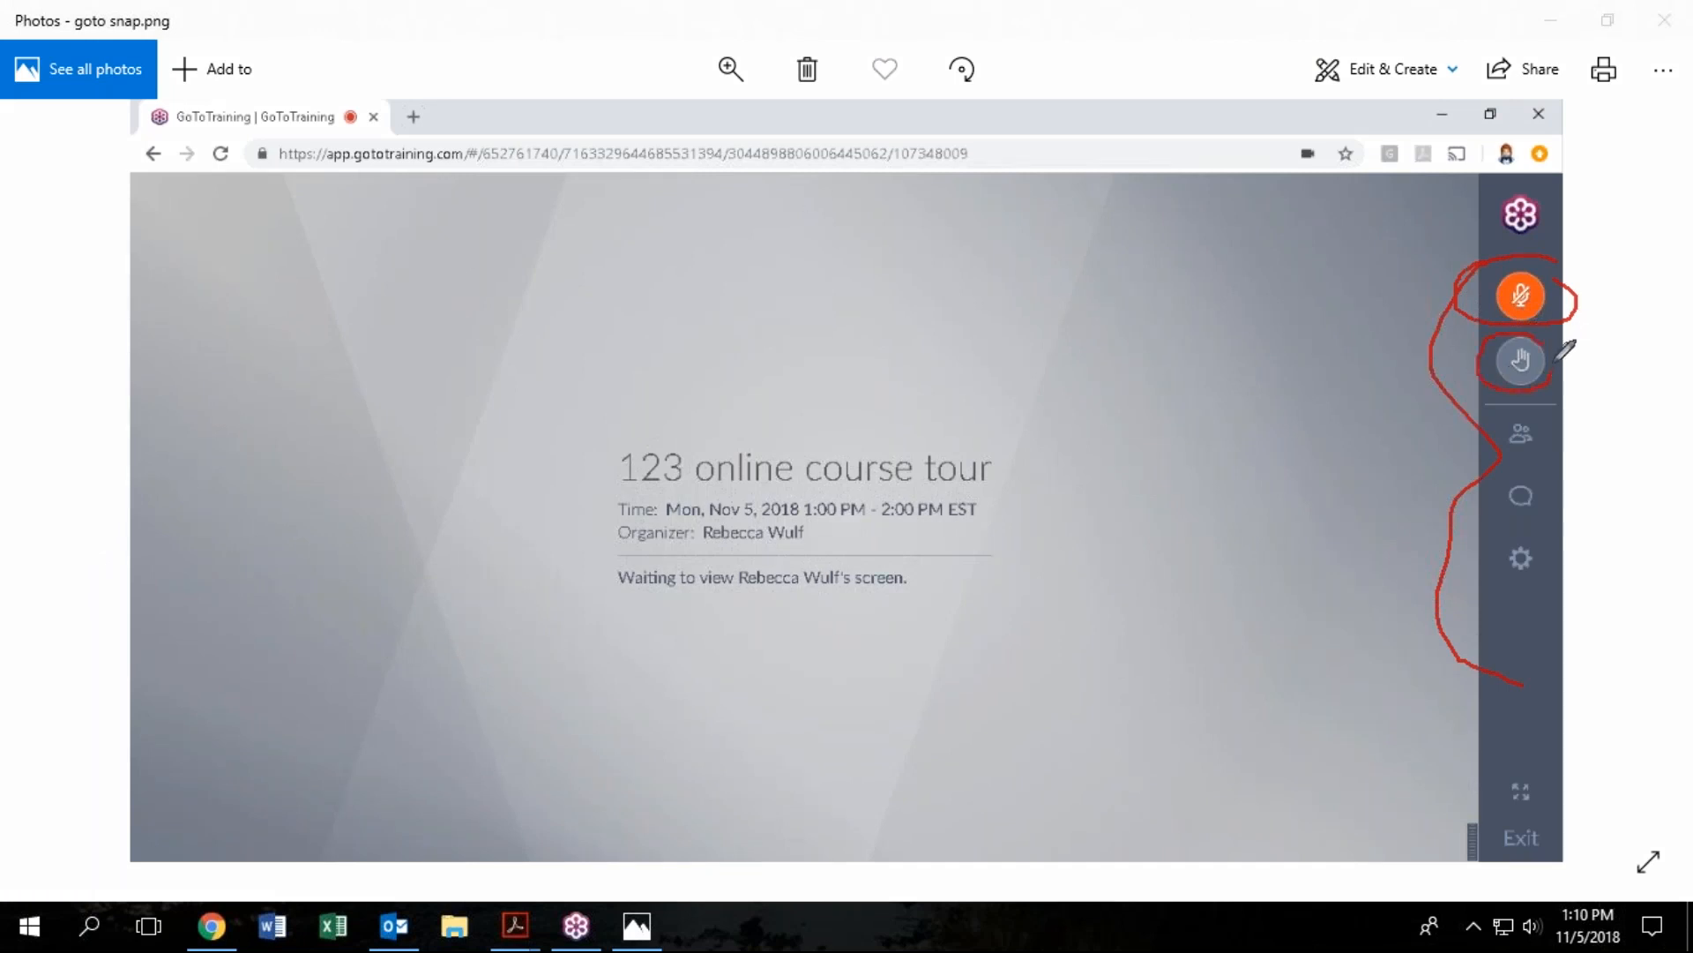
mouse_move(1365, 583)
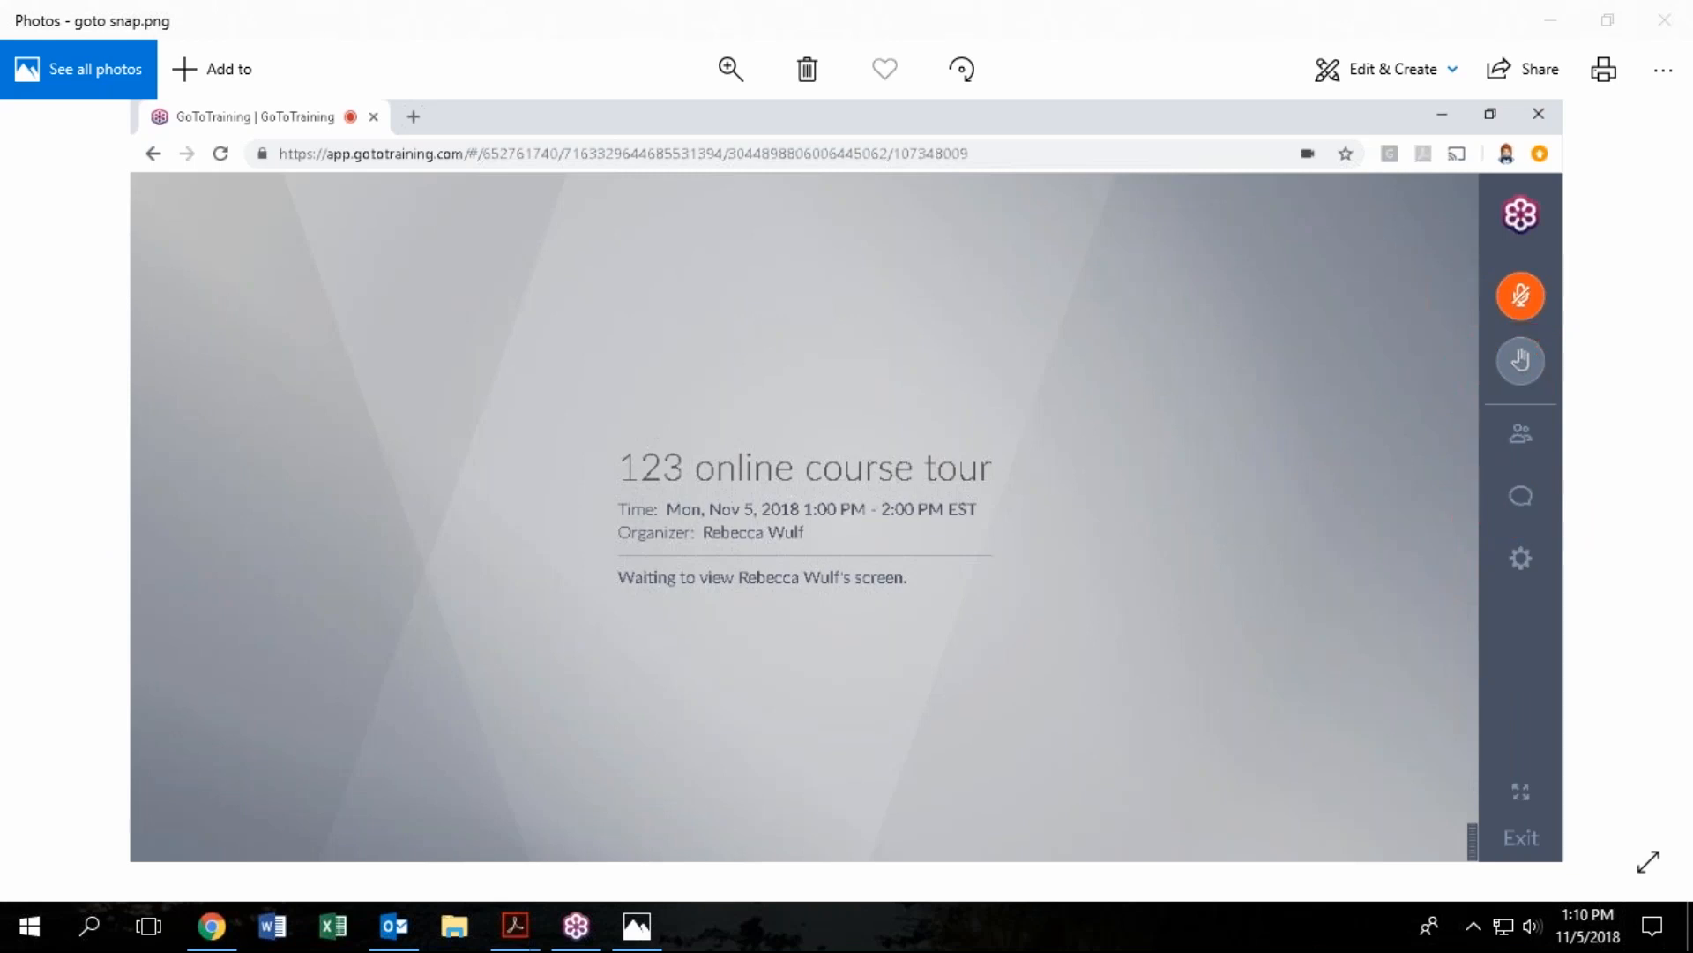
mouse_move(1648, 464)
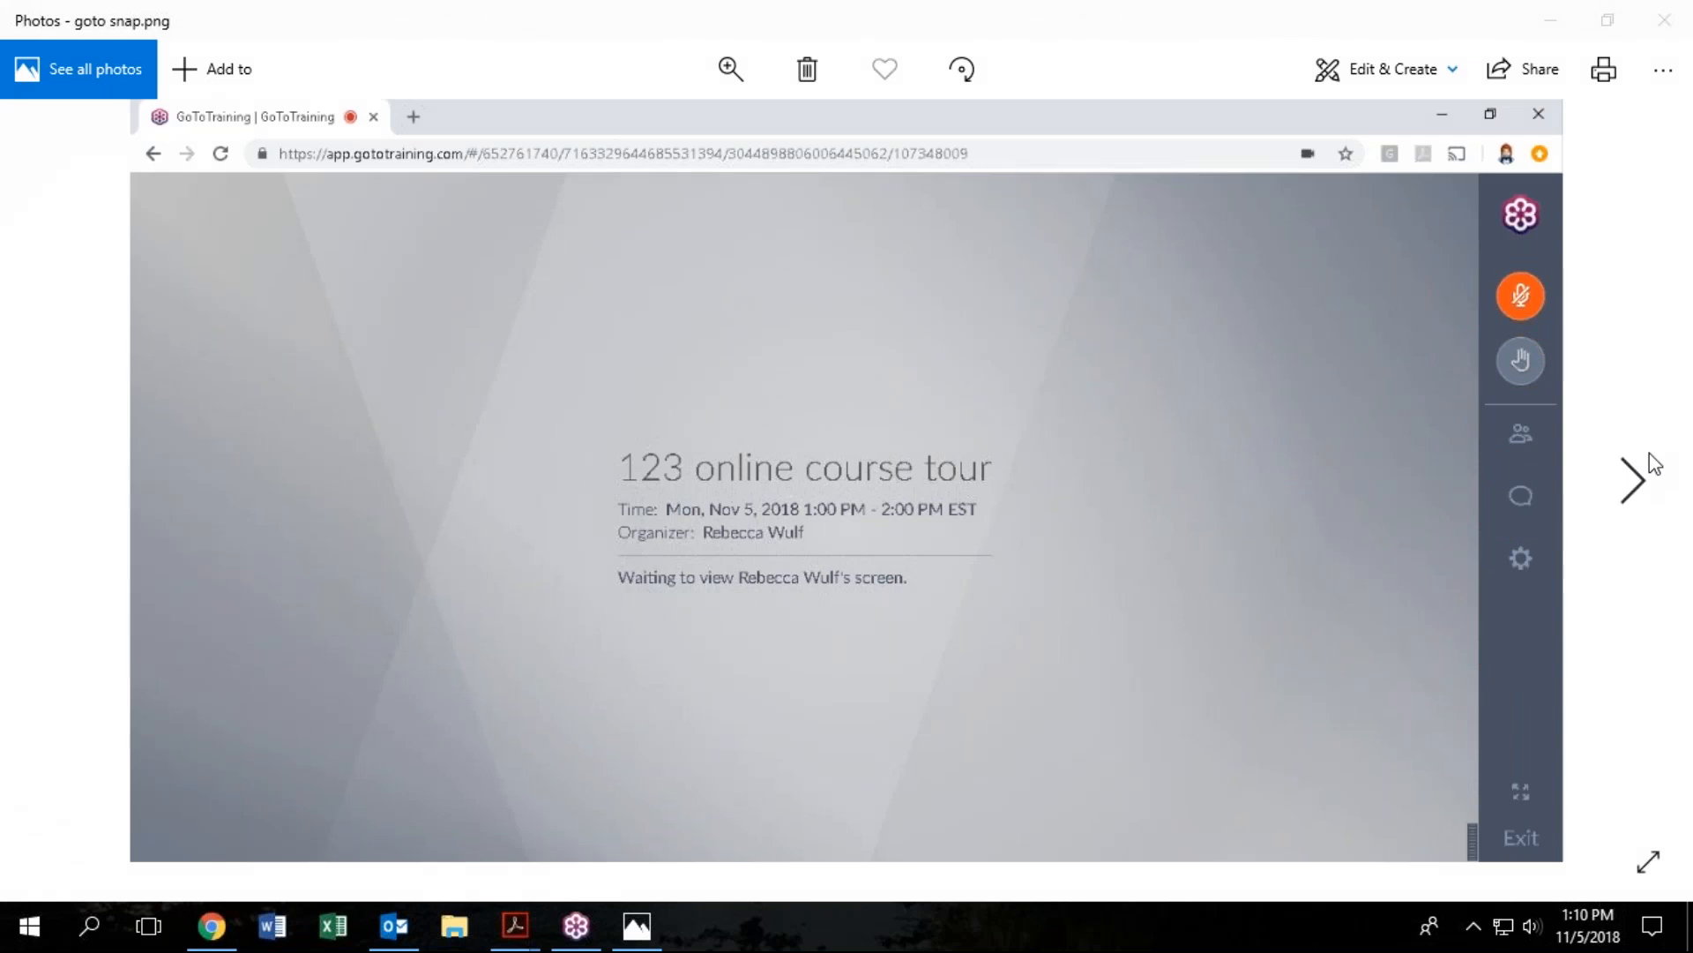
Move from goto snap.png to the next screenshot showing the GoToTraining chat panel
click(1519, 494)
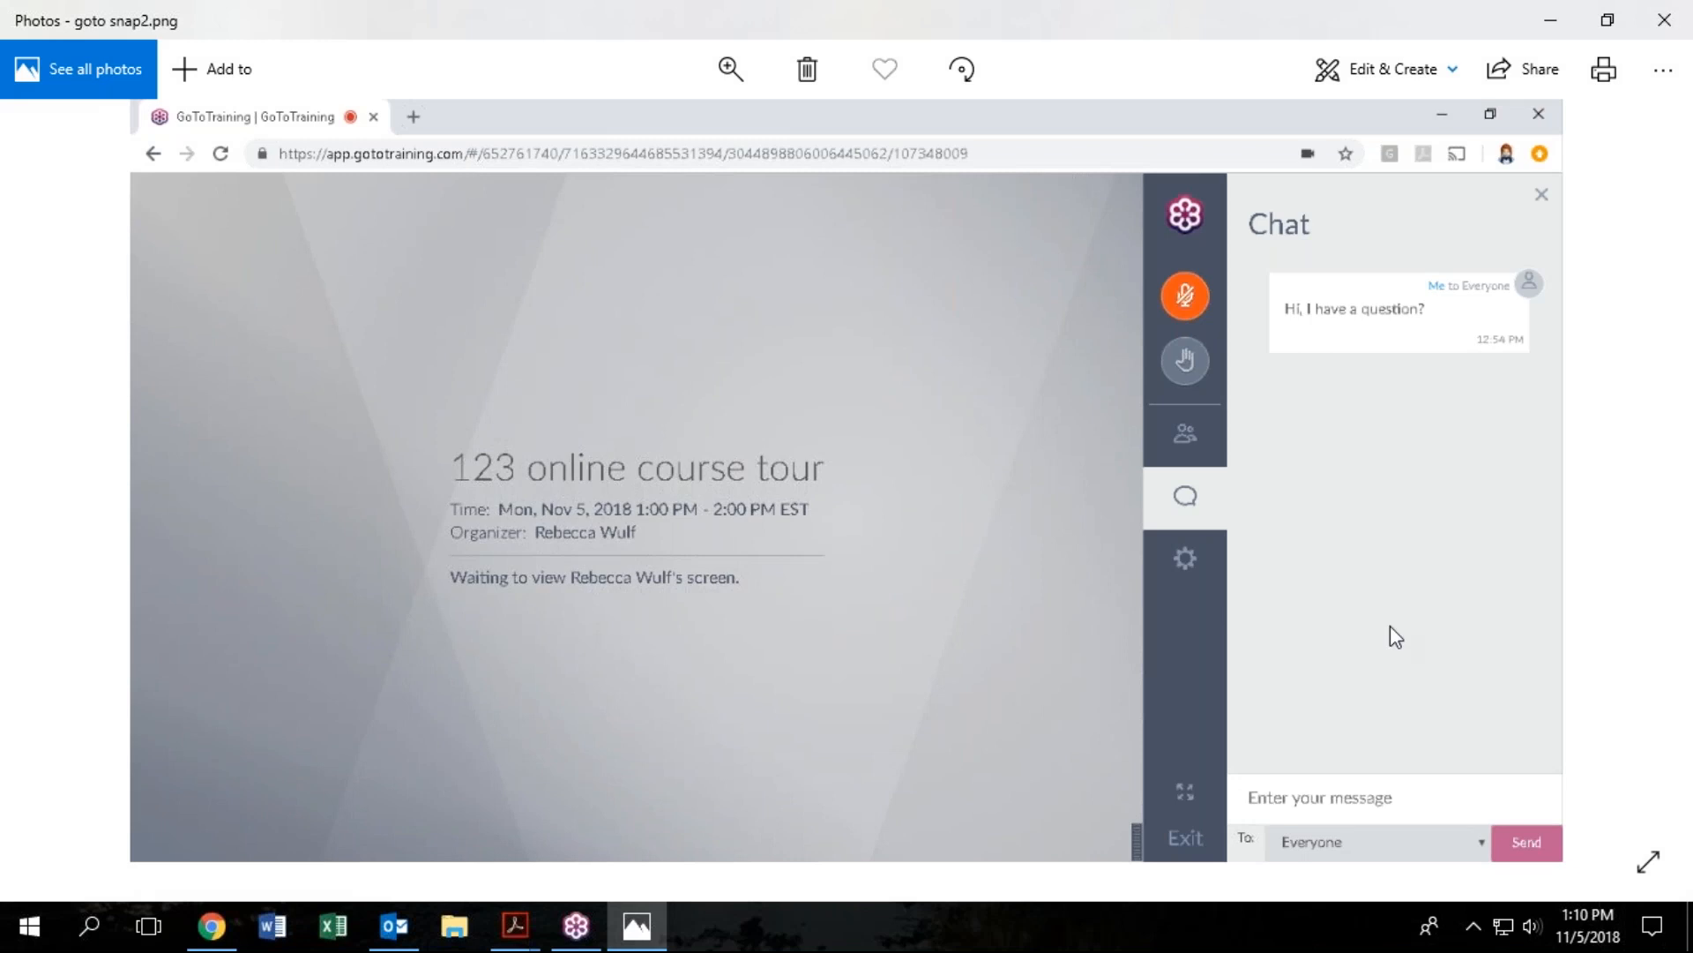
mouse_move(1513, 685)
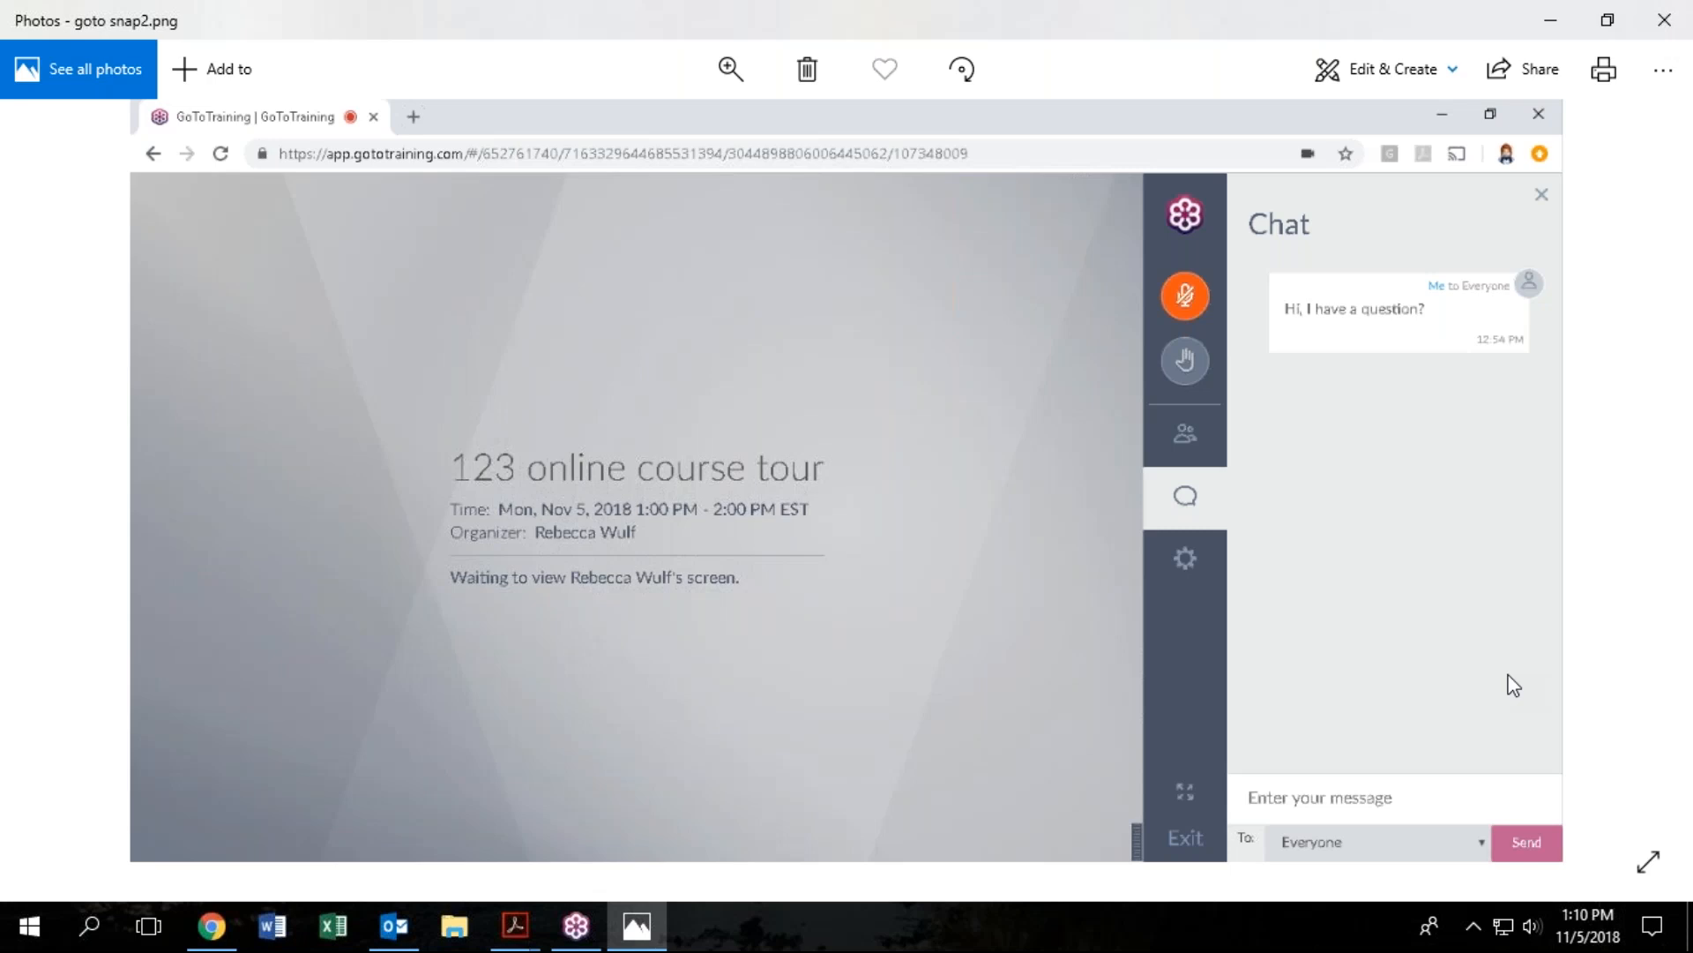
mouse_move(1571, 28)
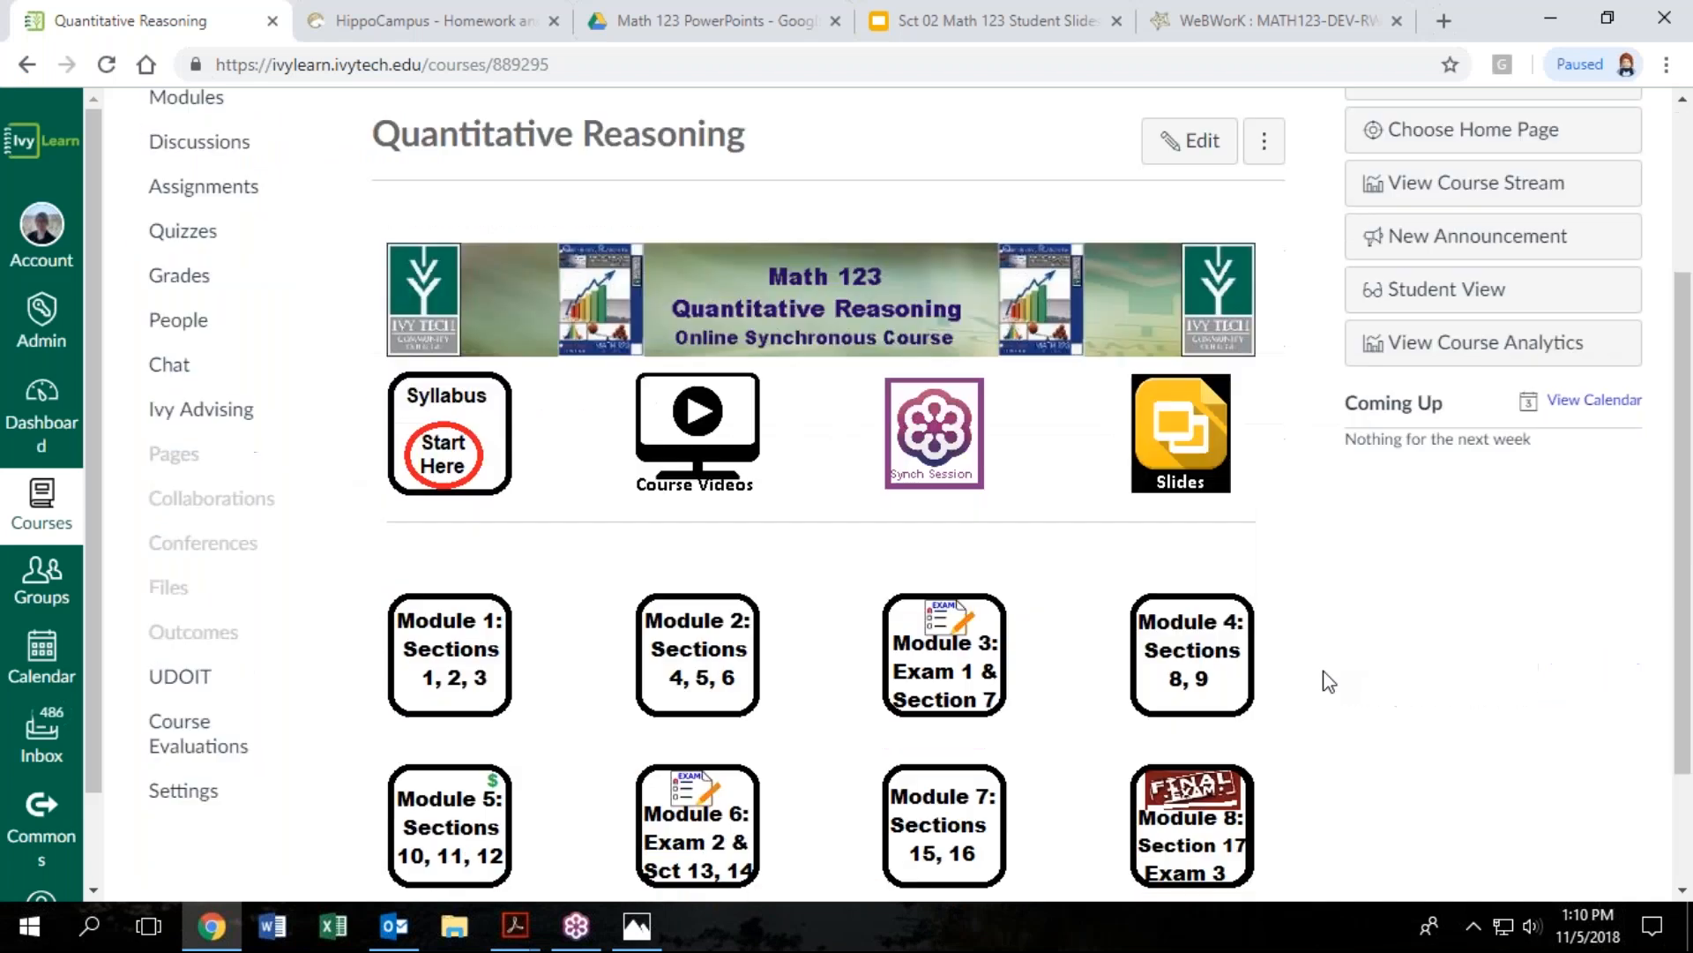
From the Module 2 tile, reach the M02Excel: Pie Charts assignment in Student View
scroll(down, 3)
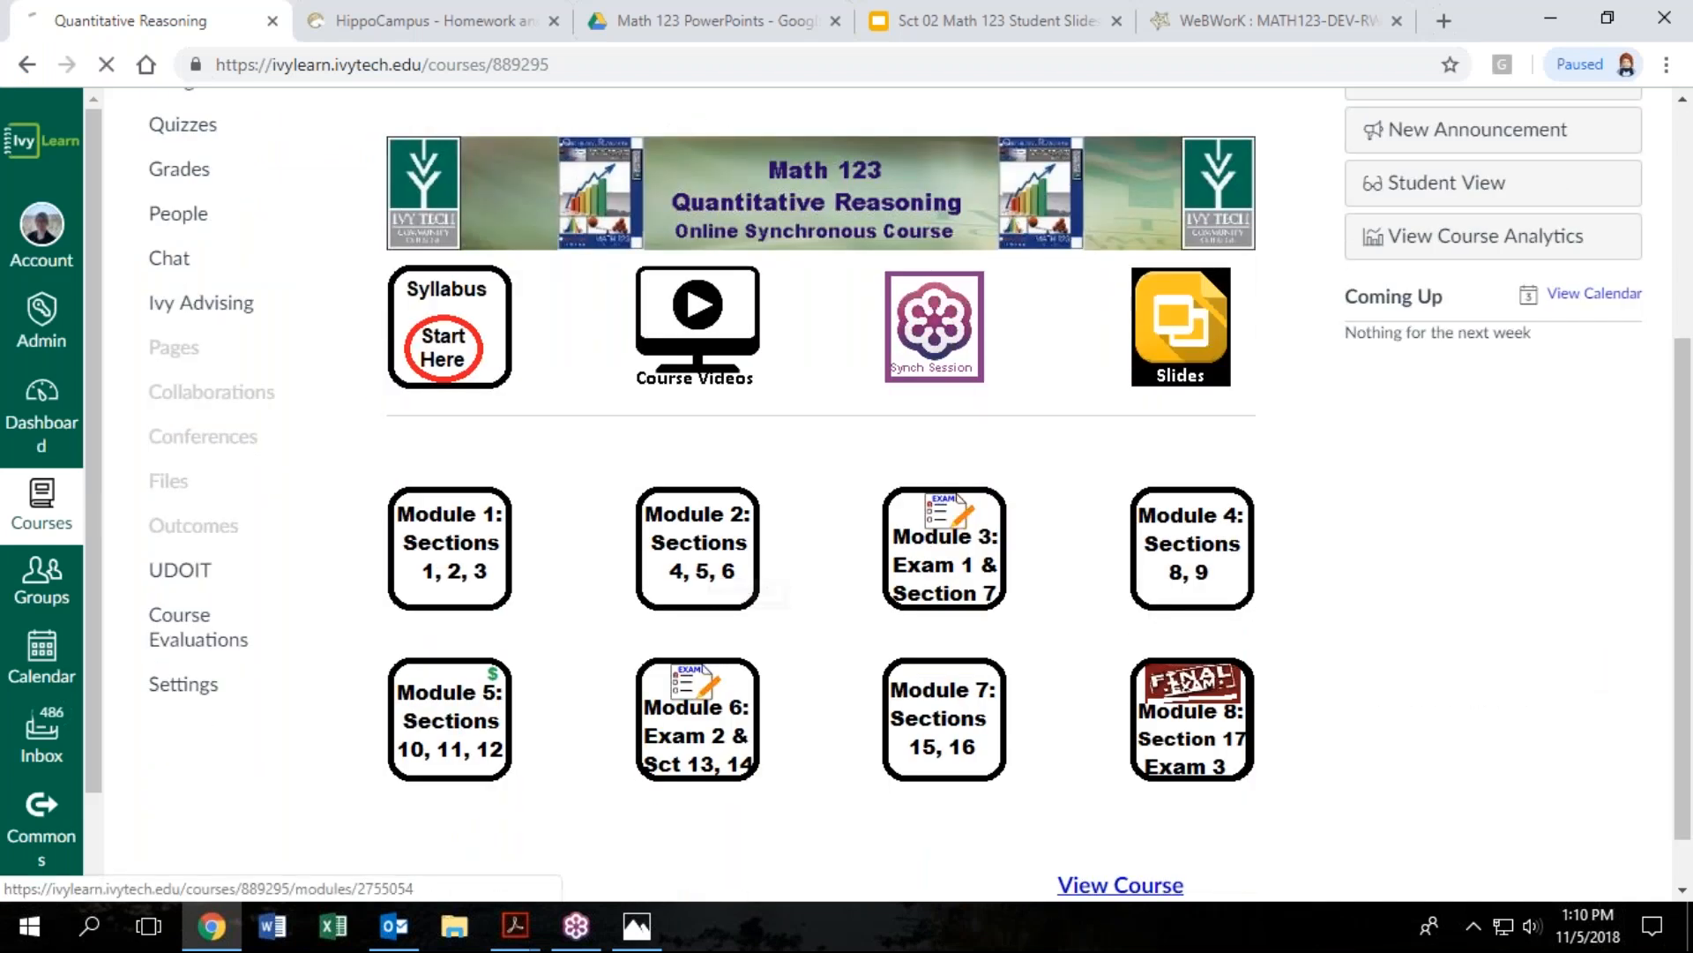
click(696, 547)
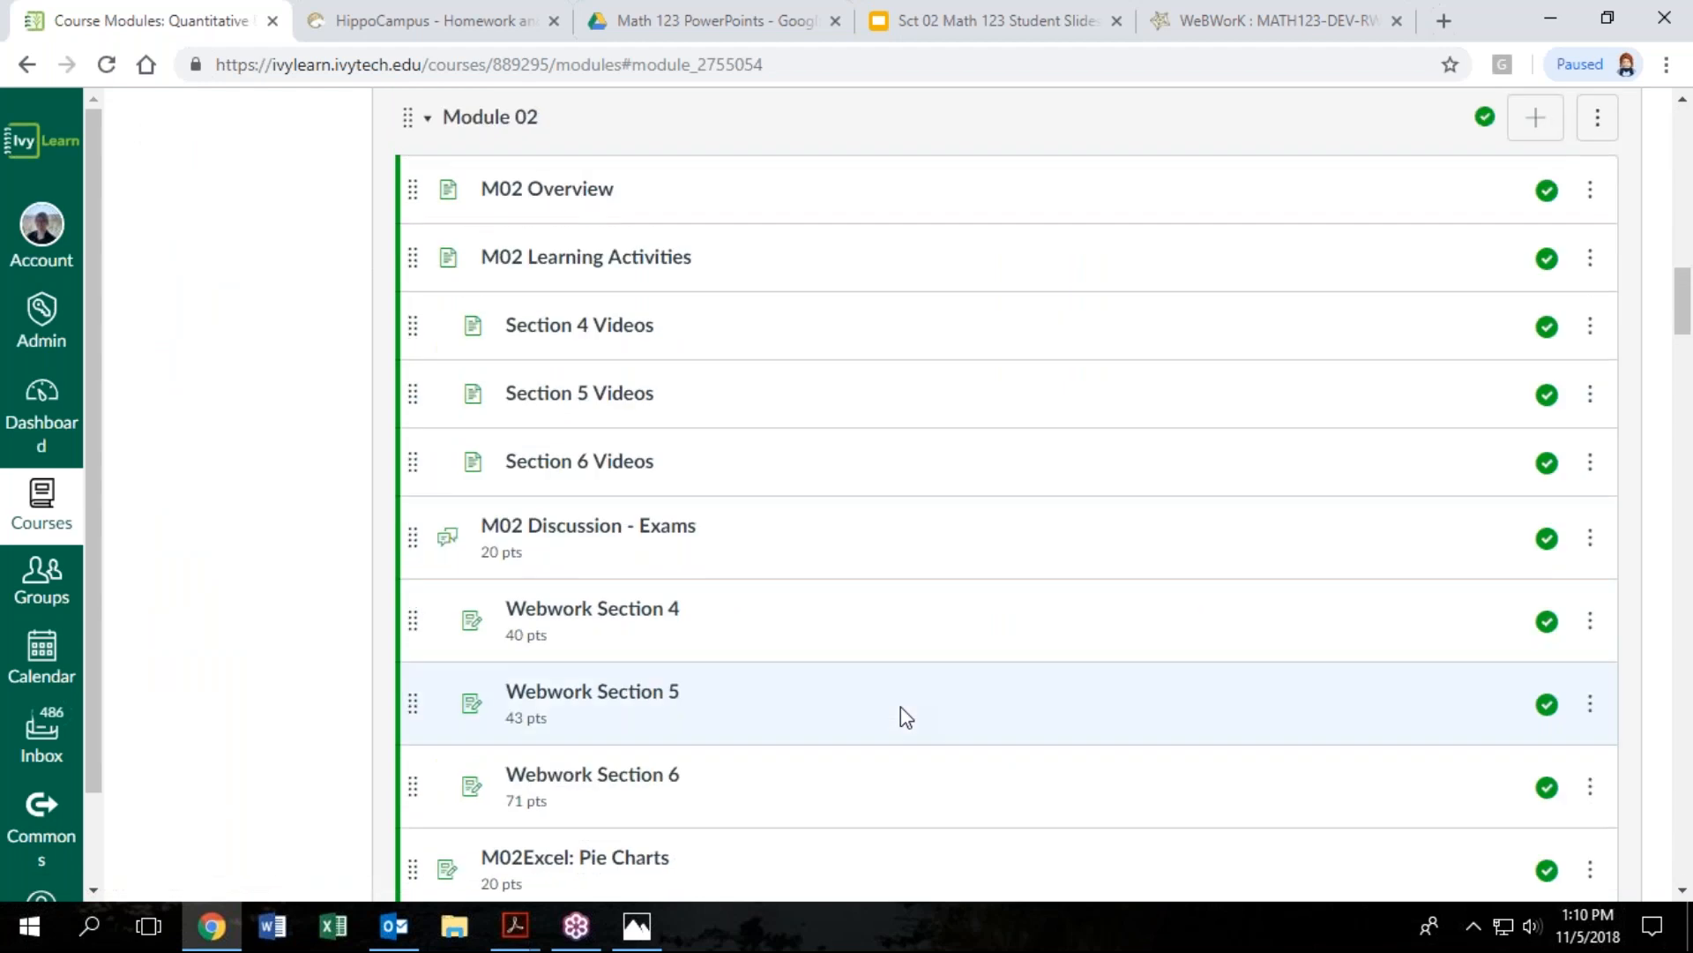
scroll(down, 3)
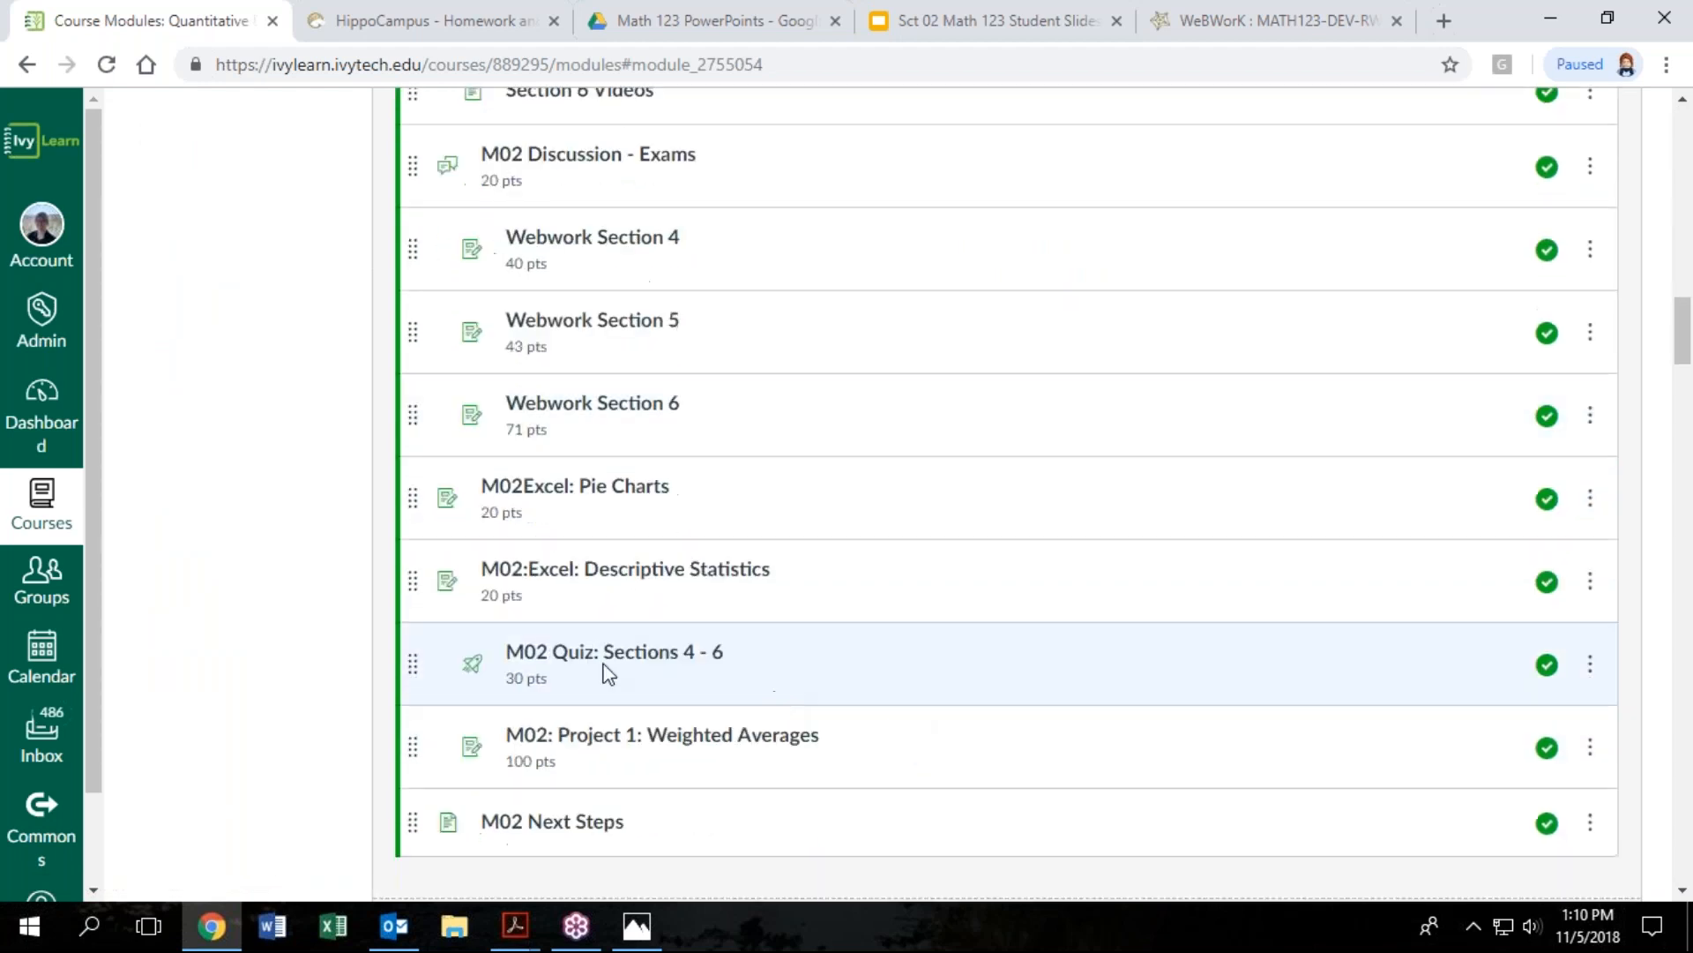
click(575, 485)
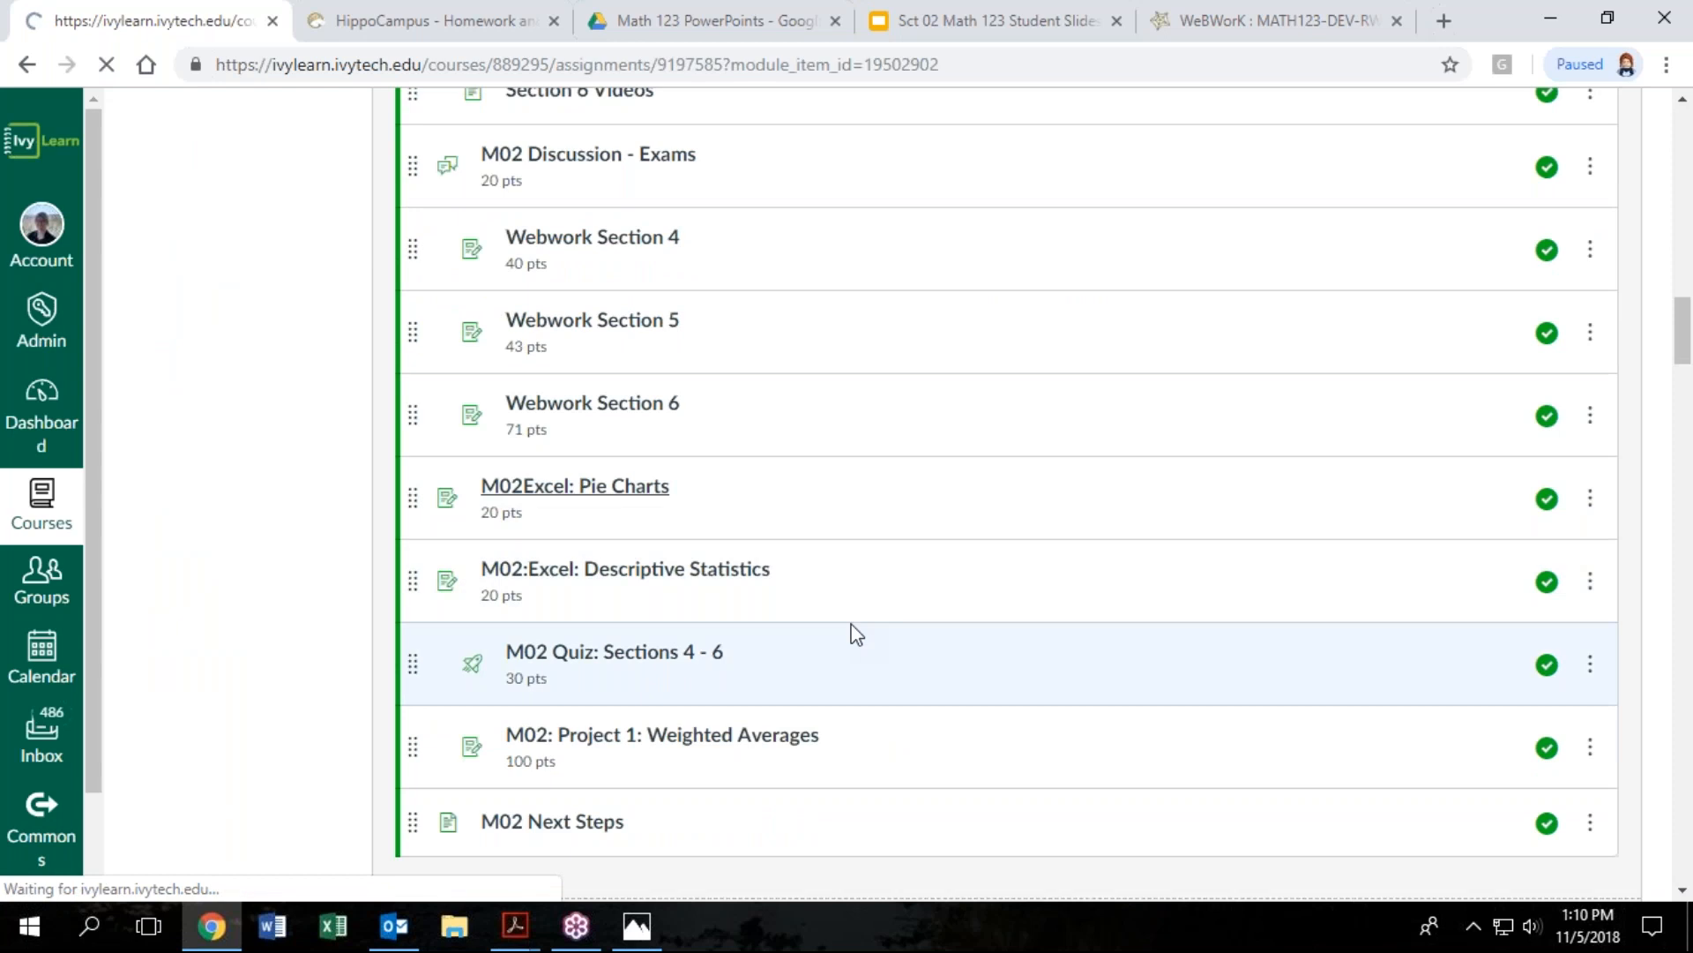
click(575, 486)
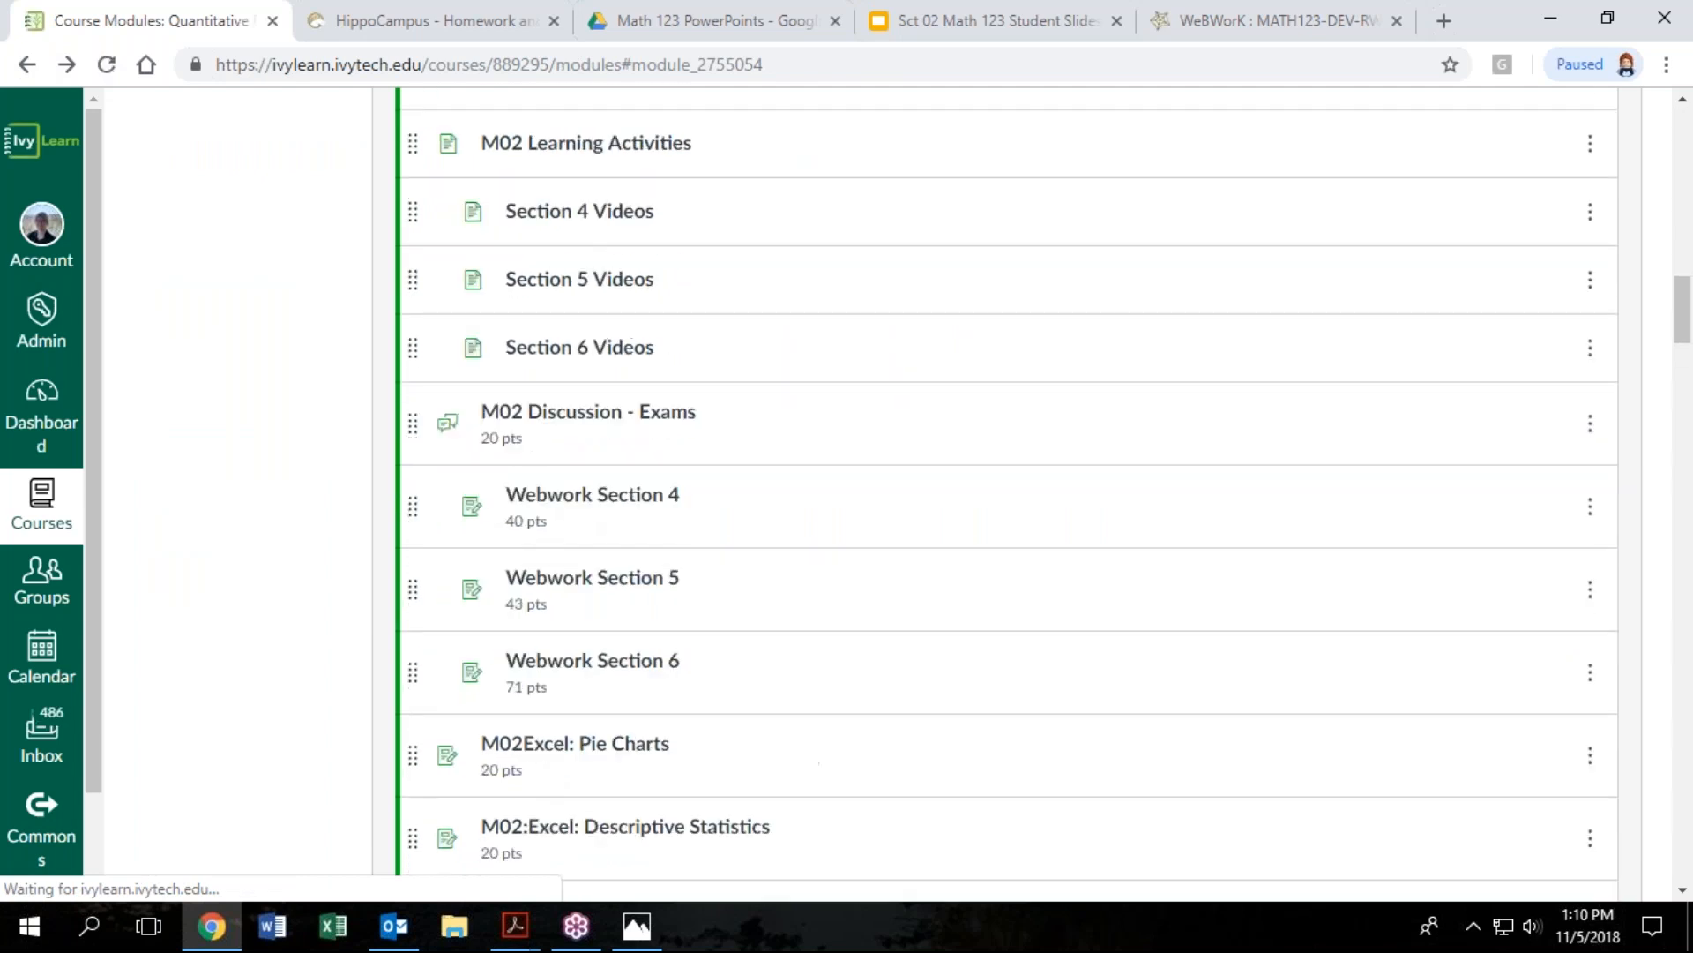
scroll(up, 3)
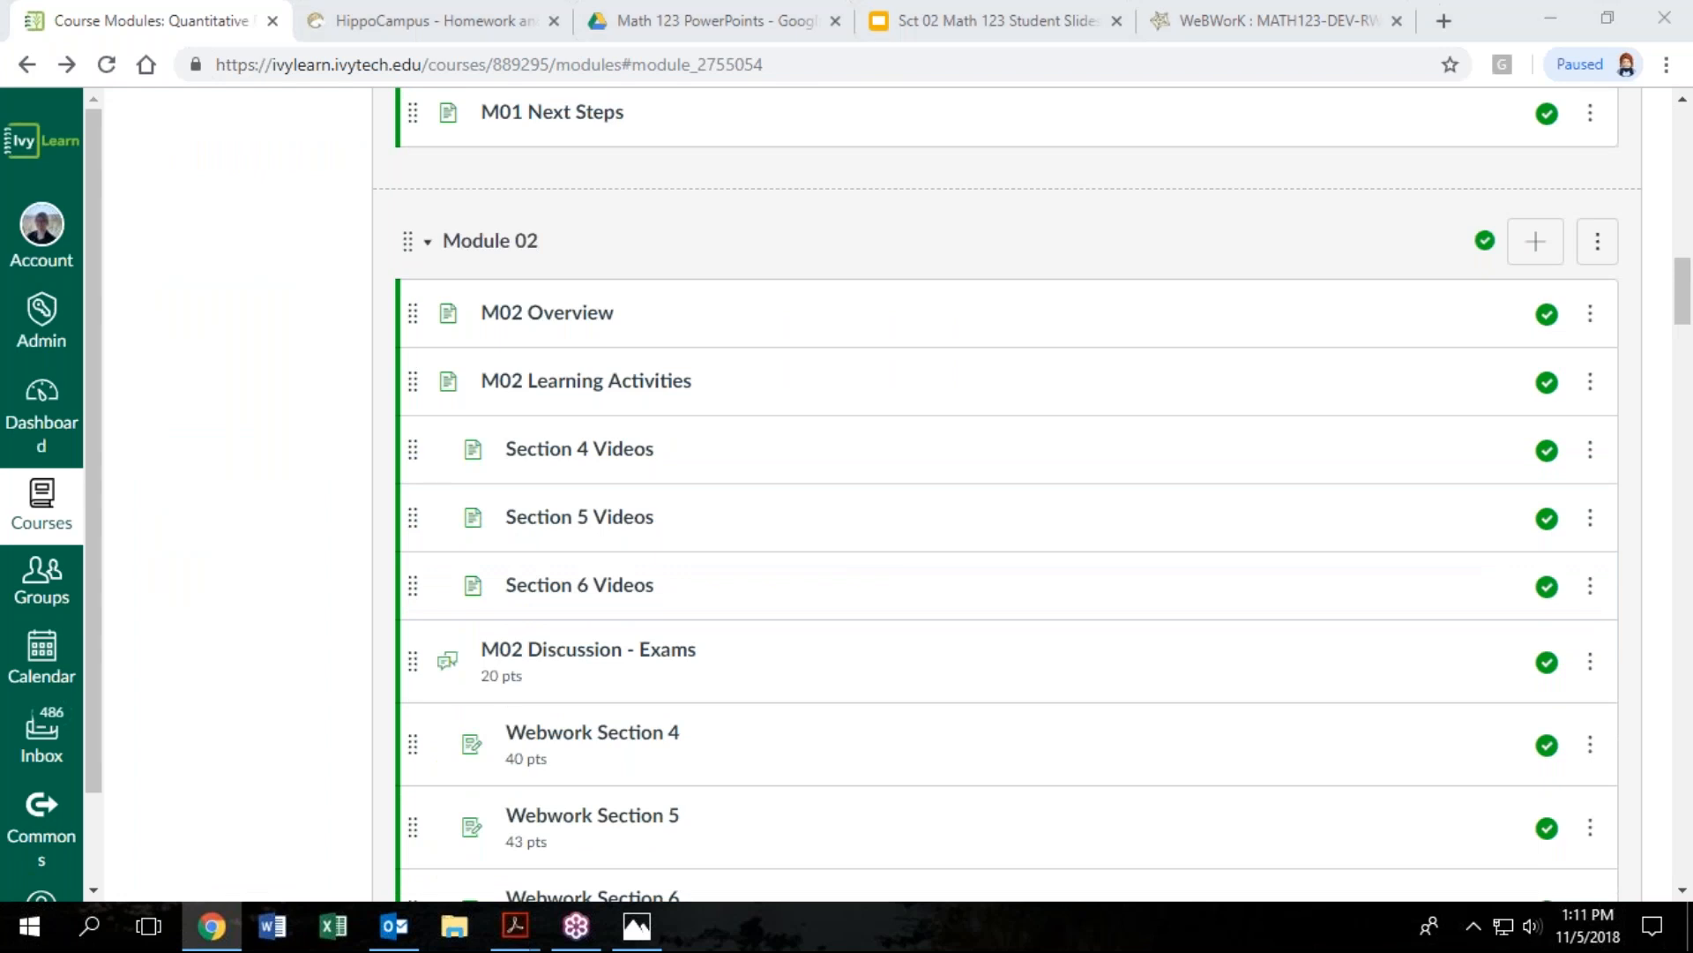
mouse_move(959, 578)
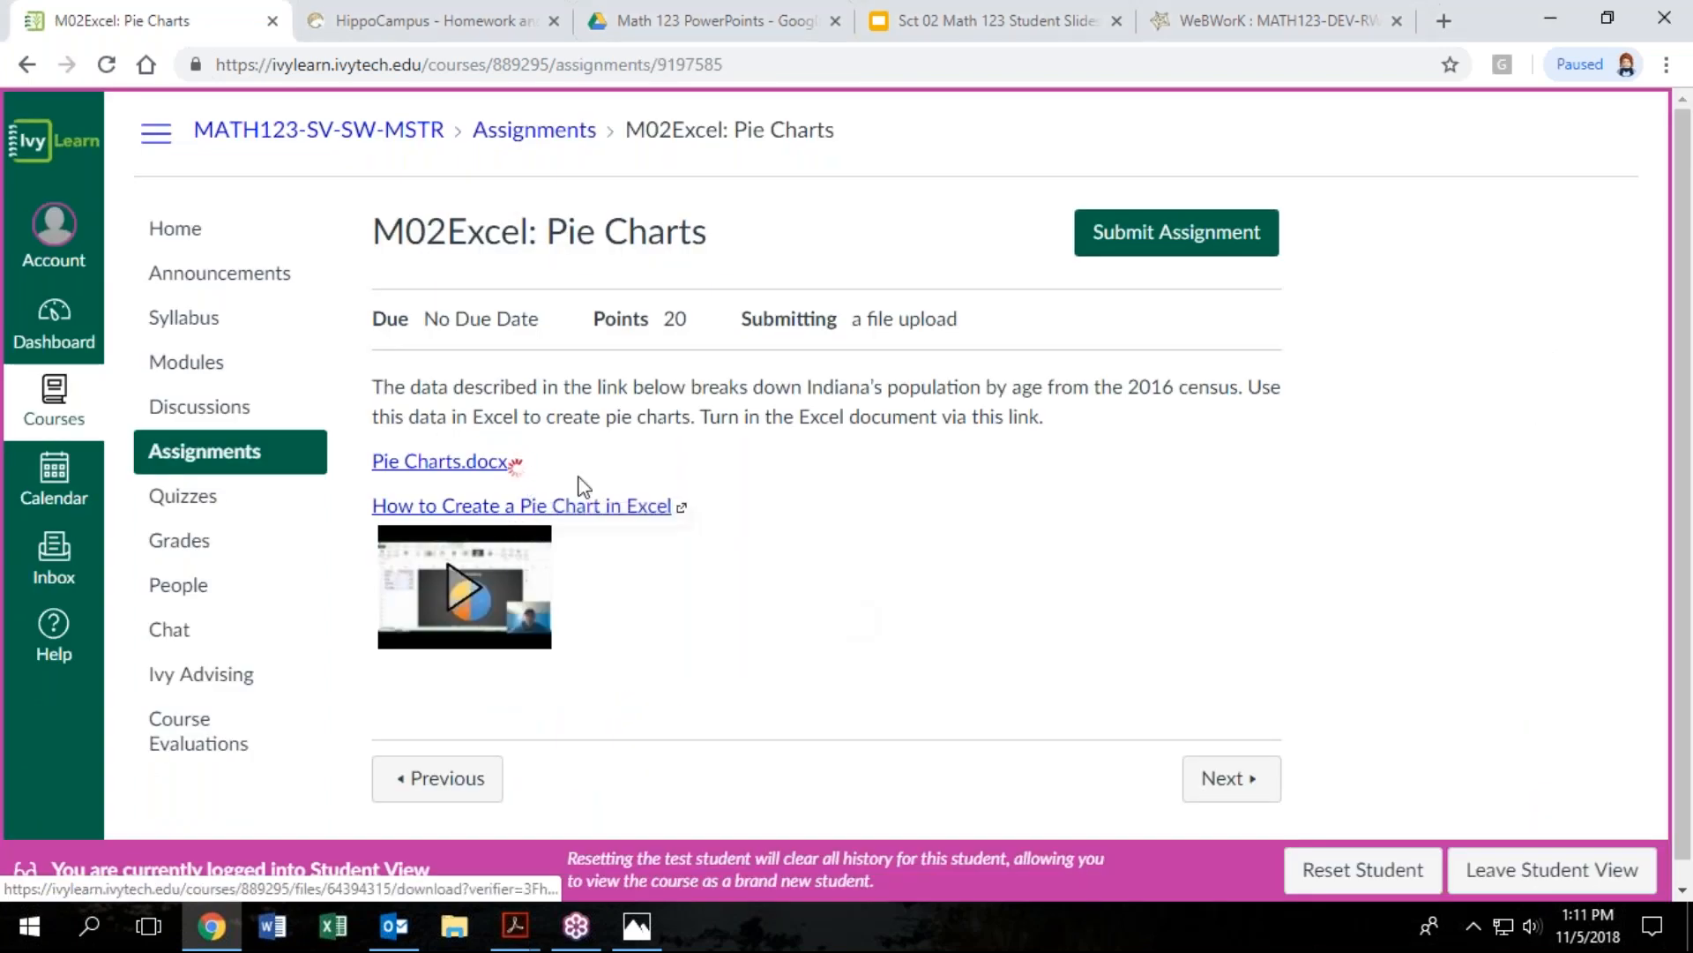
click(440, 460)
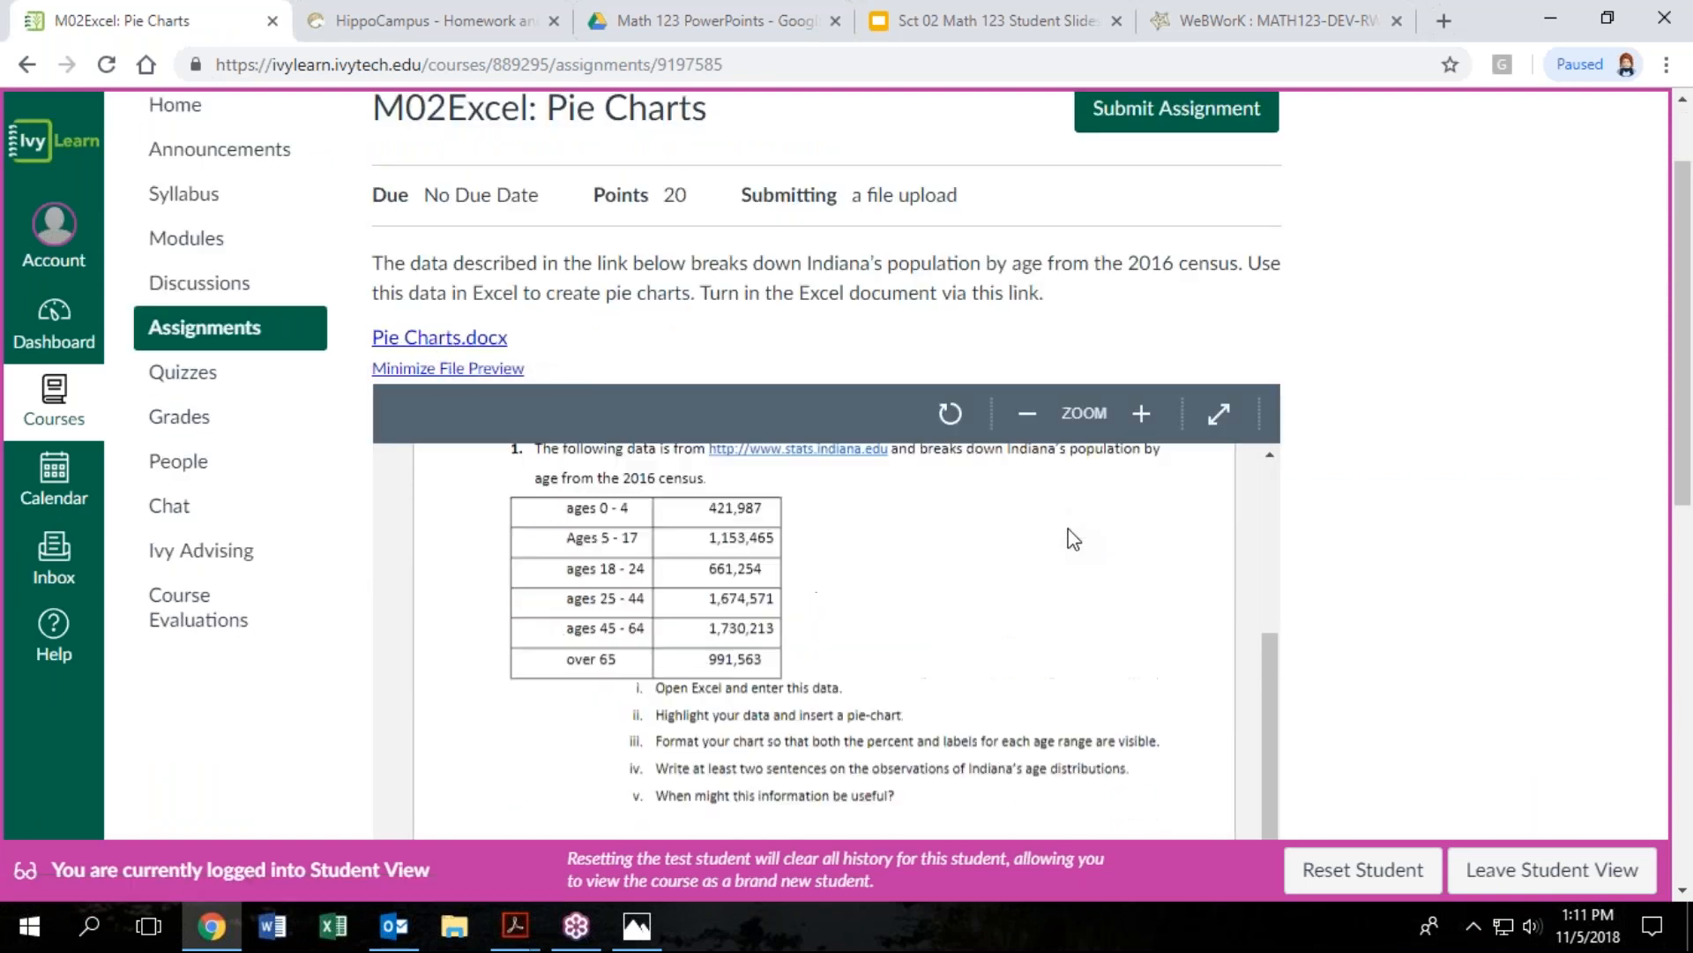
scroll(down, 3)
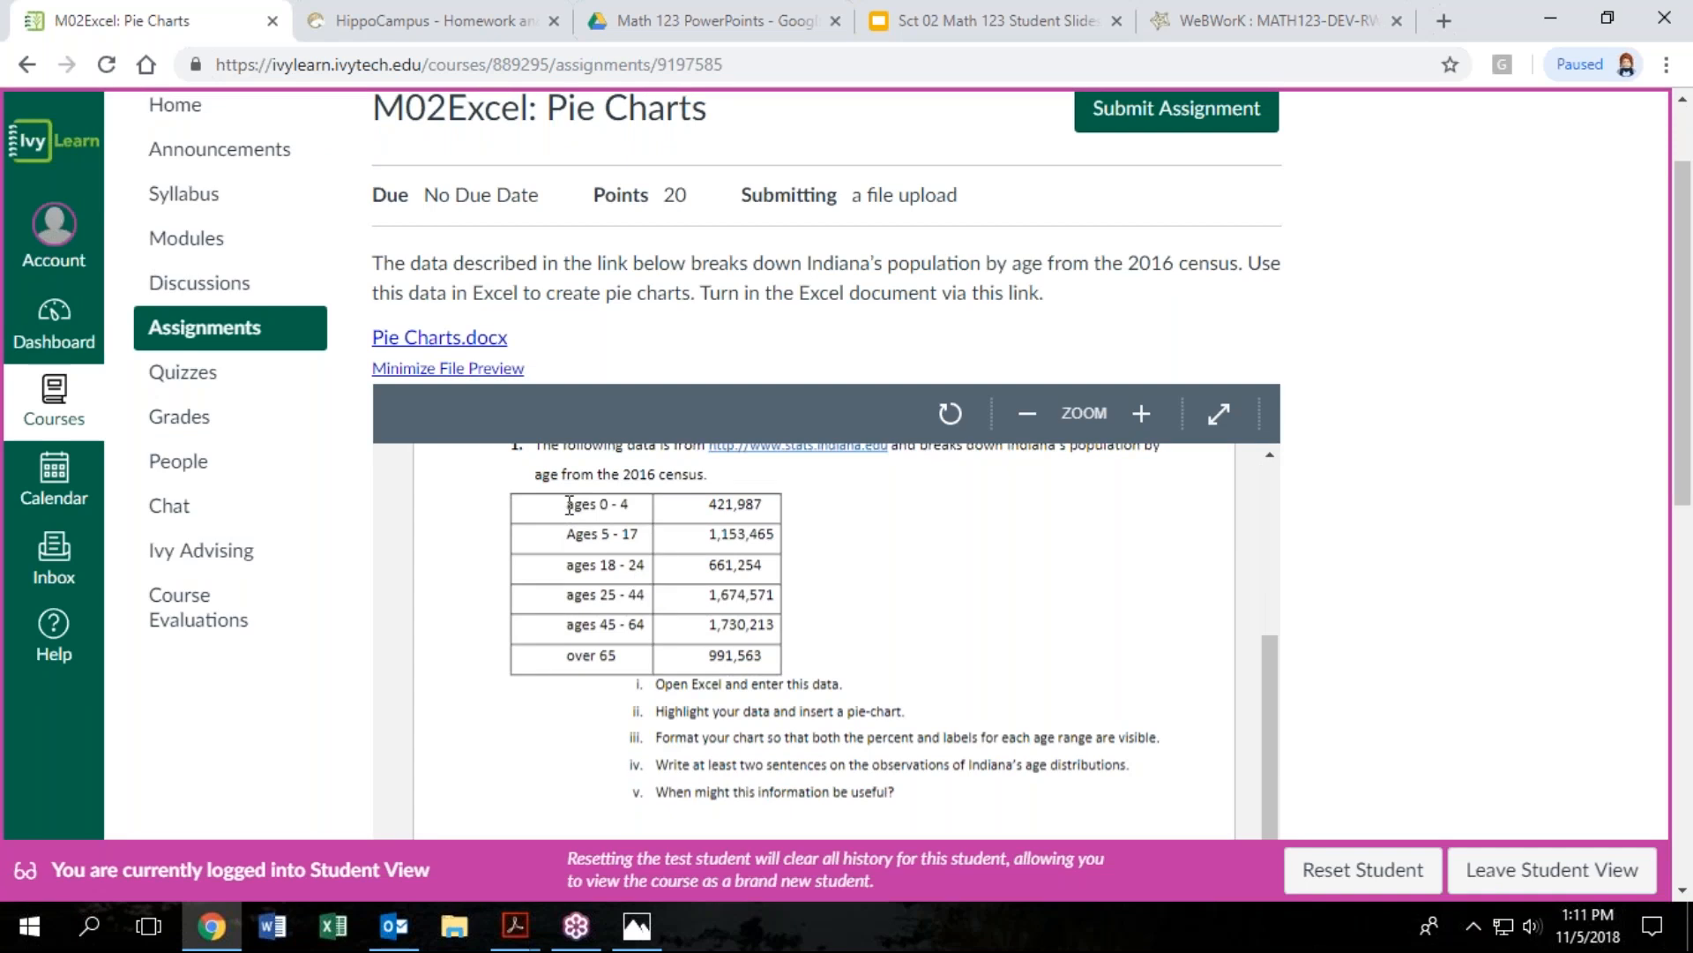
drag(567, 503, 772, 656)
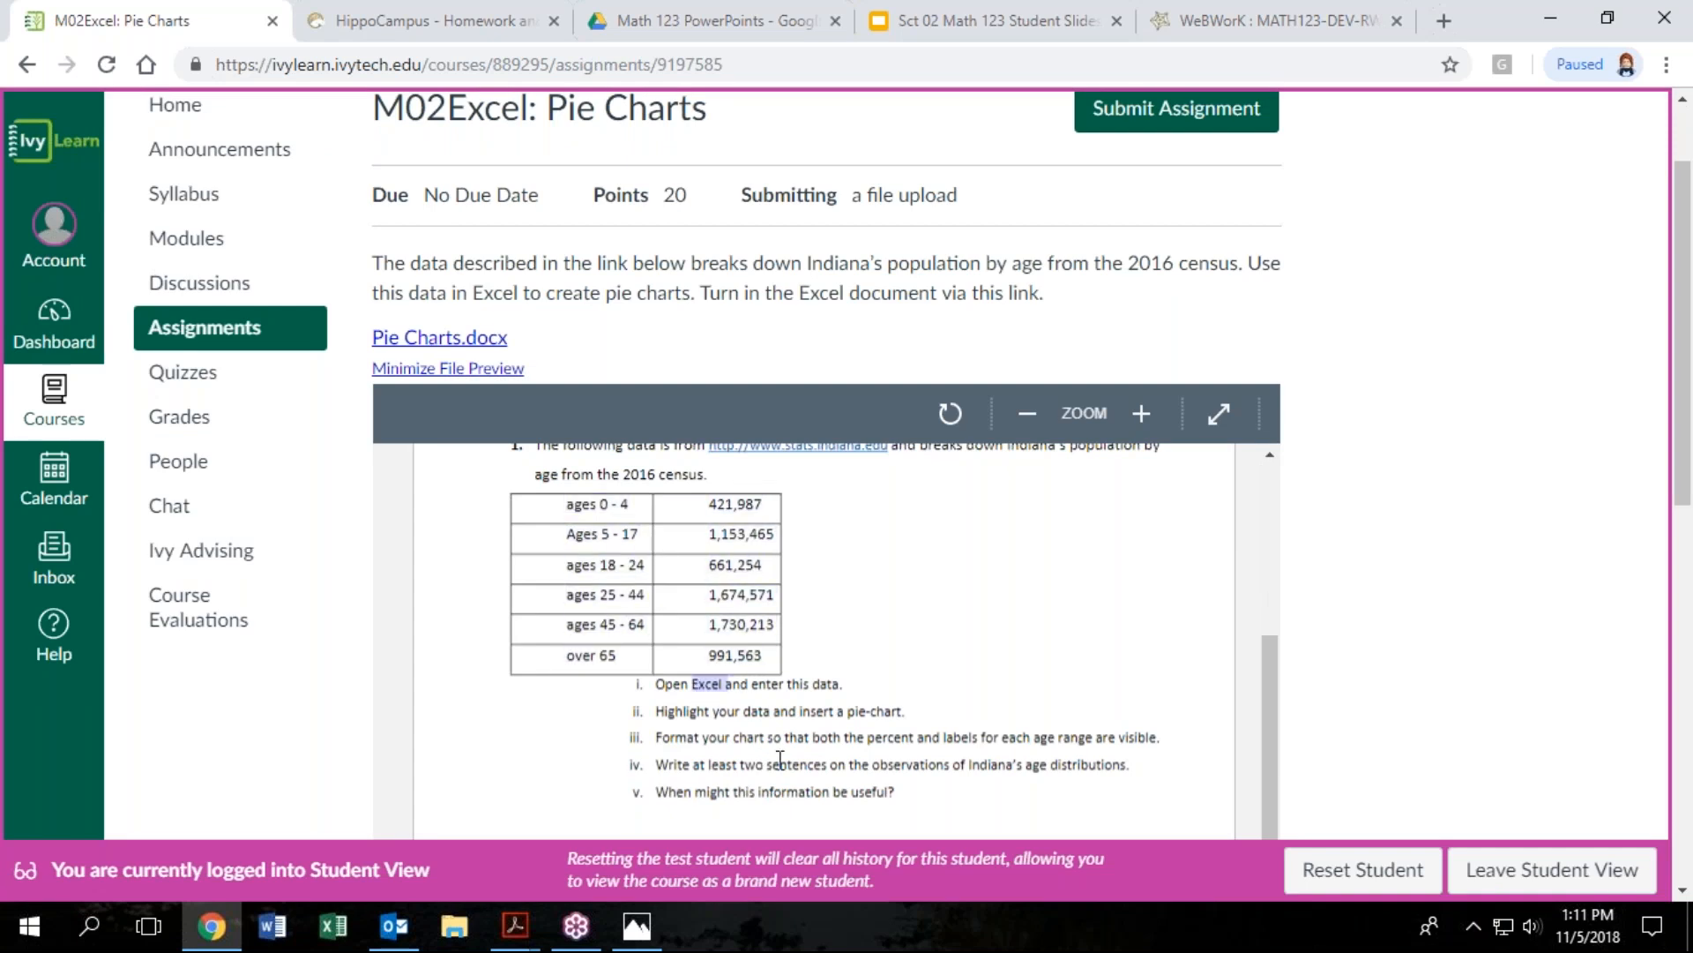
mouse_move(1067, 788)
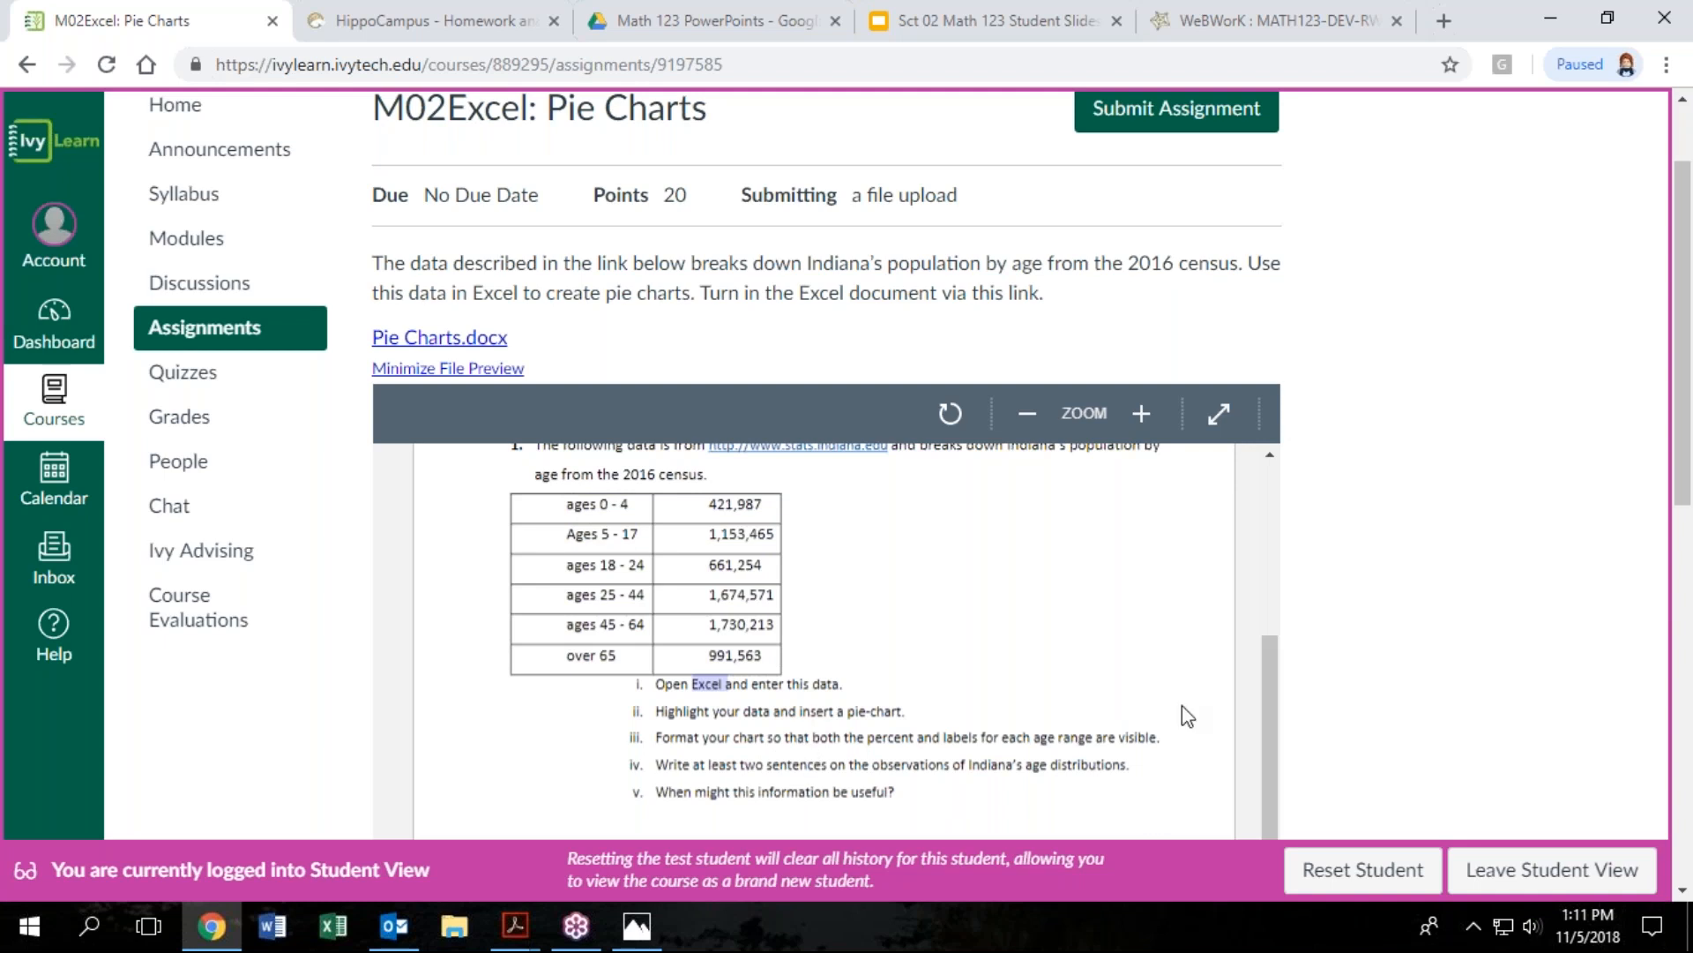
scroll(down, 3)
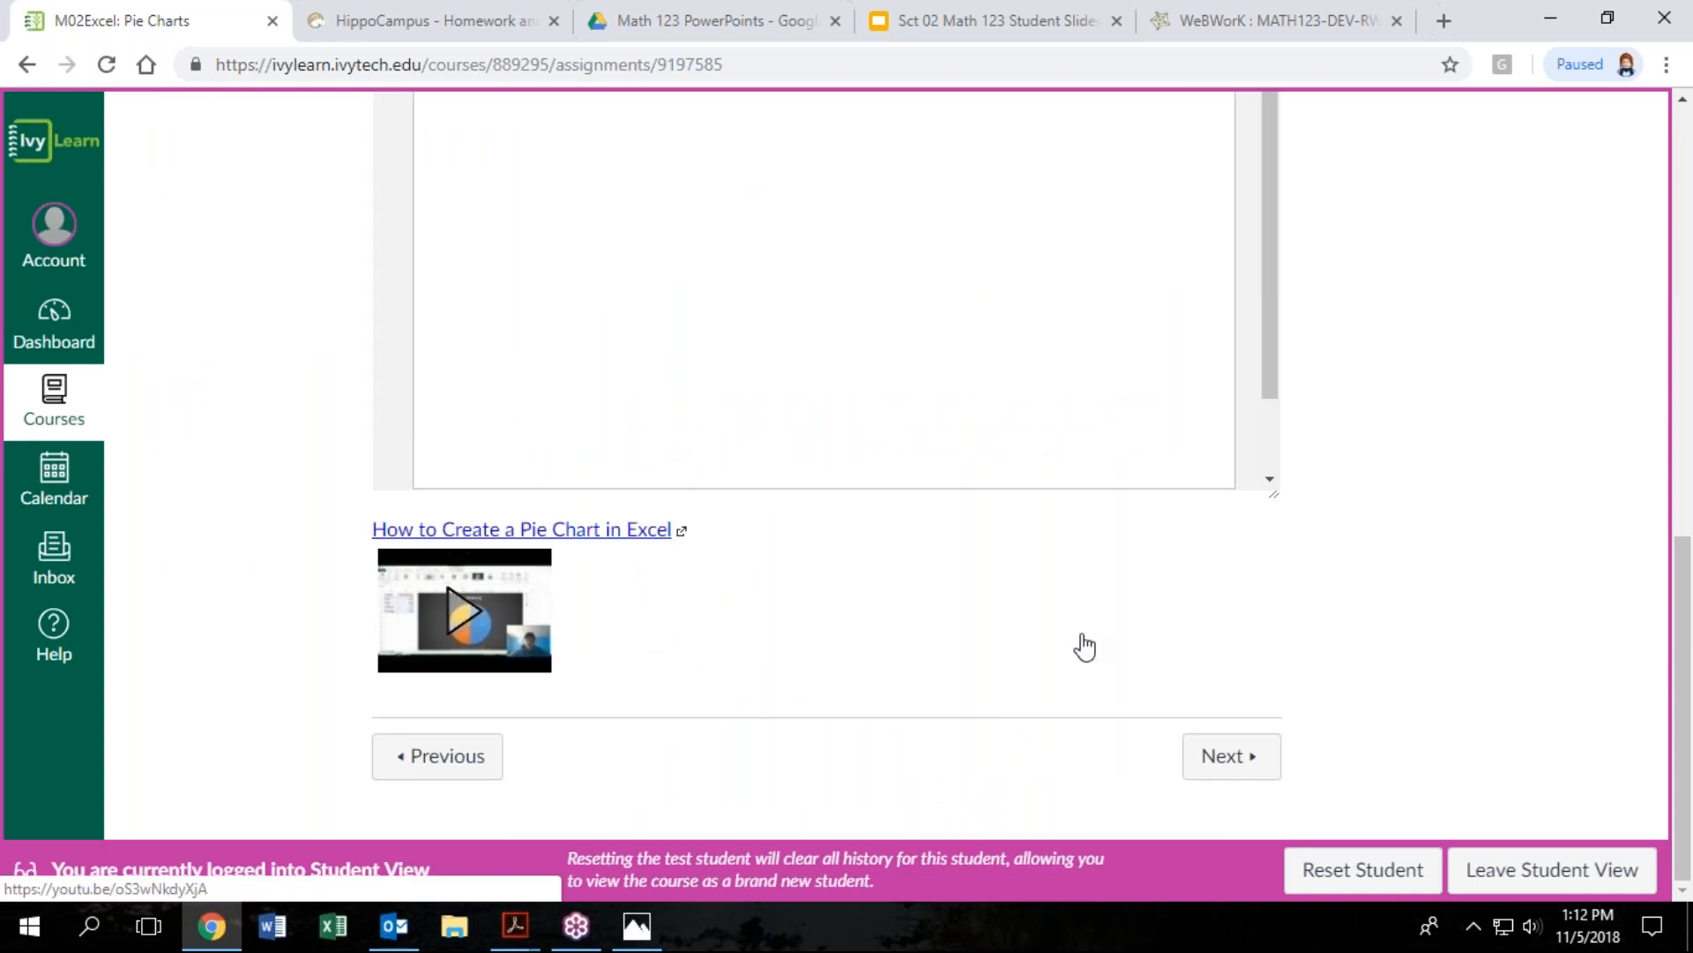
mouse_move(1175, 651)
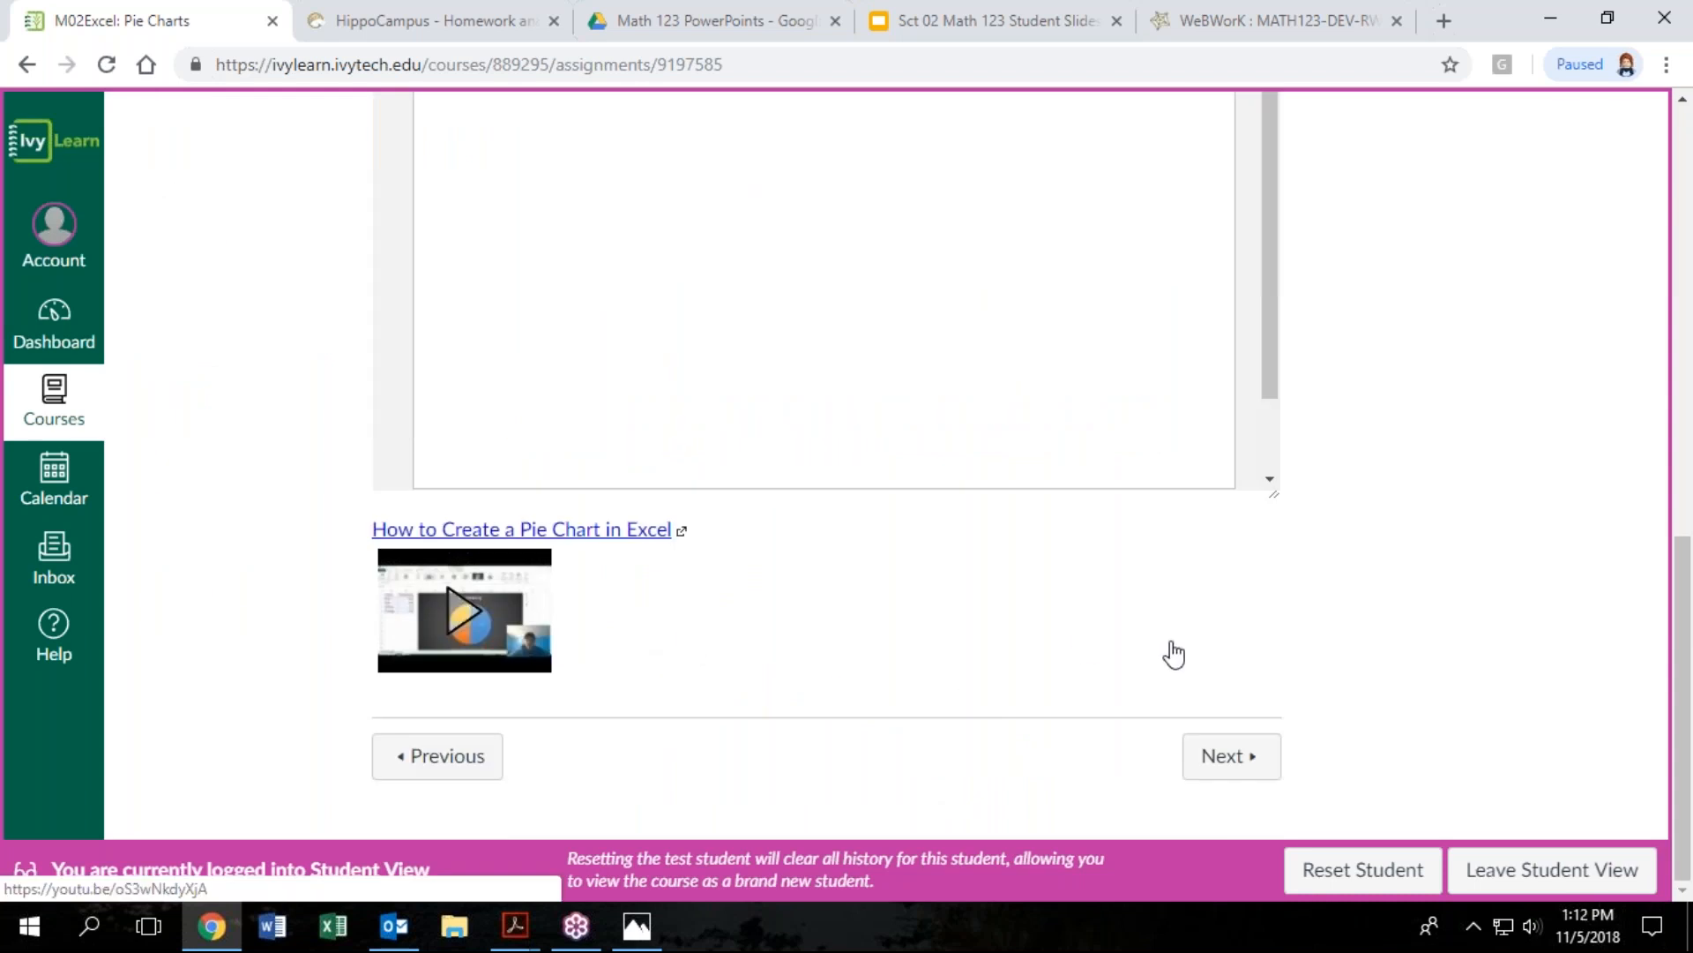
mouse_move(1178, 653)
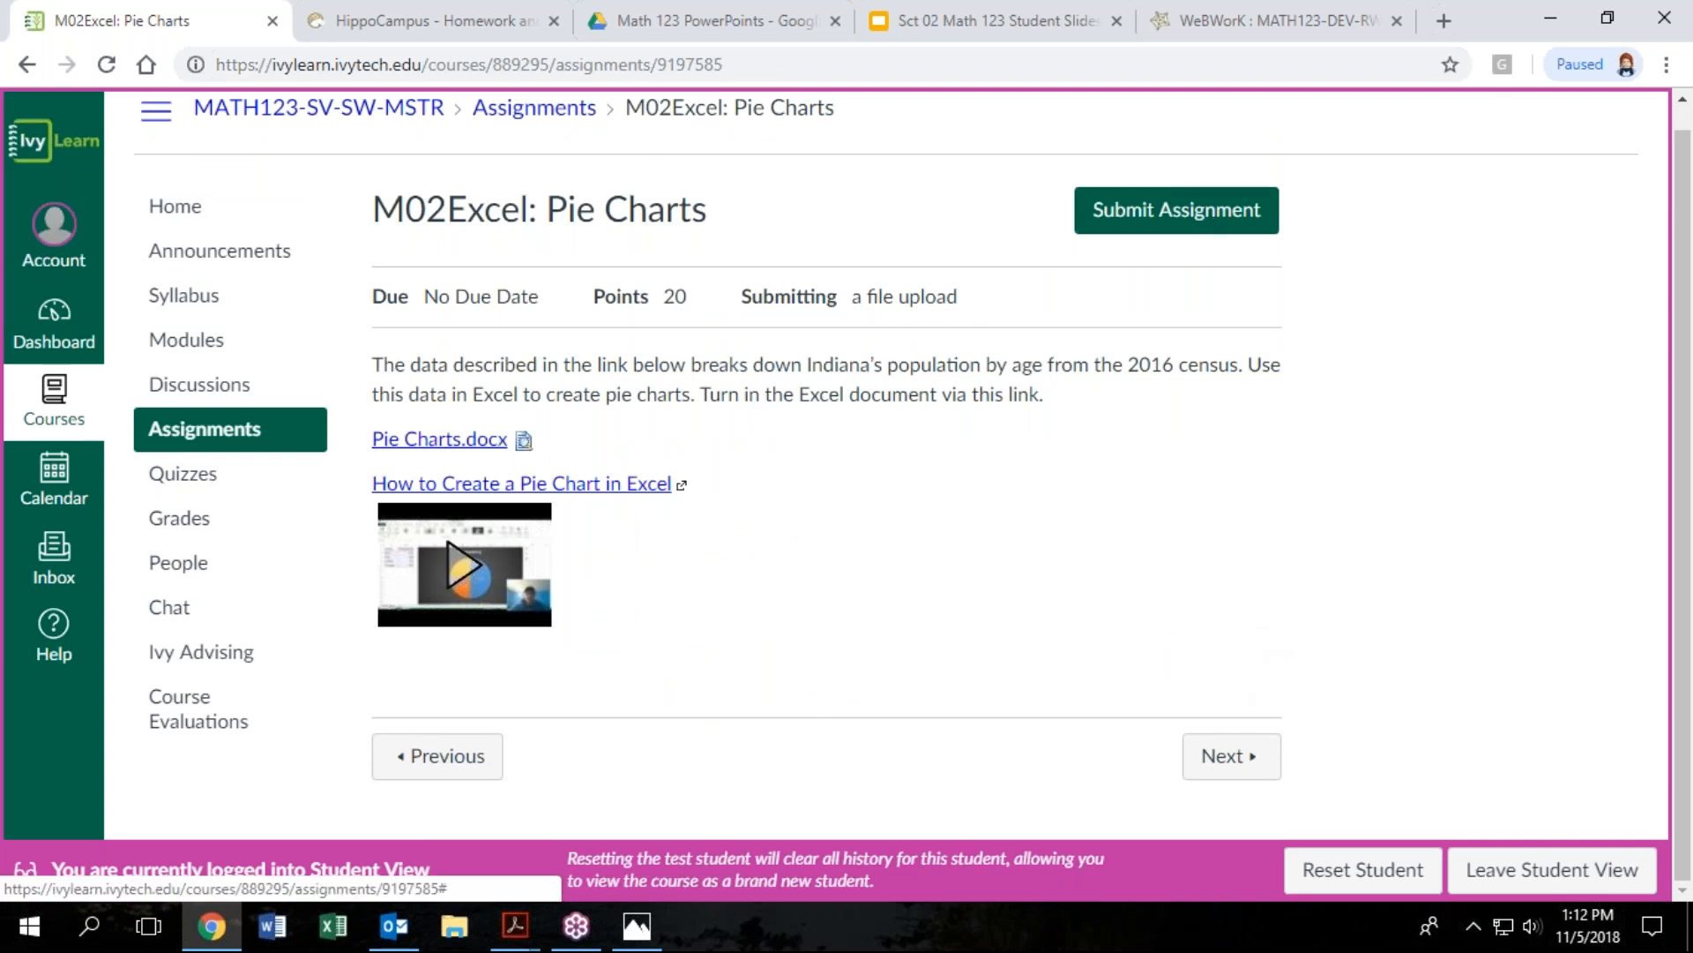
Start a file-upload submission for the Pie Charts assignment
click(1175, 209)
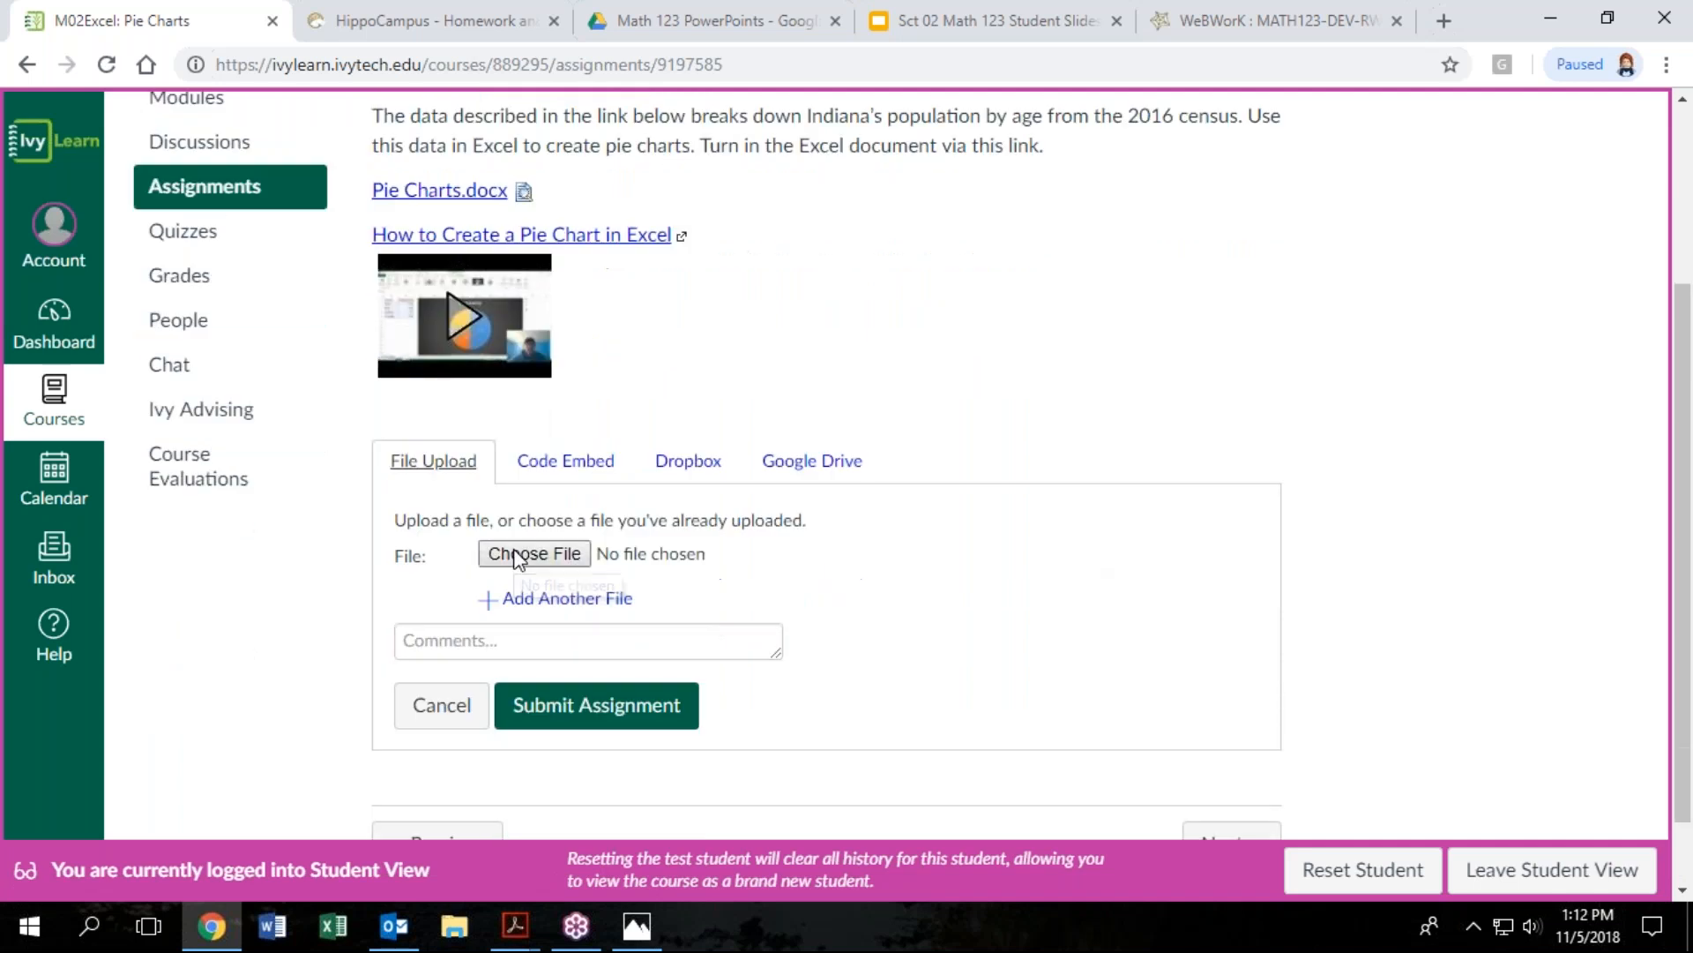
click(533, 552)
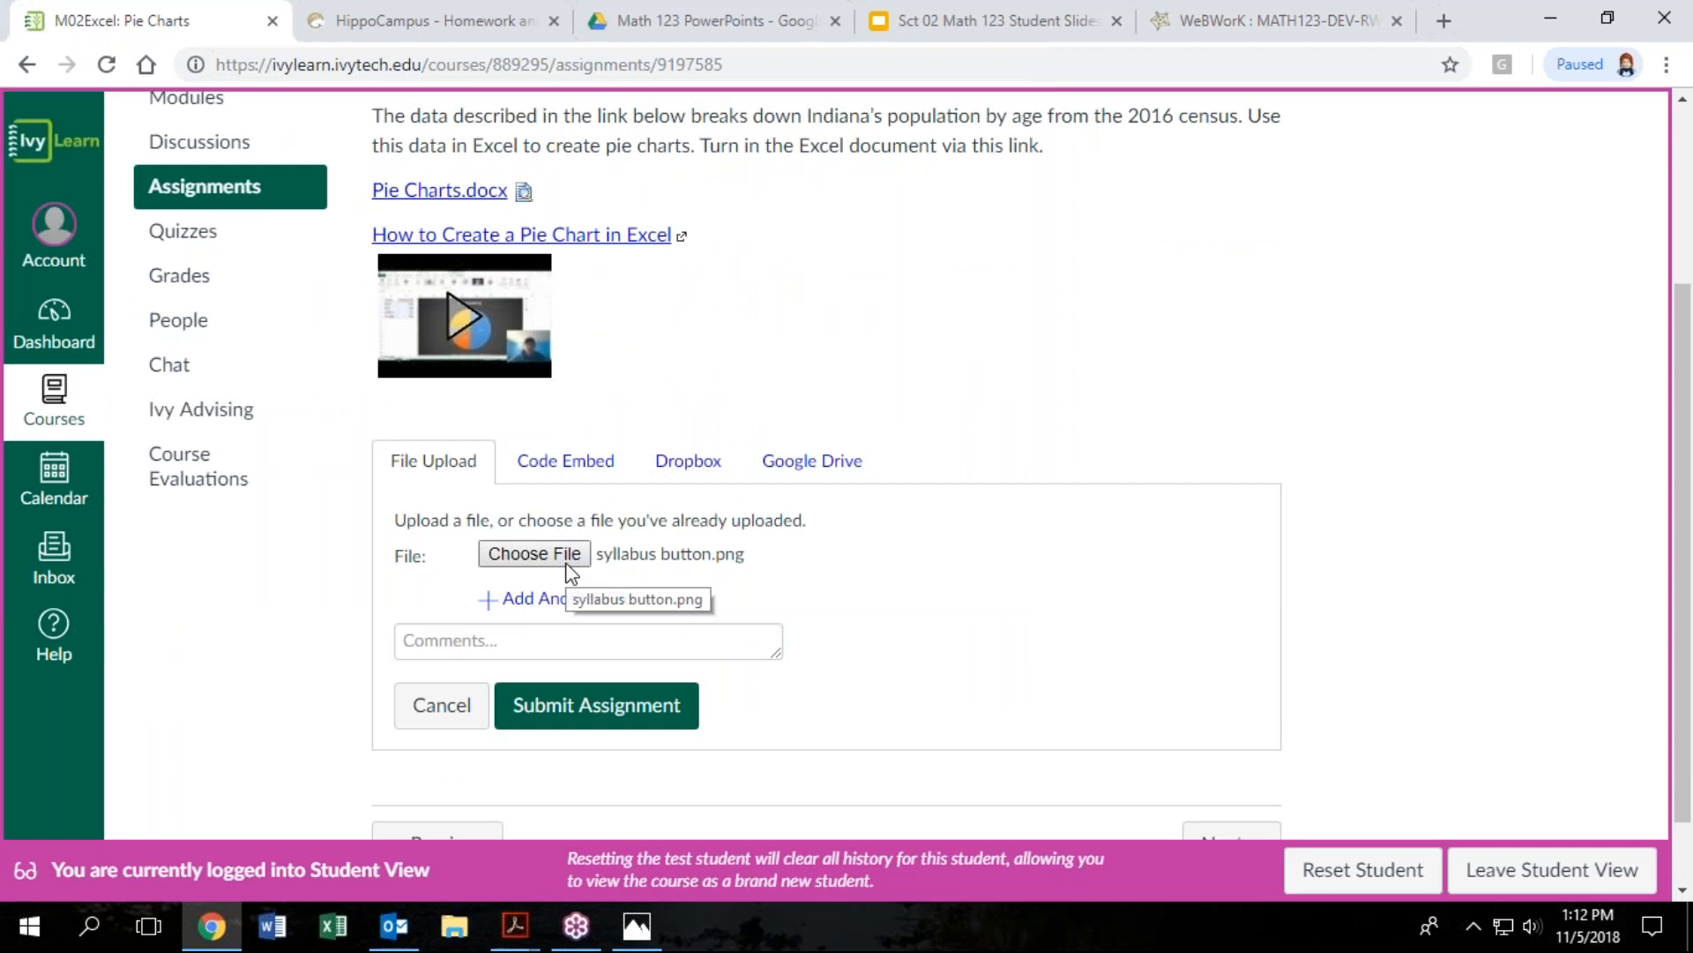
click(529, 598)
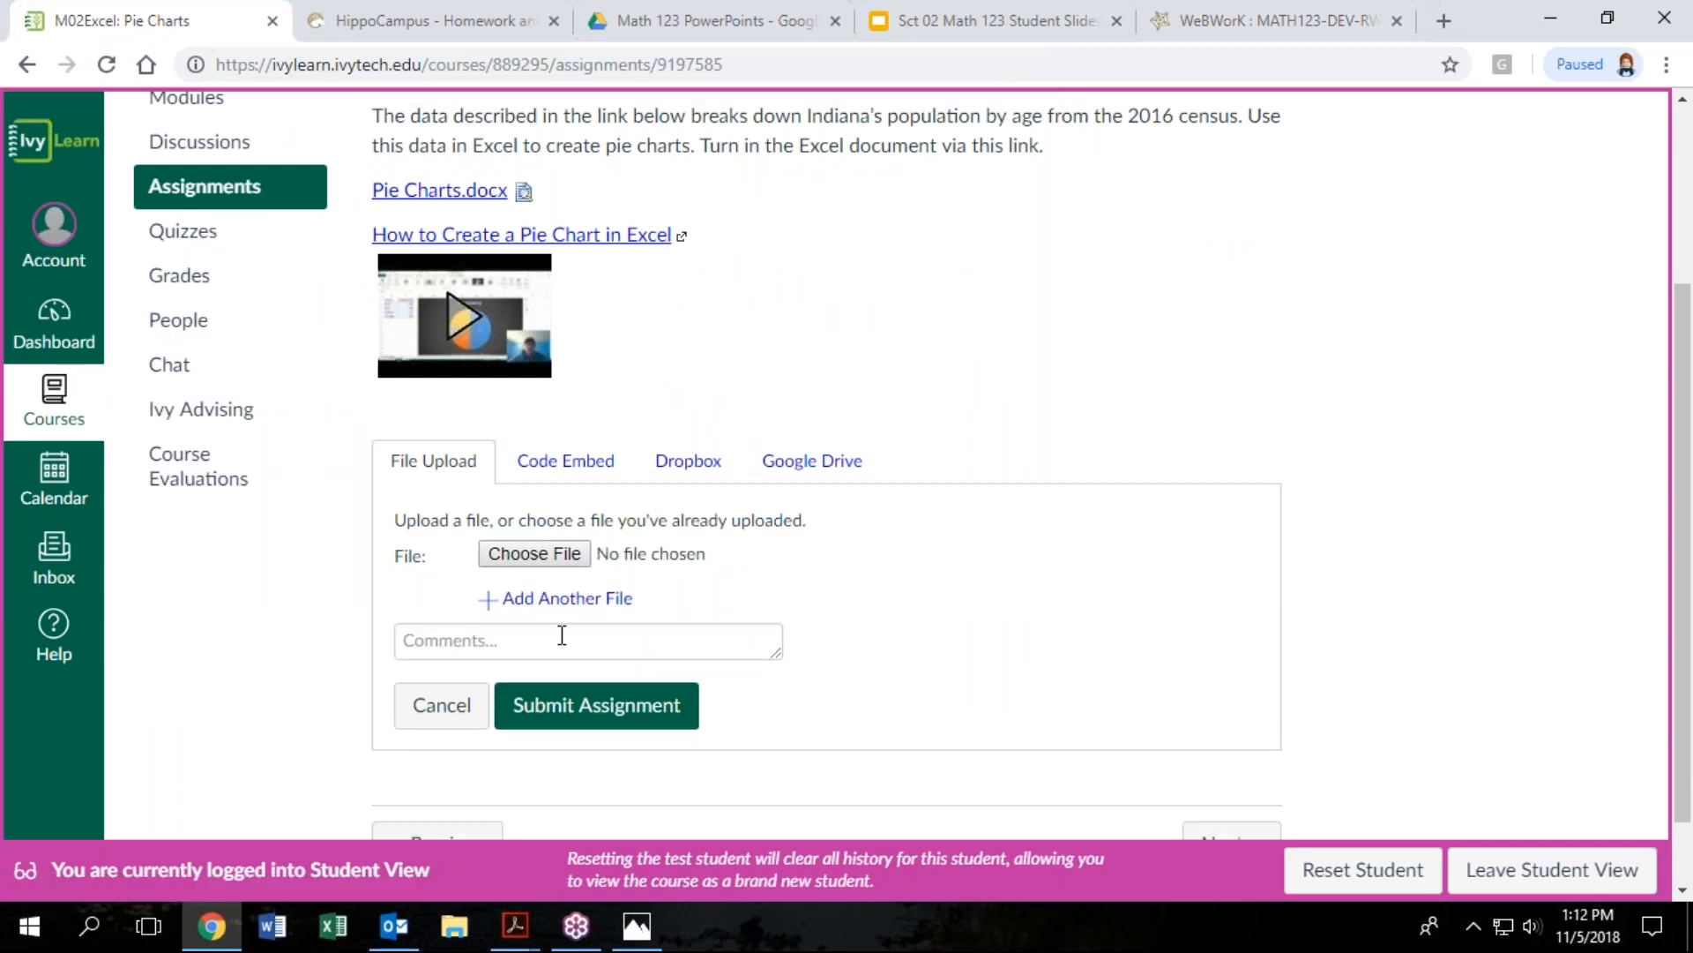
Write the submission comment 'I hope you can read this.'
click(589, 638)
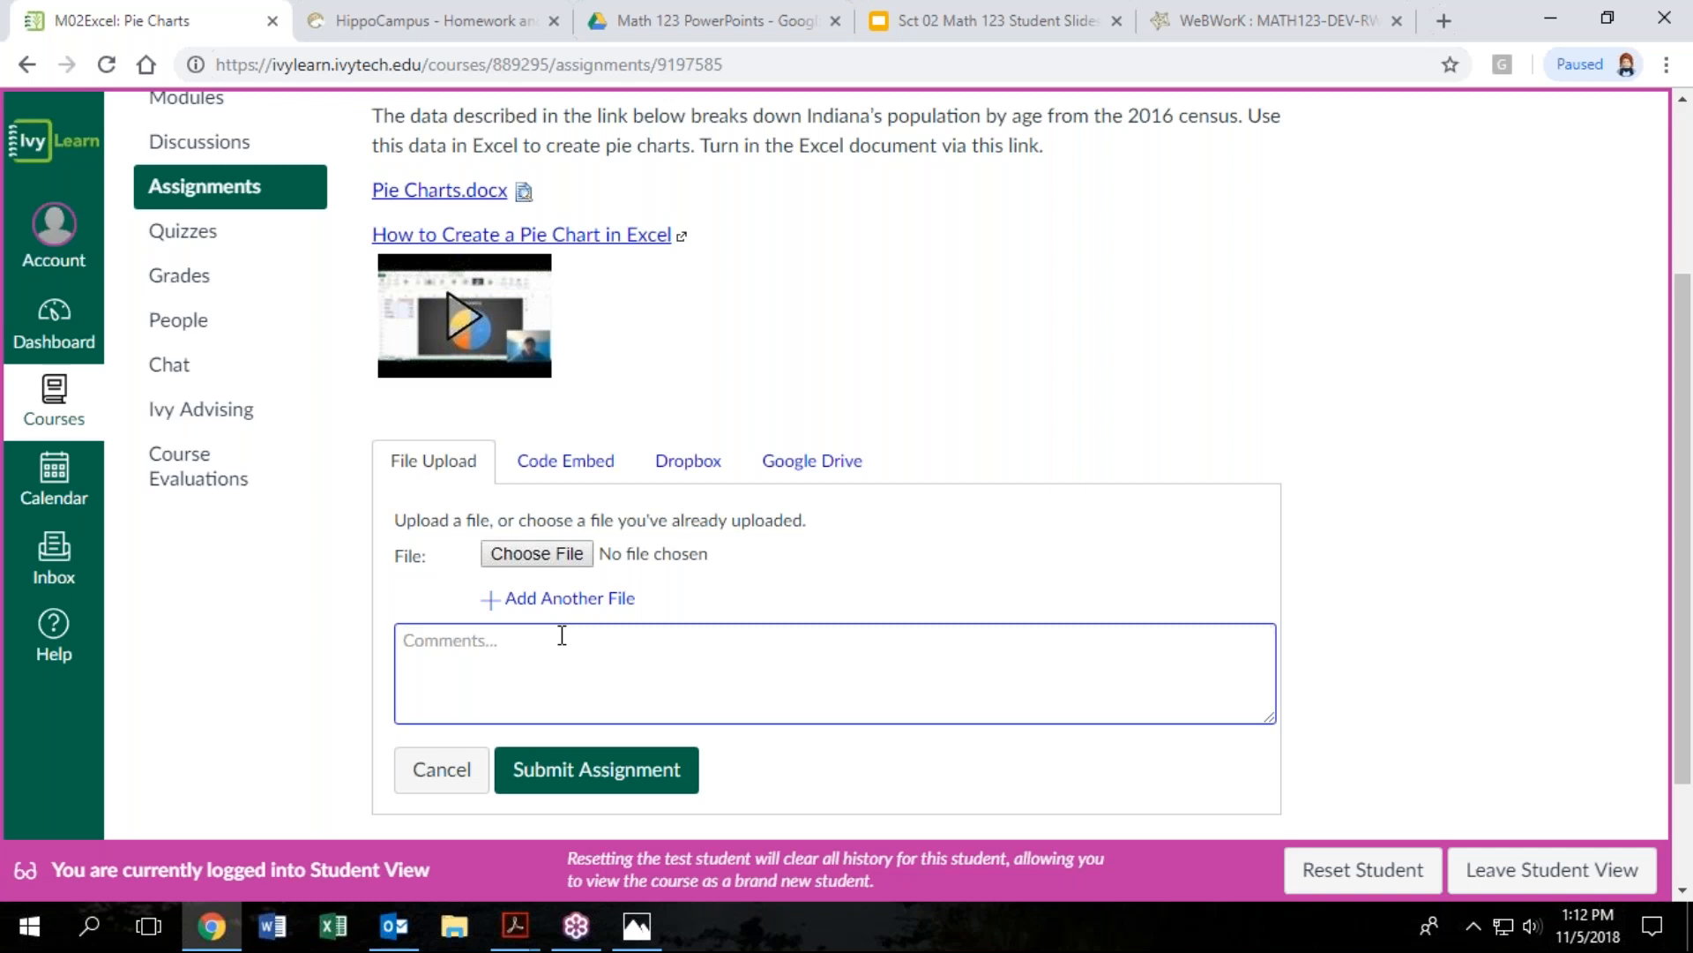
text(I hope you ca)
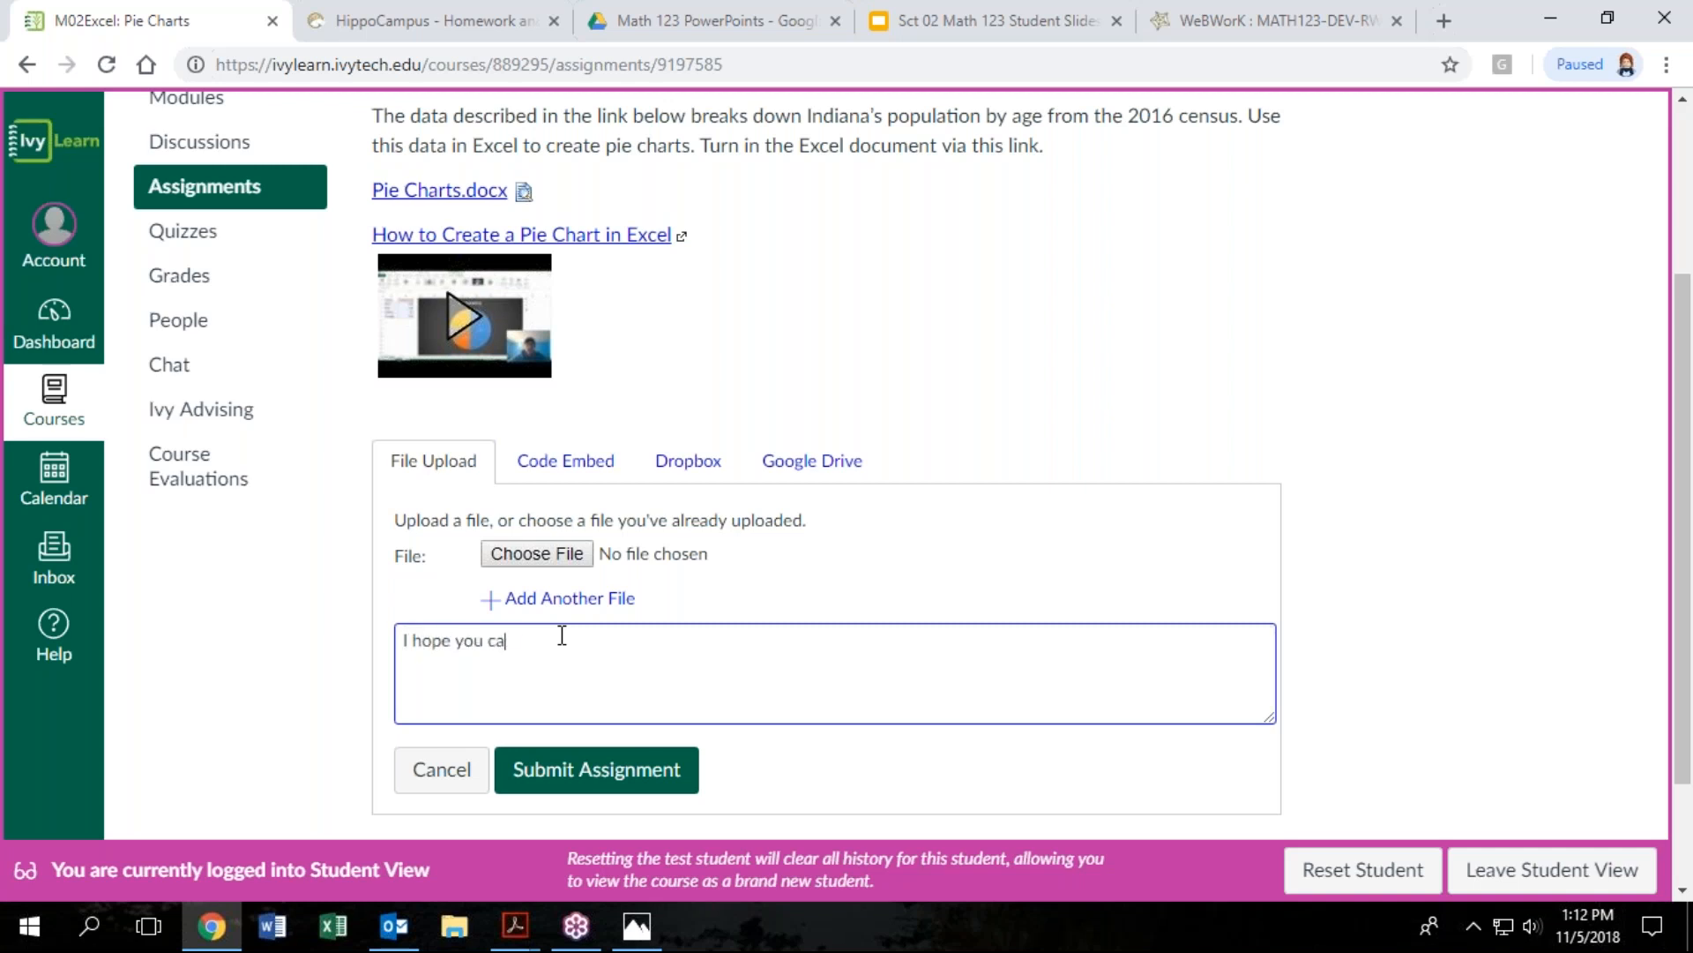
text(n read this.)
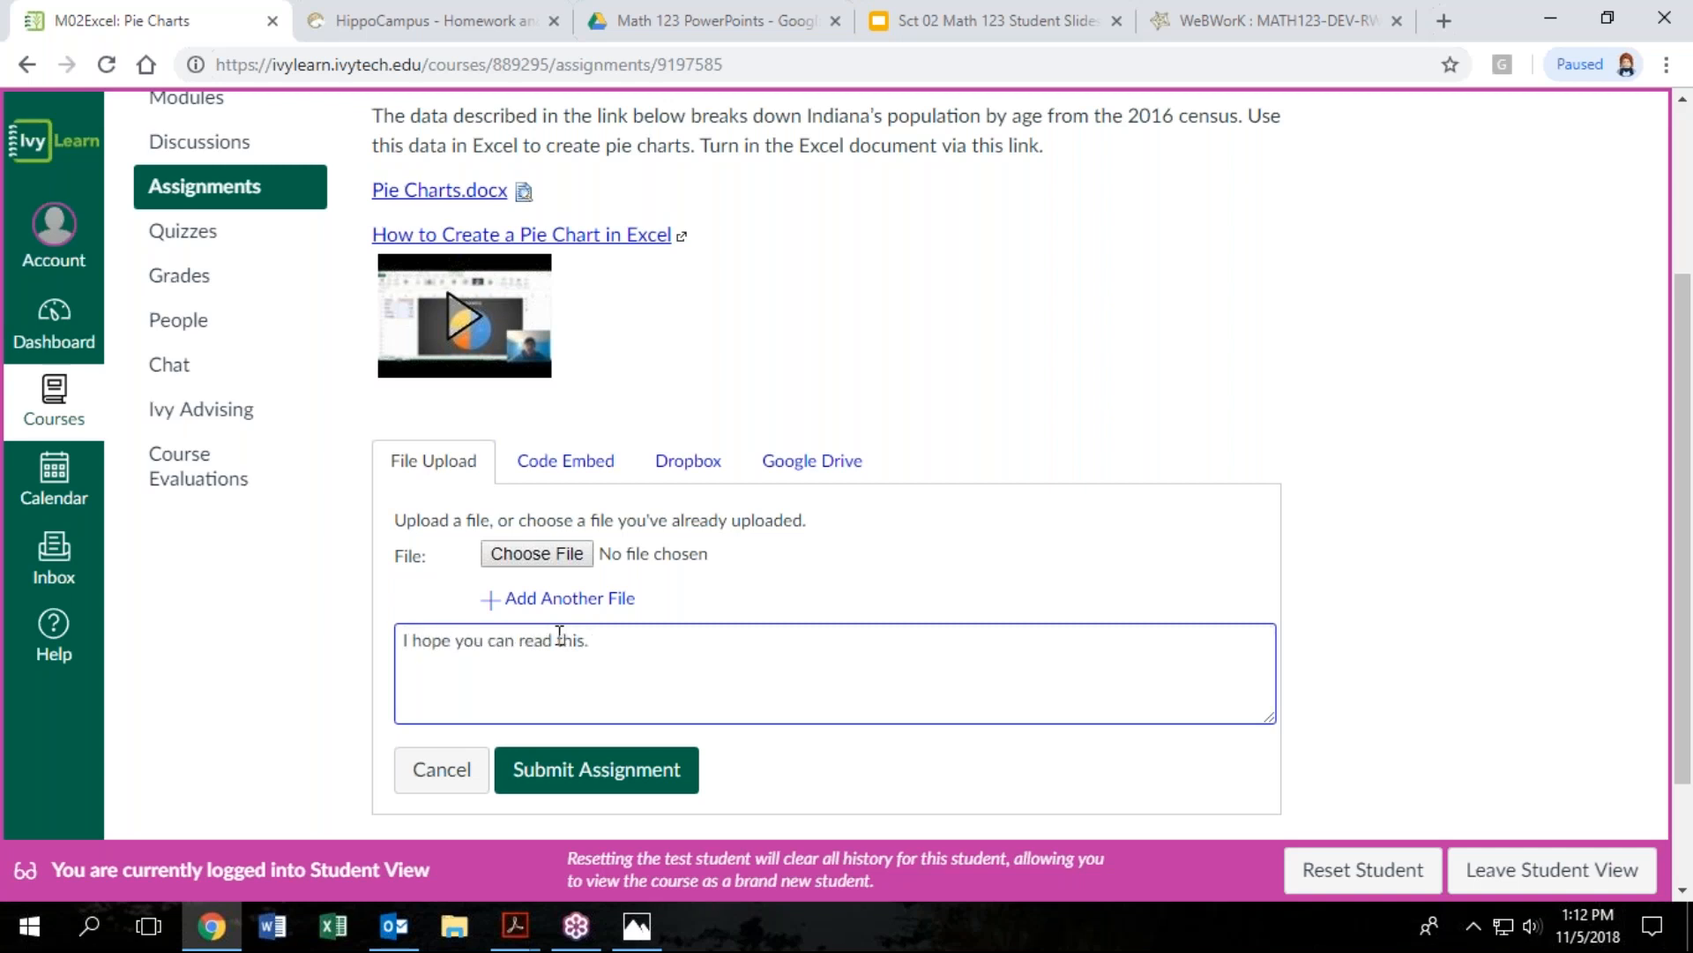
mouse_move(797, 788)
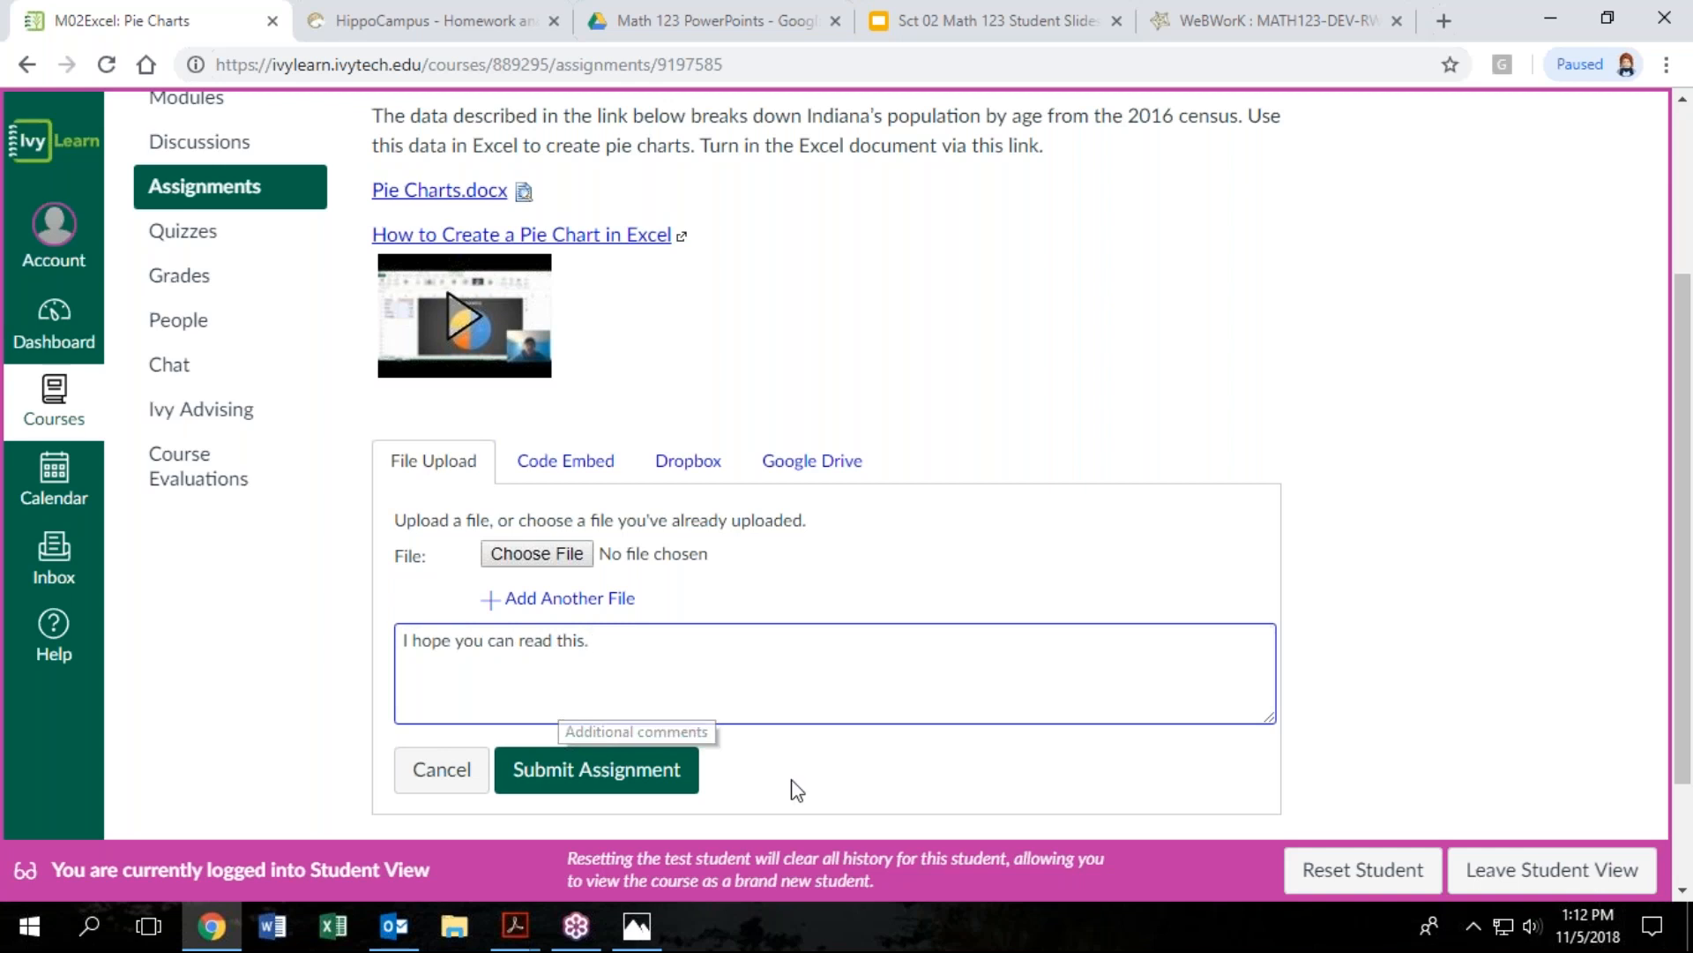
mouse_move(815, 745)
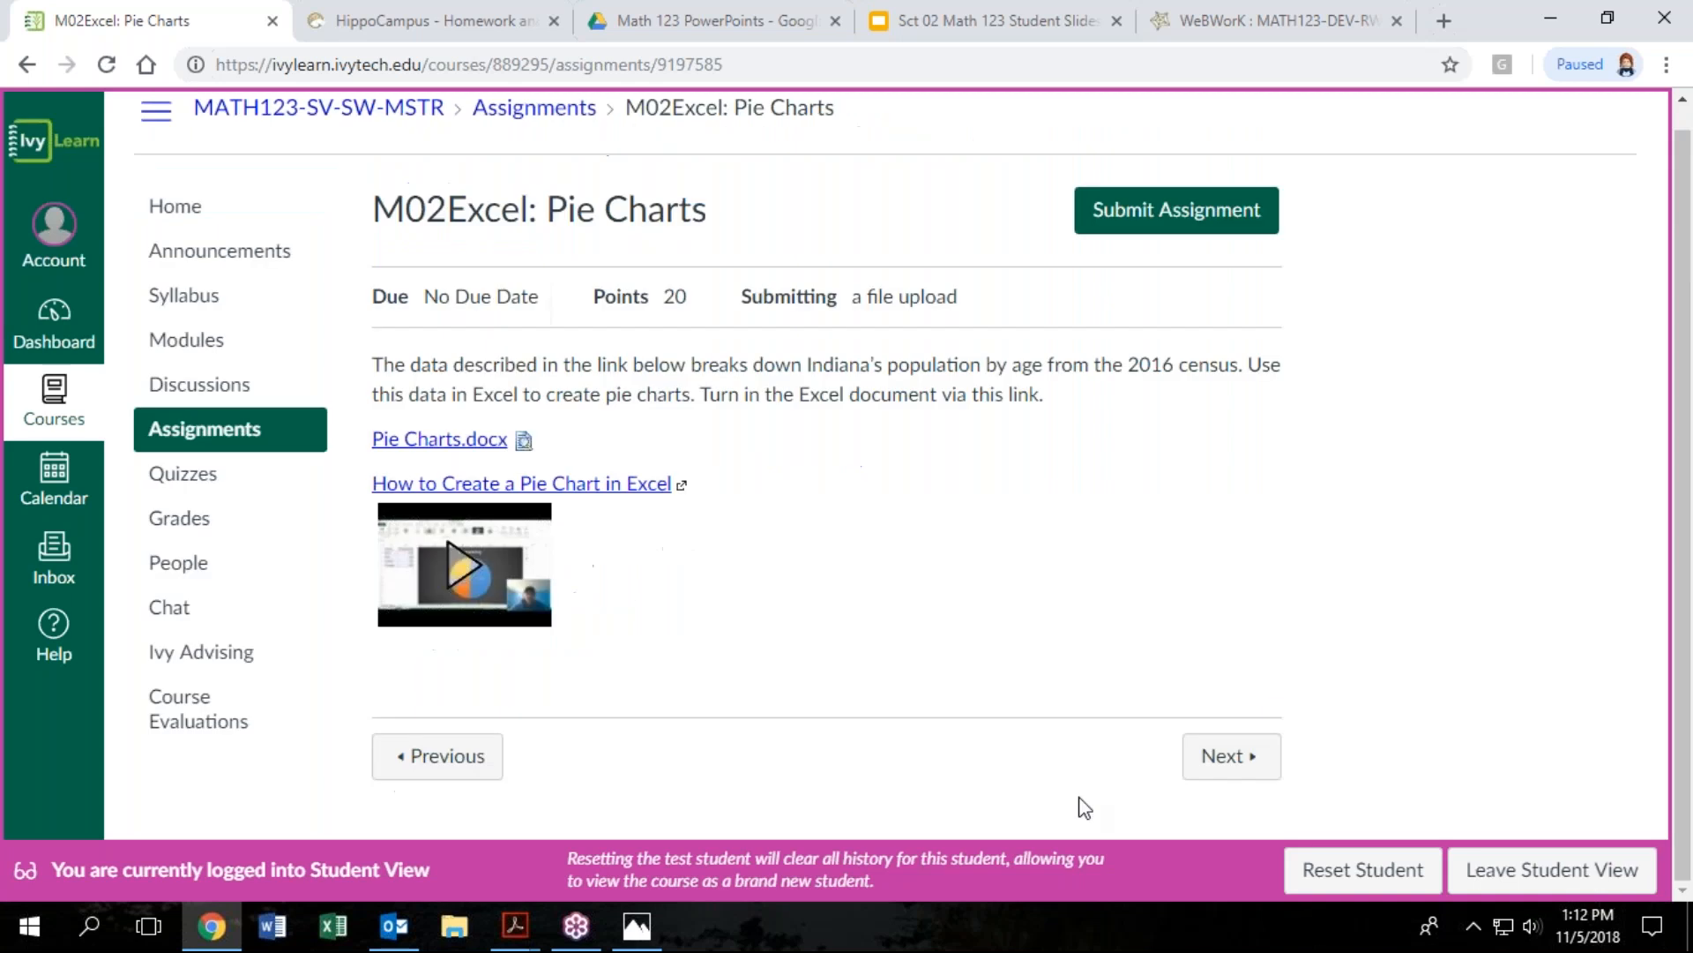
mouse_move(696, 441)
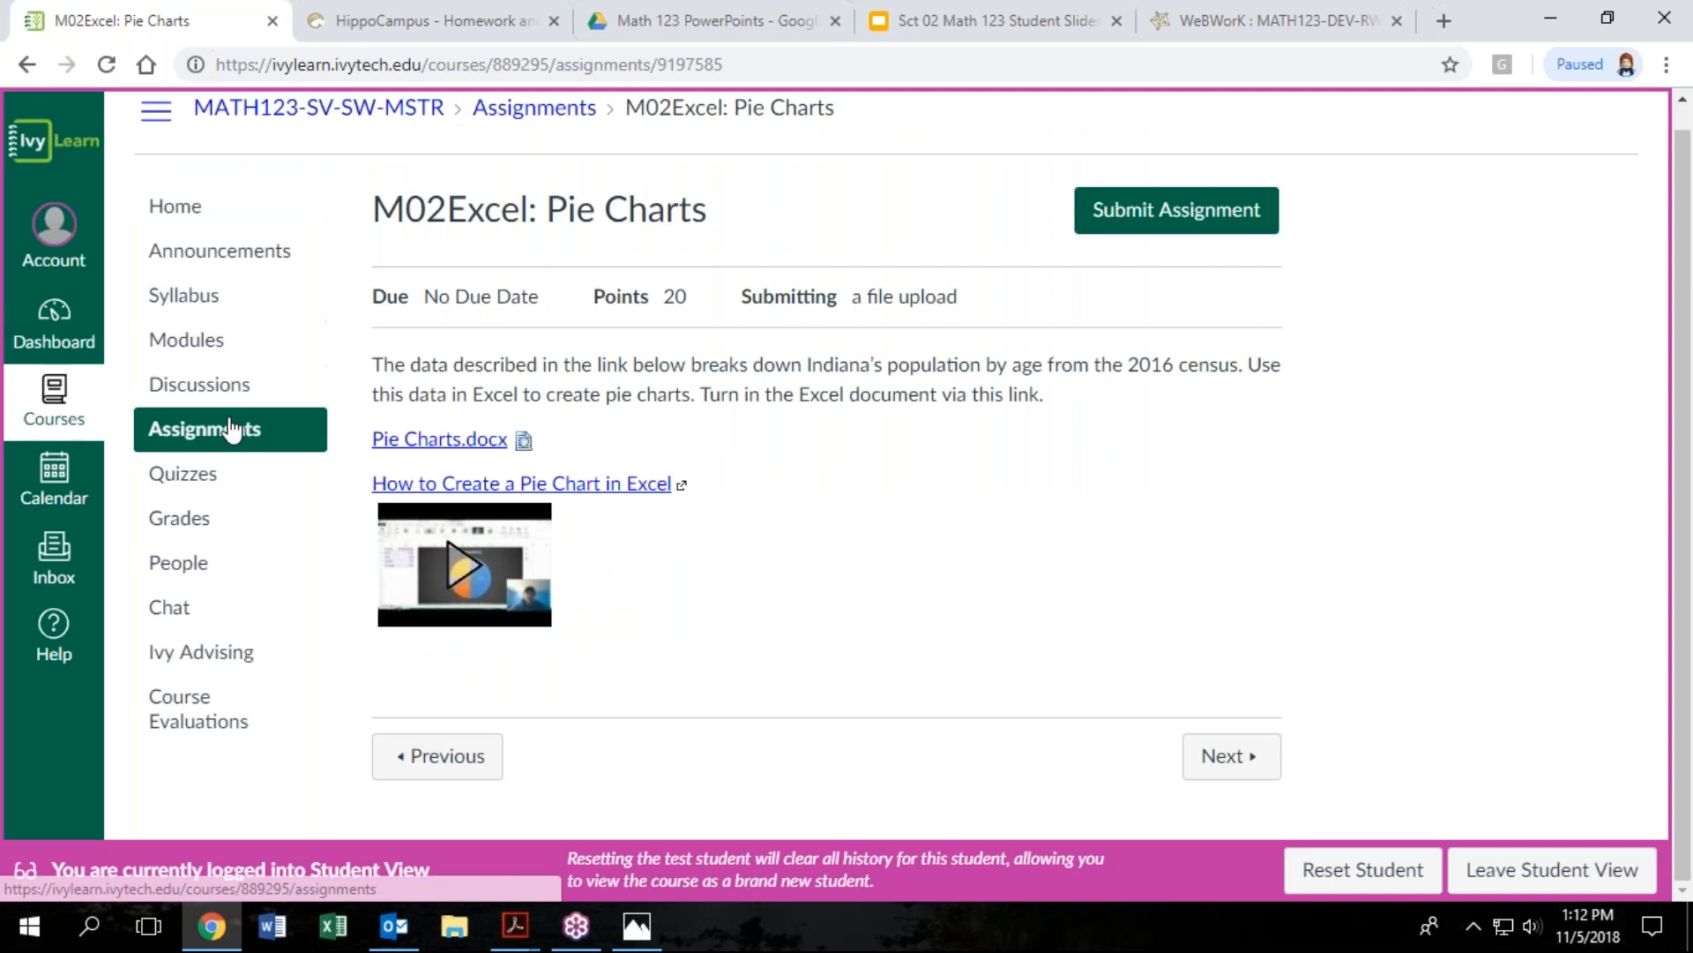
Go to the course's full Assignments list and look through it
click(204, 427)
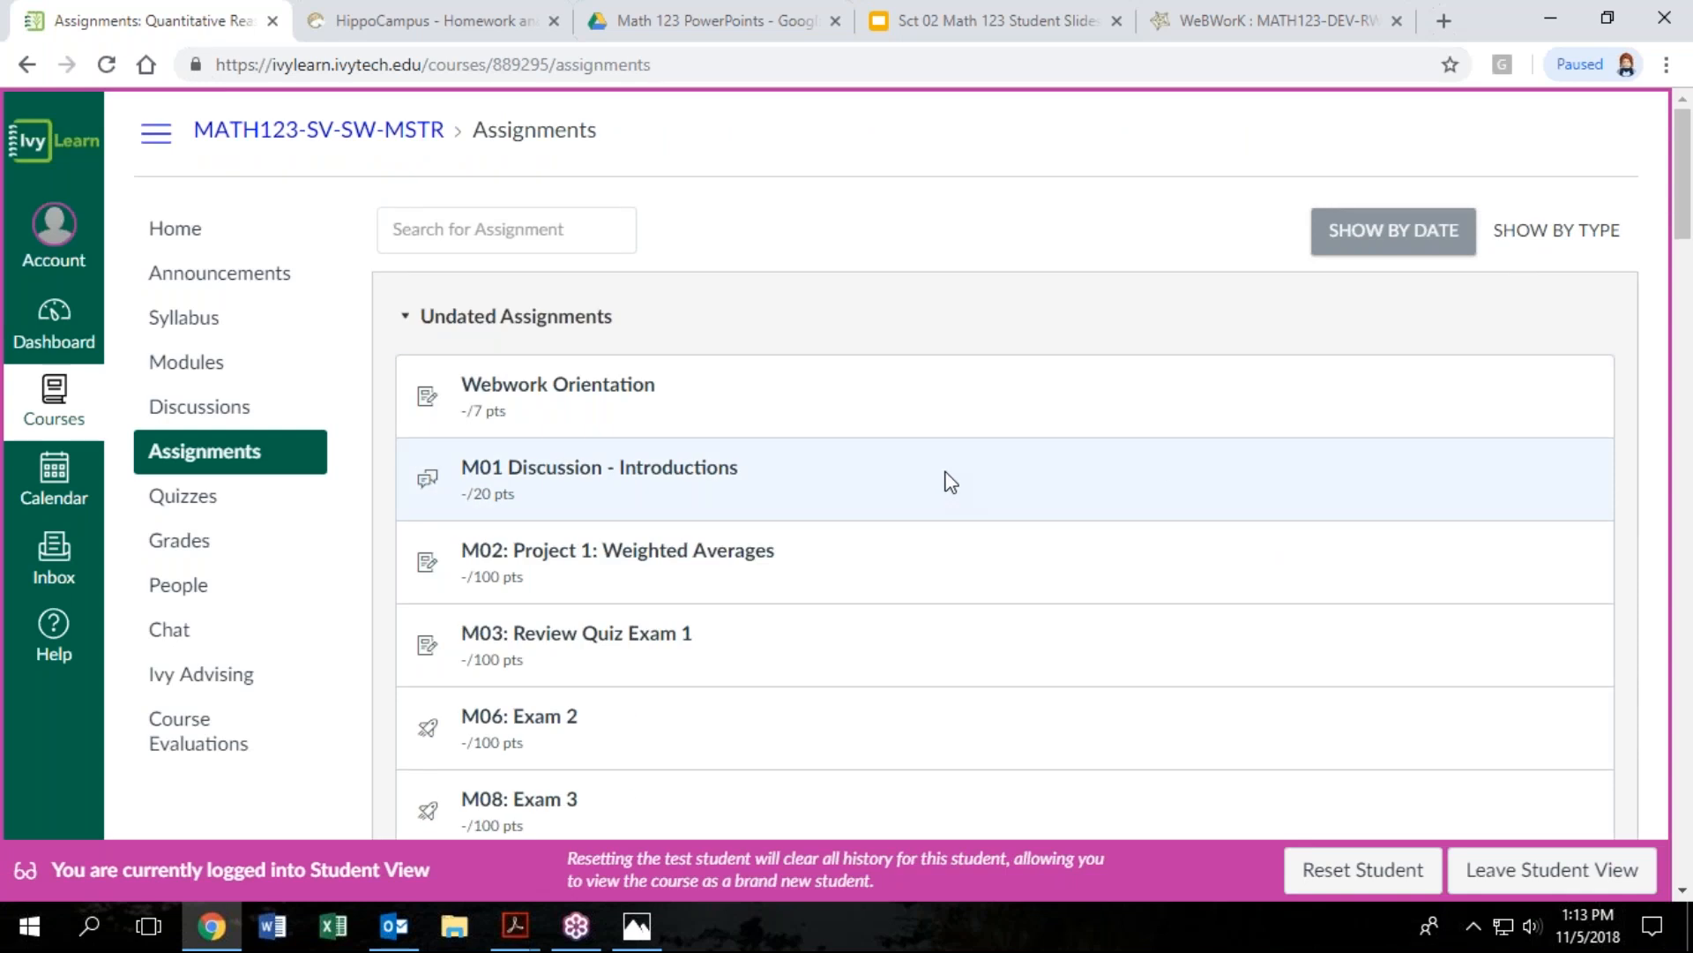
mouse_move(210, 244)
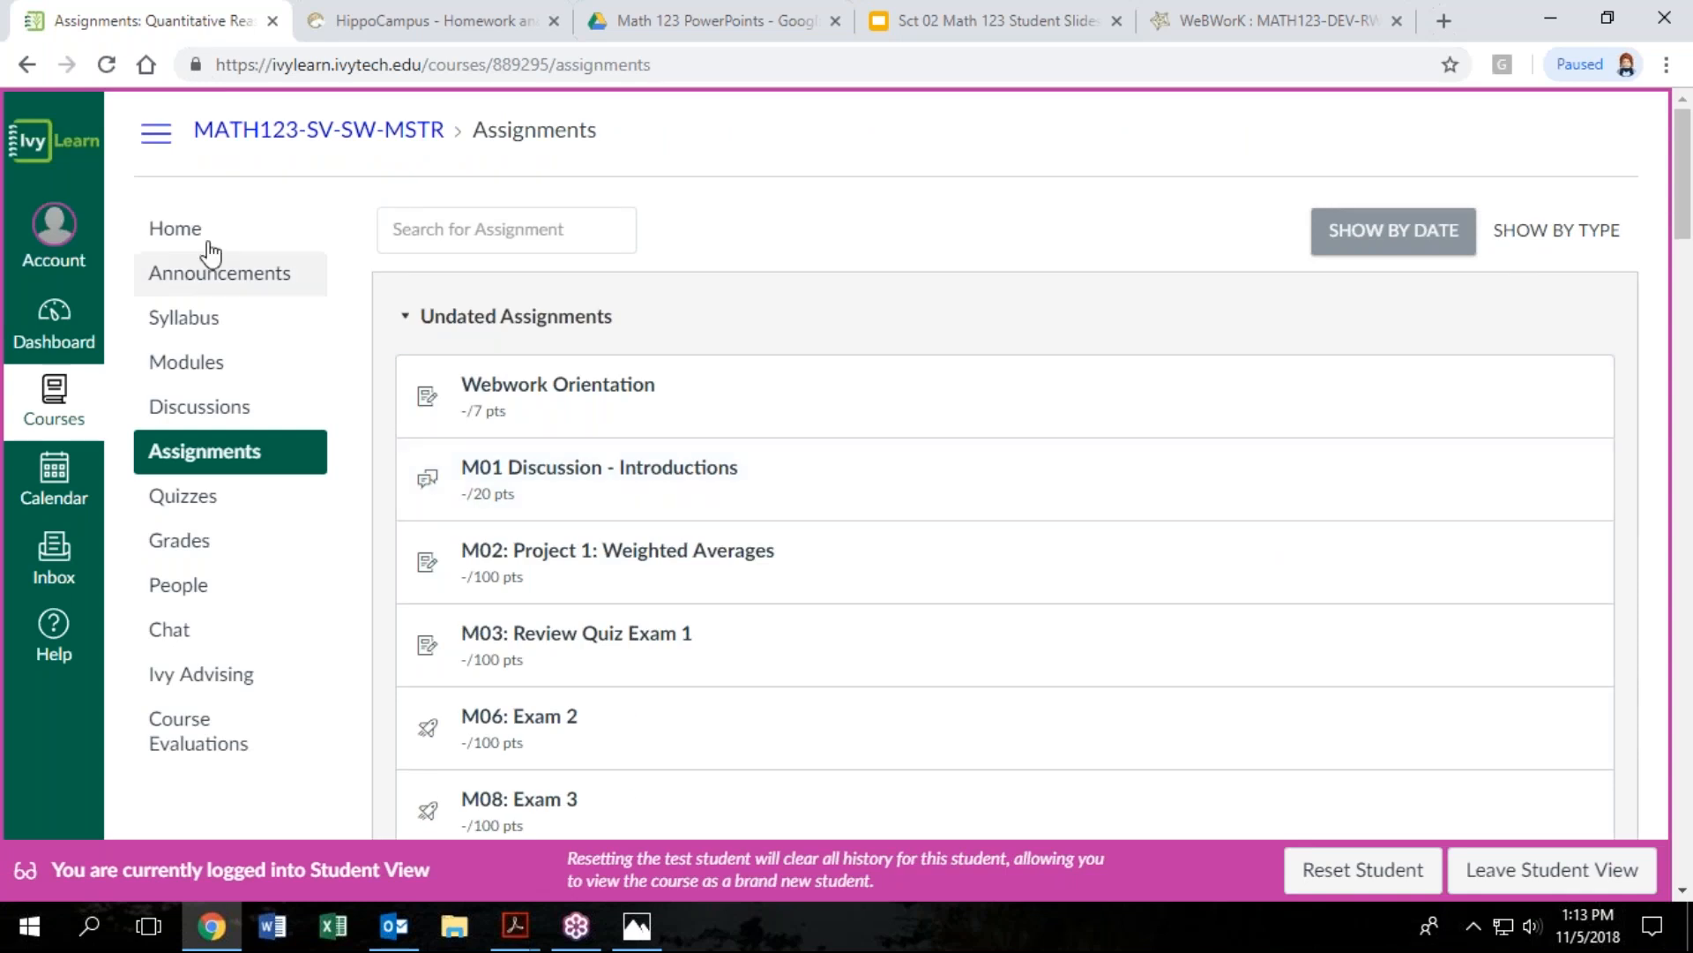
mouse_move(175, 228)
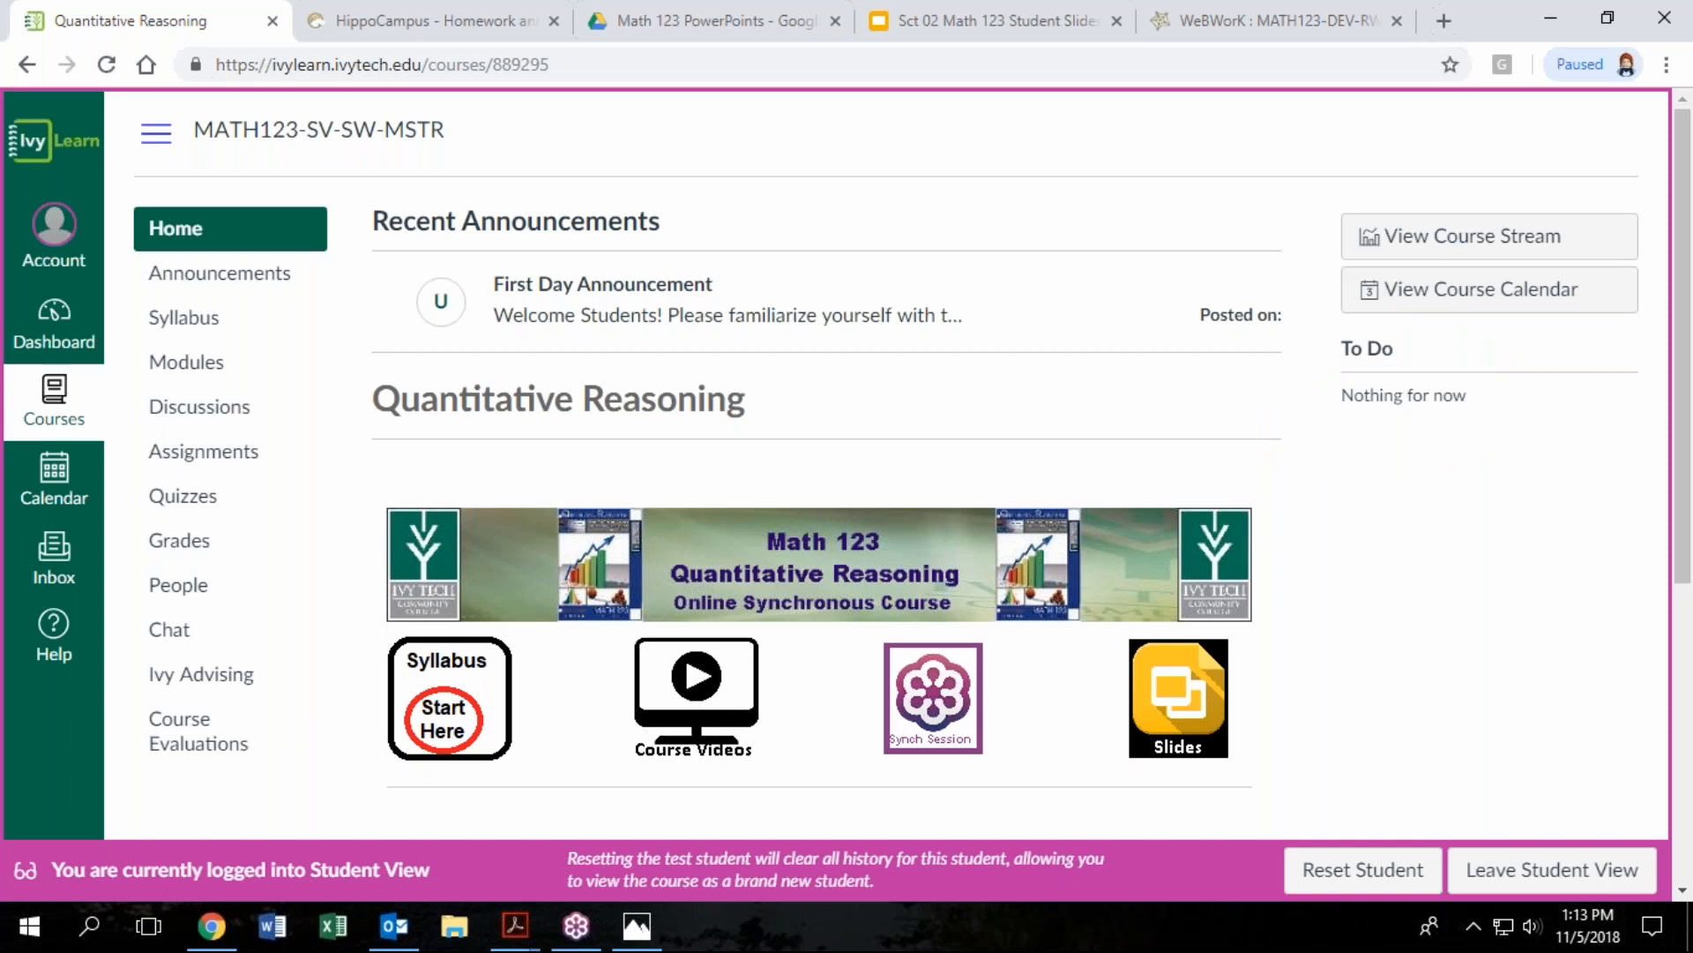
mouse_move(1442, 692)
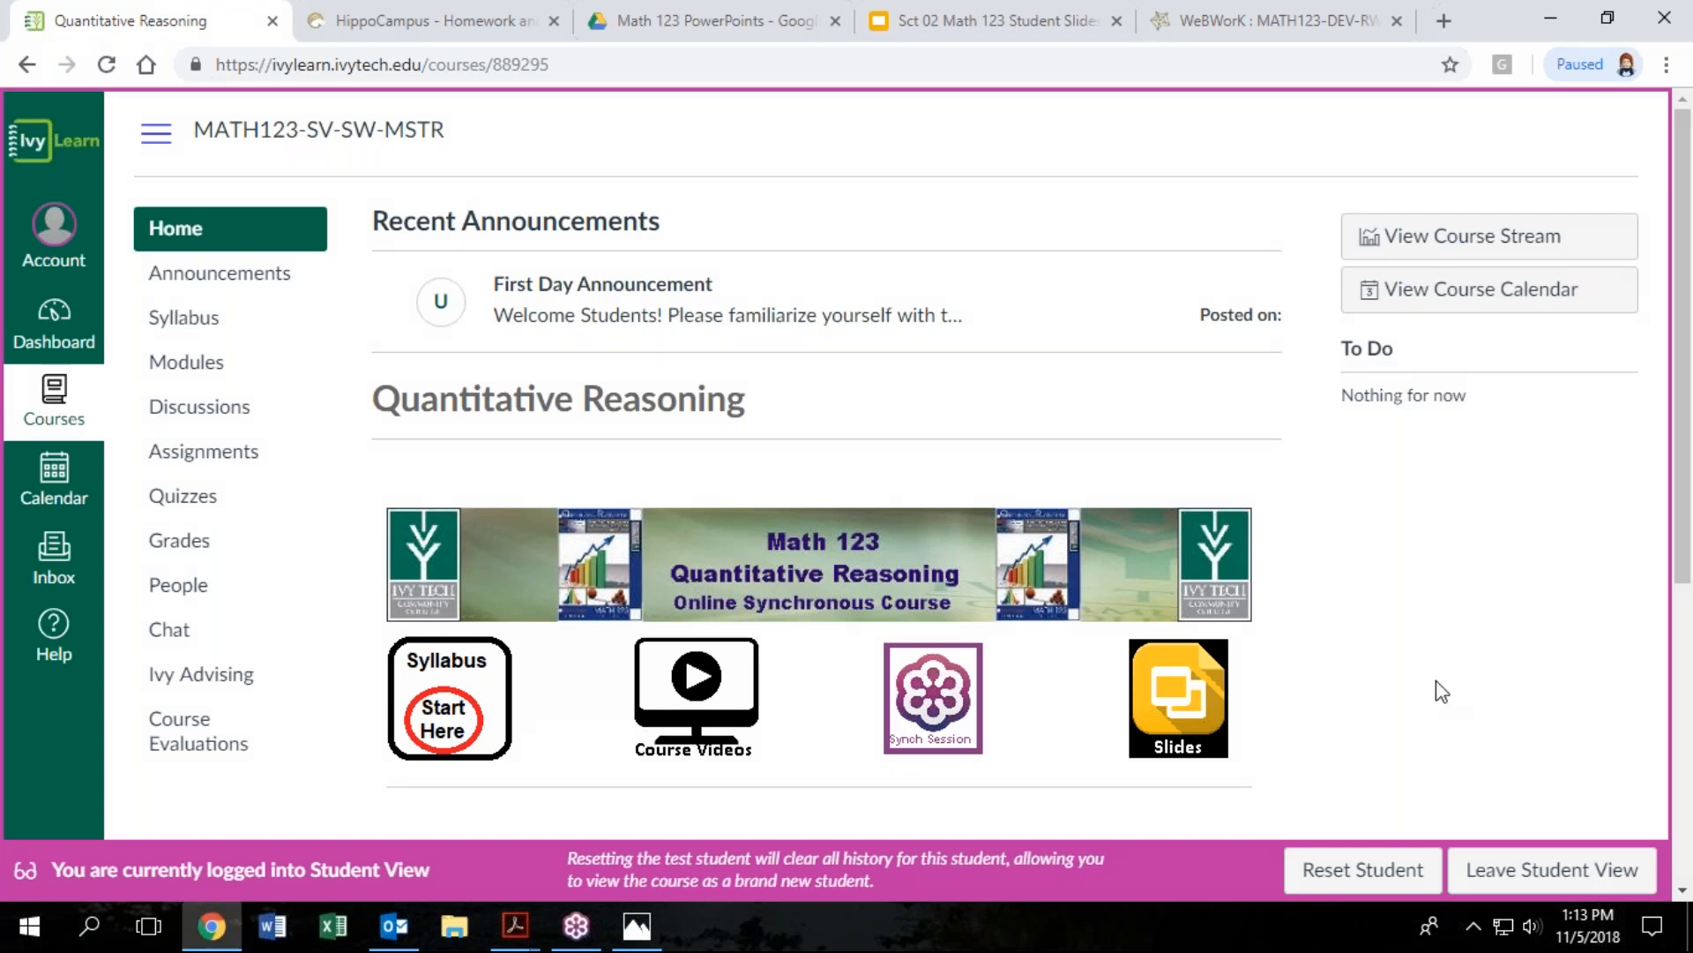
scroll(down, 3)
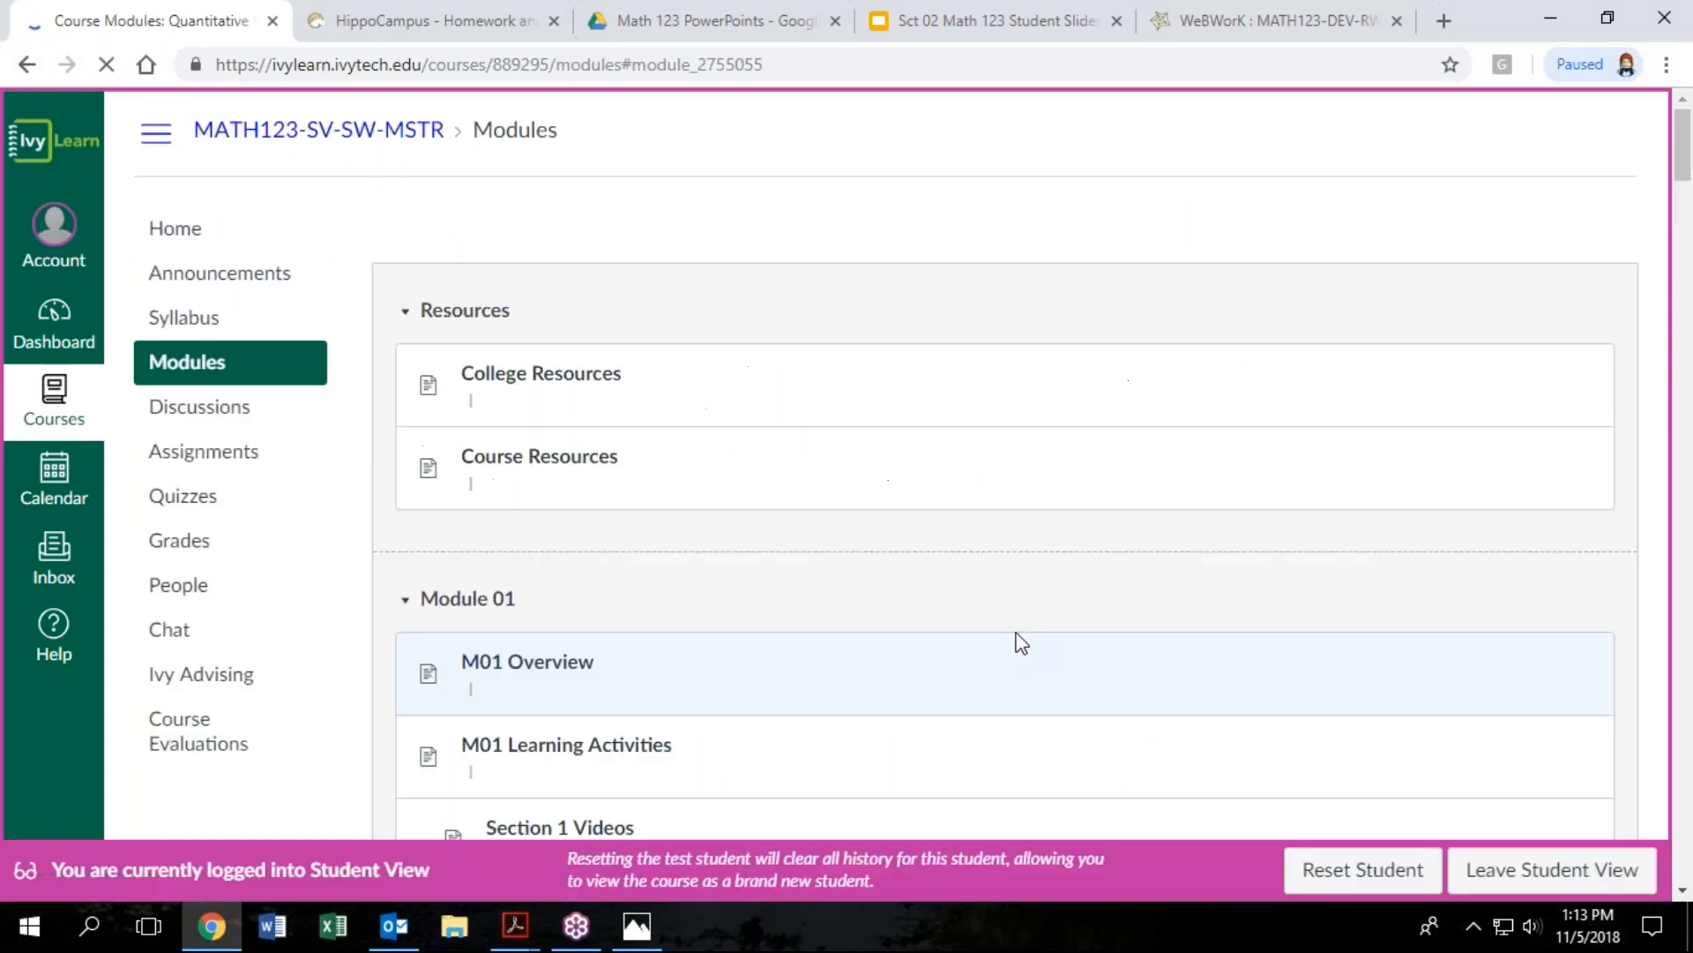
Reach Module 03 and open its M03: Review Quiz Exam 1 assignment
scroll(down, 3)
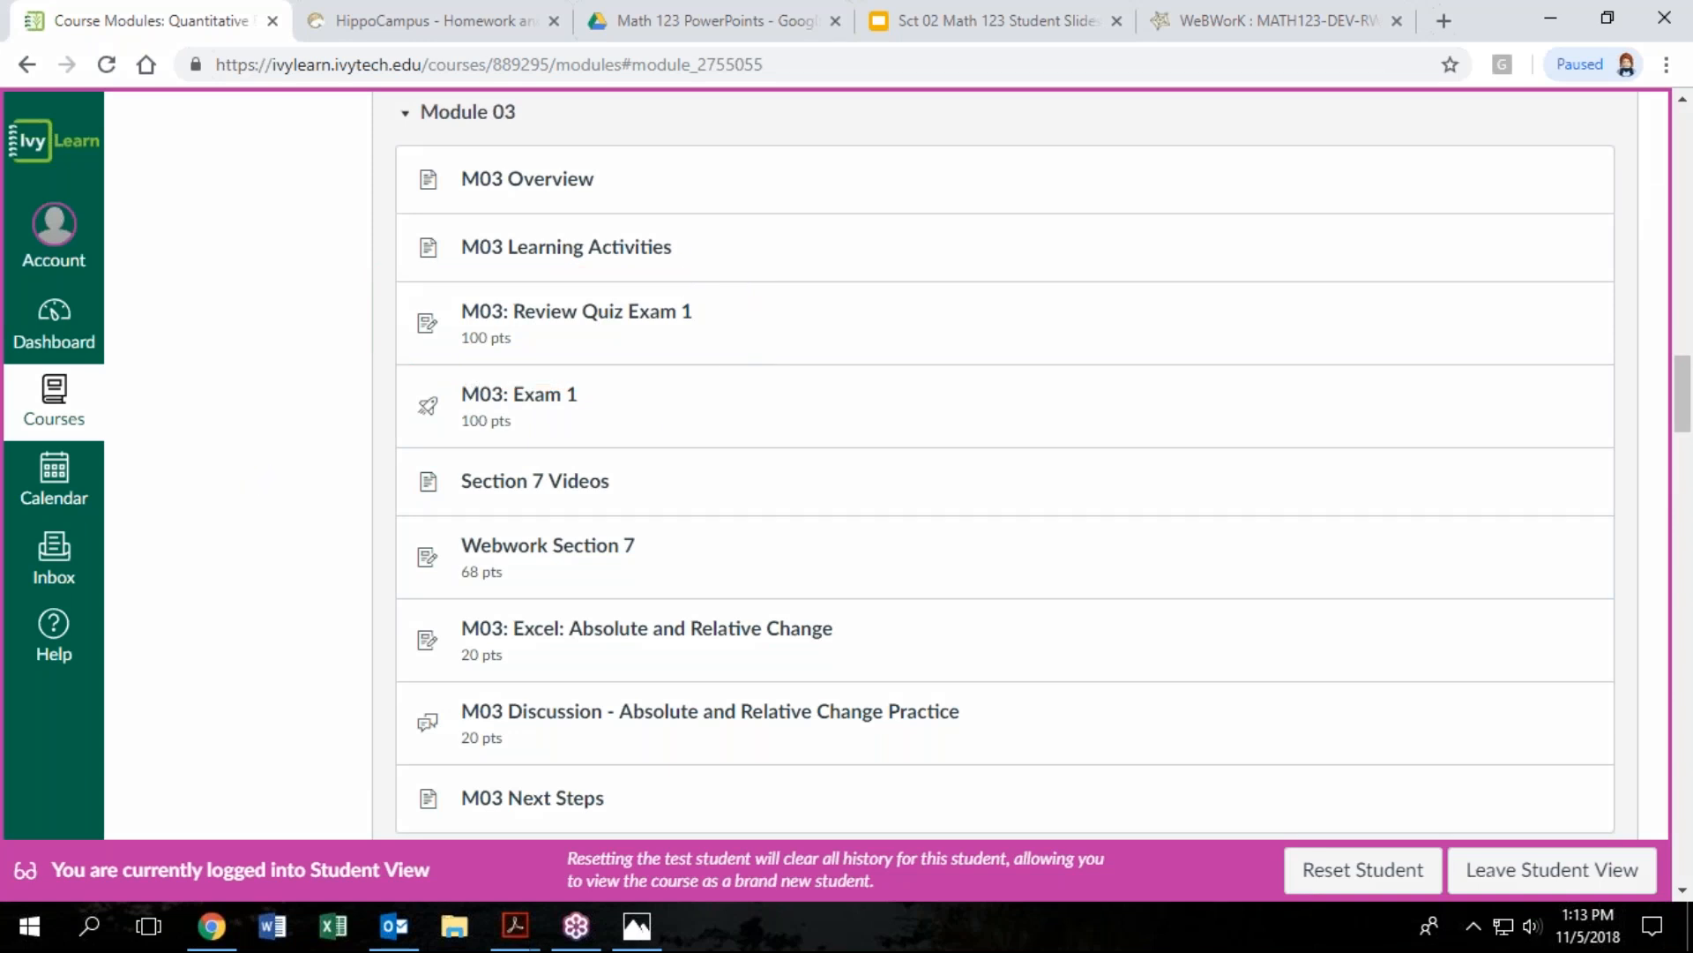
click(645, 628)
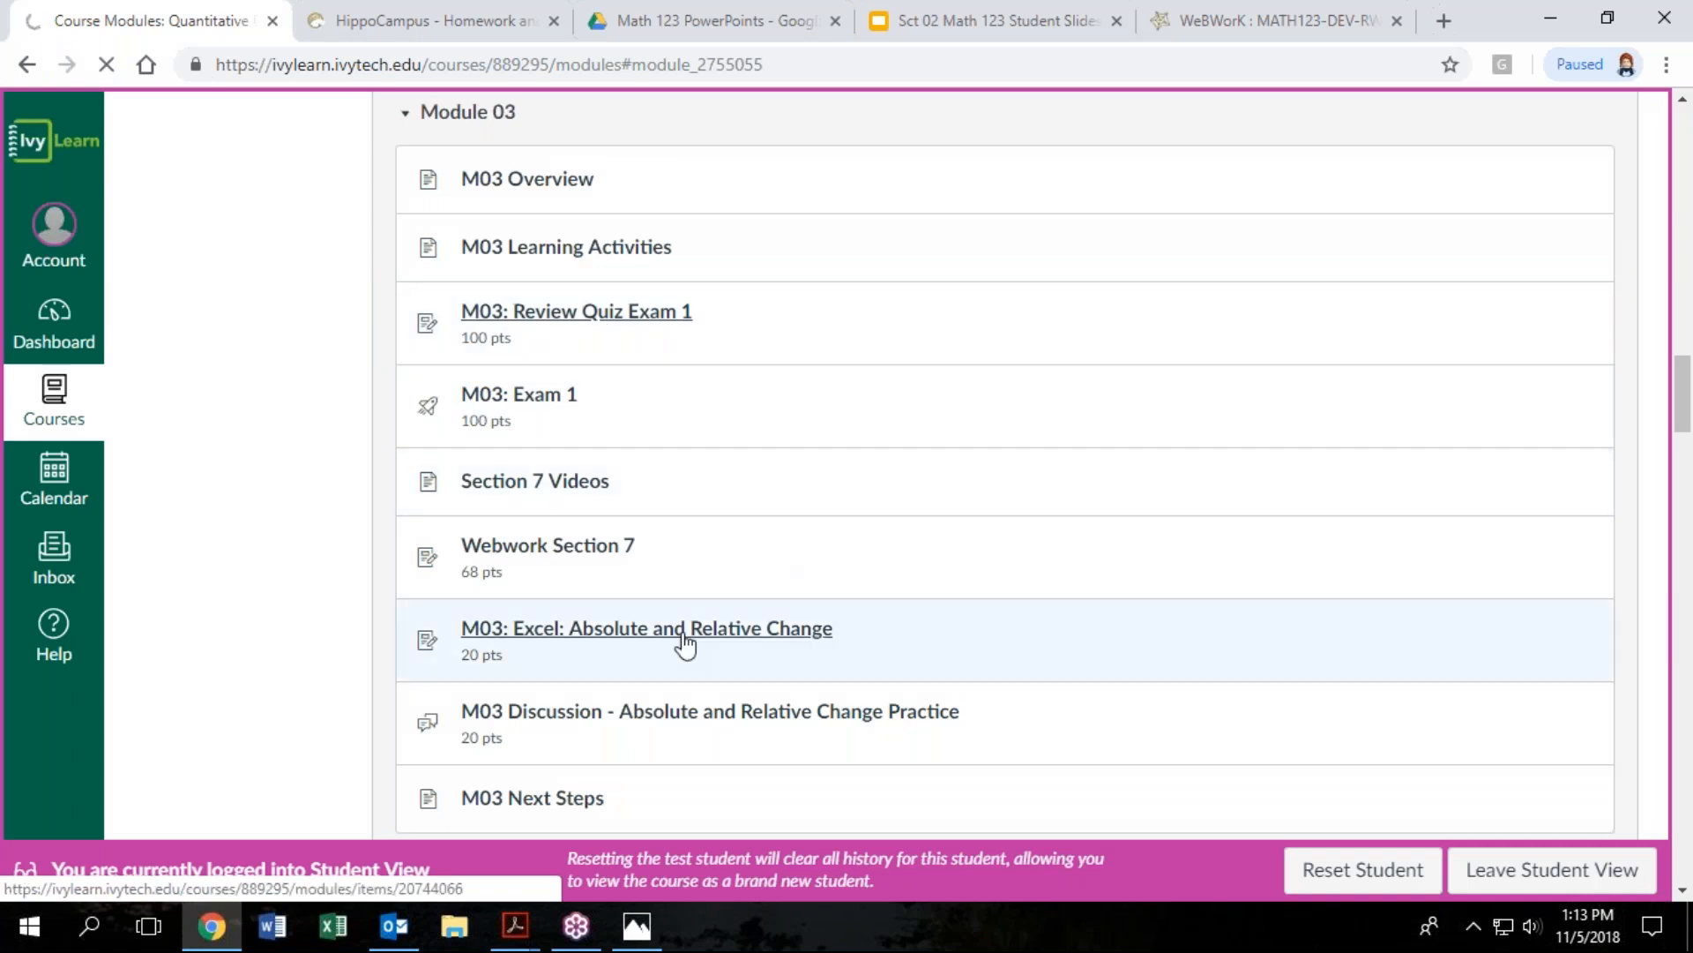
click(576, 311)
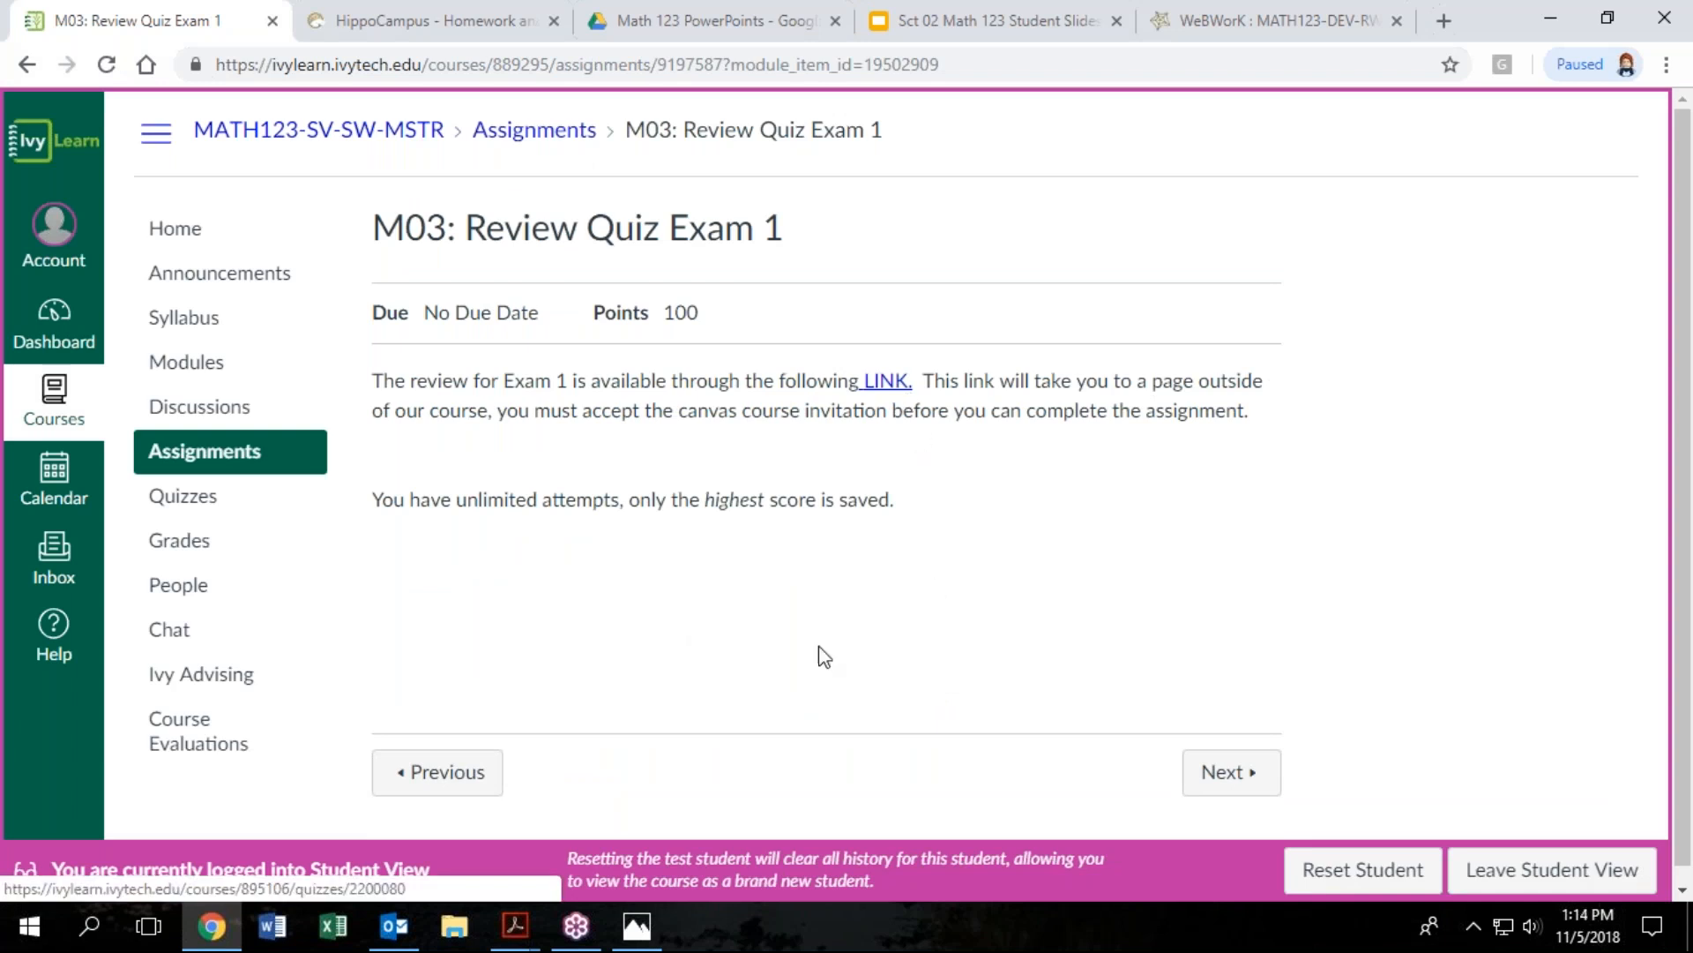
mouse_move(762, 718)
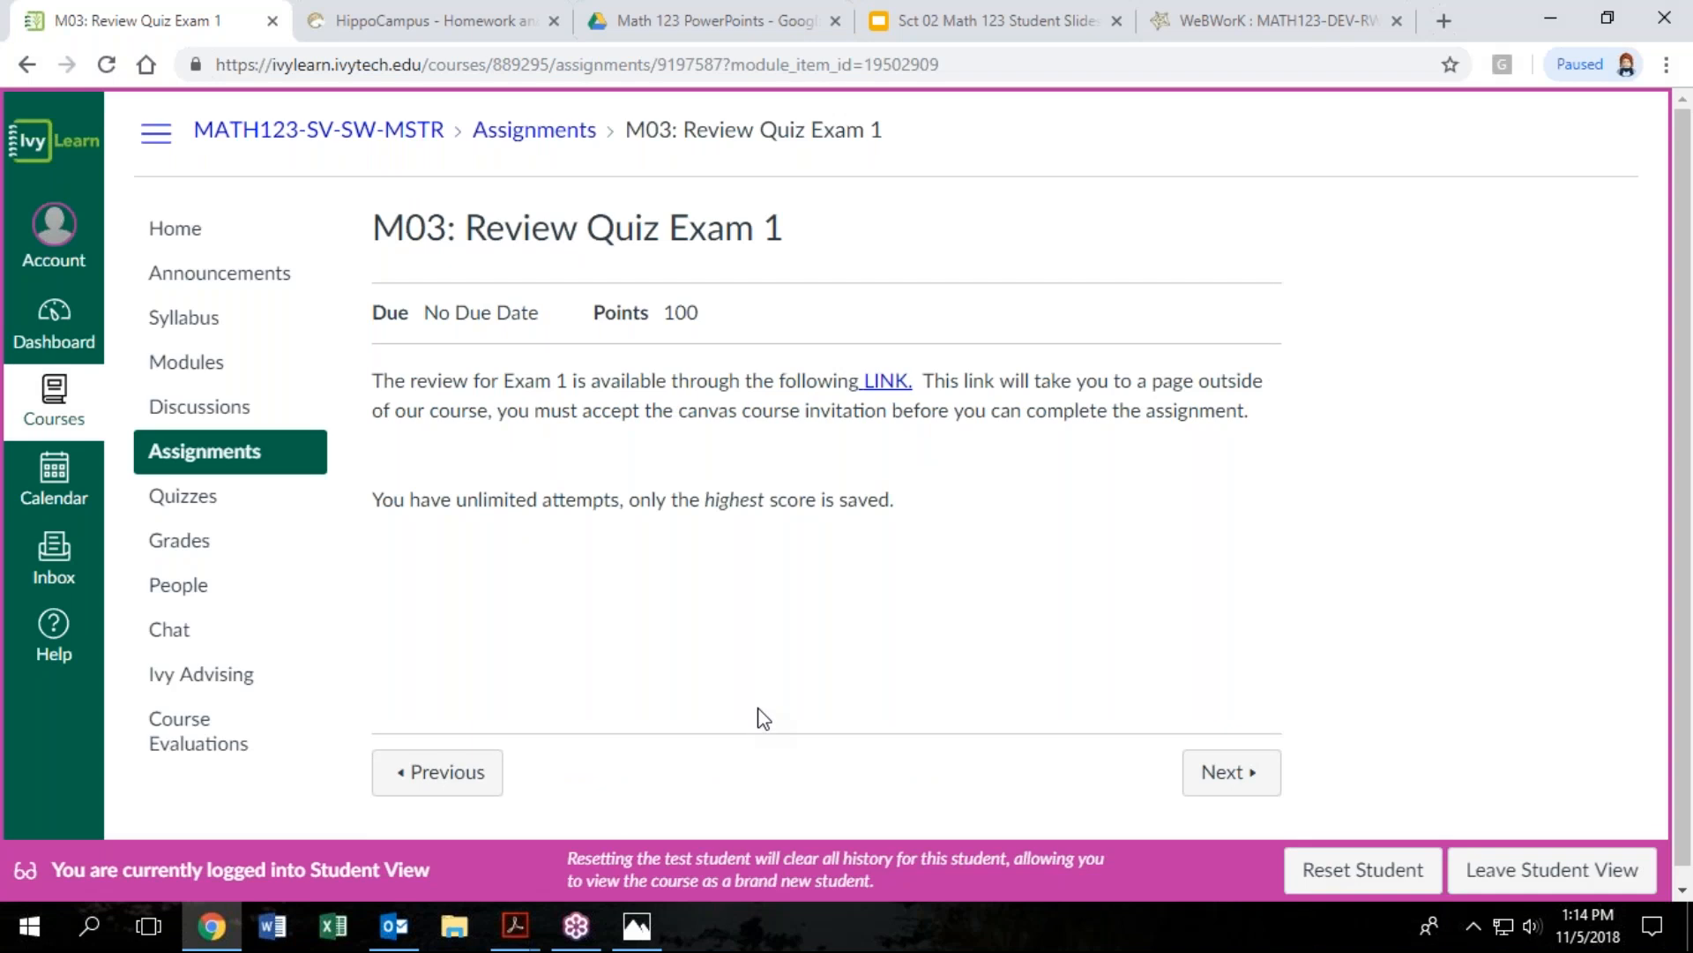
mouse_move(781, 686)
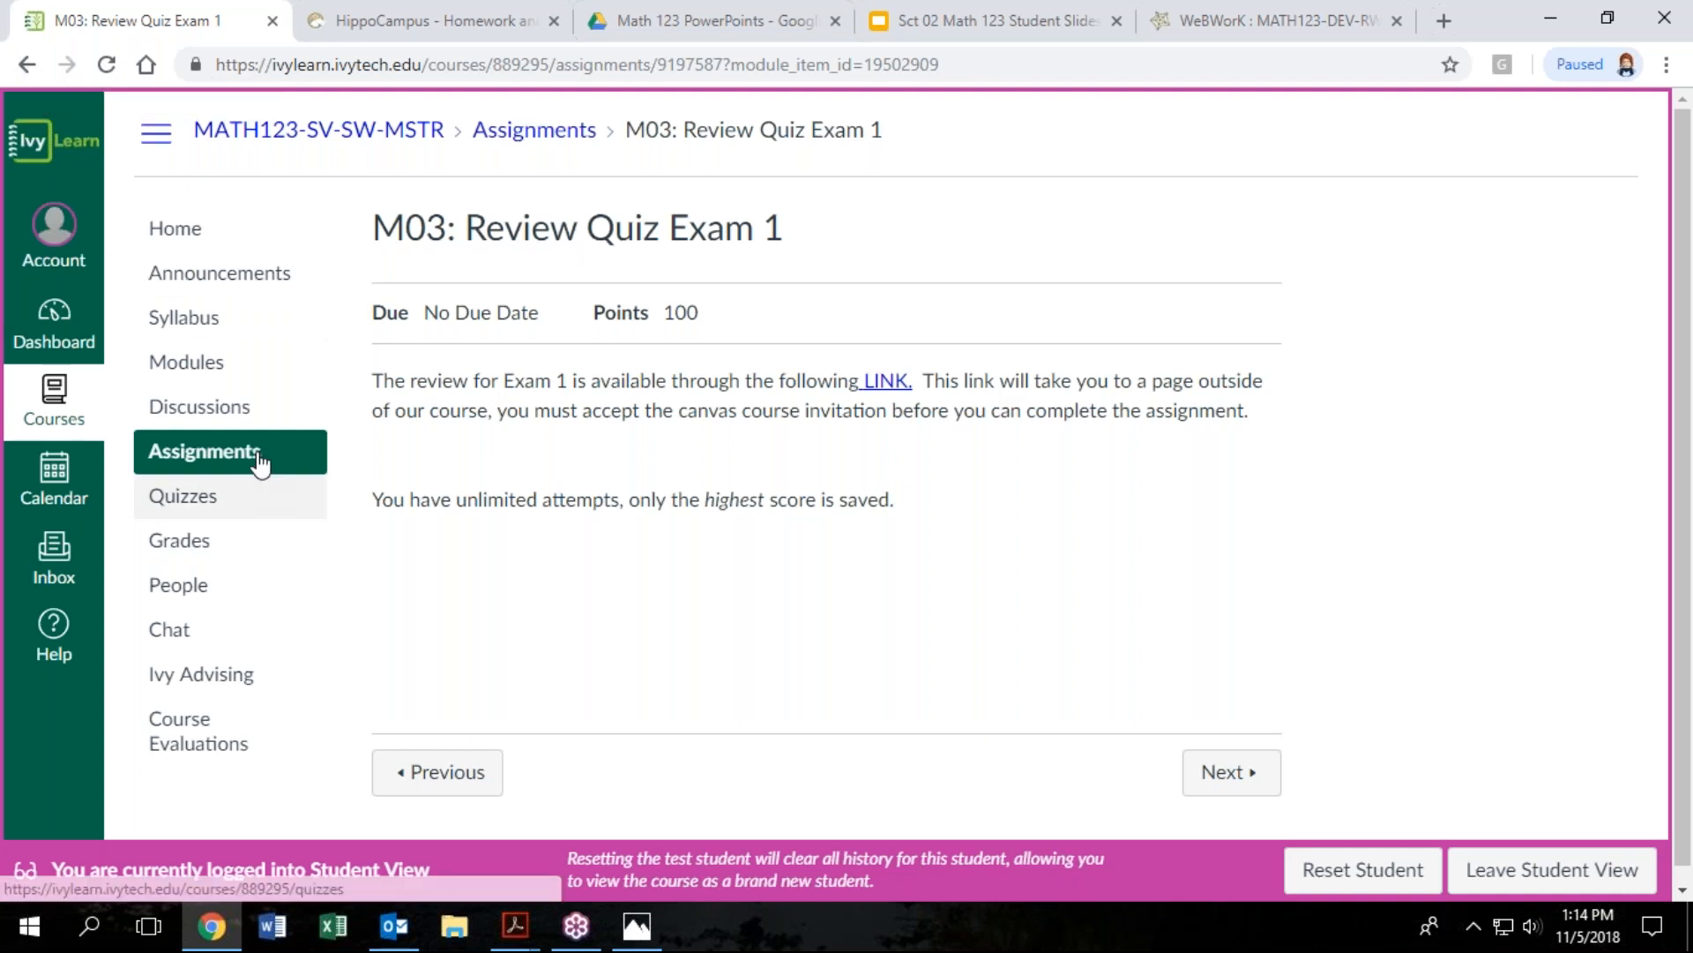
Review the syllabus Weights and proctored exam sections, then return to course Home
click(184, 316)
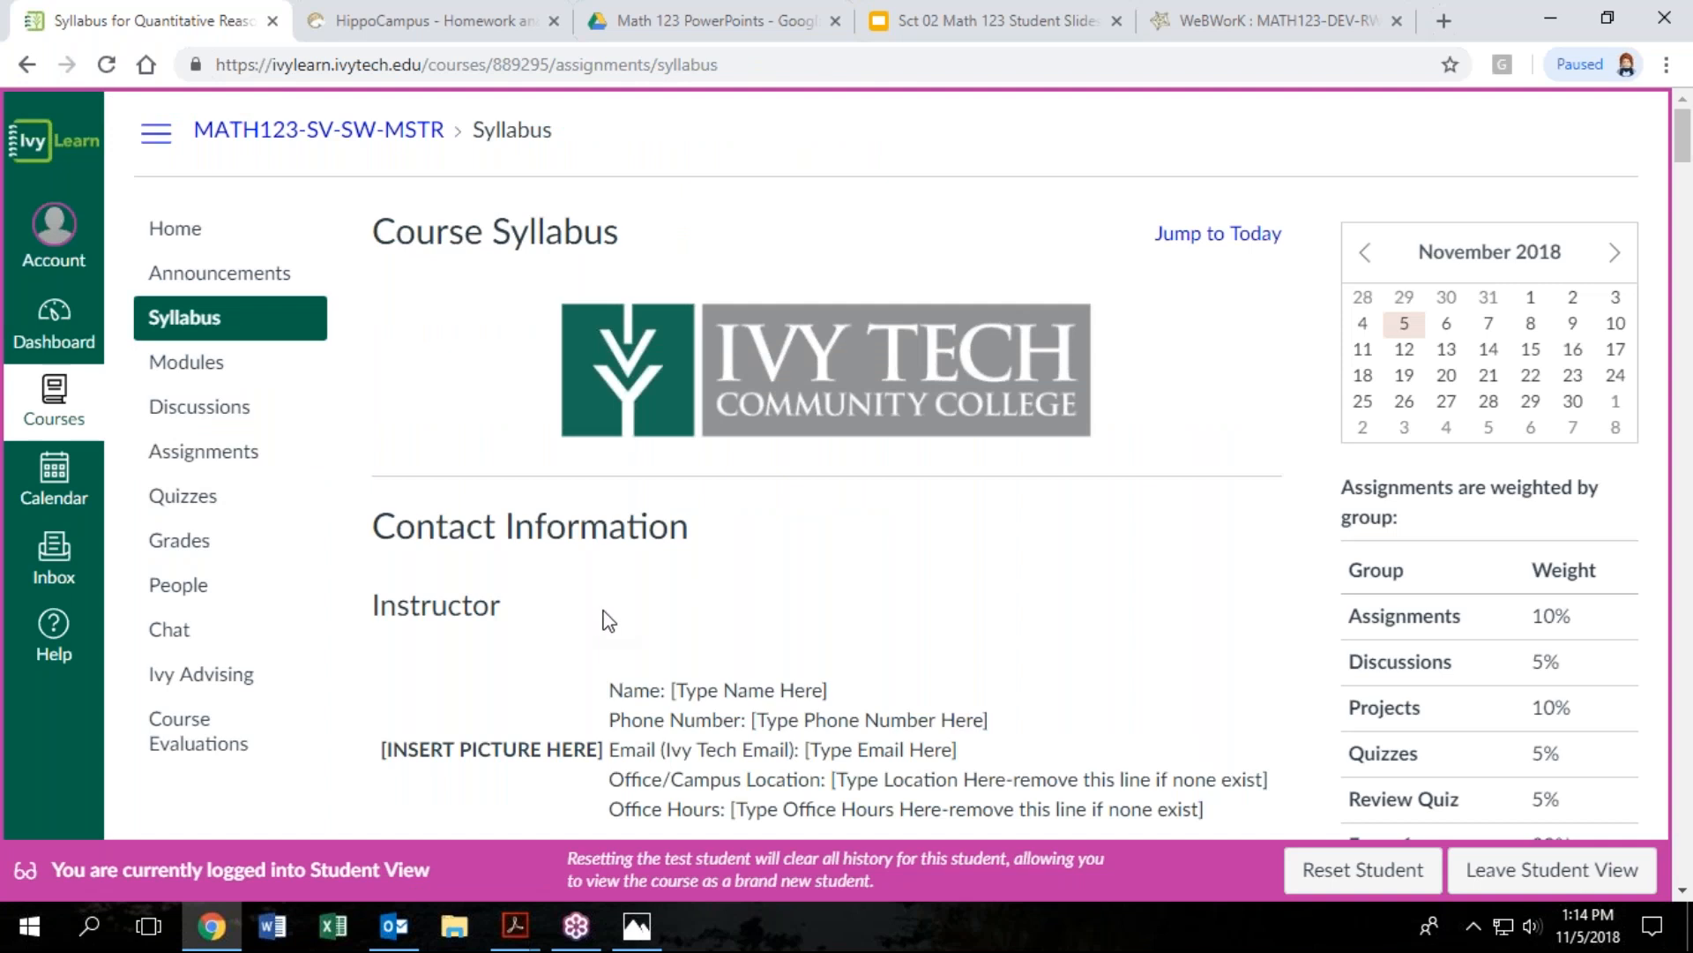
mouse_move(647, 570)
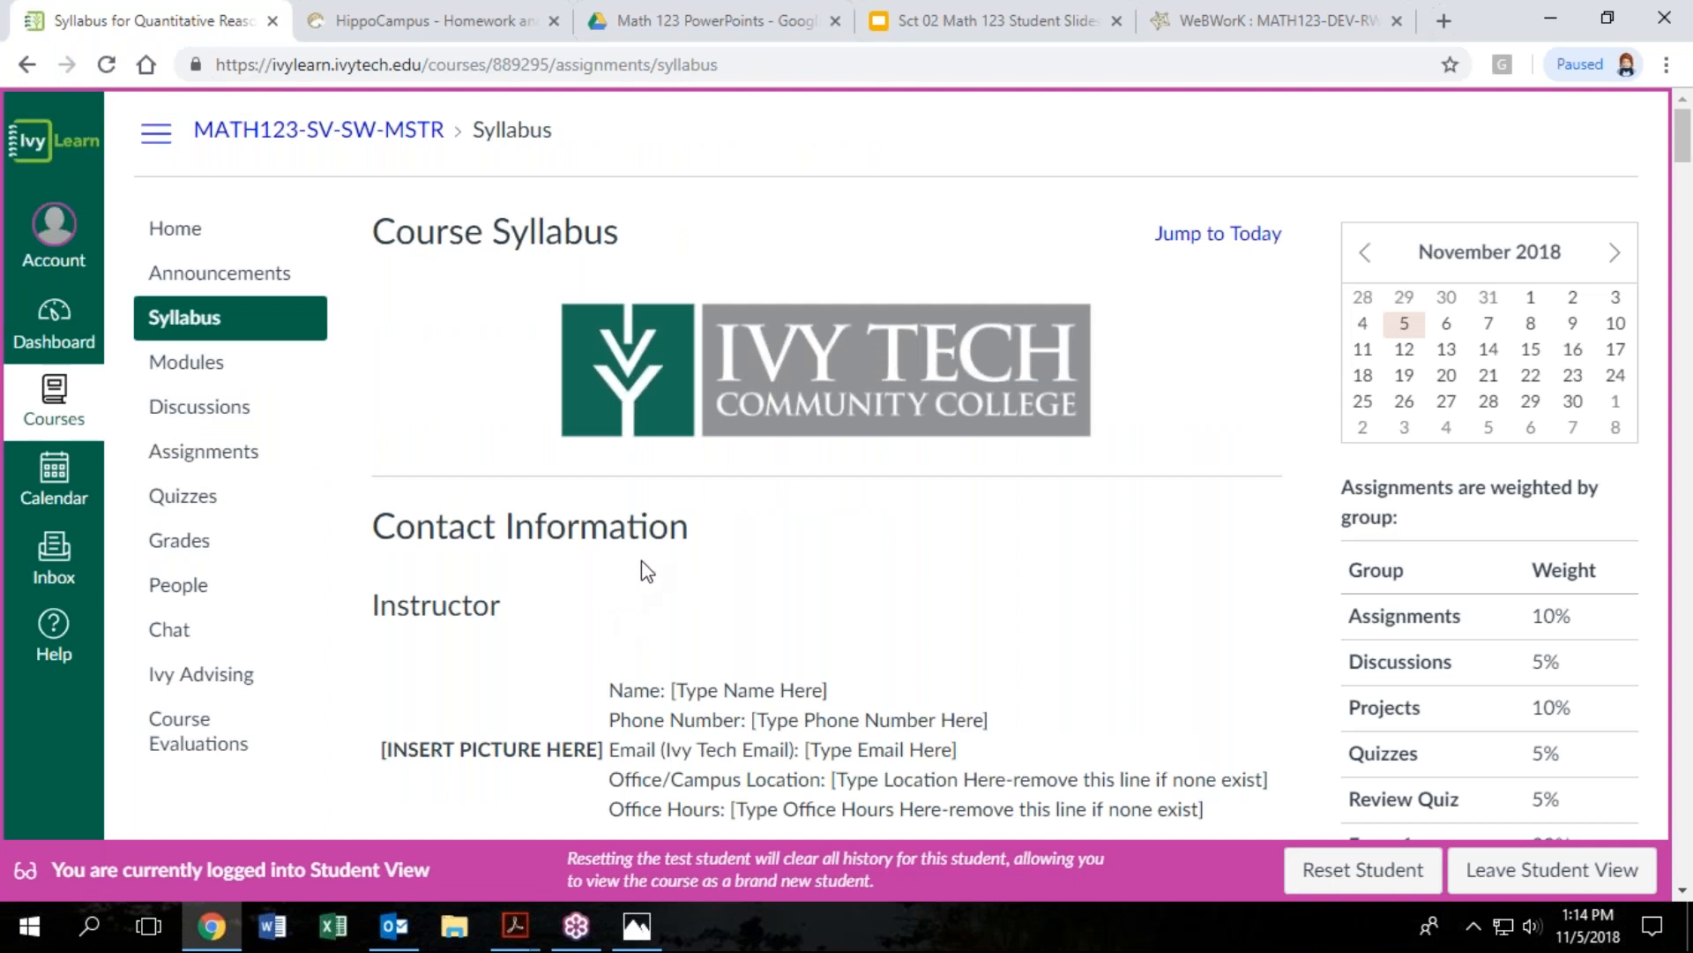
scroll(down, 3)
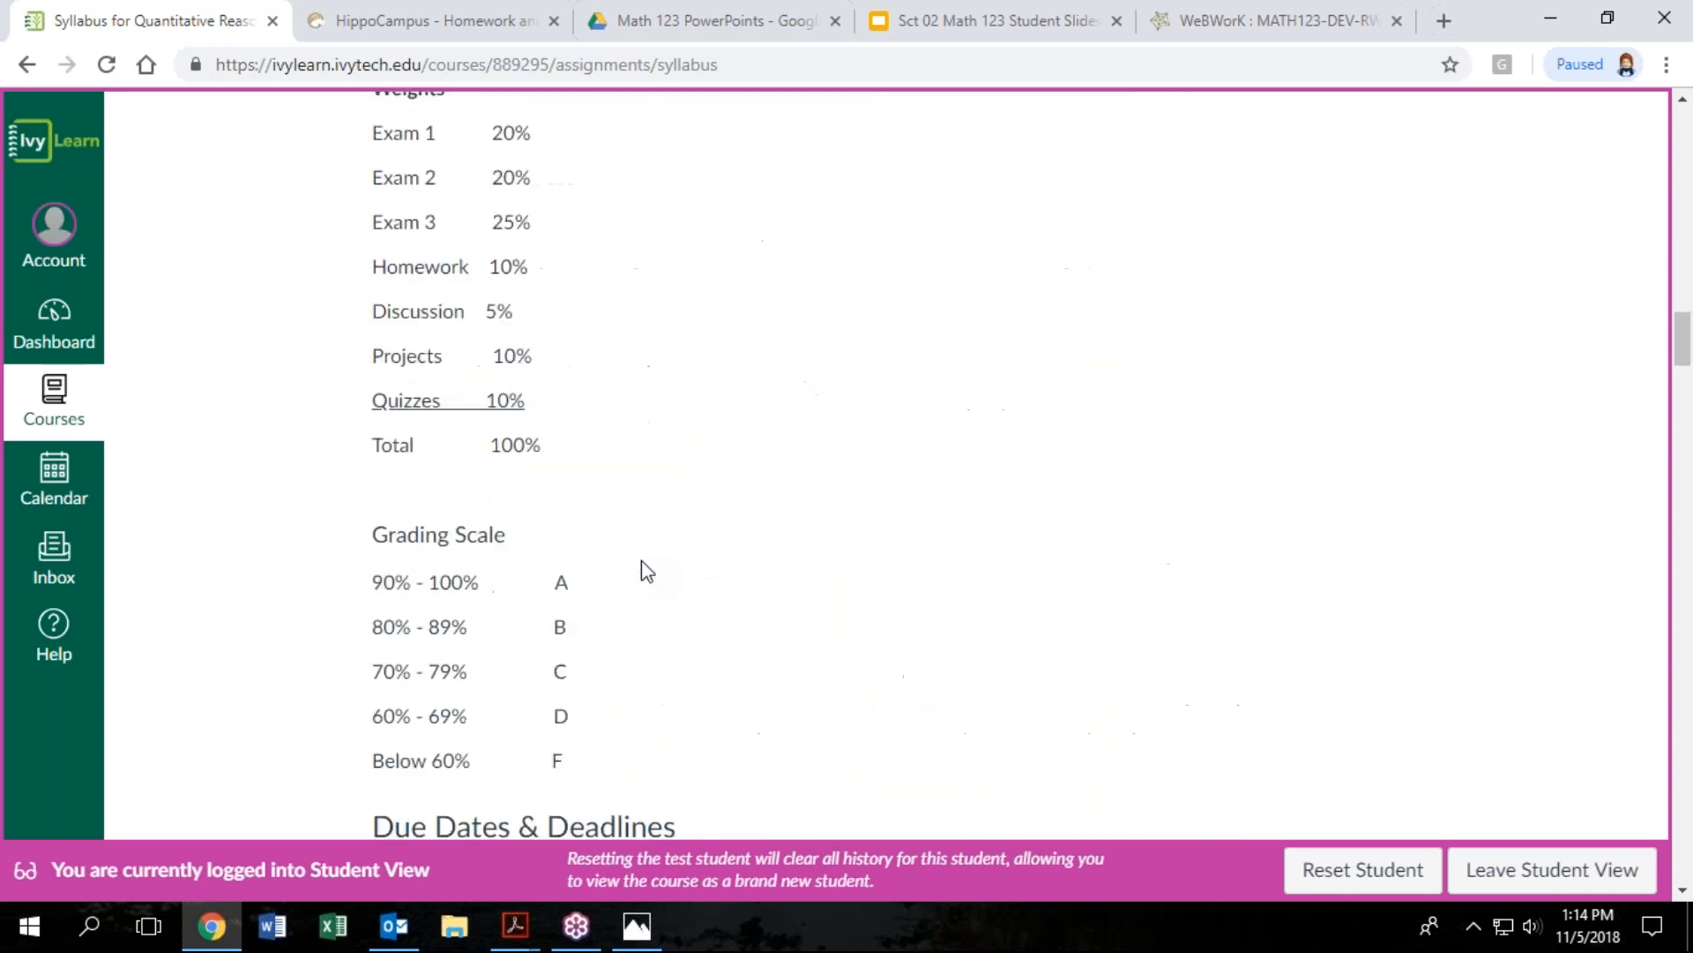
scroll(down, 3)
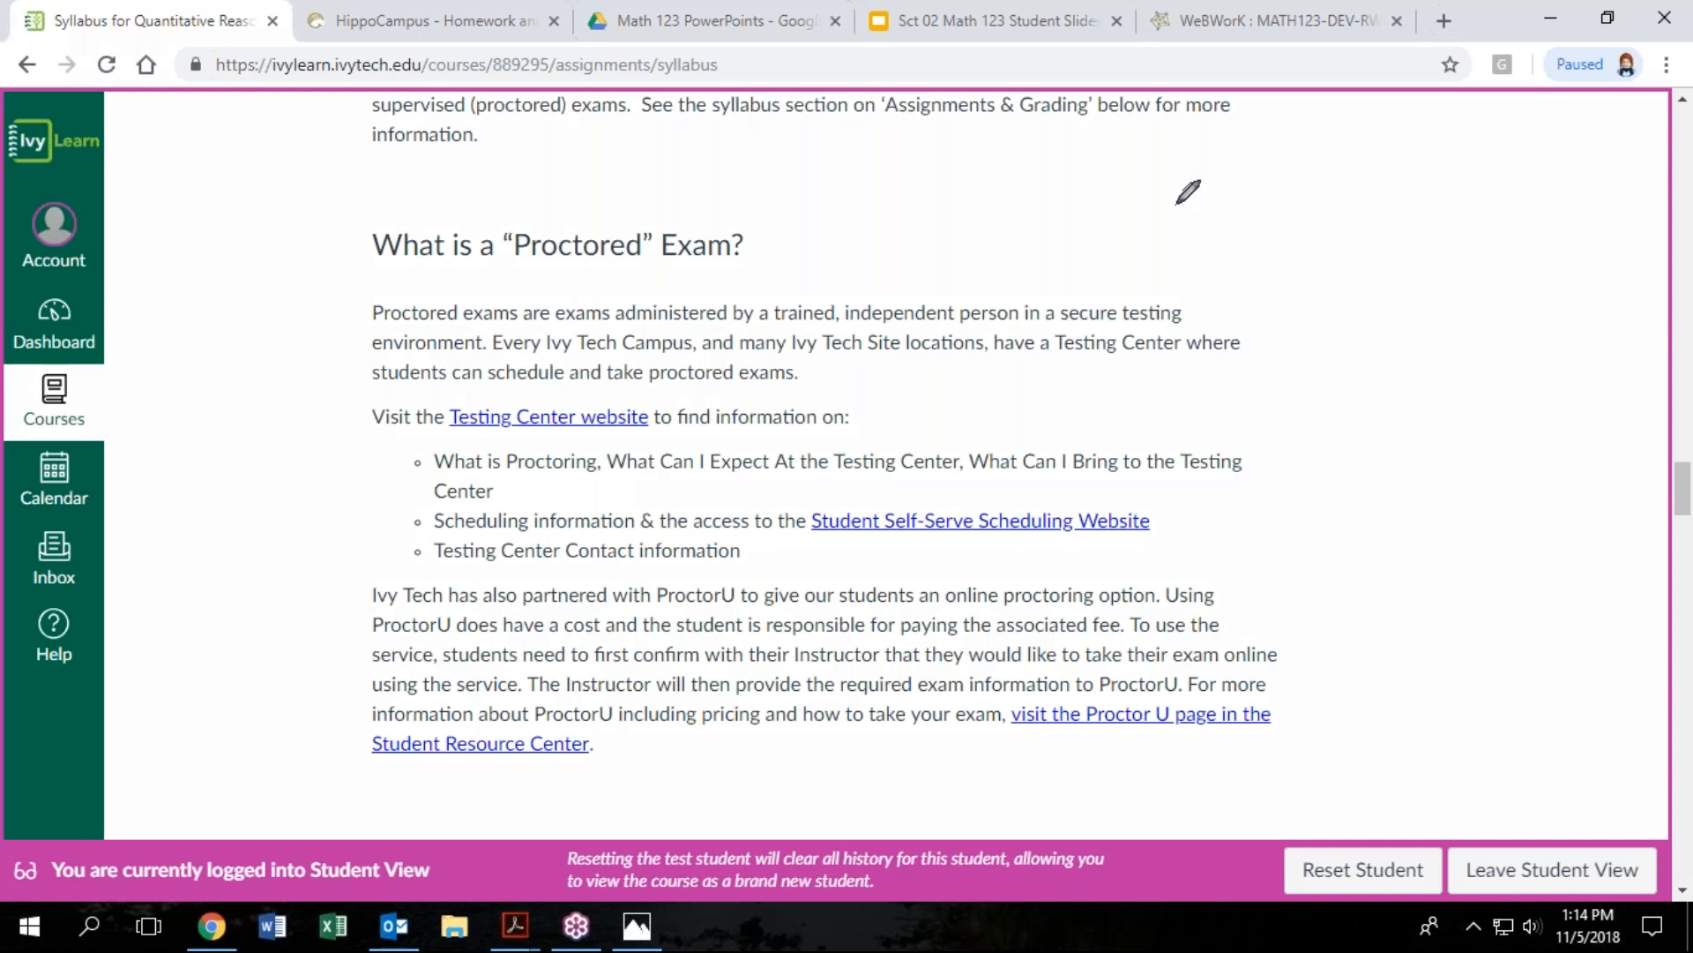
mouse_move(1175, 183)
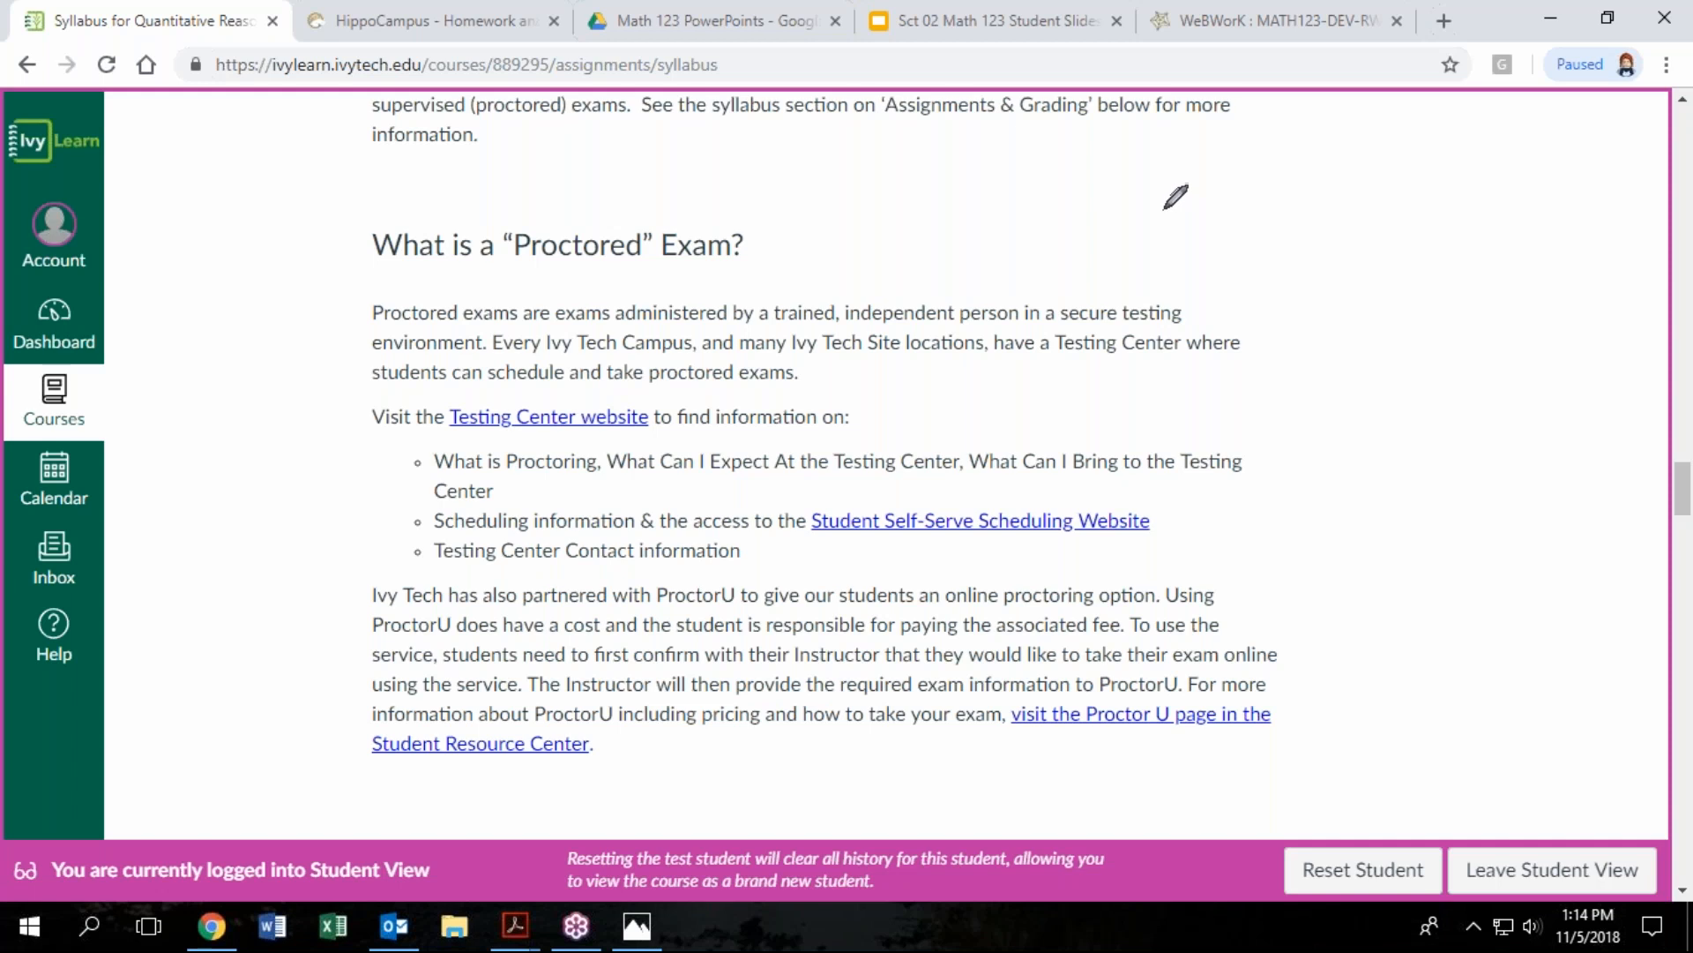
mouse_move(1177, 200)
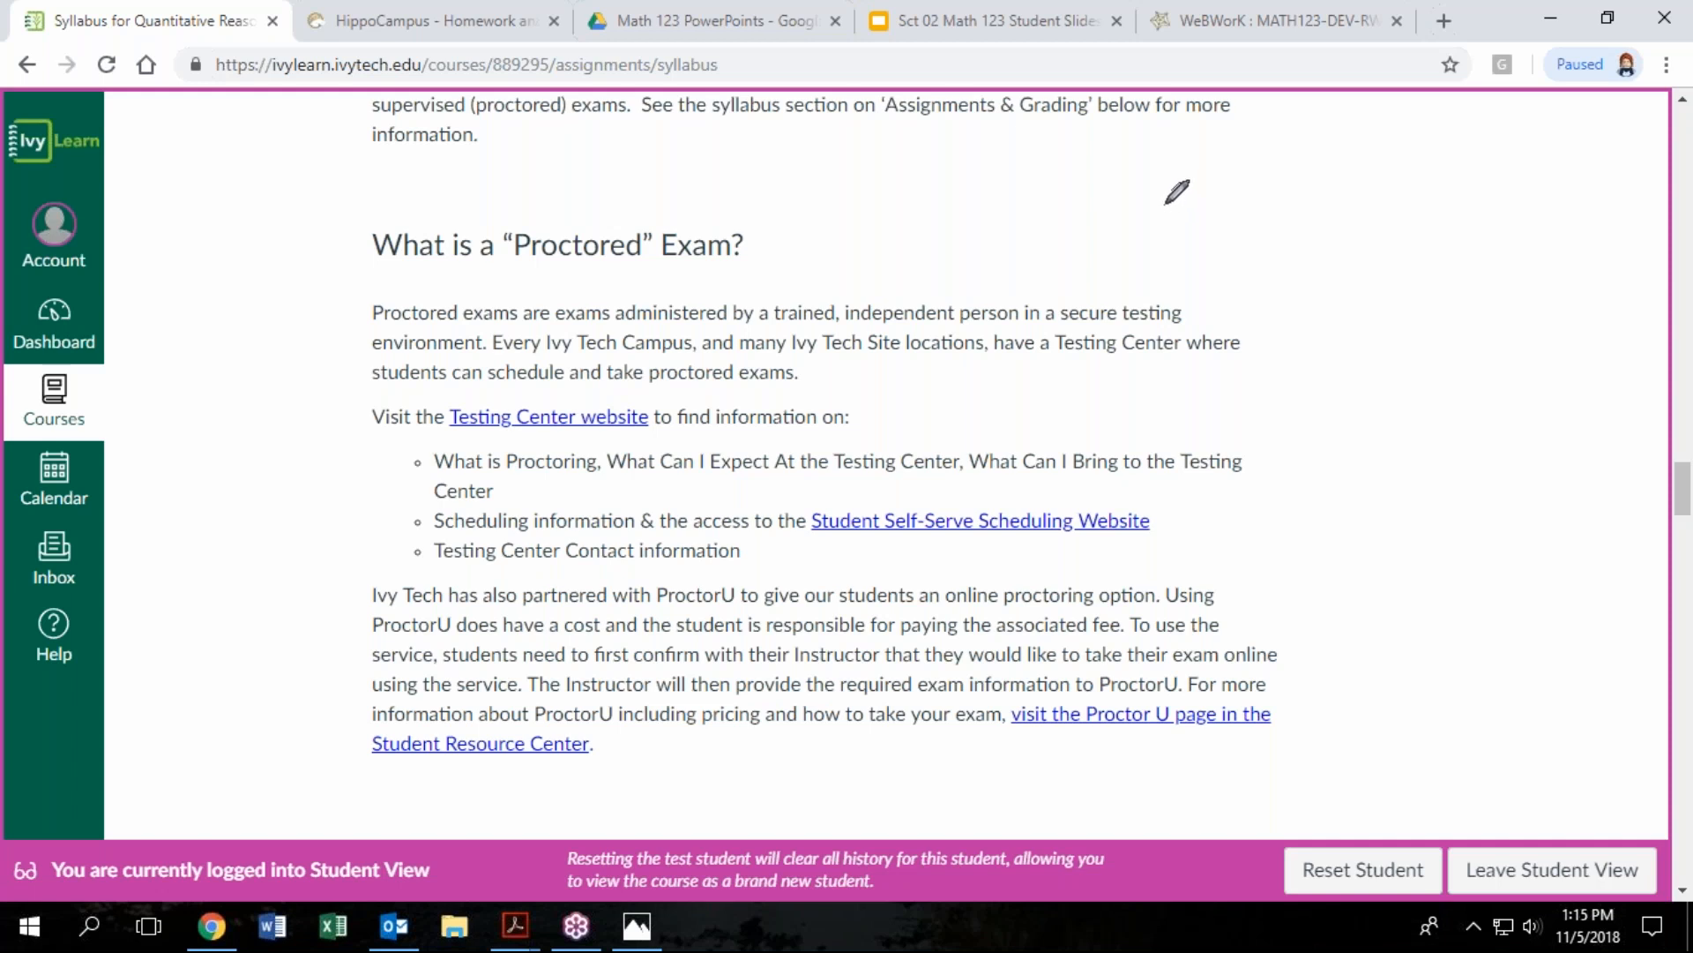
mouse_move(1180, 200)
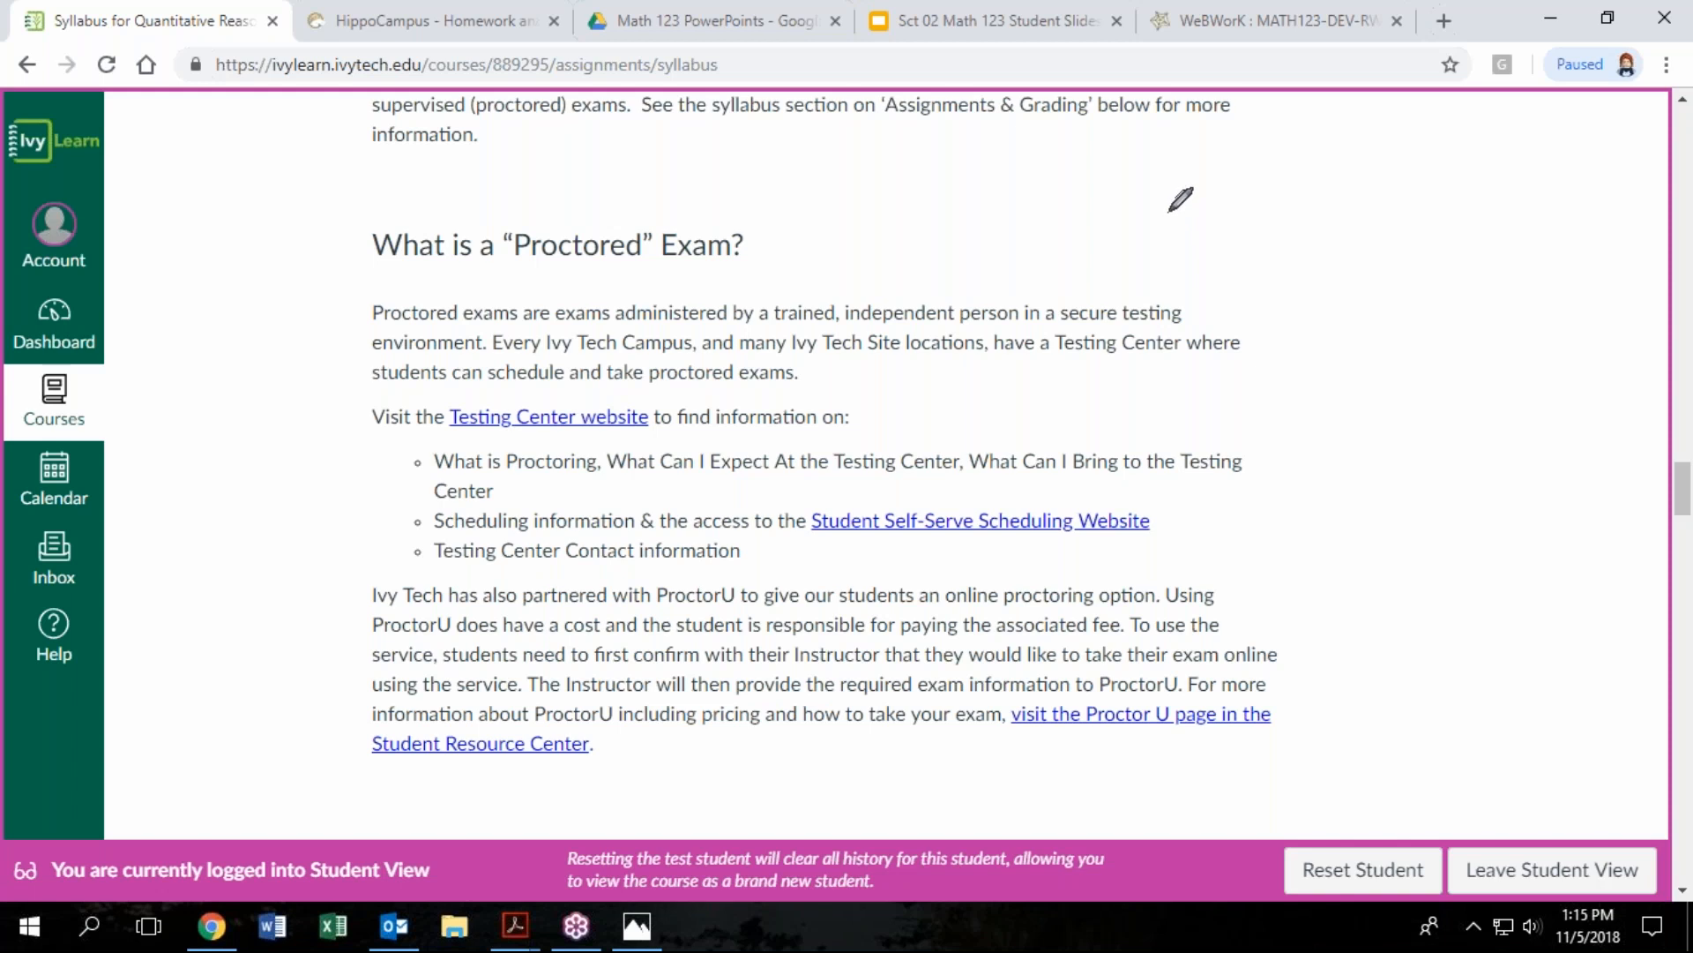
mouse_move(1177, 198)
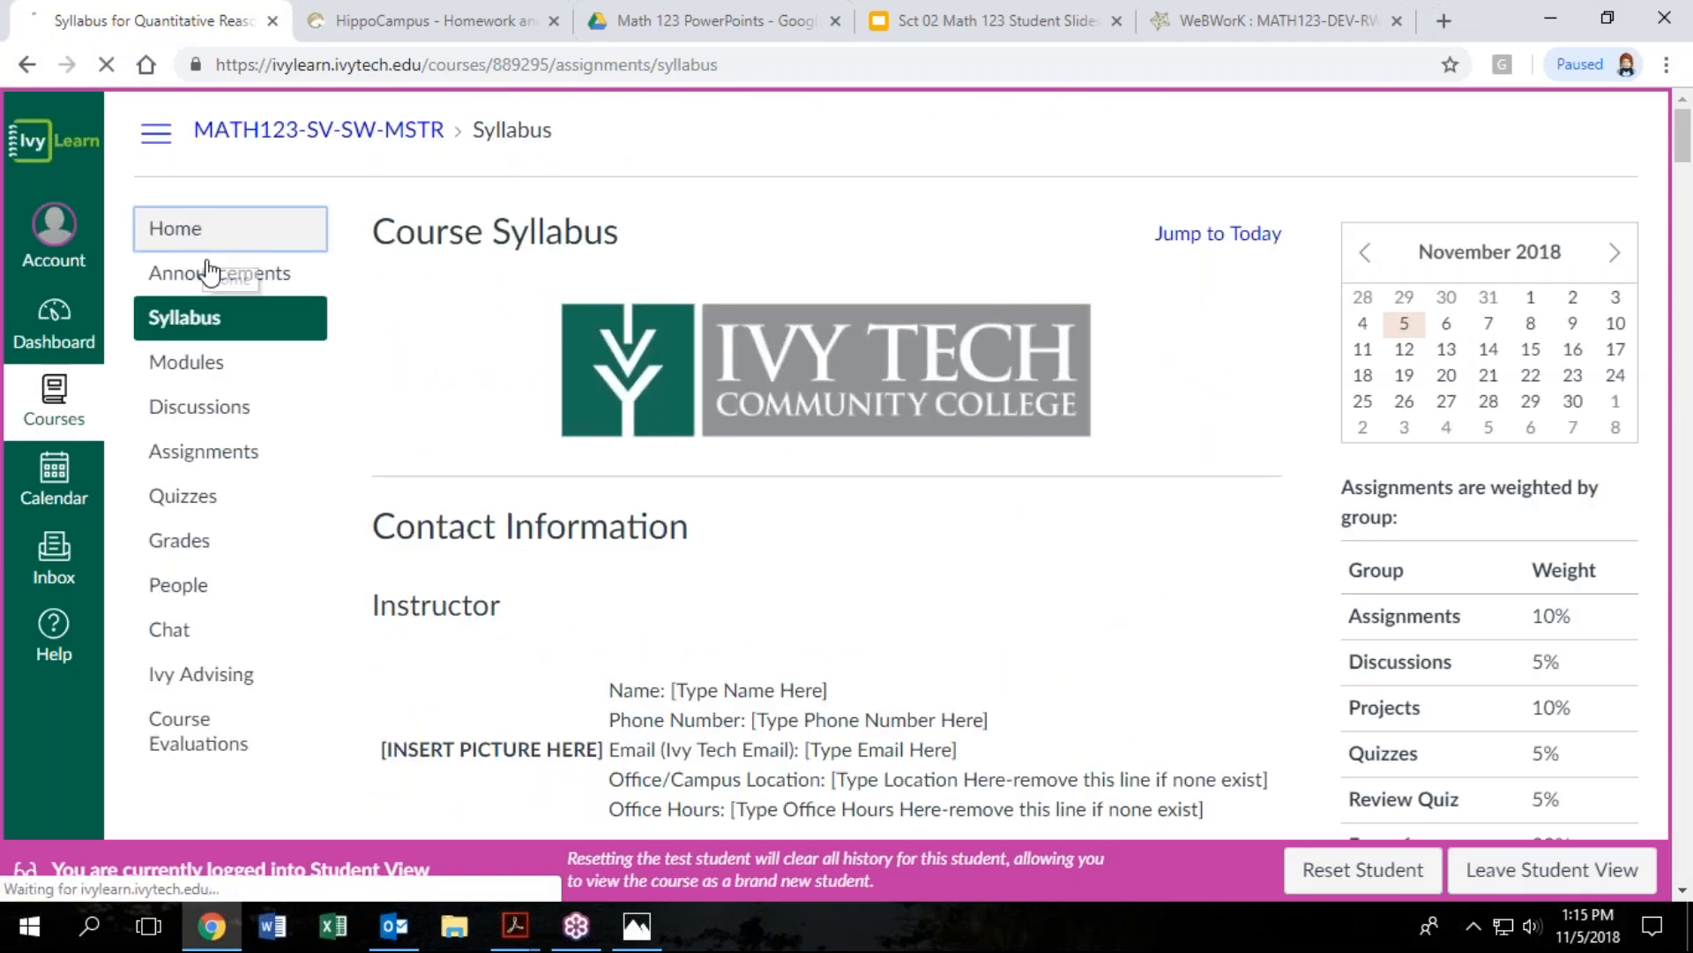
click(175, 228)
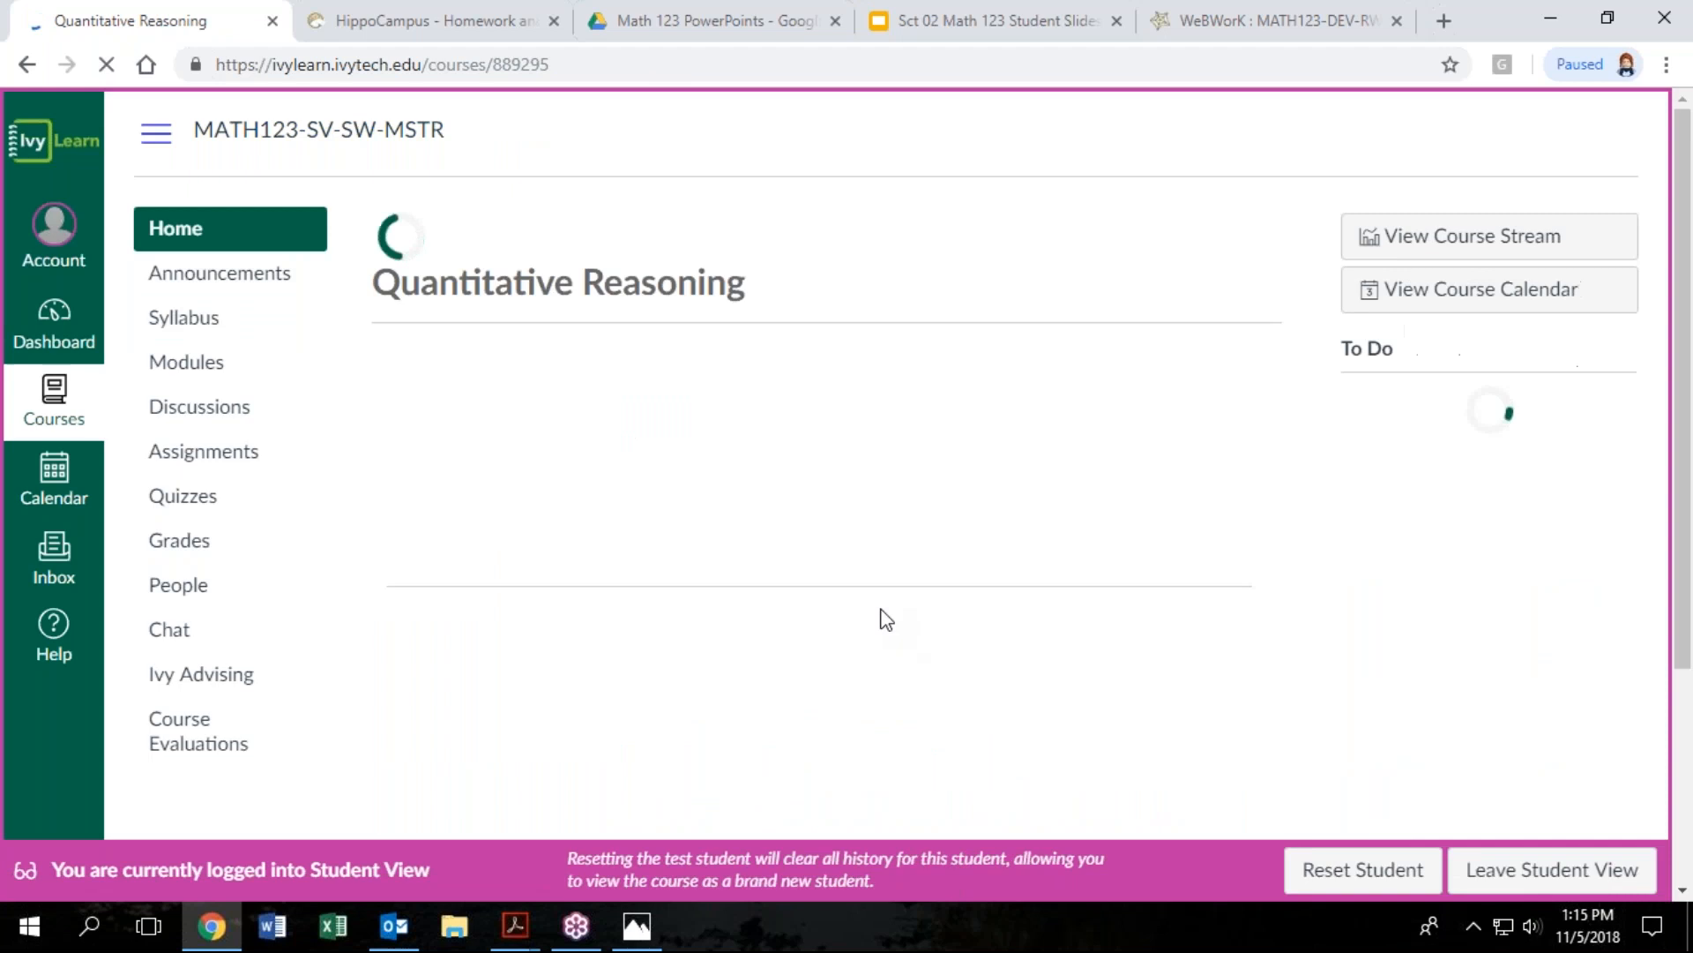